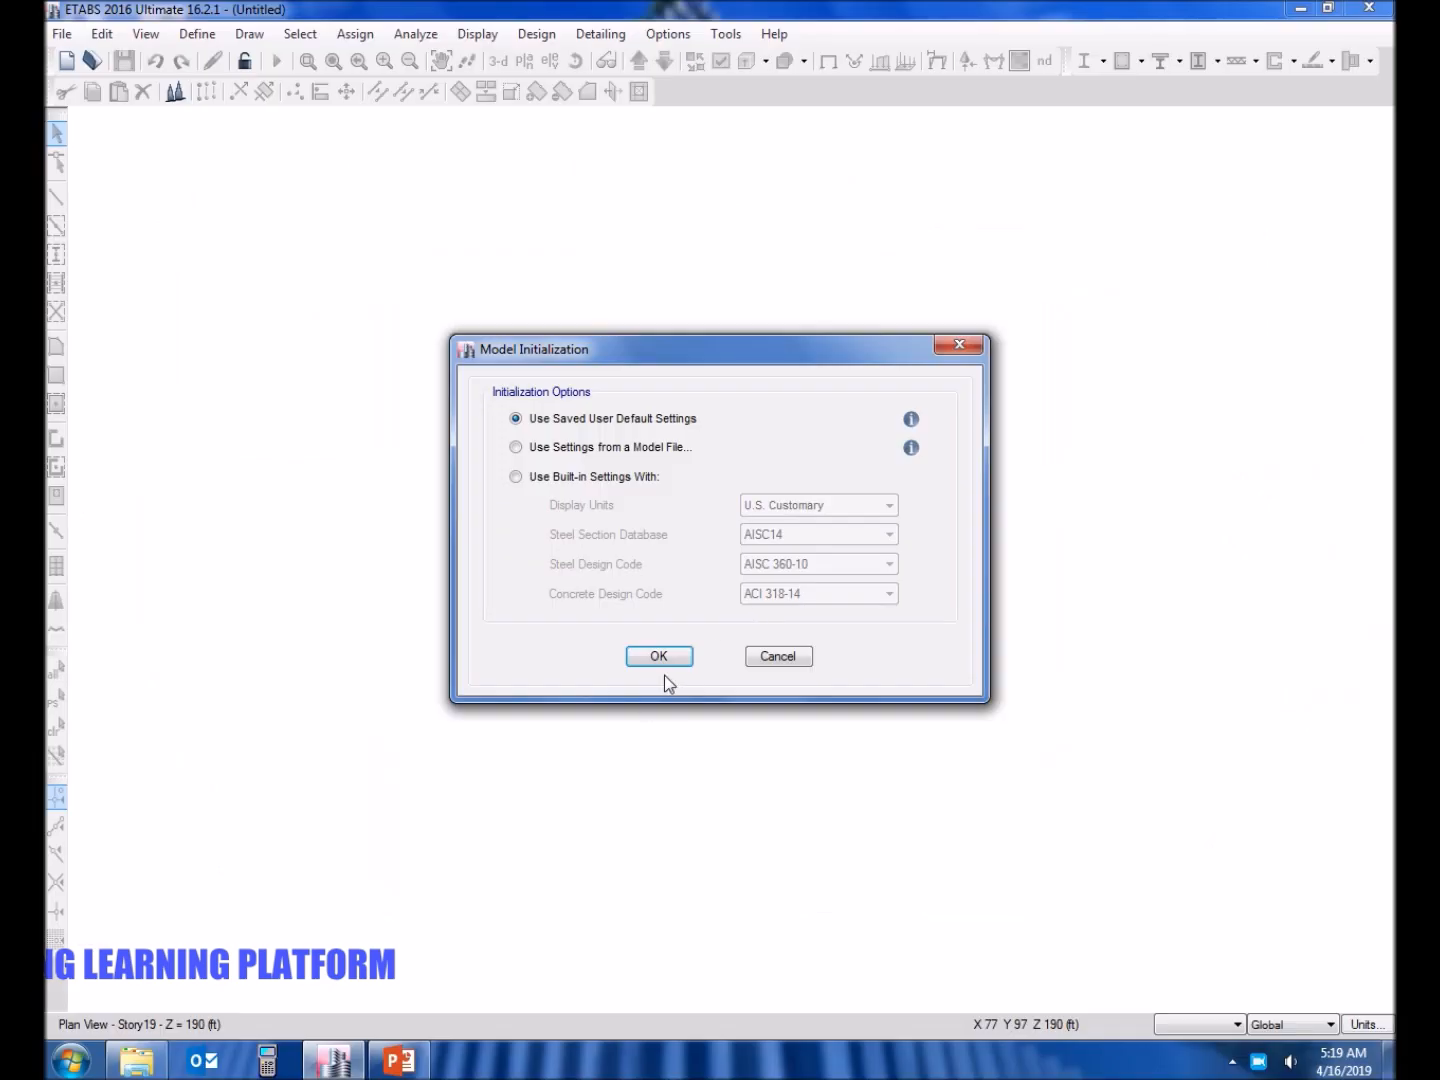
Accept default initialization and create a grid-only model: 6 by 4 lines, 20 ft bays, 22 storeys of 10 ft.
left_click(658, 656)
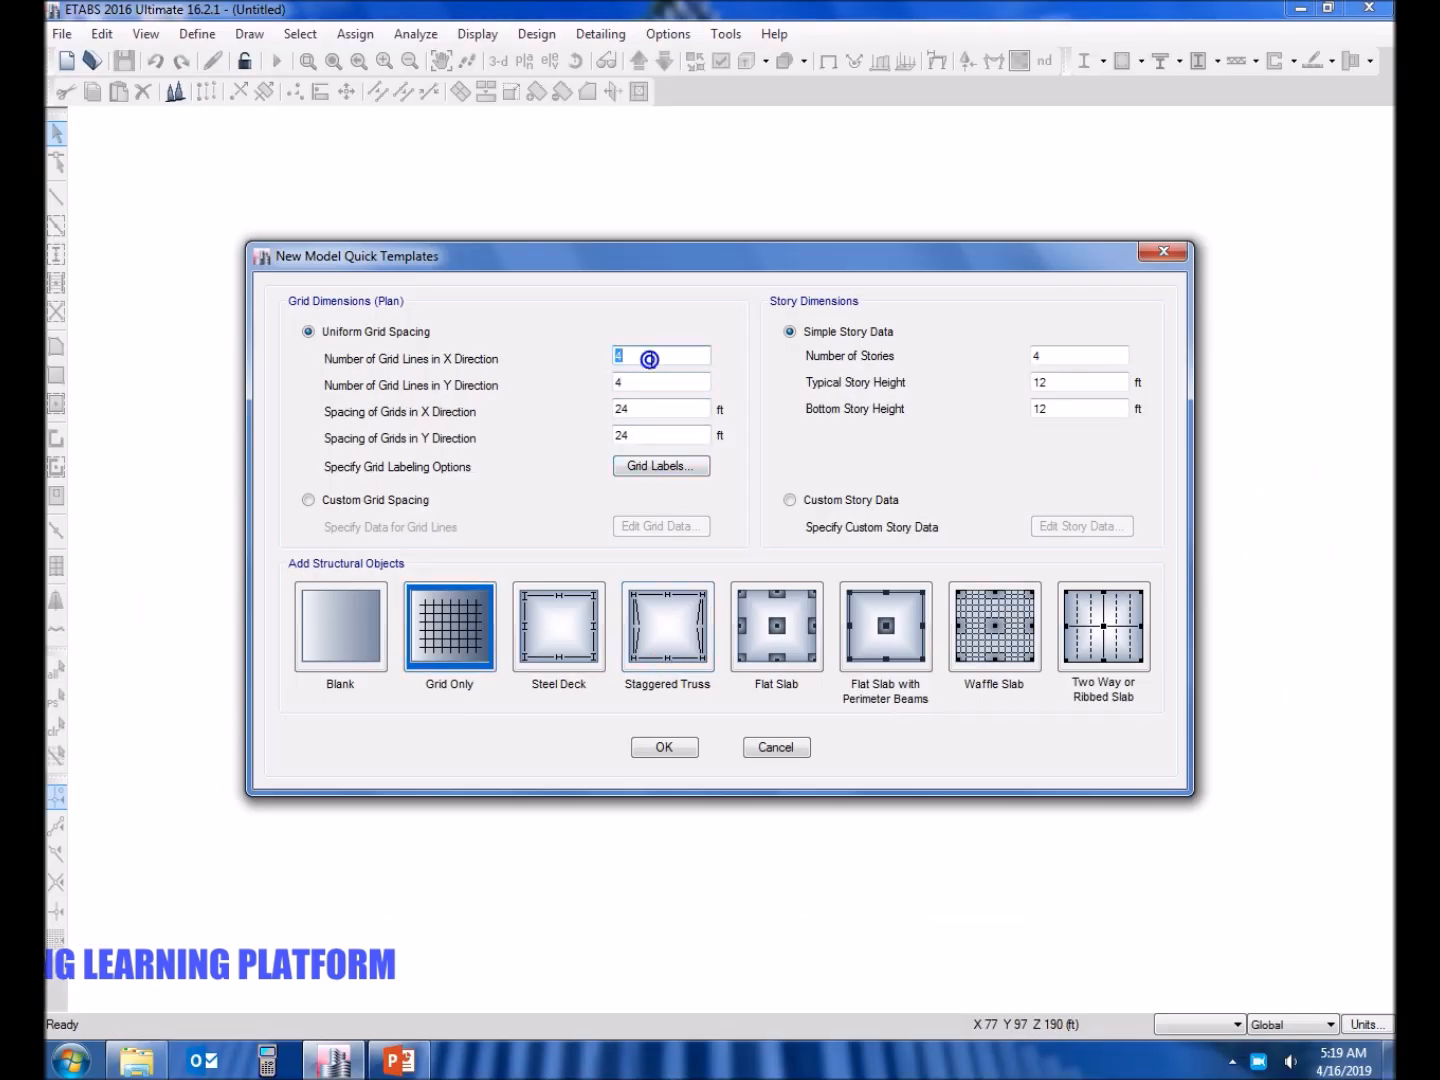
type("6")
left_click(1078, 354)
type("22")
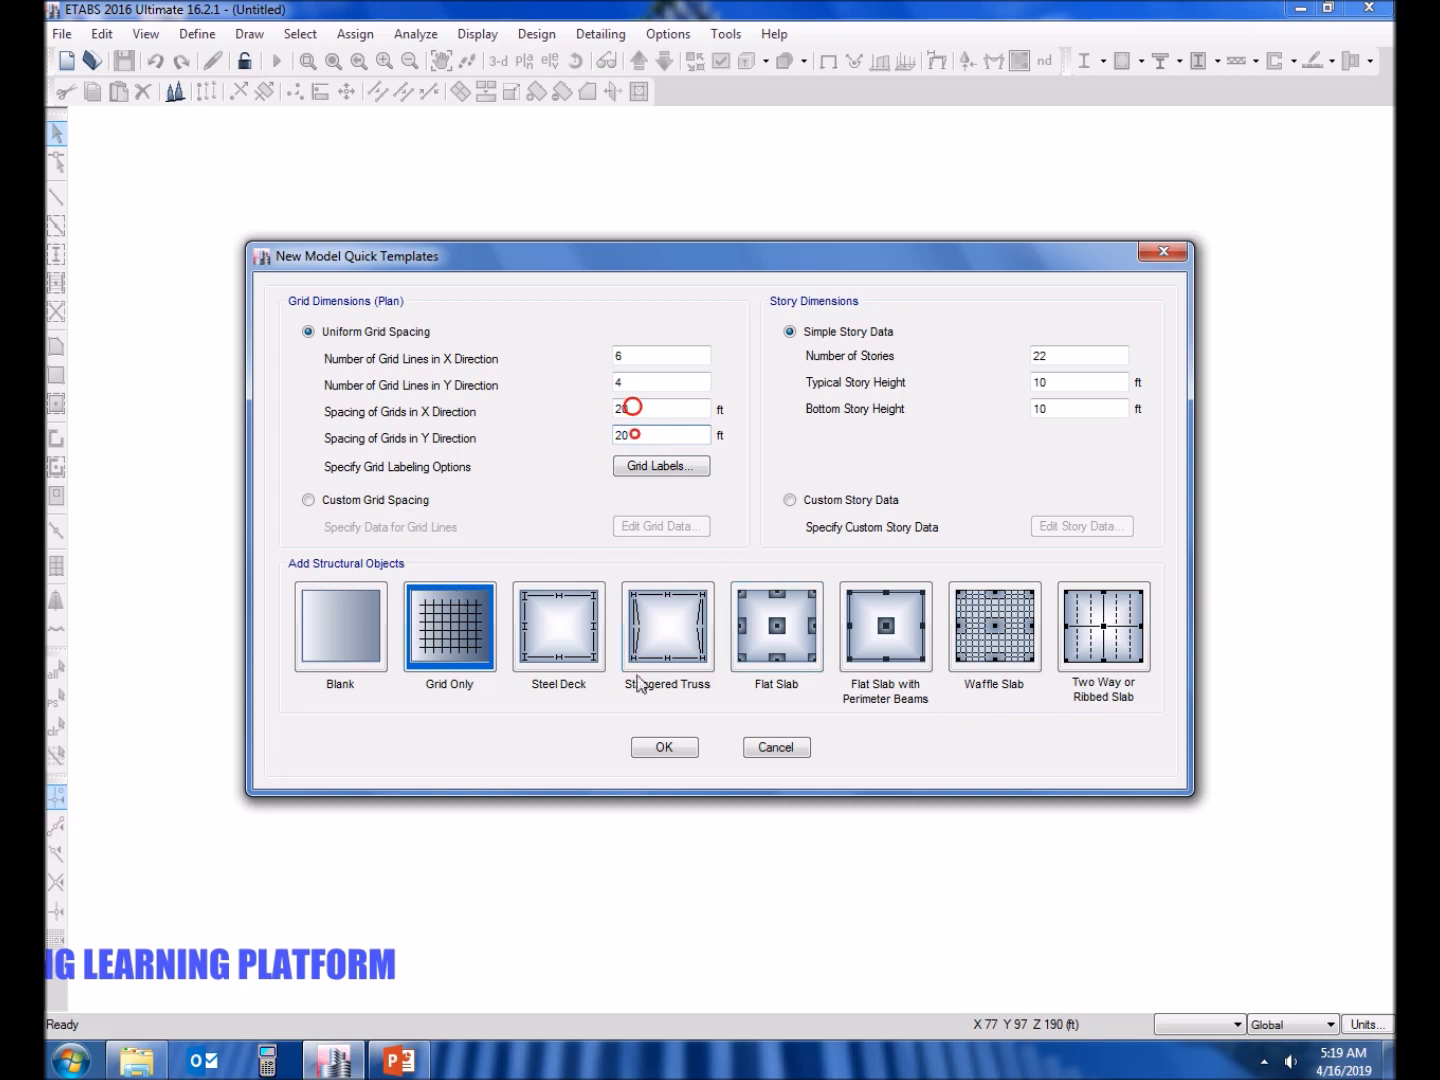
left_click(664, 746)
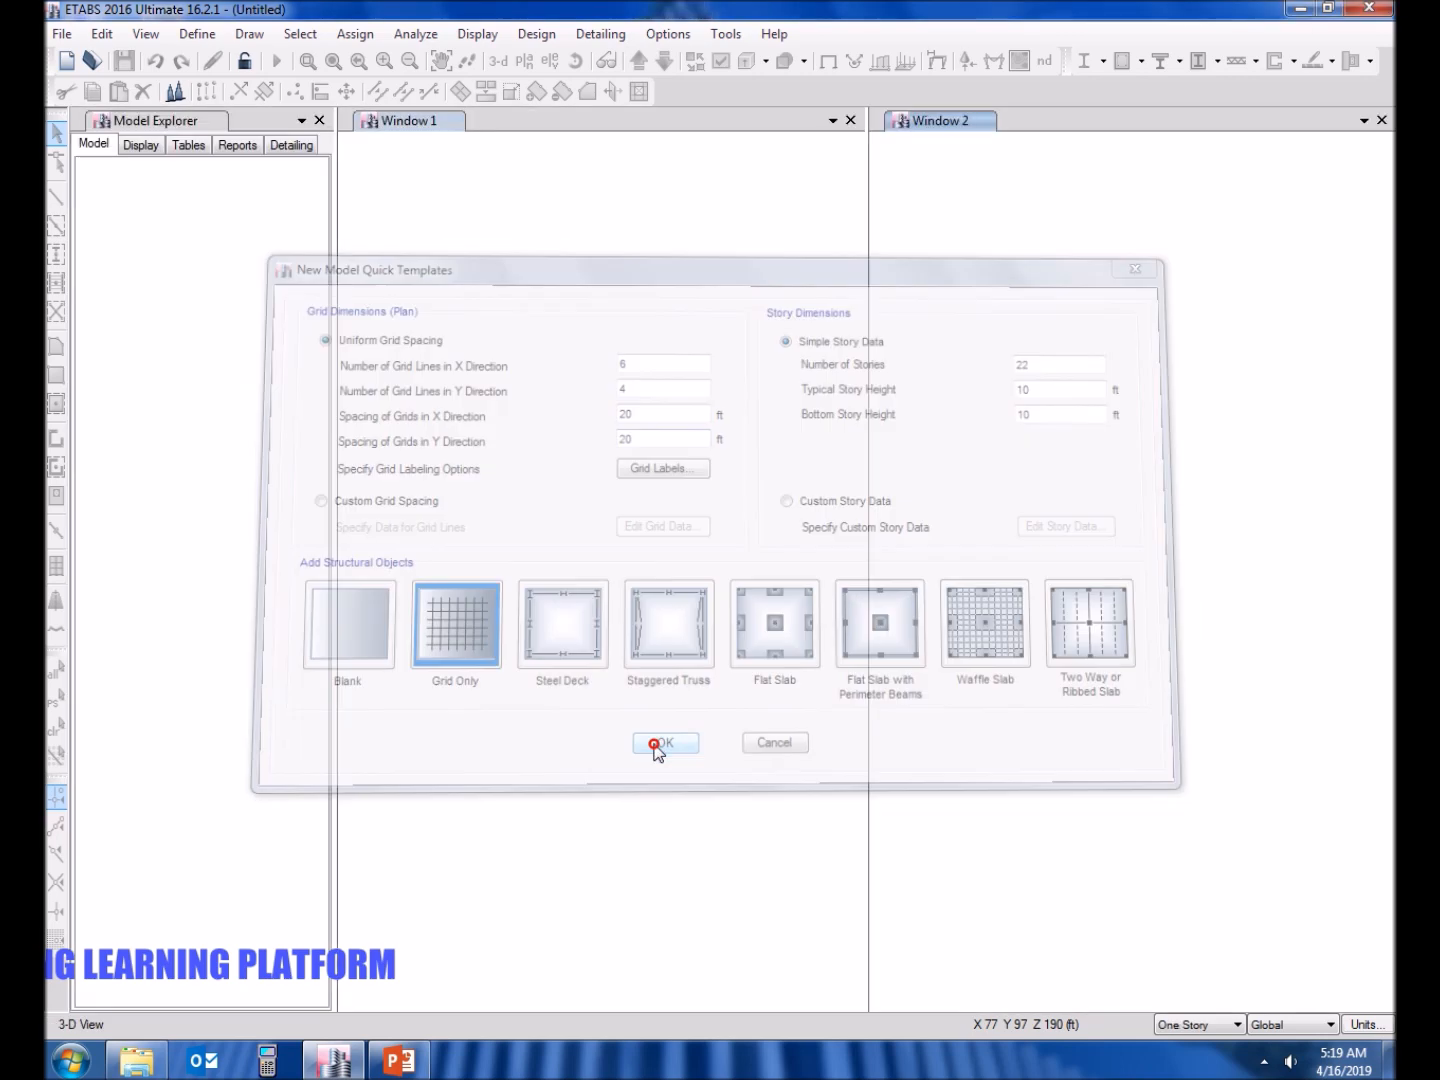
Place ConcCol columns at every Story22 grid intersection except the four corners.
left_click(664, 744)
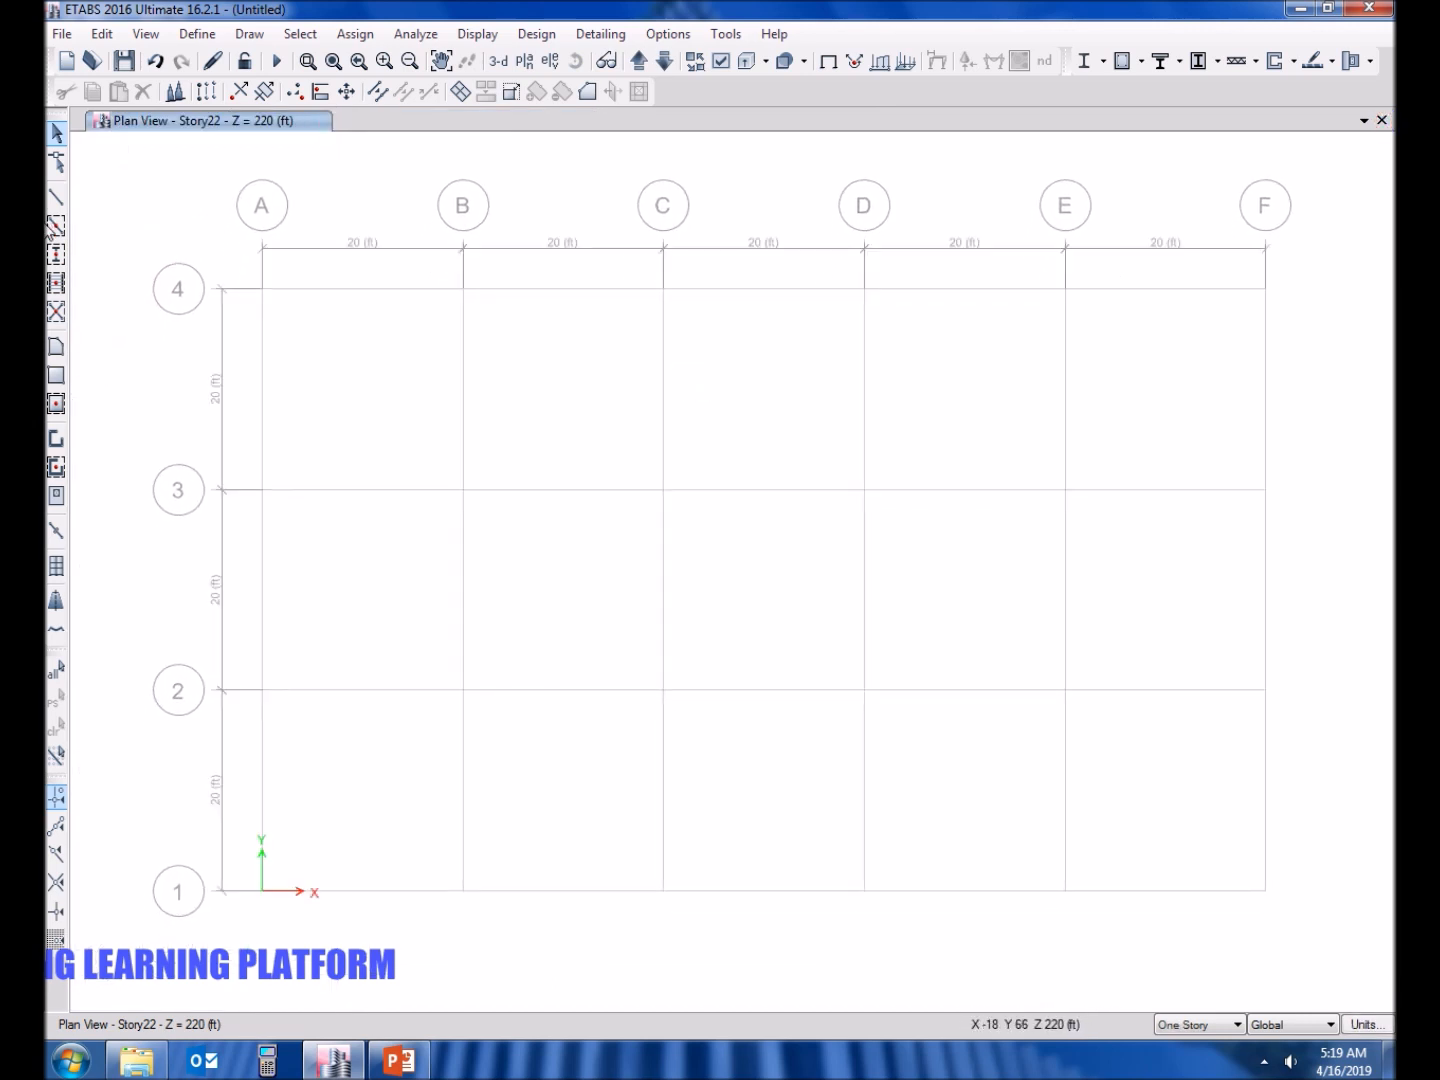
left_click(56, 252)
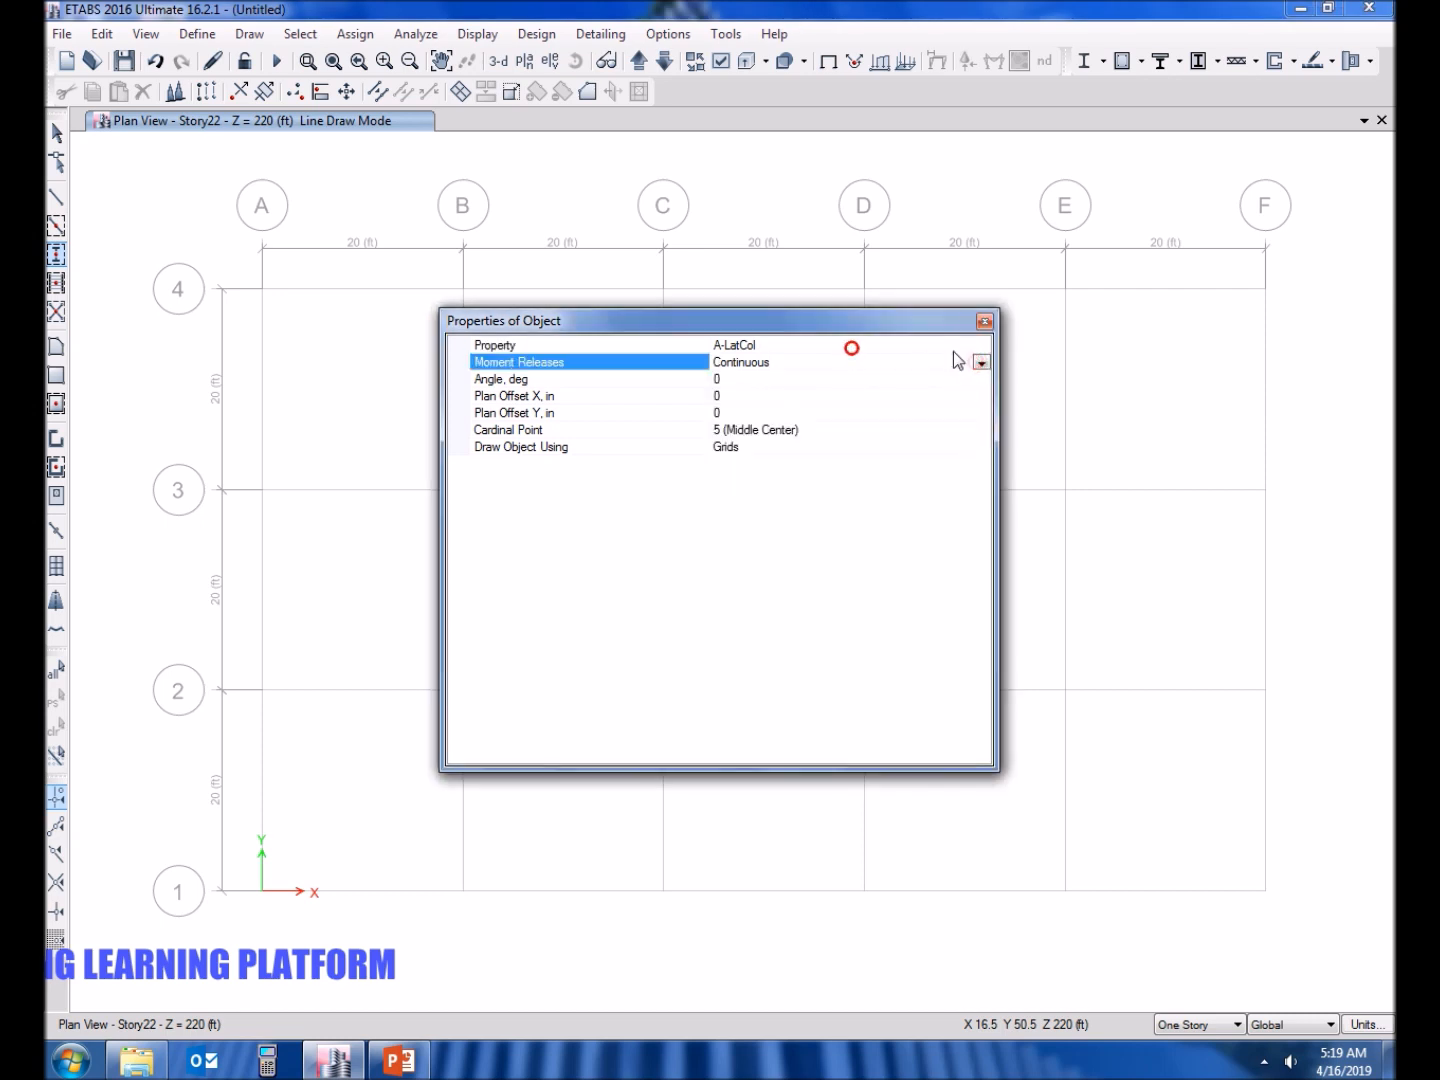
left_click(980, 344)
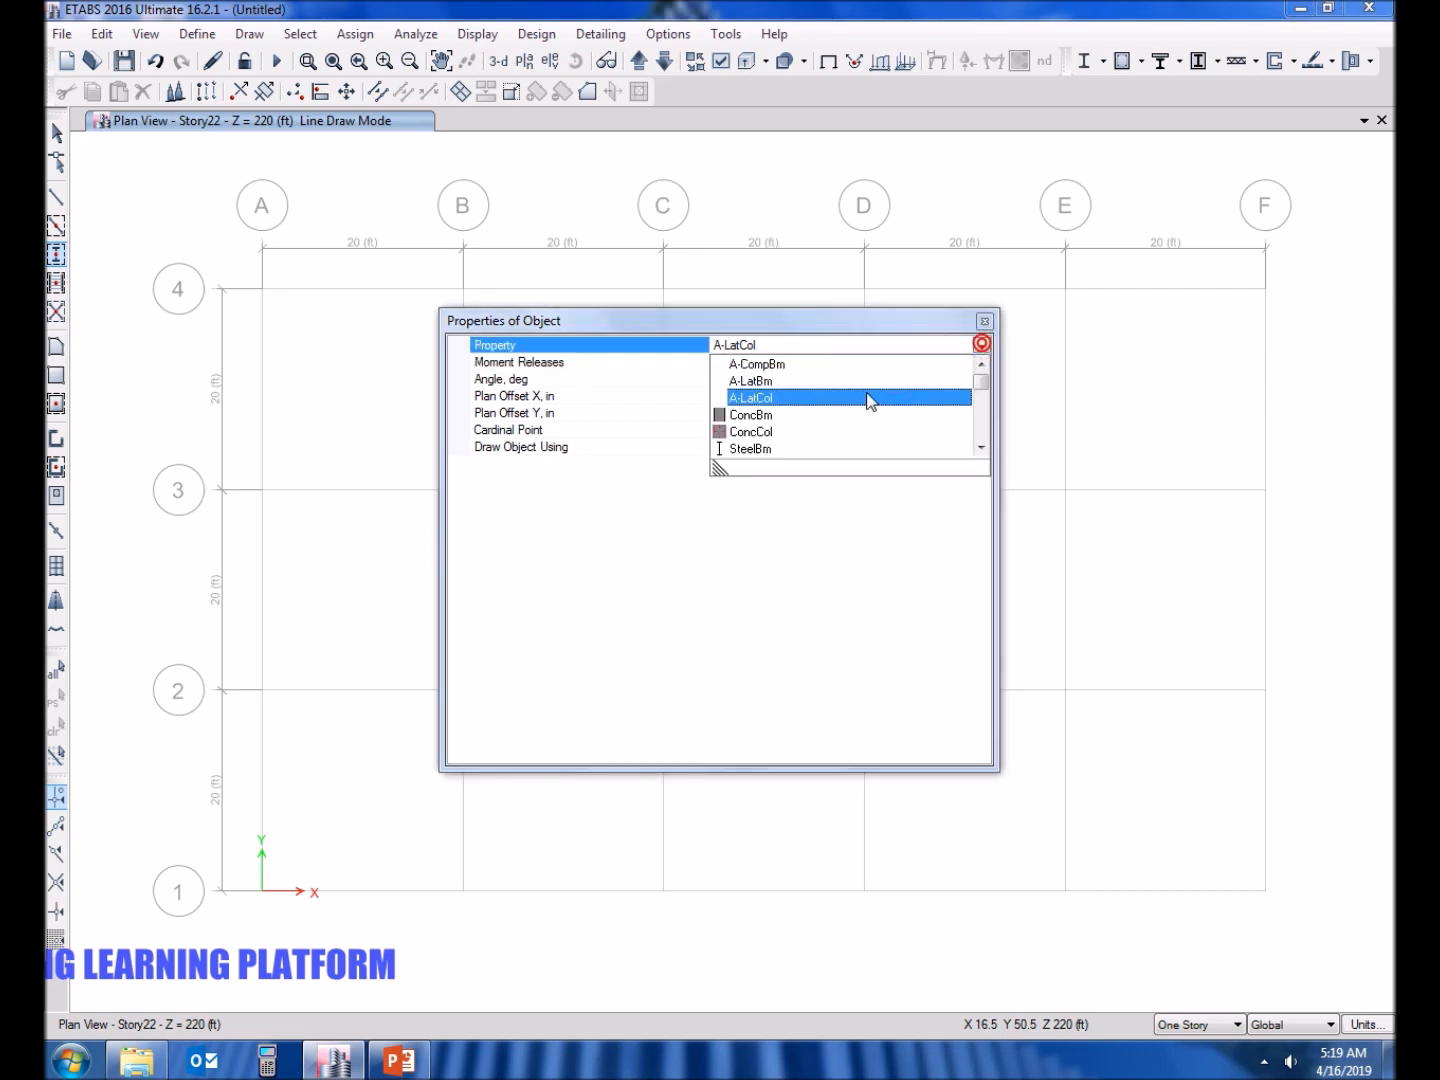
left_click(752, 416)
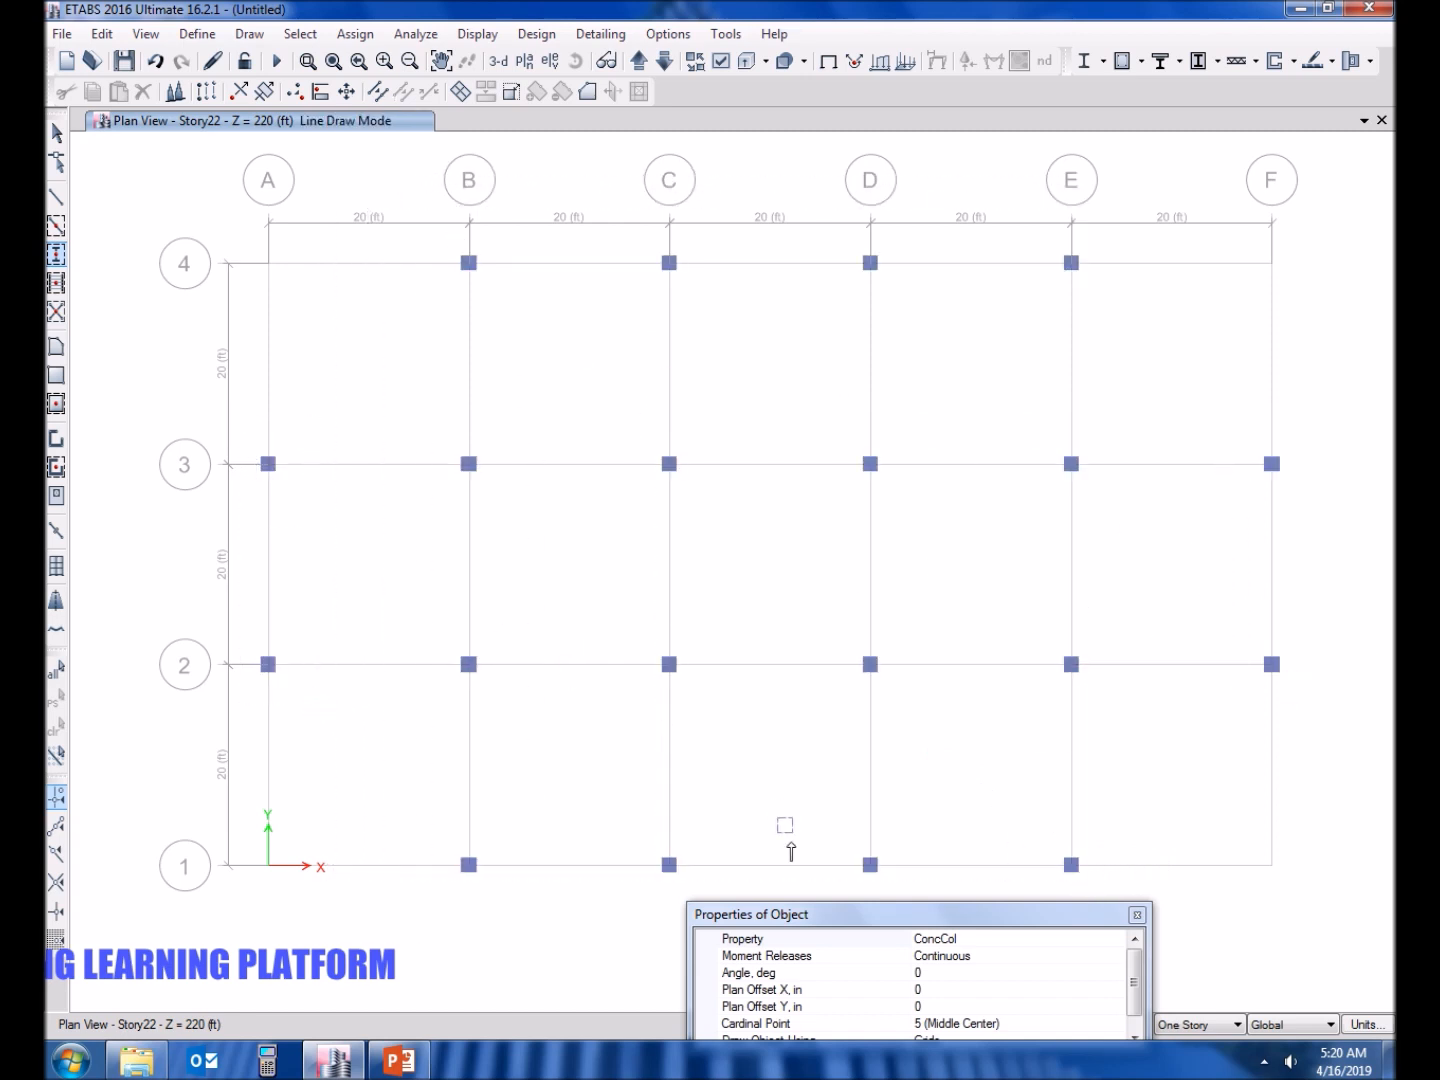
left_click(1136, 916)
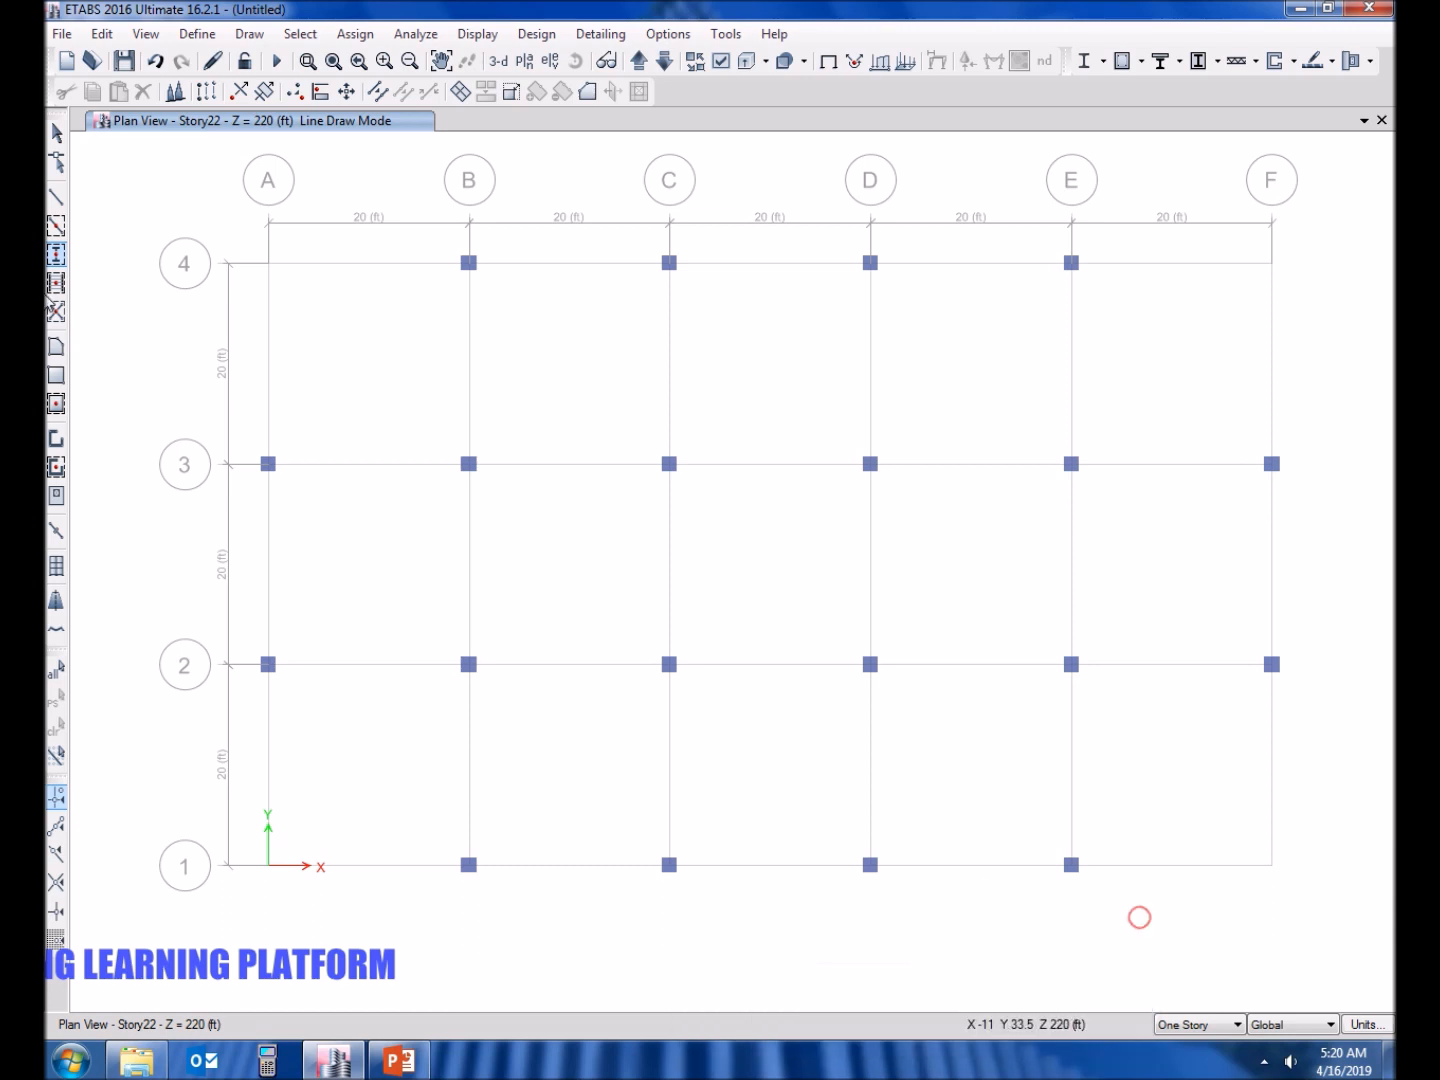
left_click(56, 236)
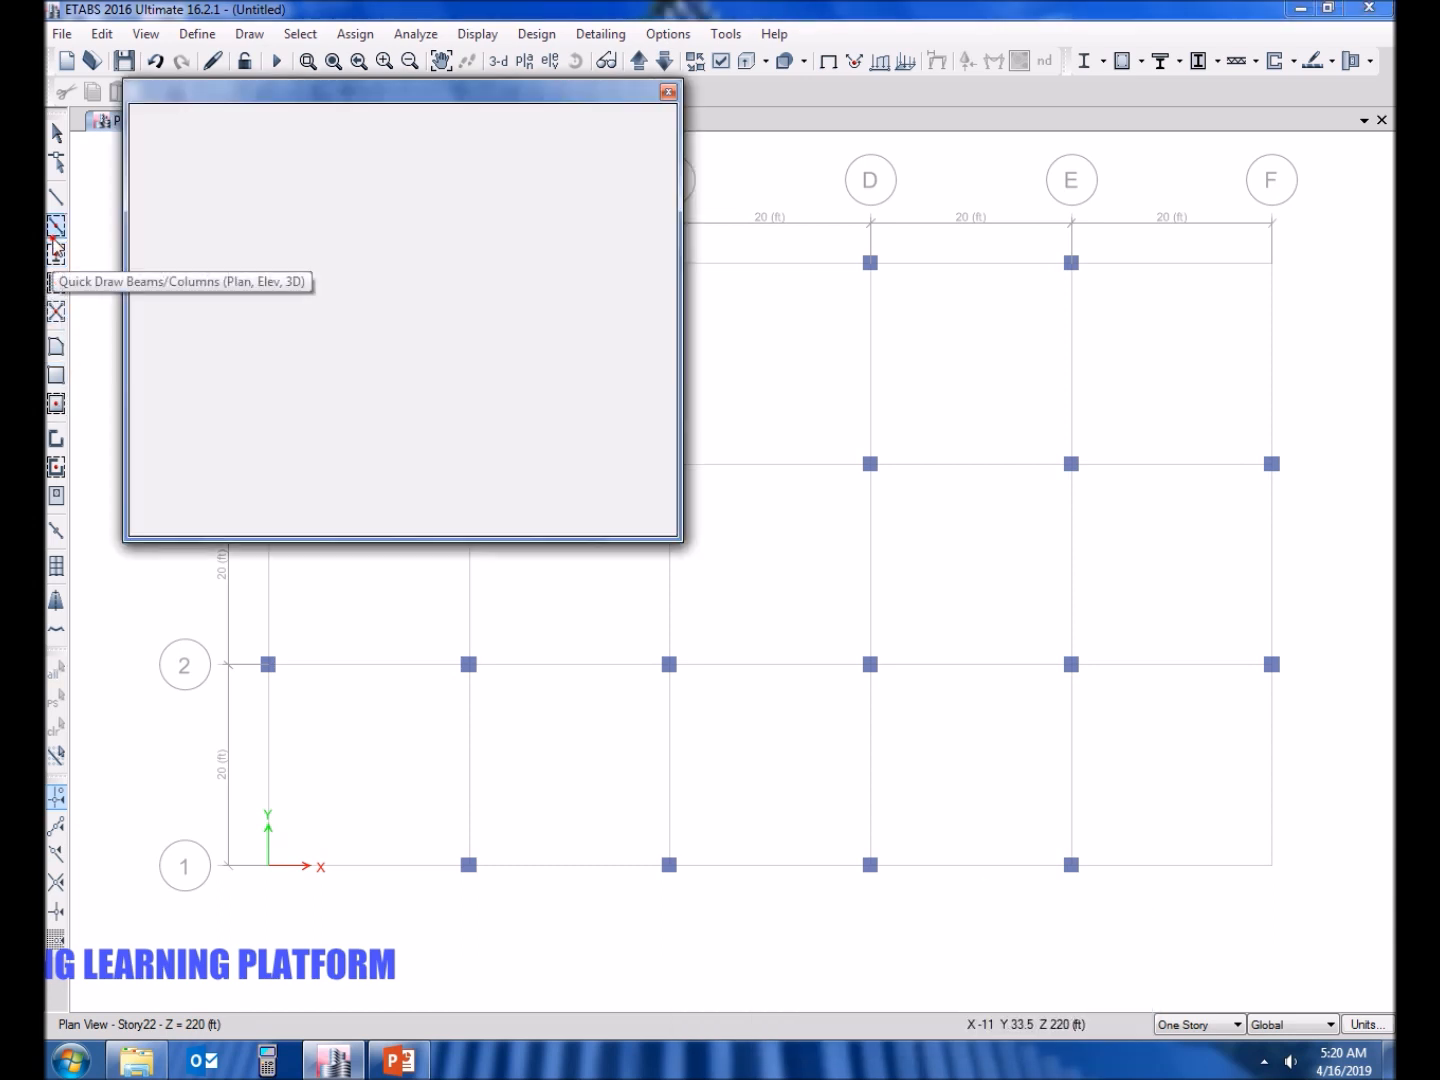
Draw ConcBm beams along the grid lines between columns out to gridline F, then select joint B4.
left_click(56, 224)
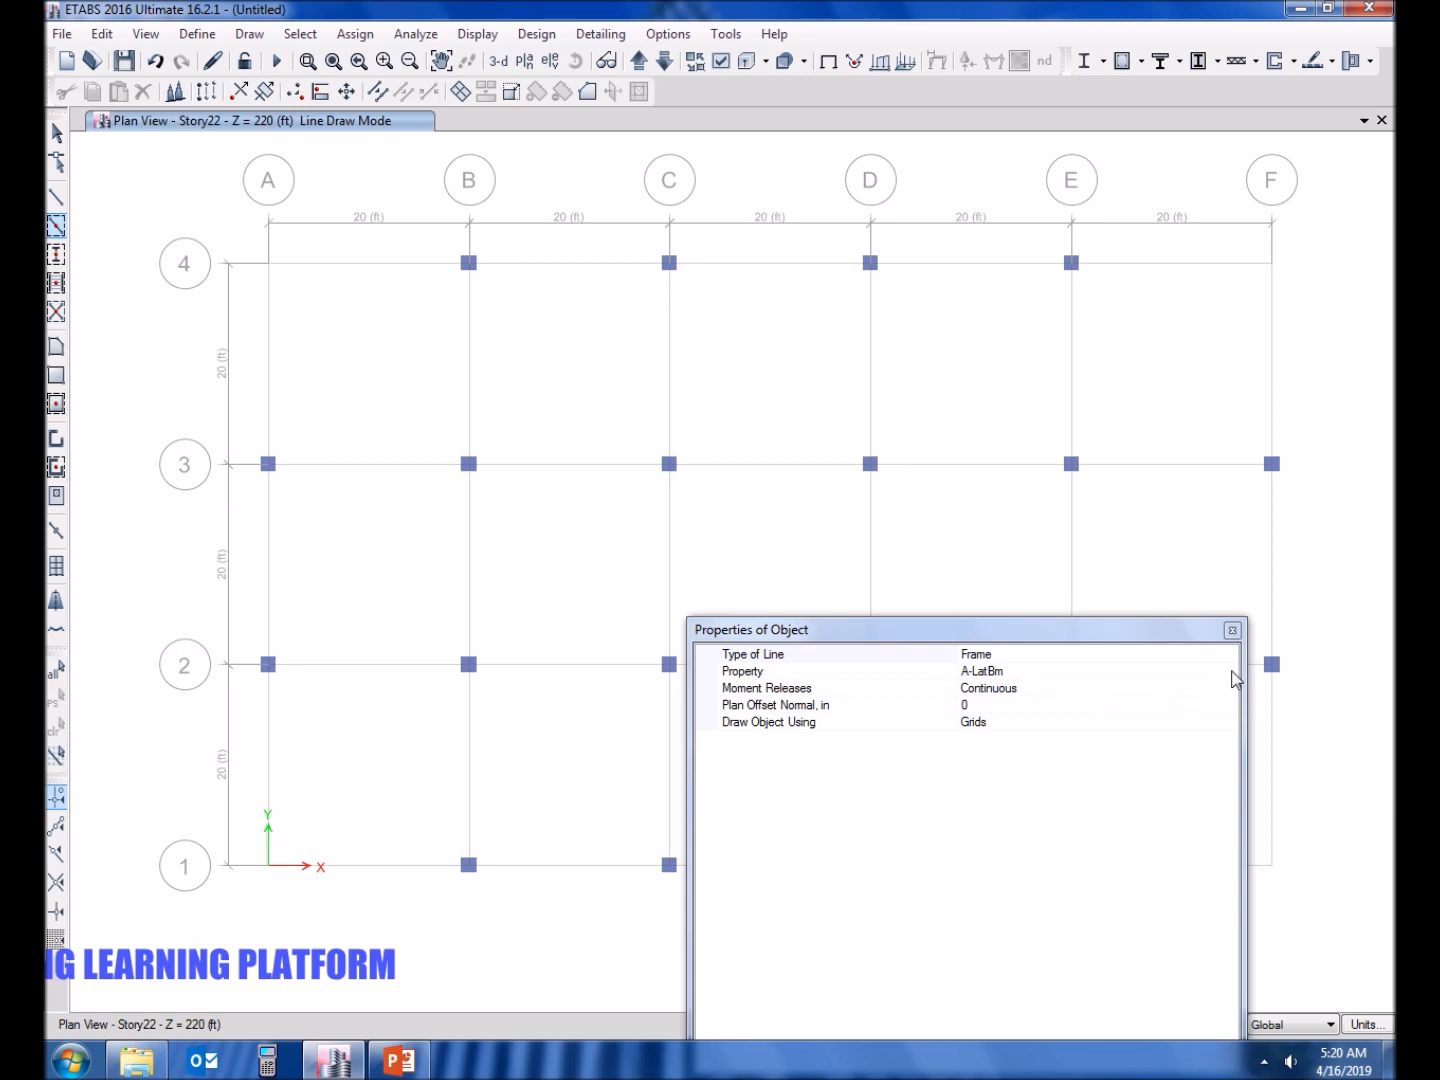
left_click(838, 672)
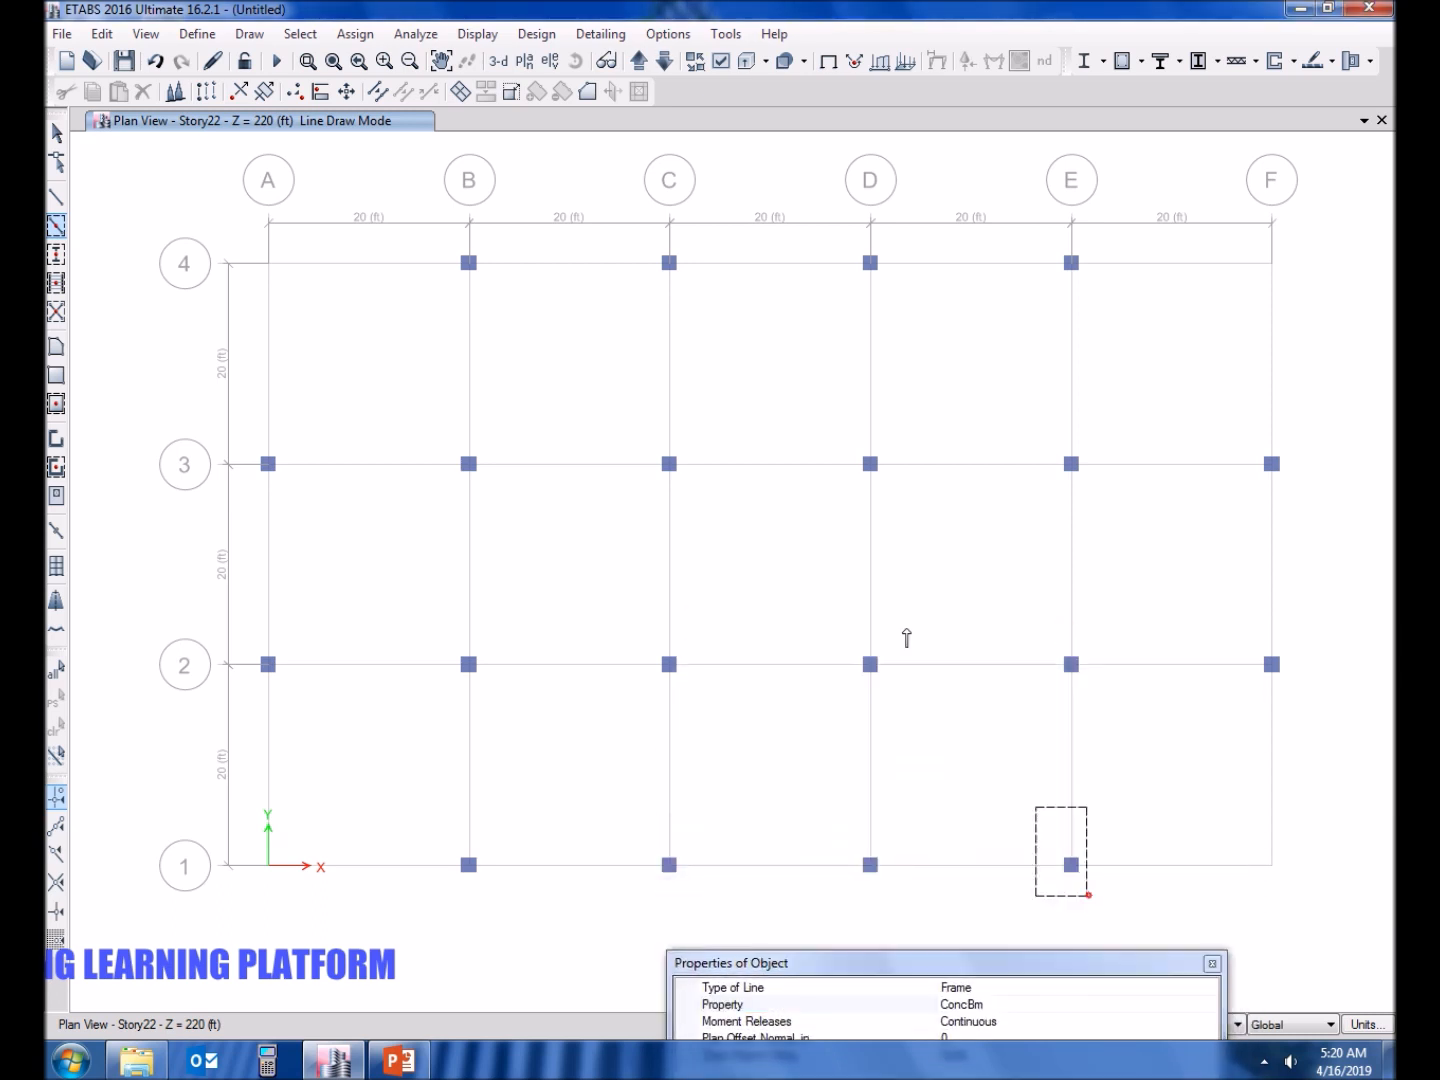
mouse_move(1192, 568)
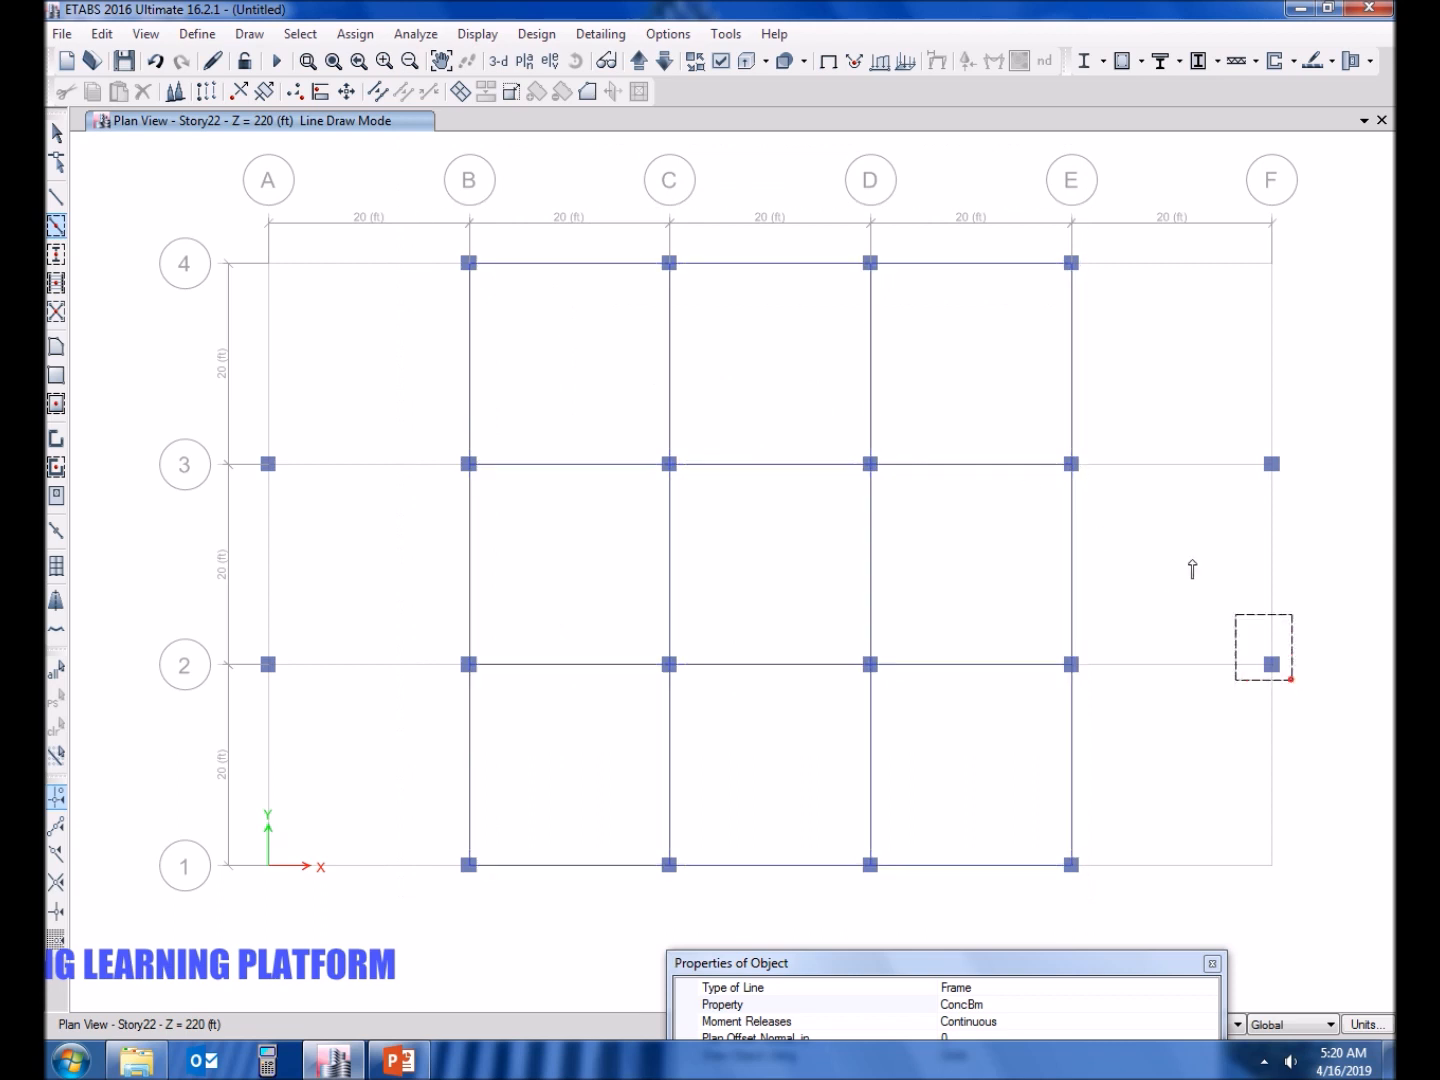
left_click(1272, 664)
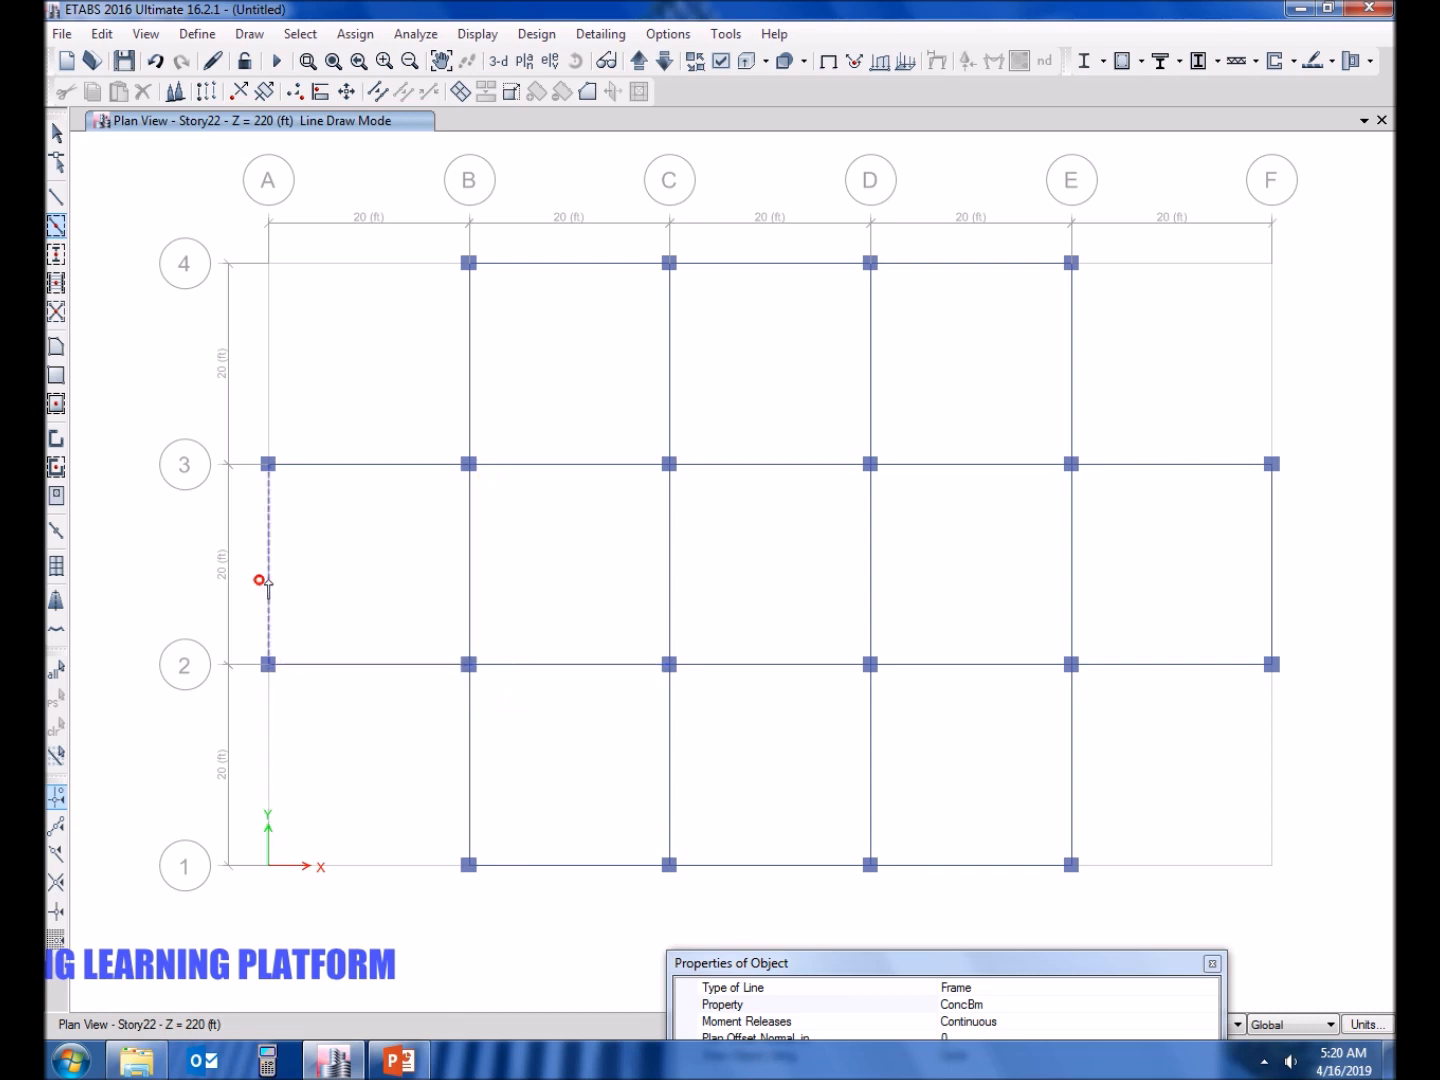
key("Escape")
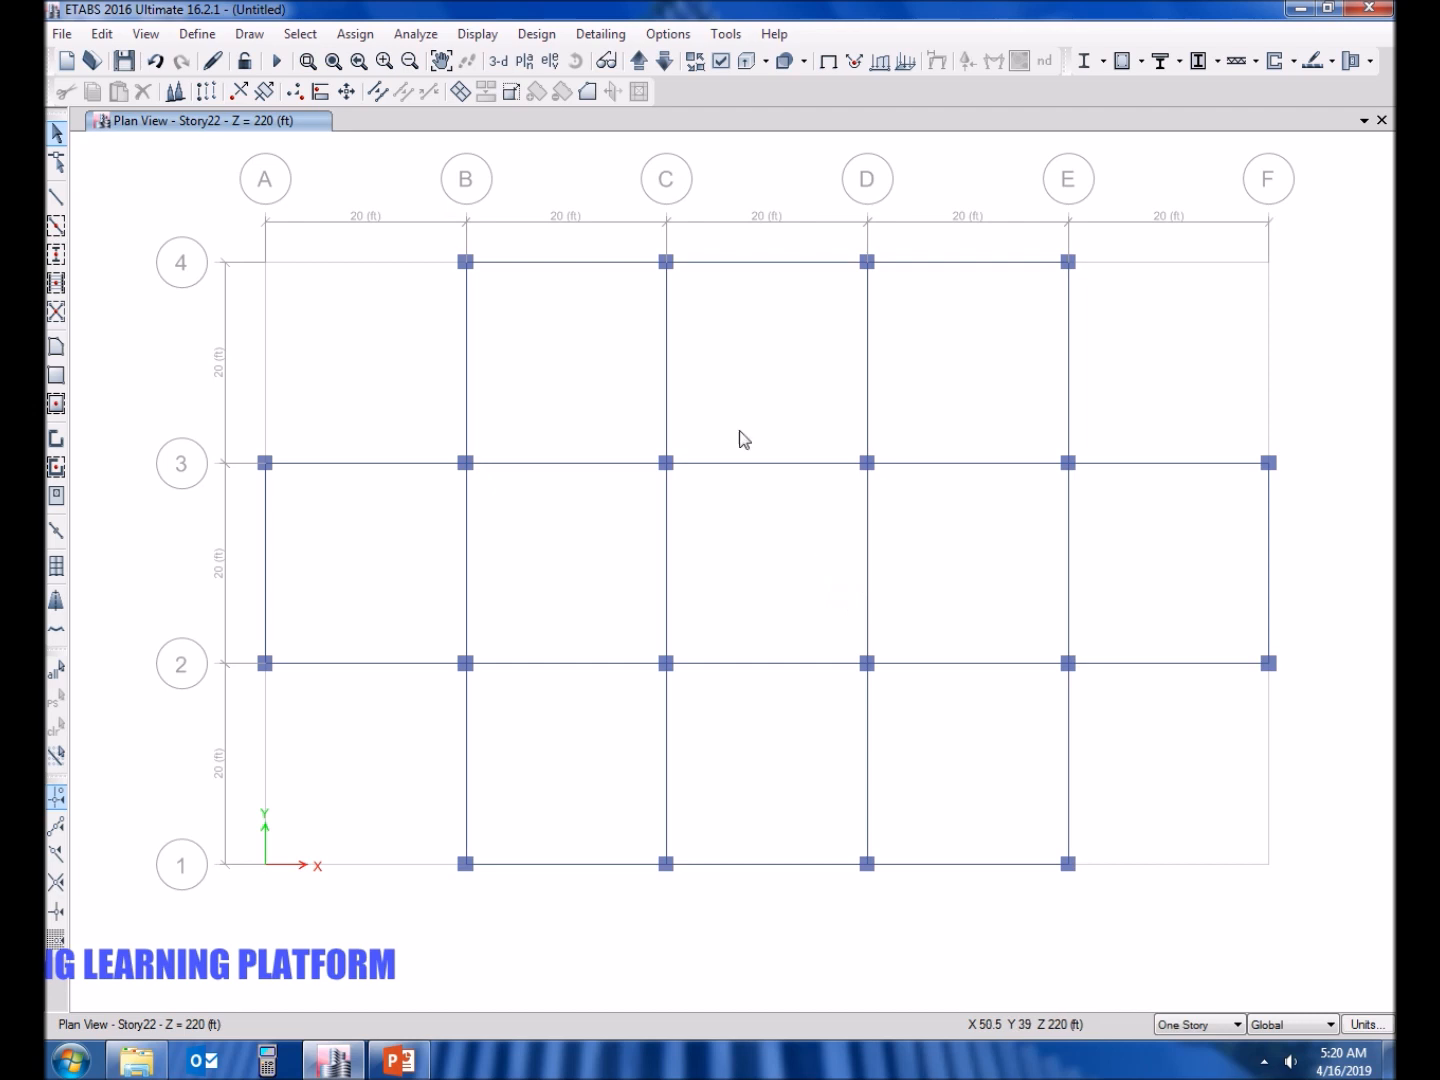
left_click(464, 260)
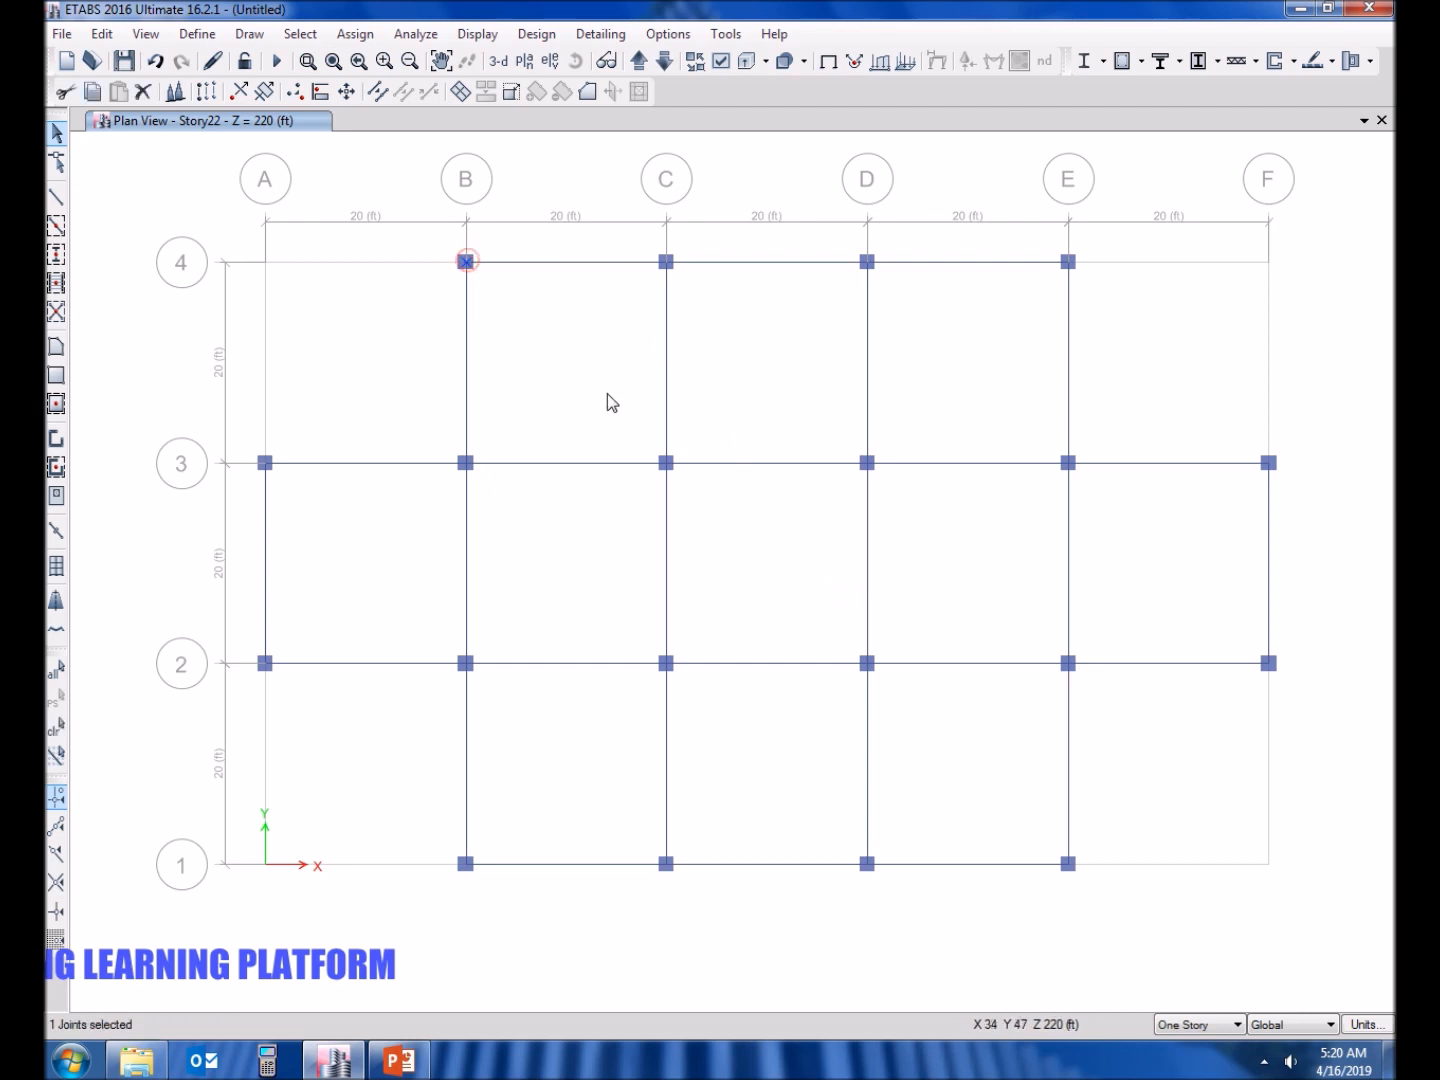
Radially extrude joint B4 into a curved beam: centre 20,40, angle 2, 45 increments.
left_click(100, 32)
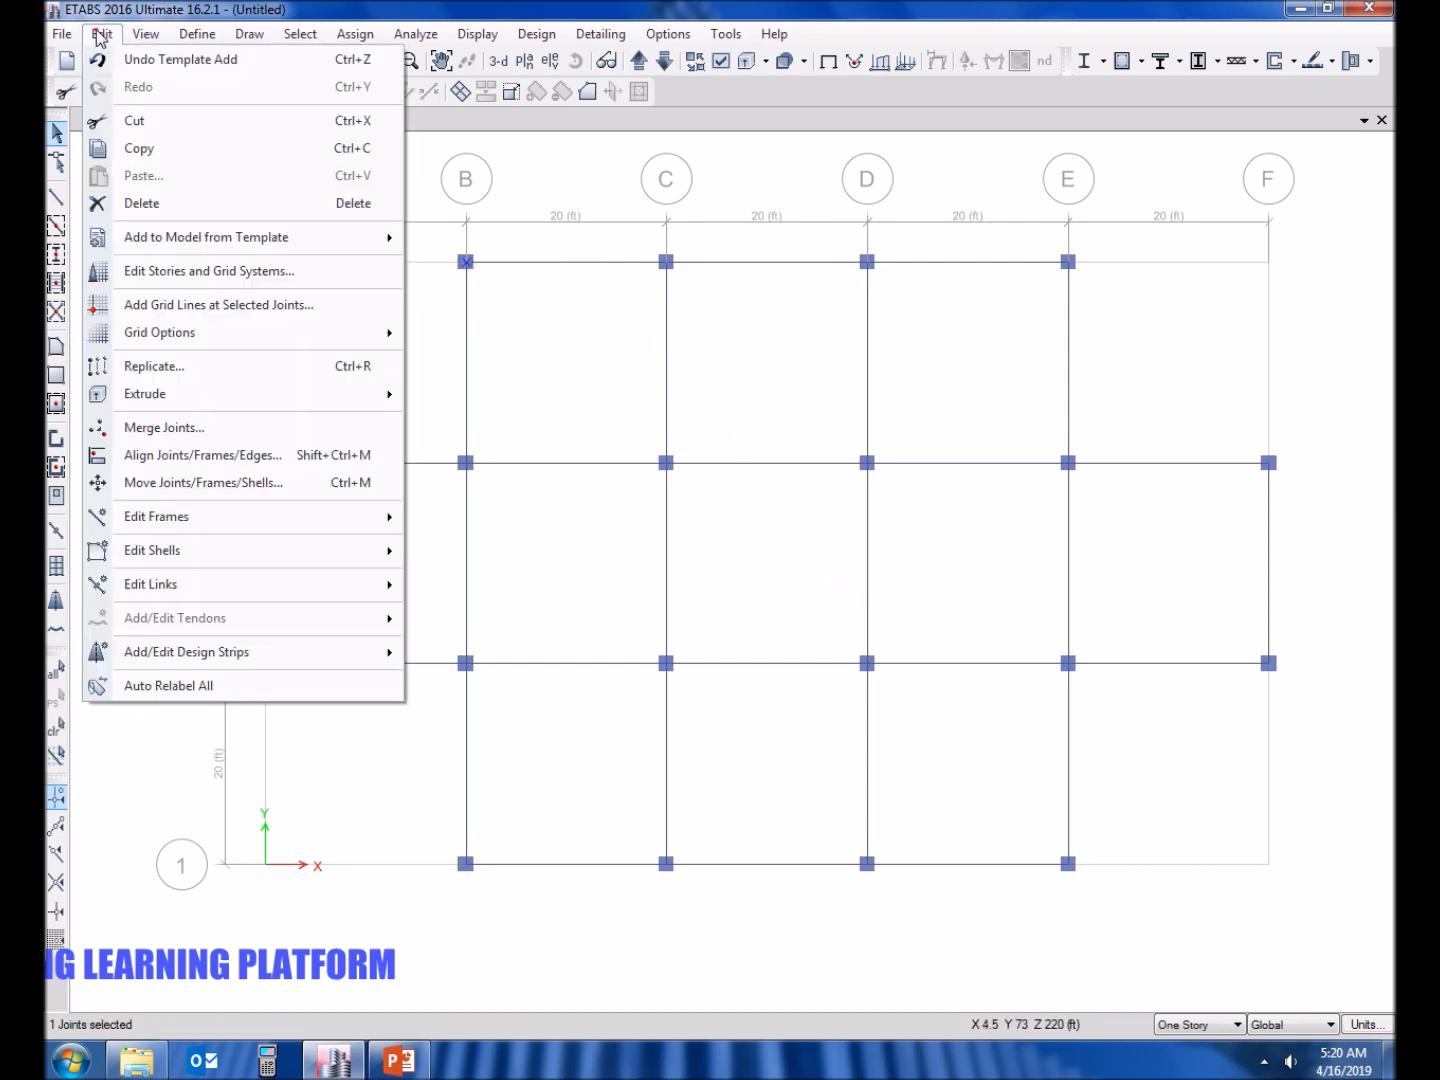
mouse_move(144, 392)
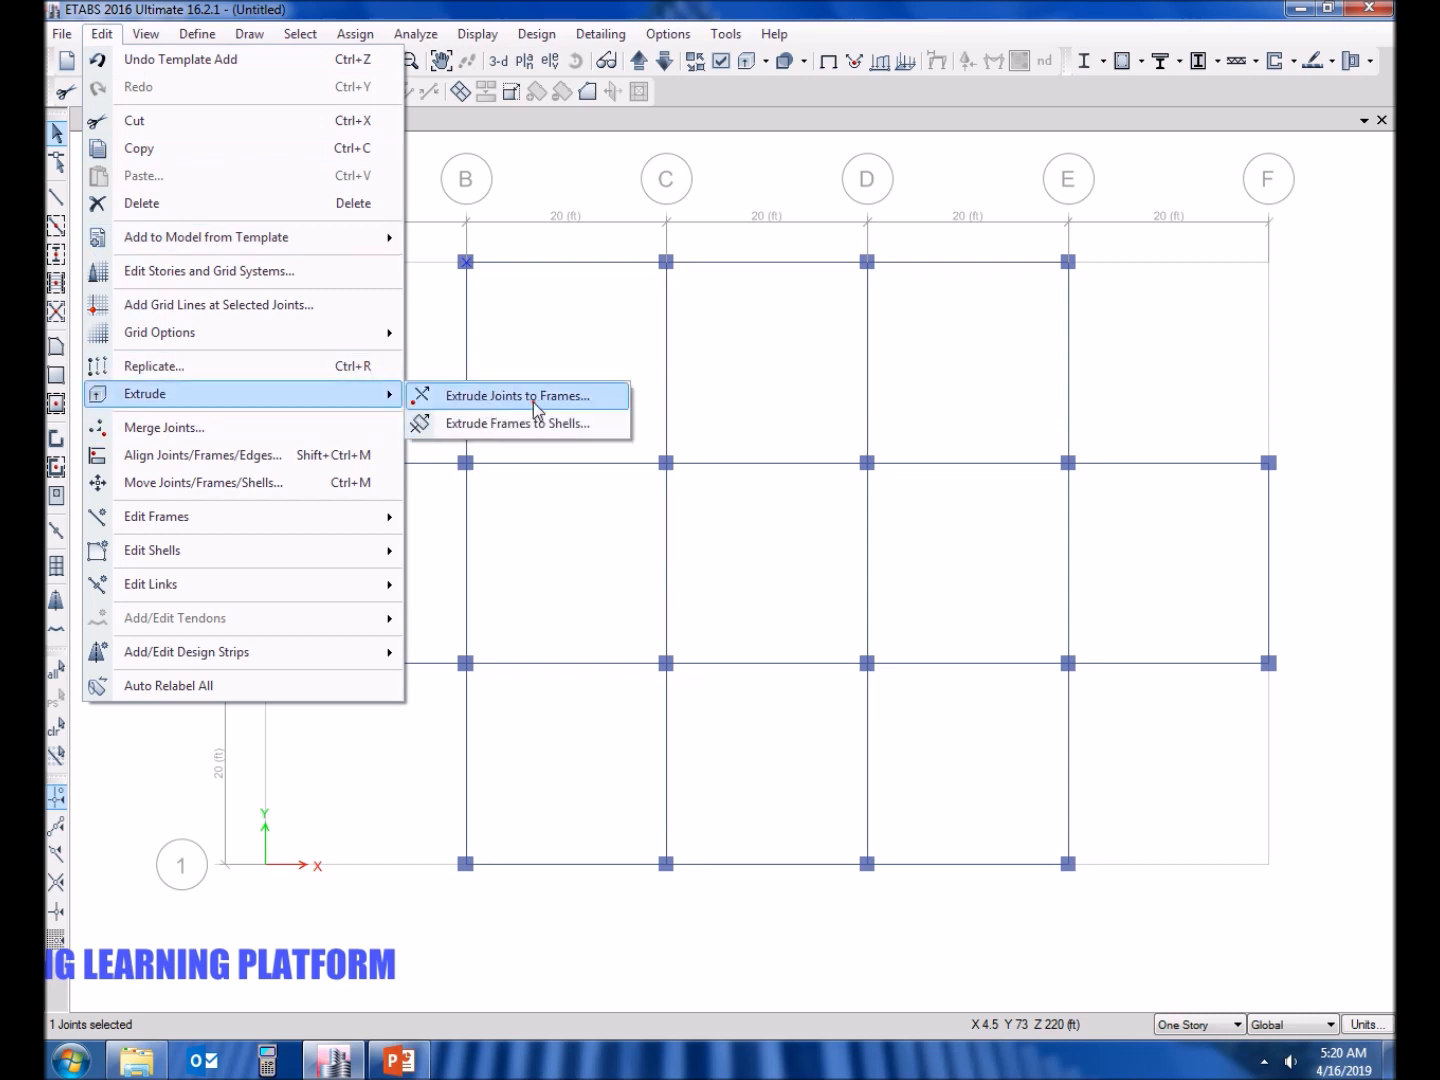
left_click(520, 396)
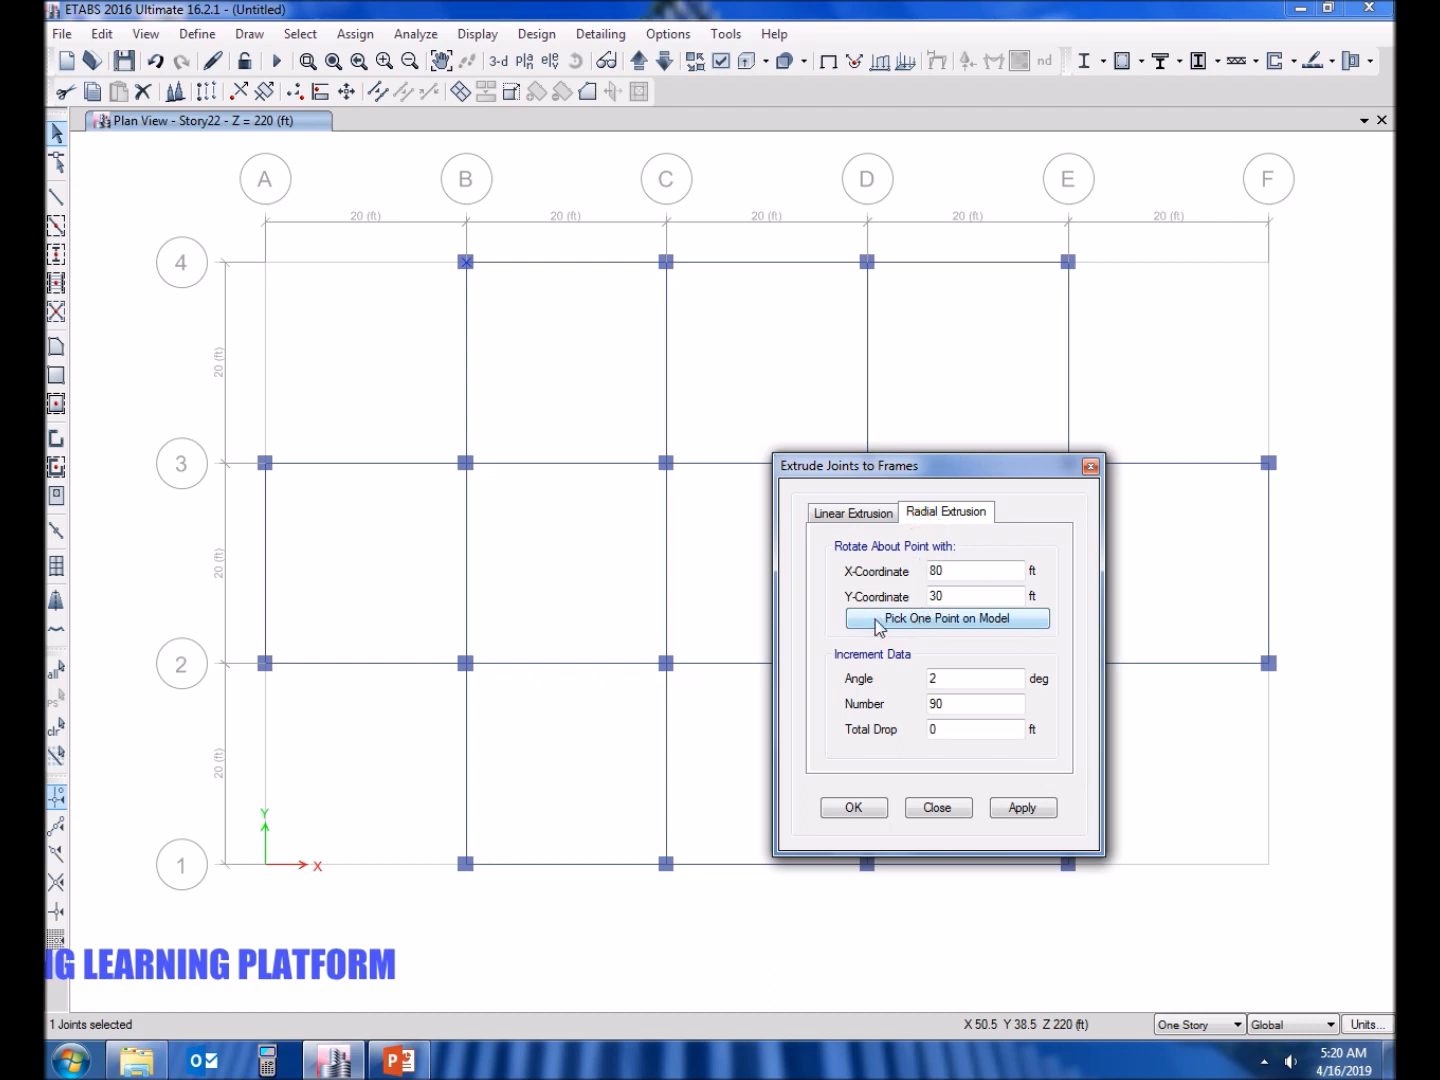
mouse_move(284, 338)
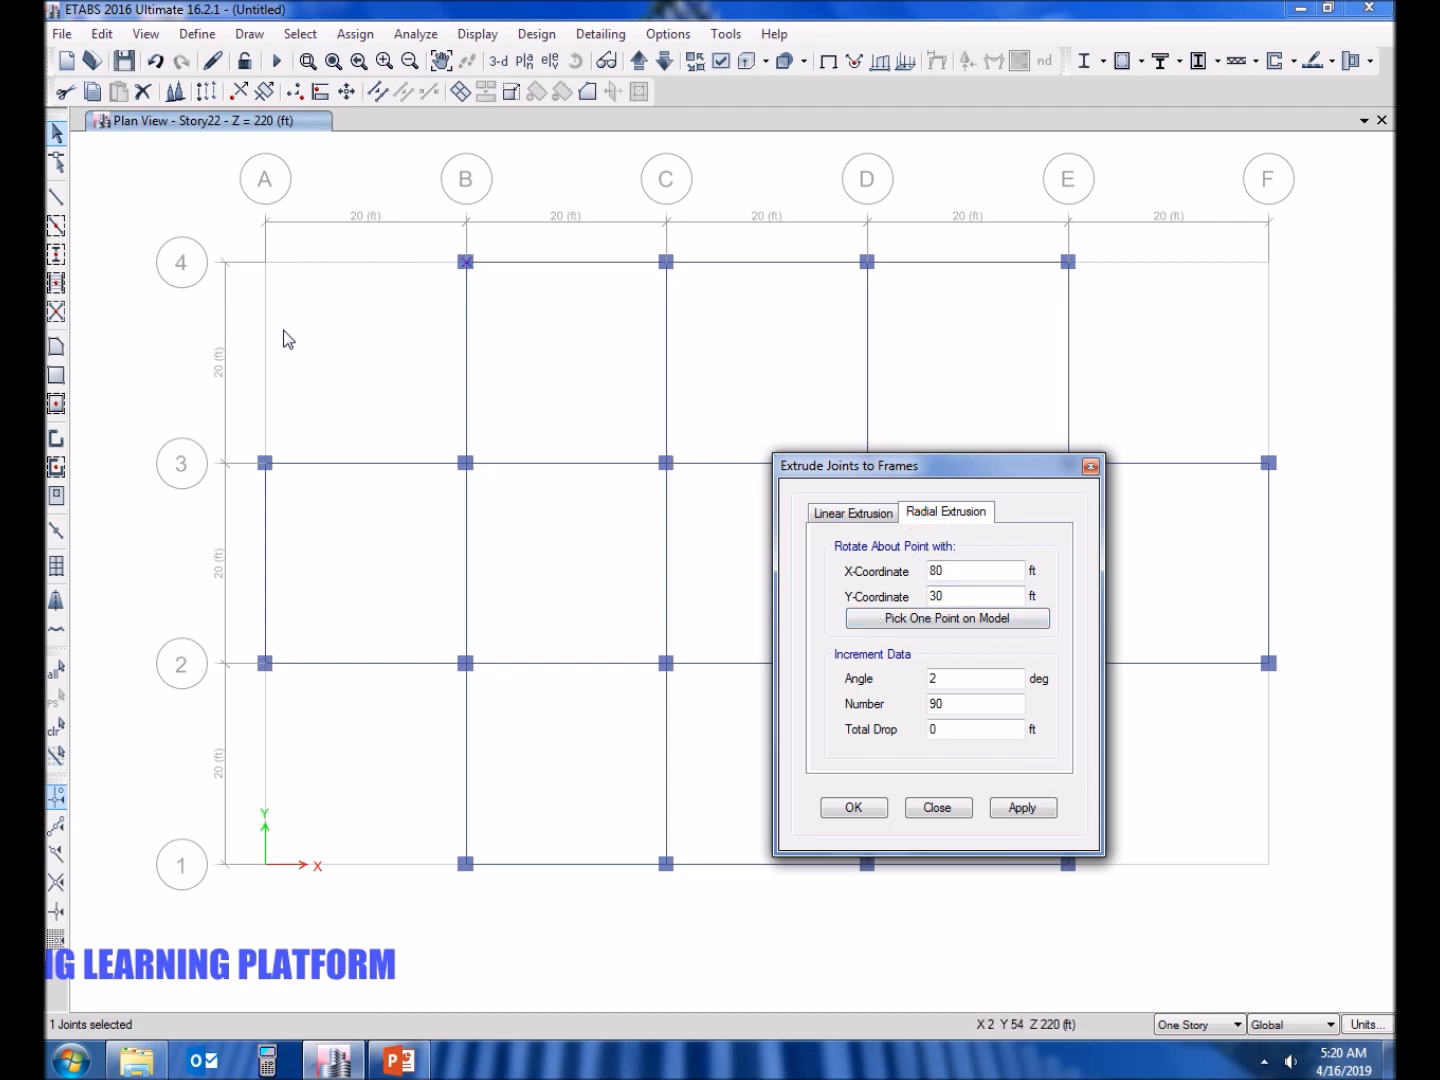
mouse_move(466, 470)
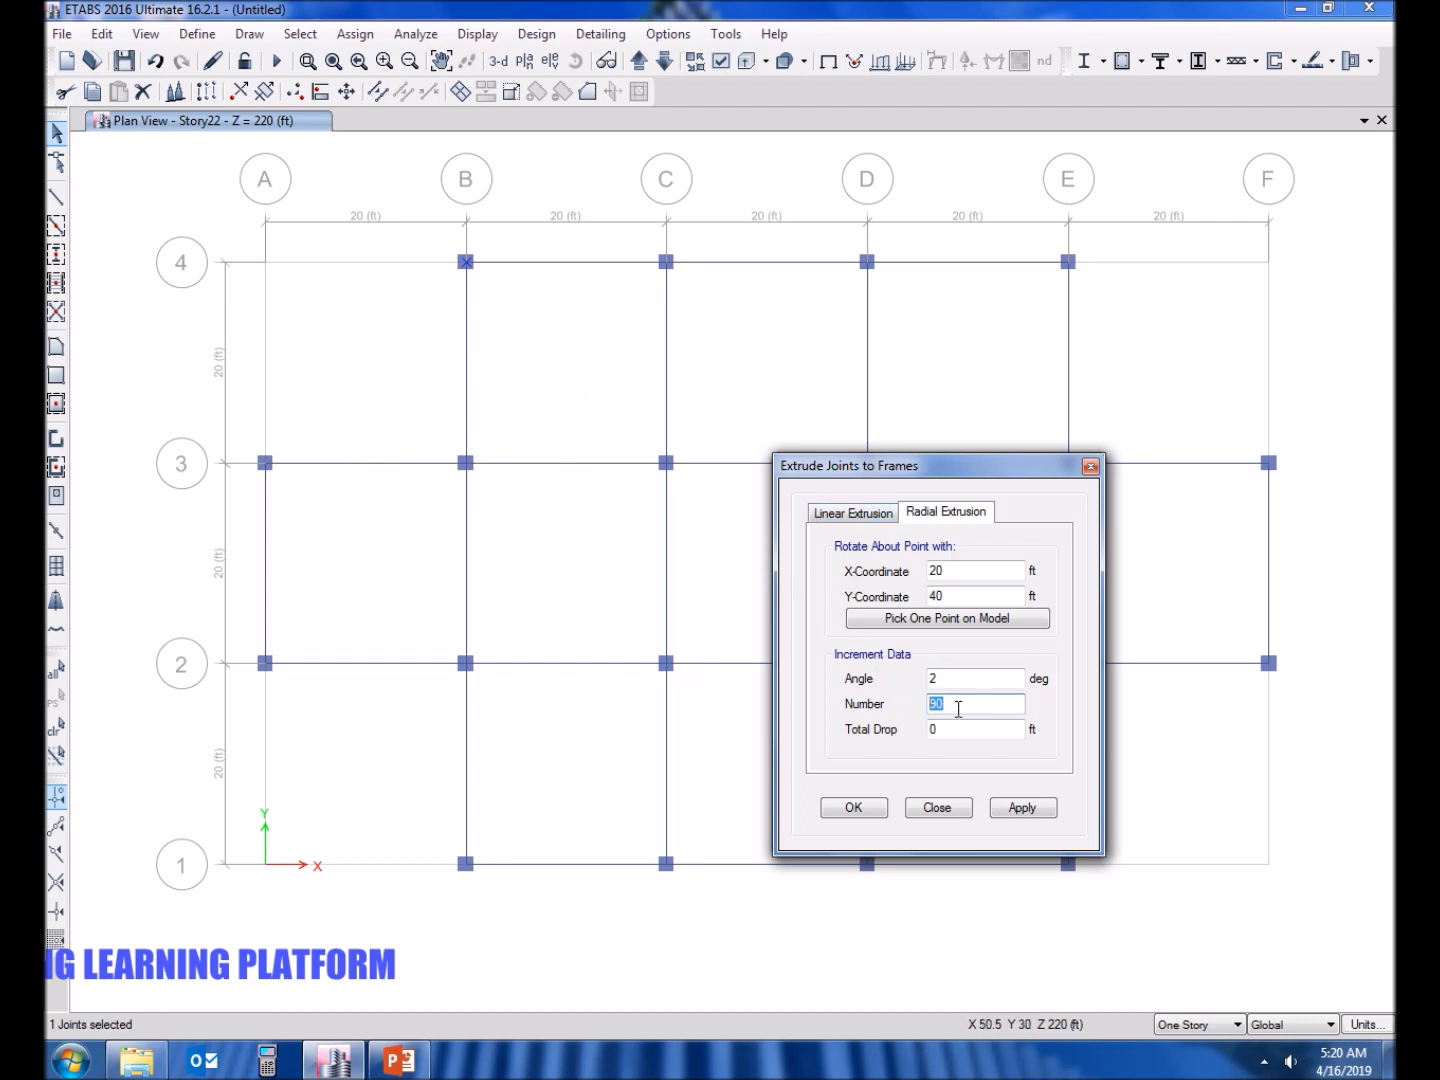
type("45")
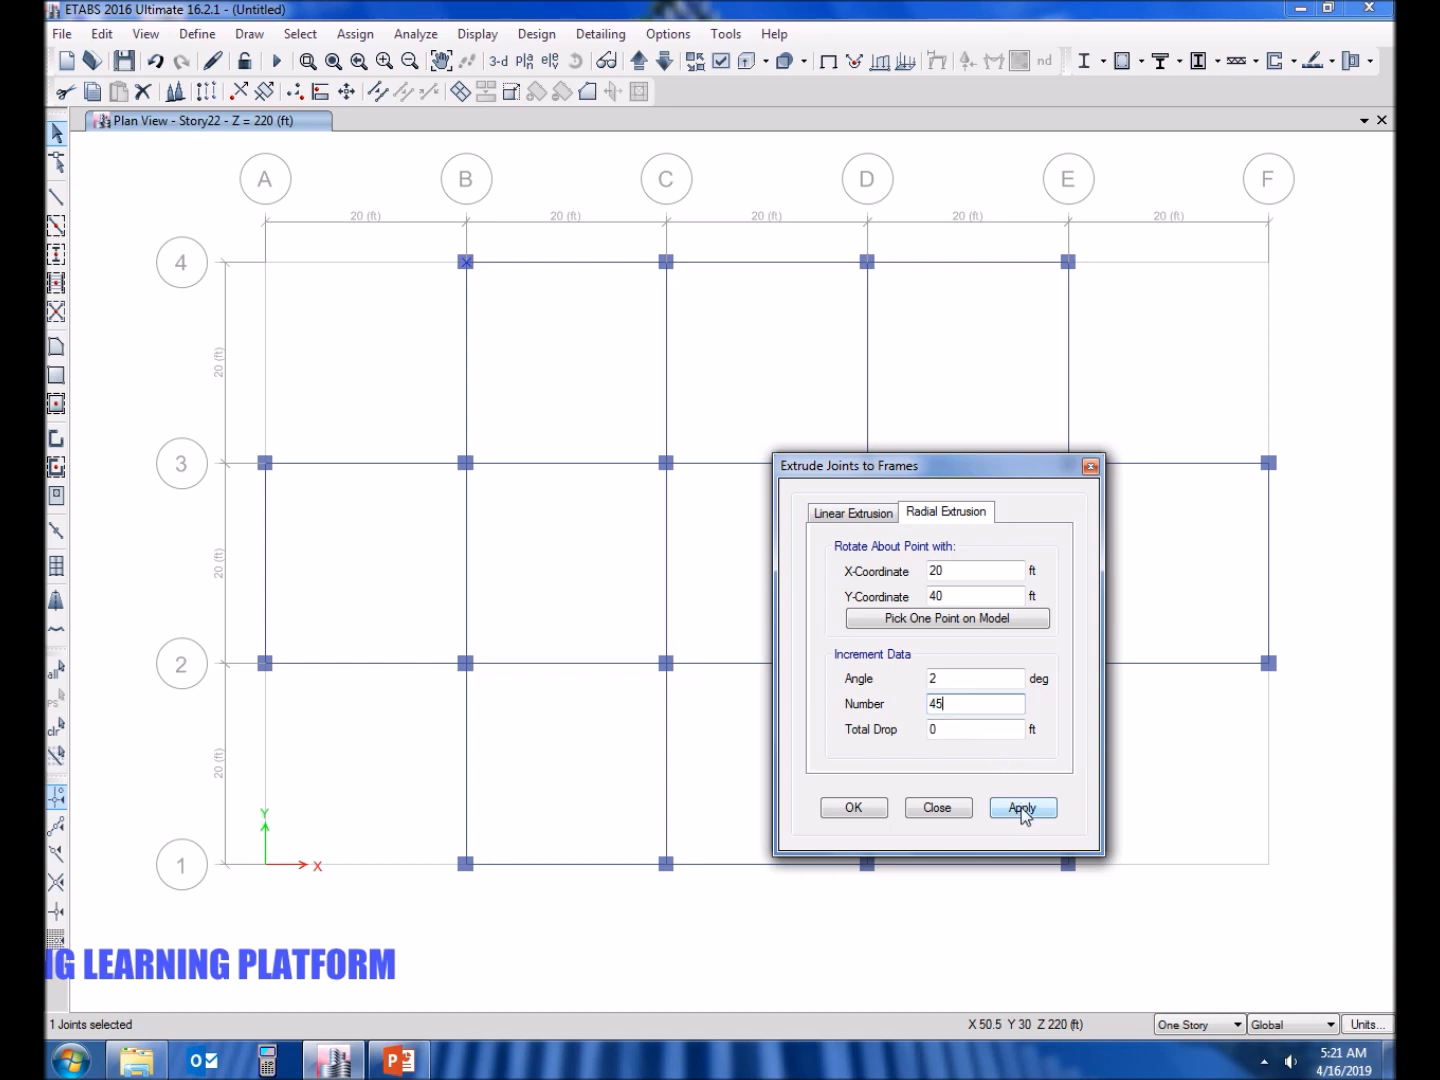
left_click(1022, 808)
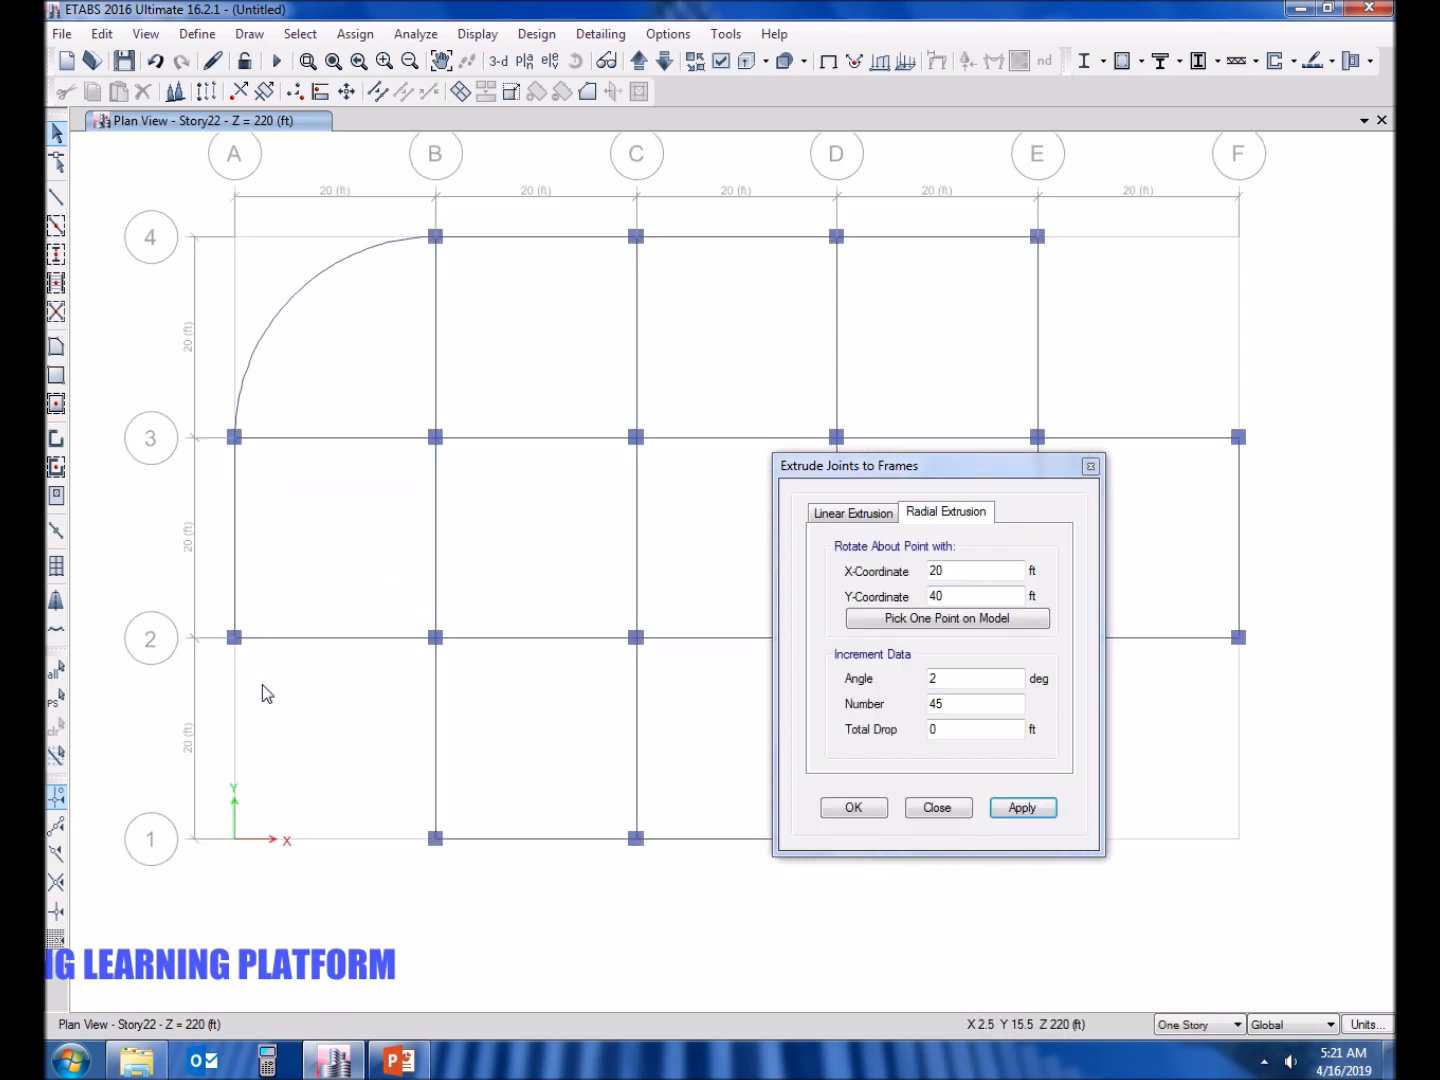
mouse_move(436, 844)
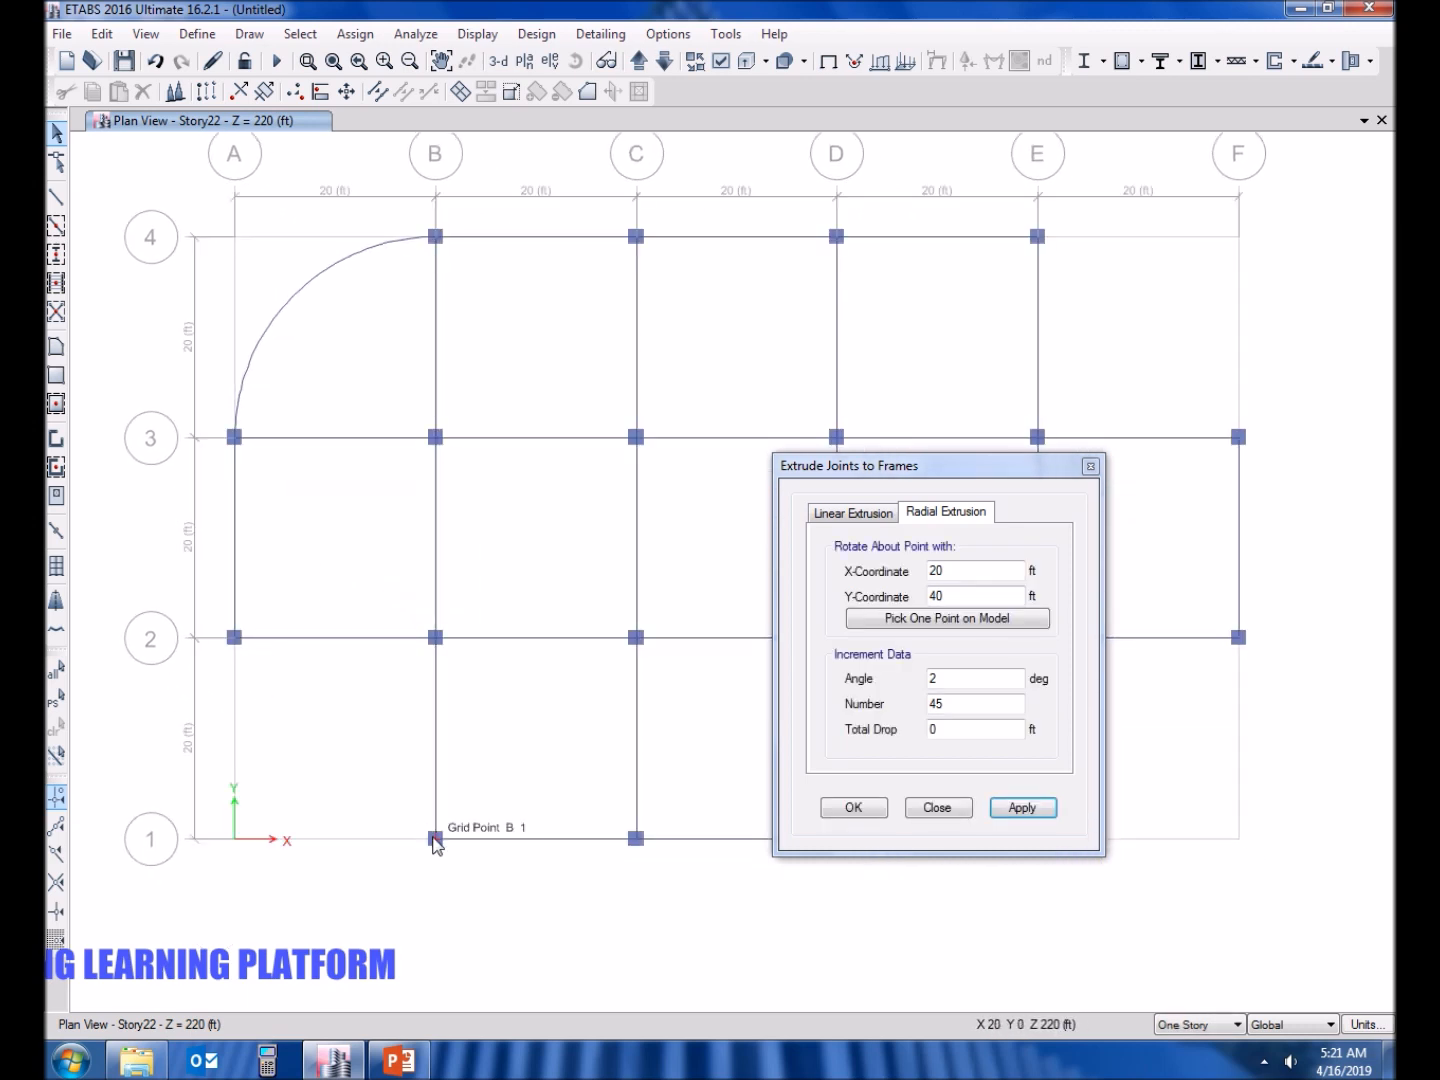
Radially extrude joint B1 with angle -2 and 45 increments to complete the left semicircle.
left_click(946, 616)
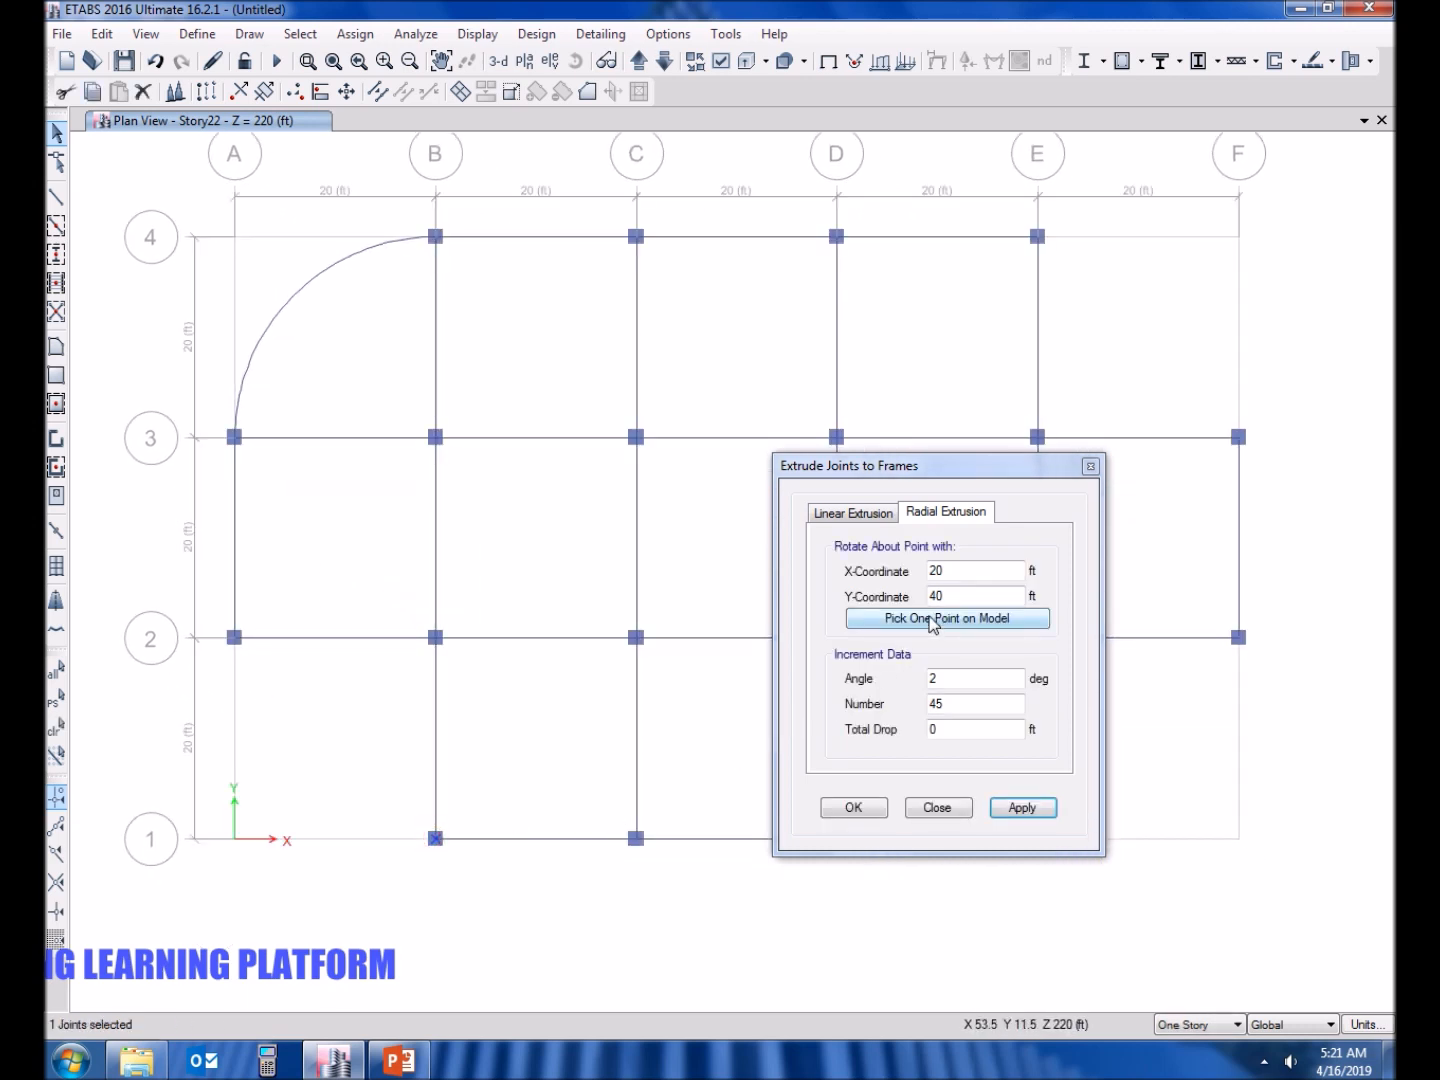
mouse_move(916, 632)
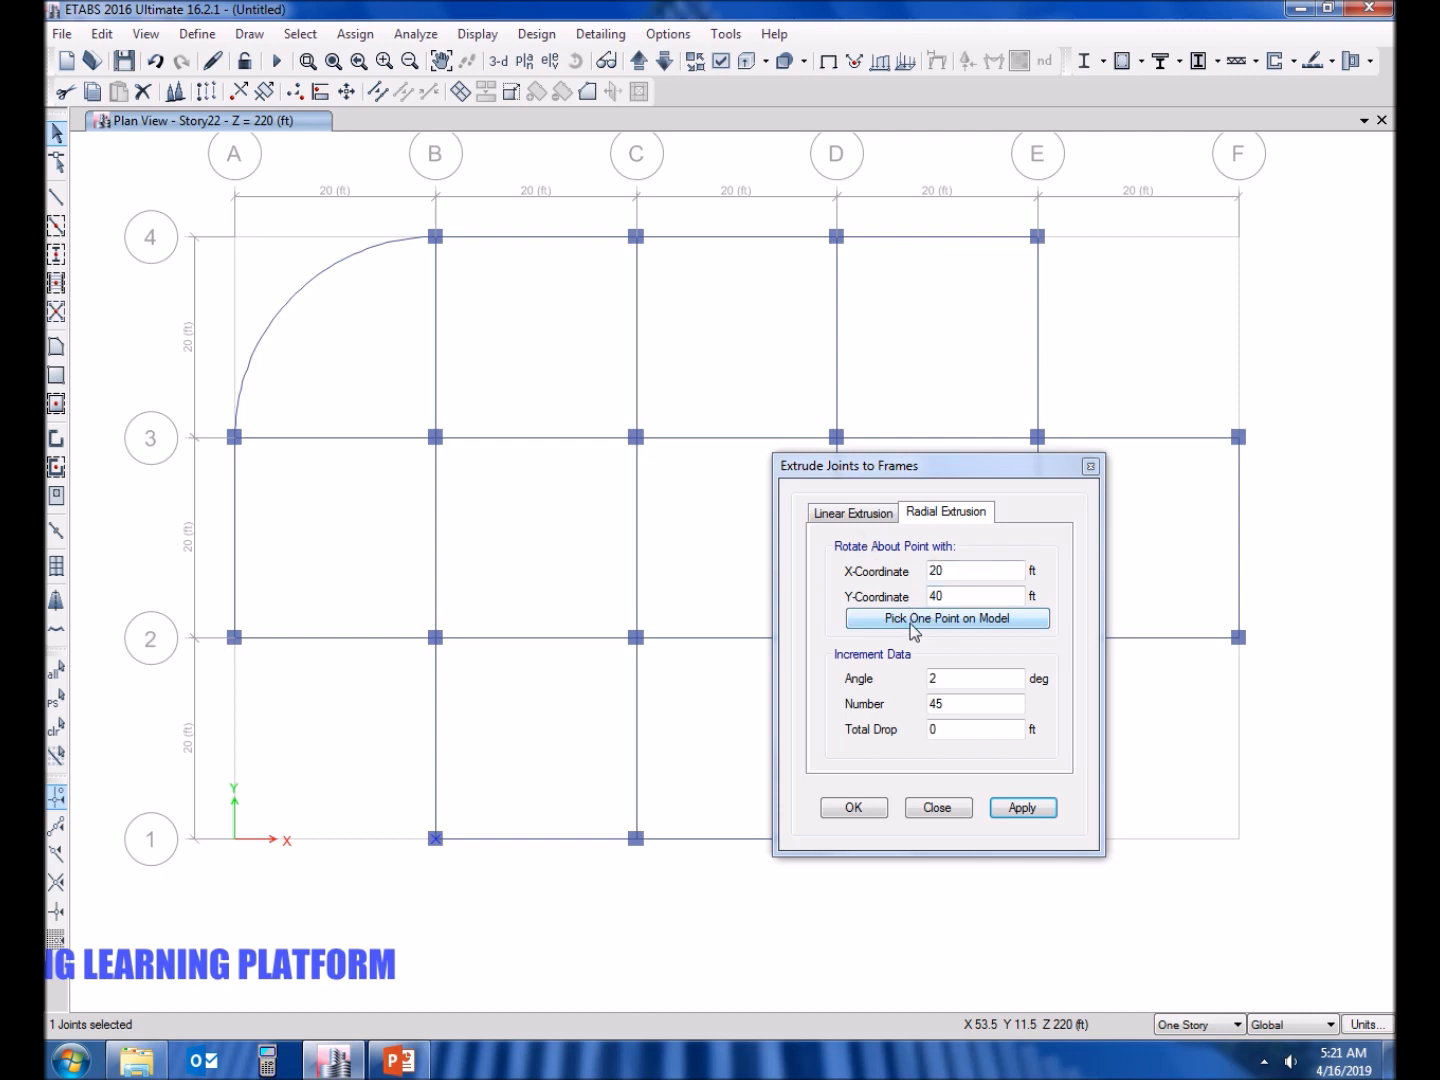
left_click(436, 640)
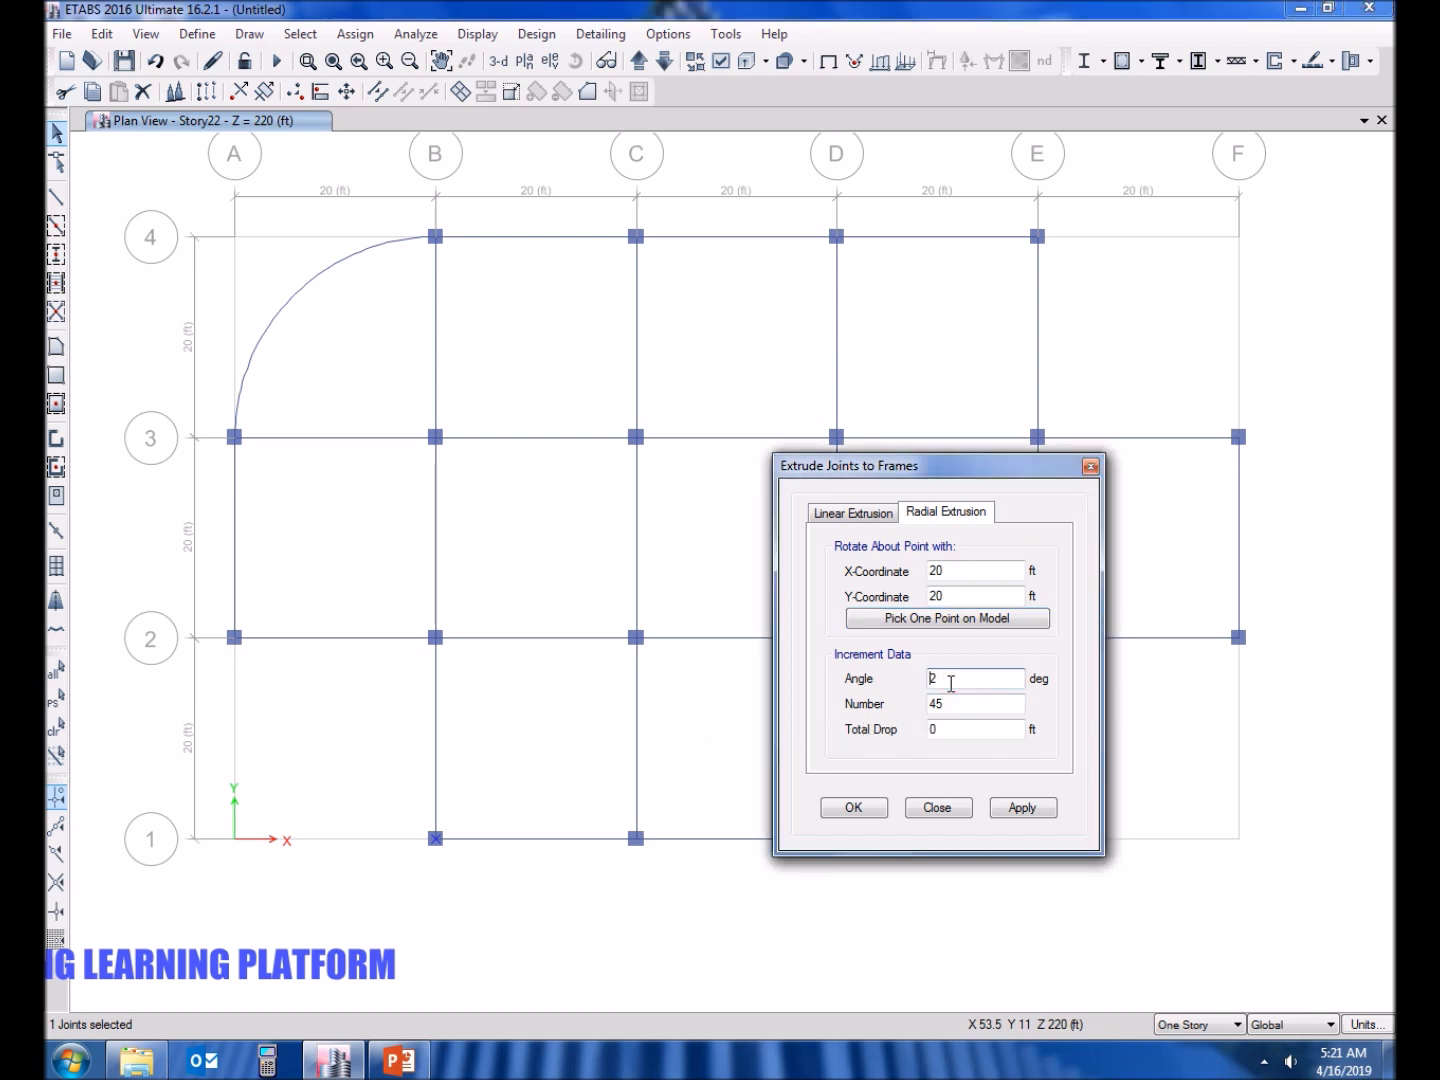
type("-2")
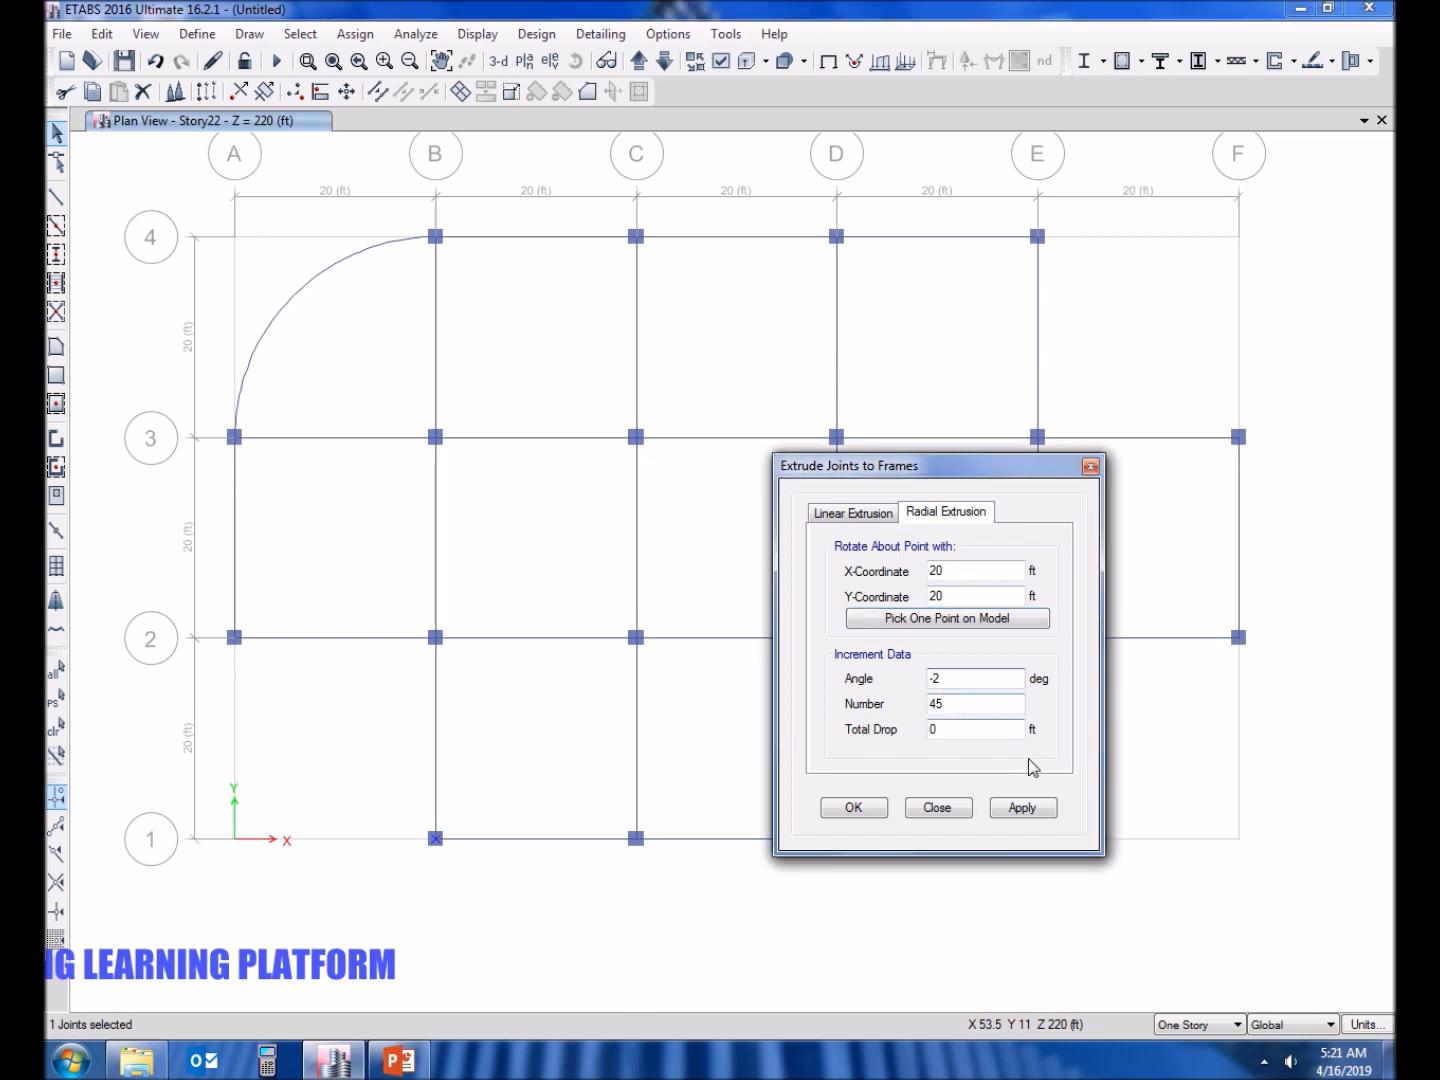
left_click(1022, 808)
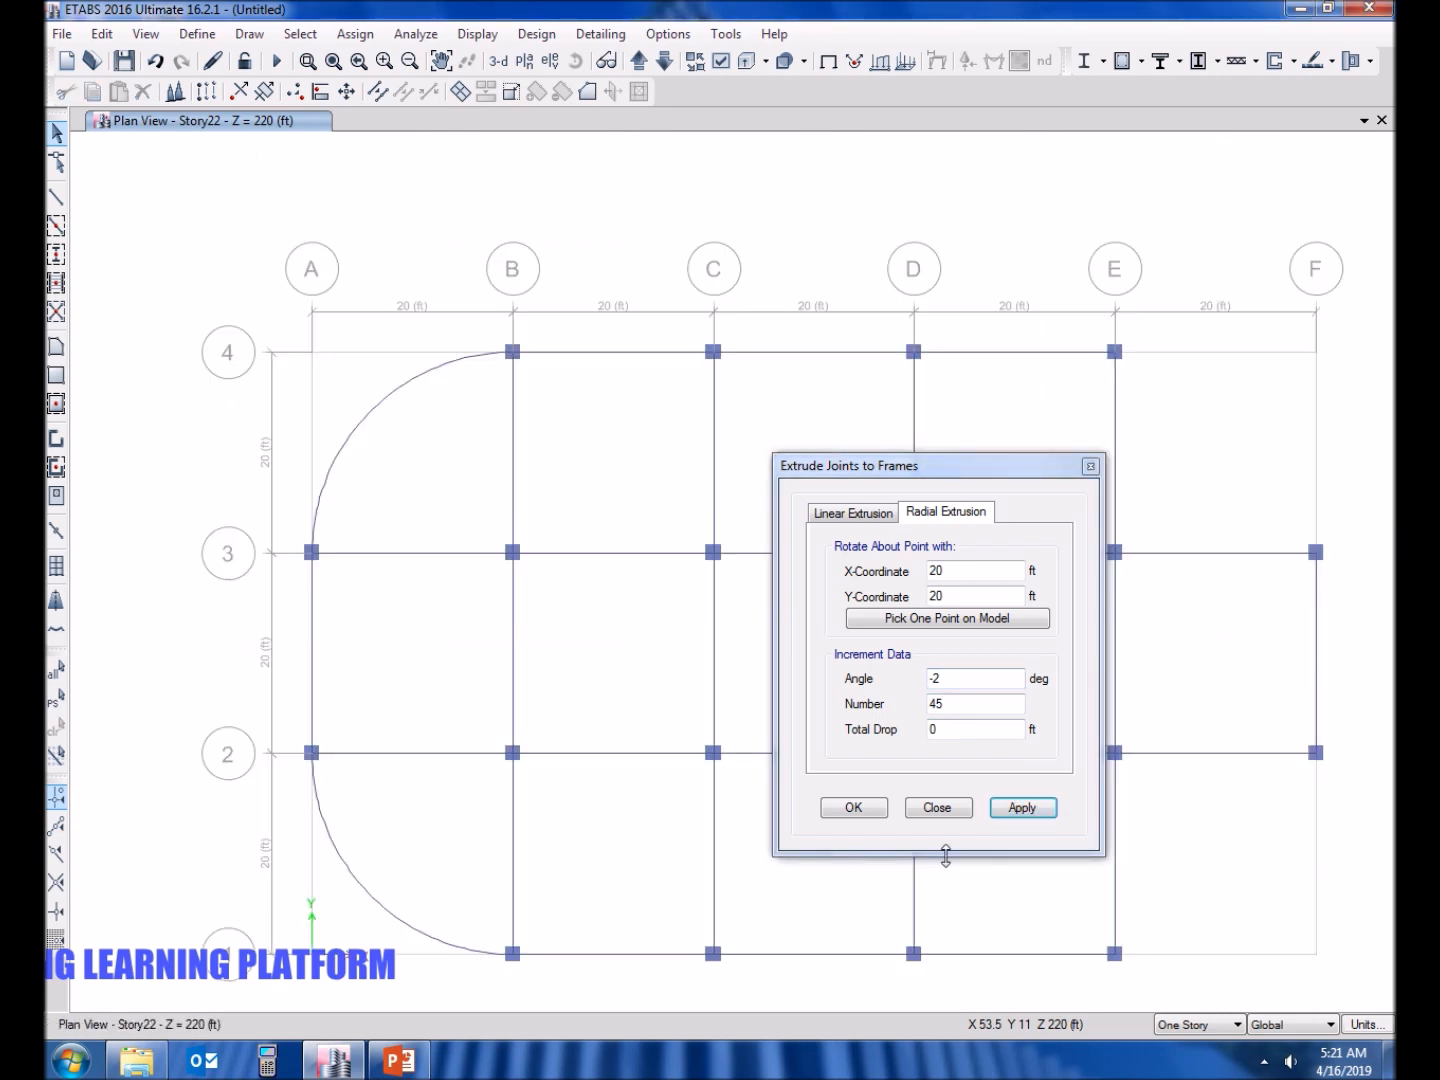
mouse_move(1176, 660)
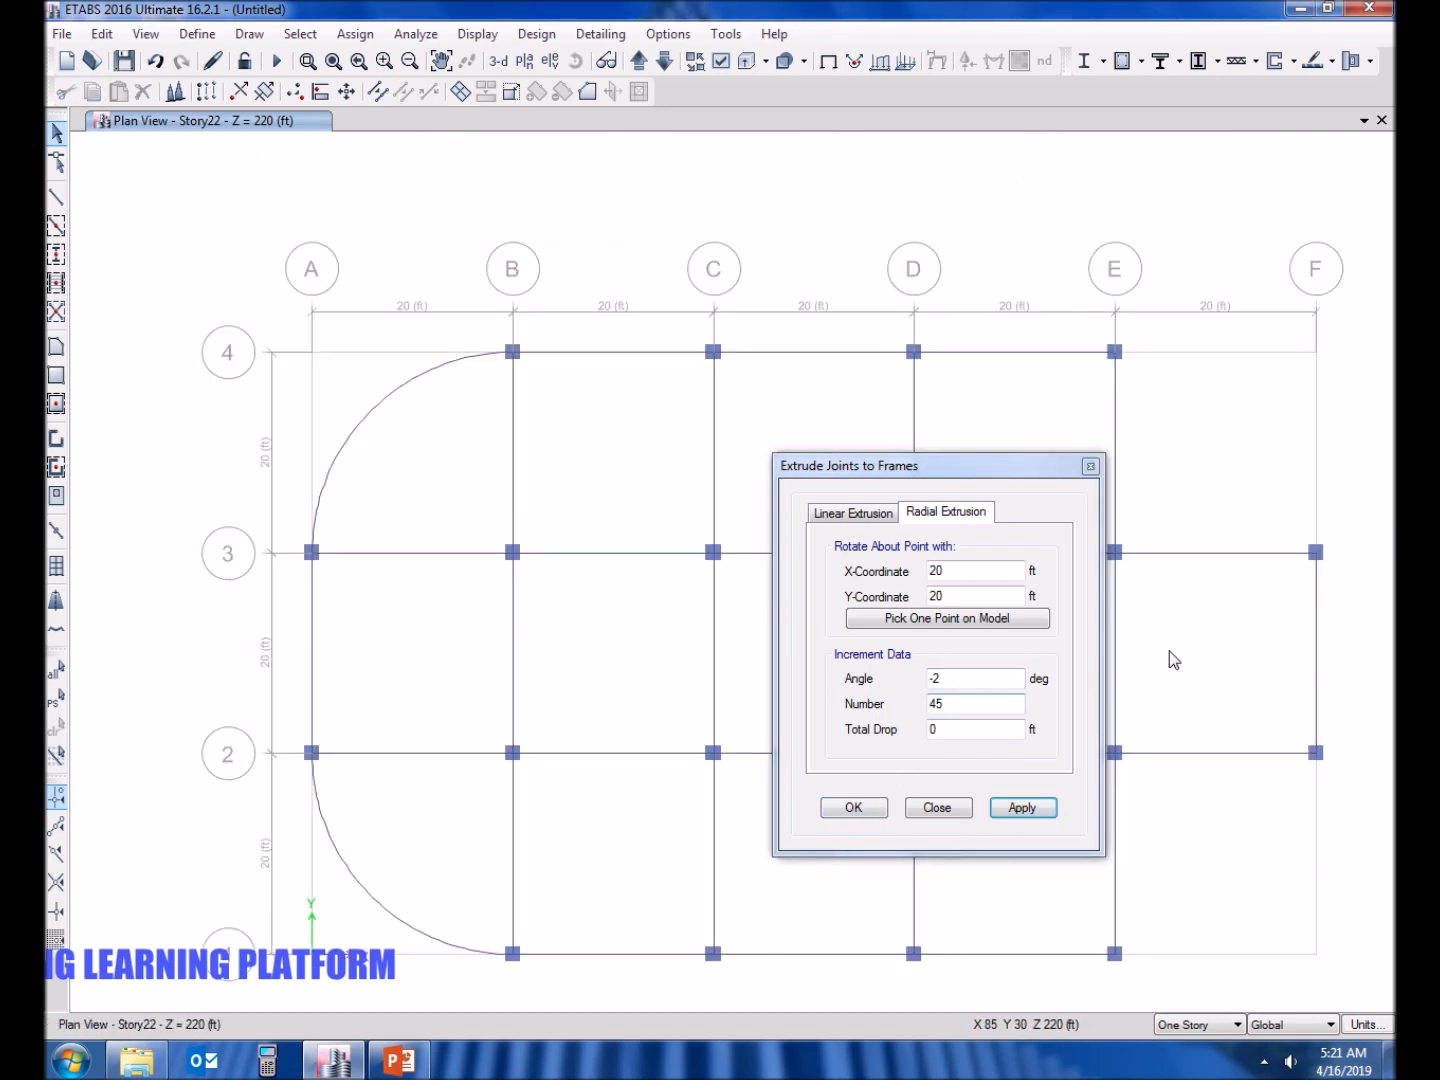
left_click(852, 808)
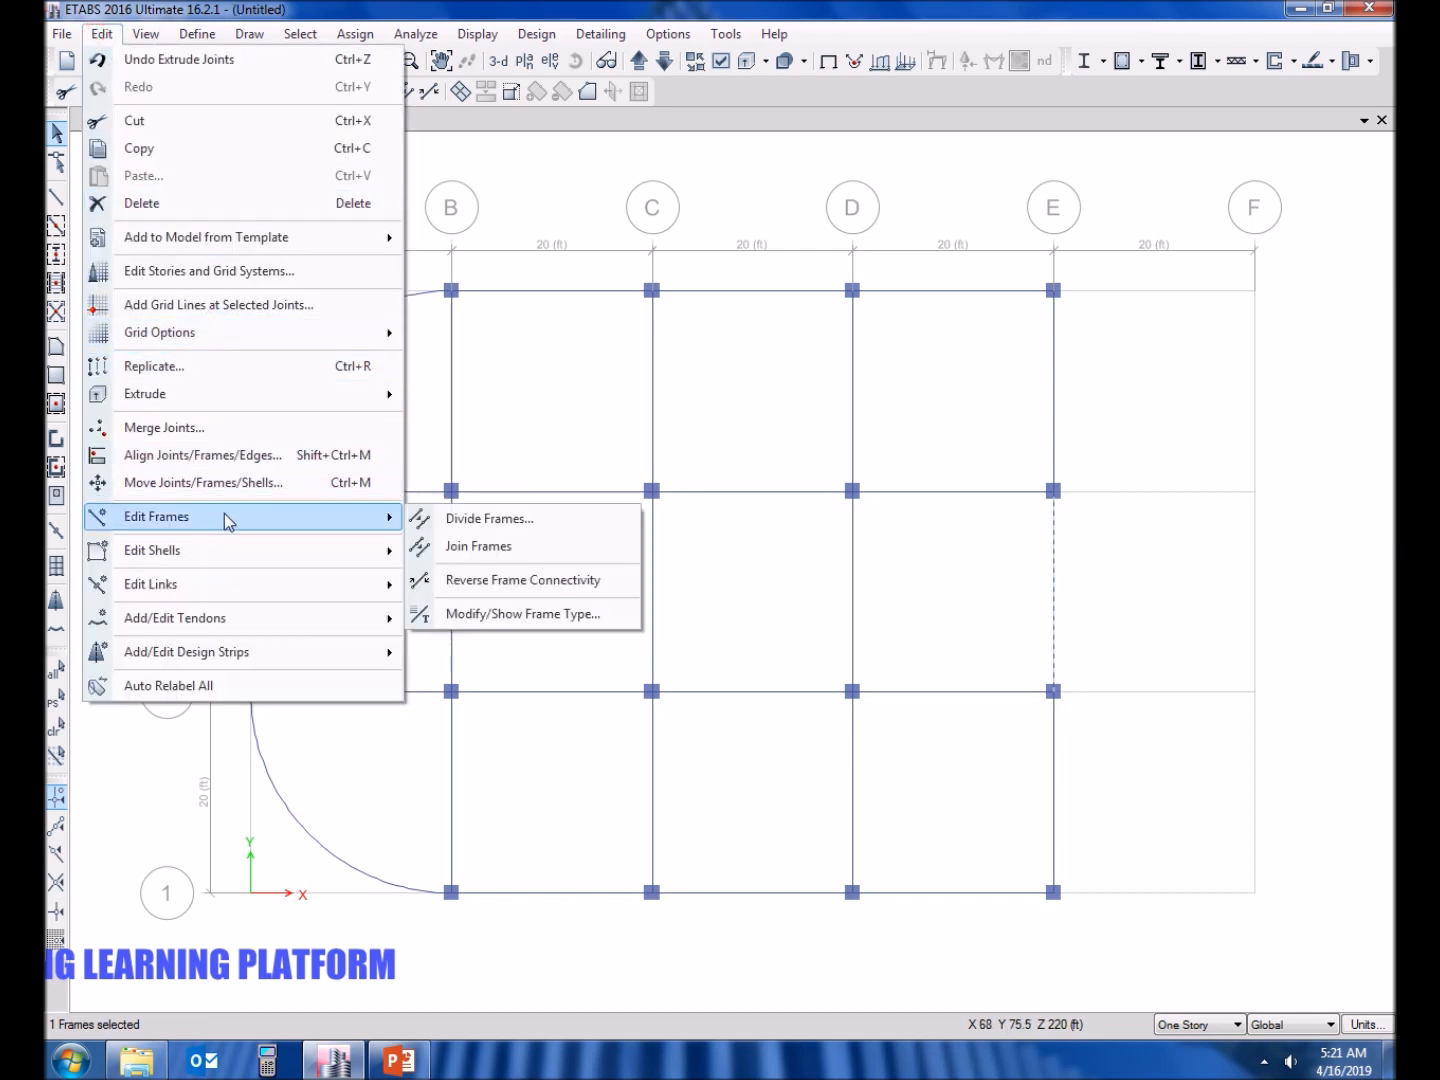
Divide the selected frame into 2 frame objects.
left_click(488, 518)
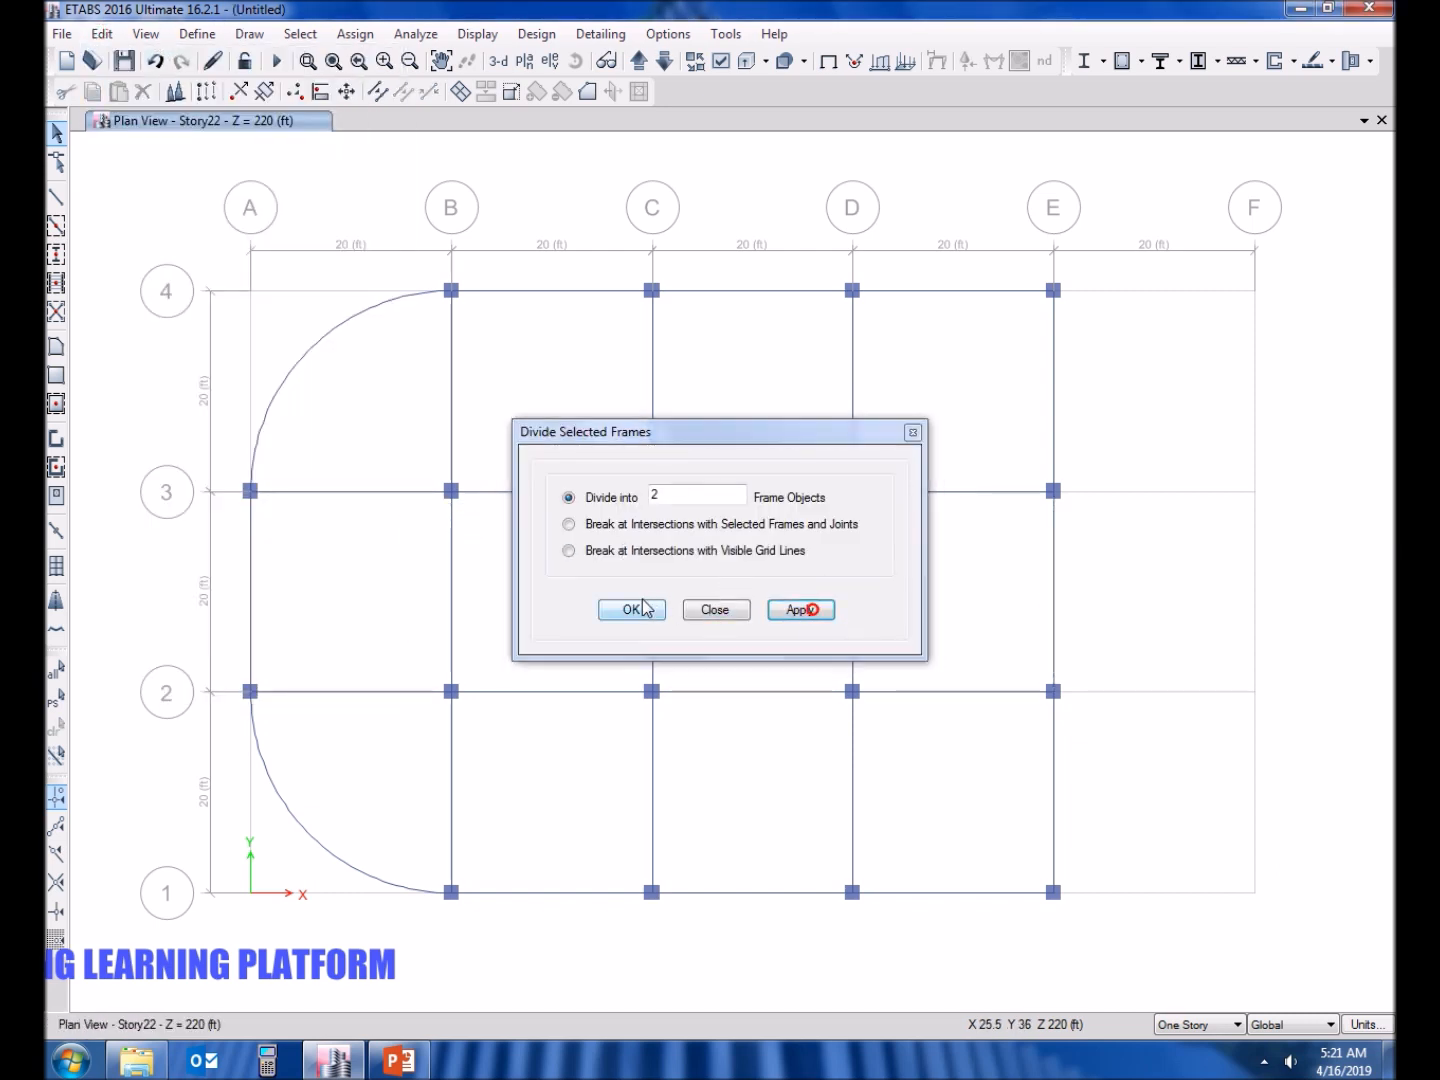
left_click(632, 608)
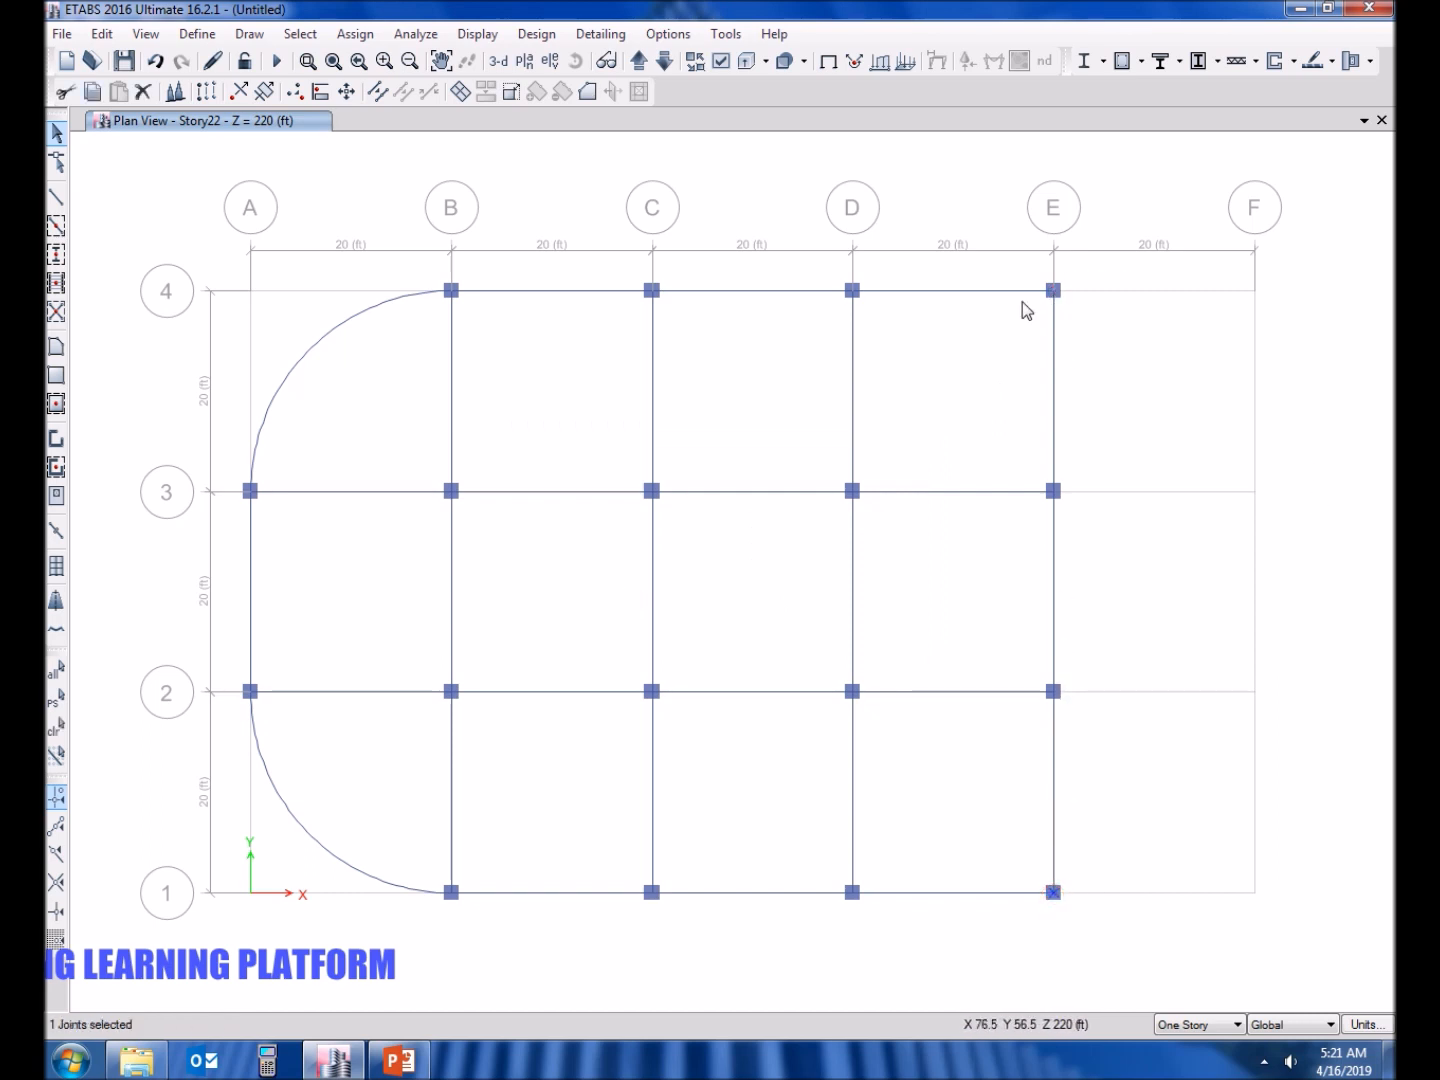
Radially extrude the right-end joint about centre 80,30 with angle 2 and 90 increments into a semicircle.
left_click(100, 32)
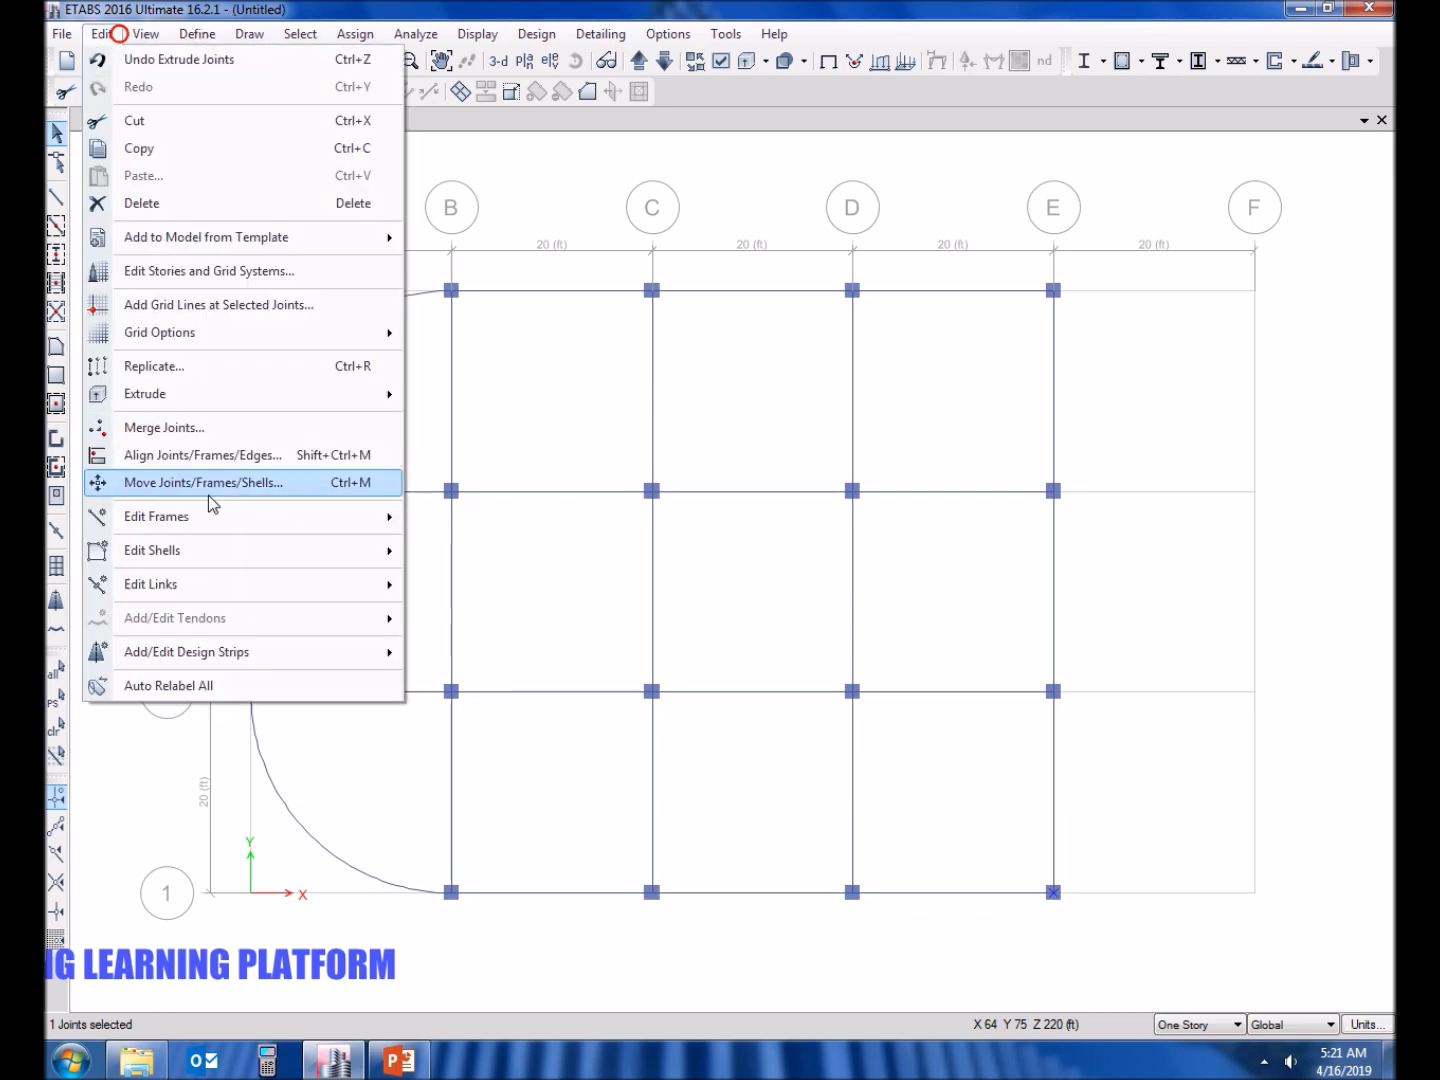
mouse_move(284, 428)
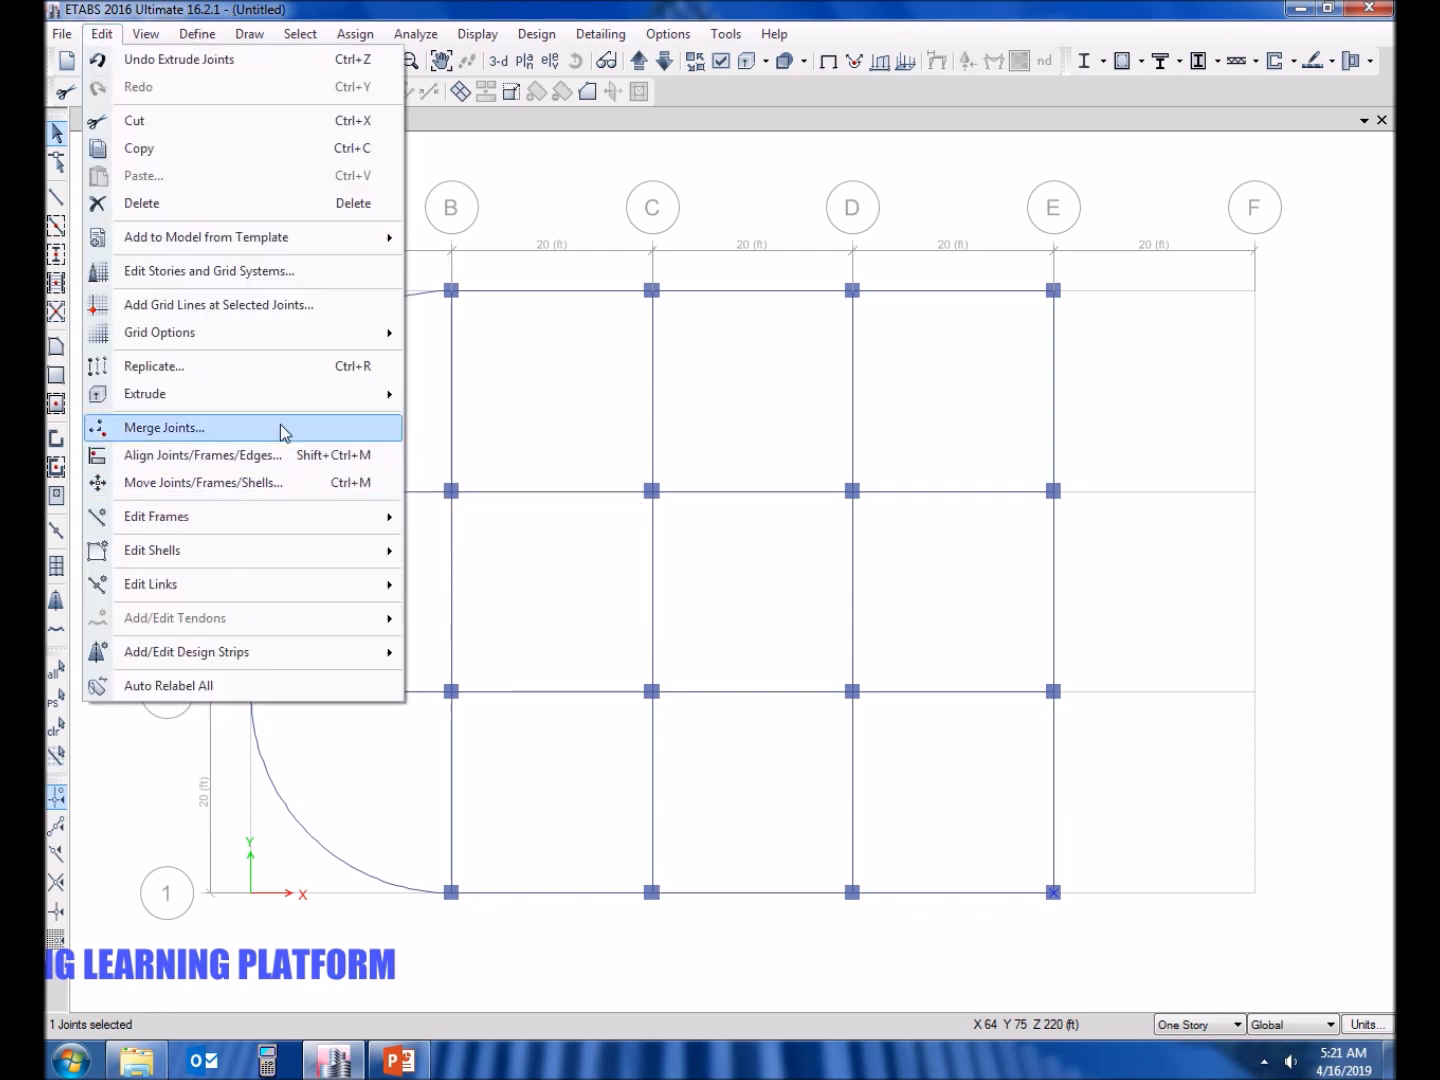
left_click(144, 392)
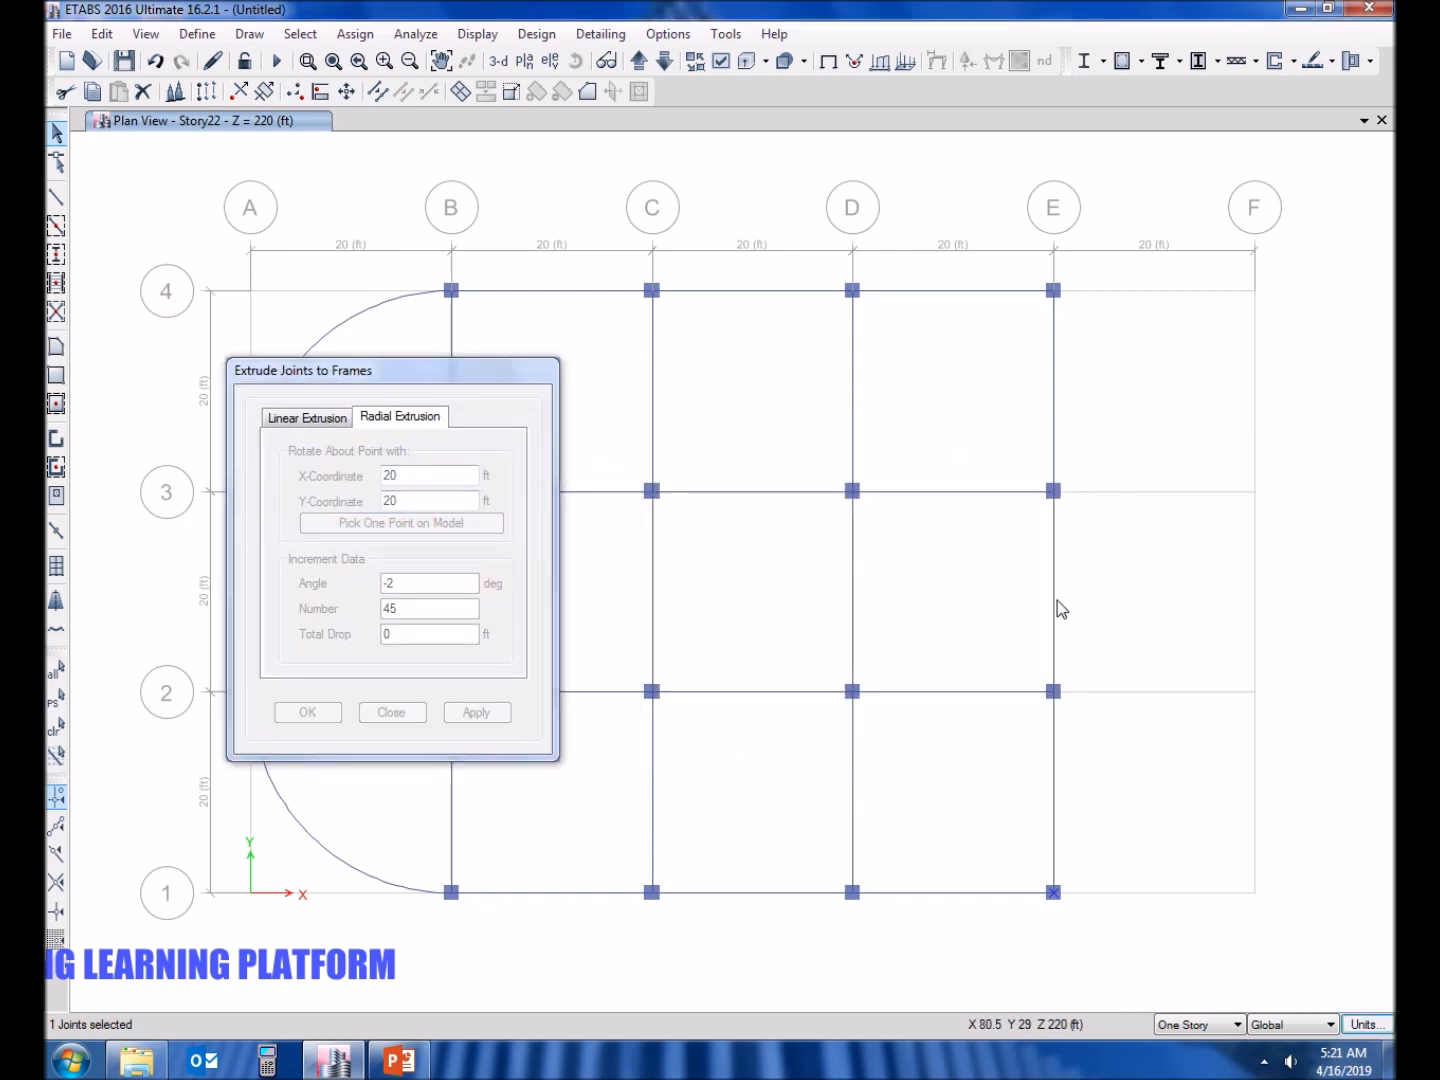
left_click(400, 522)
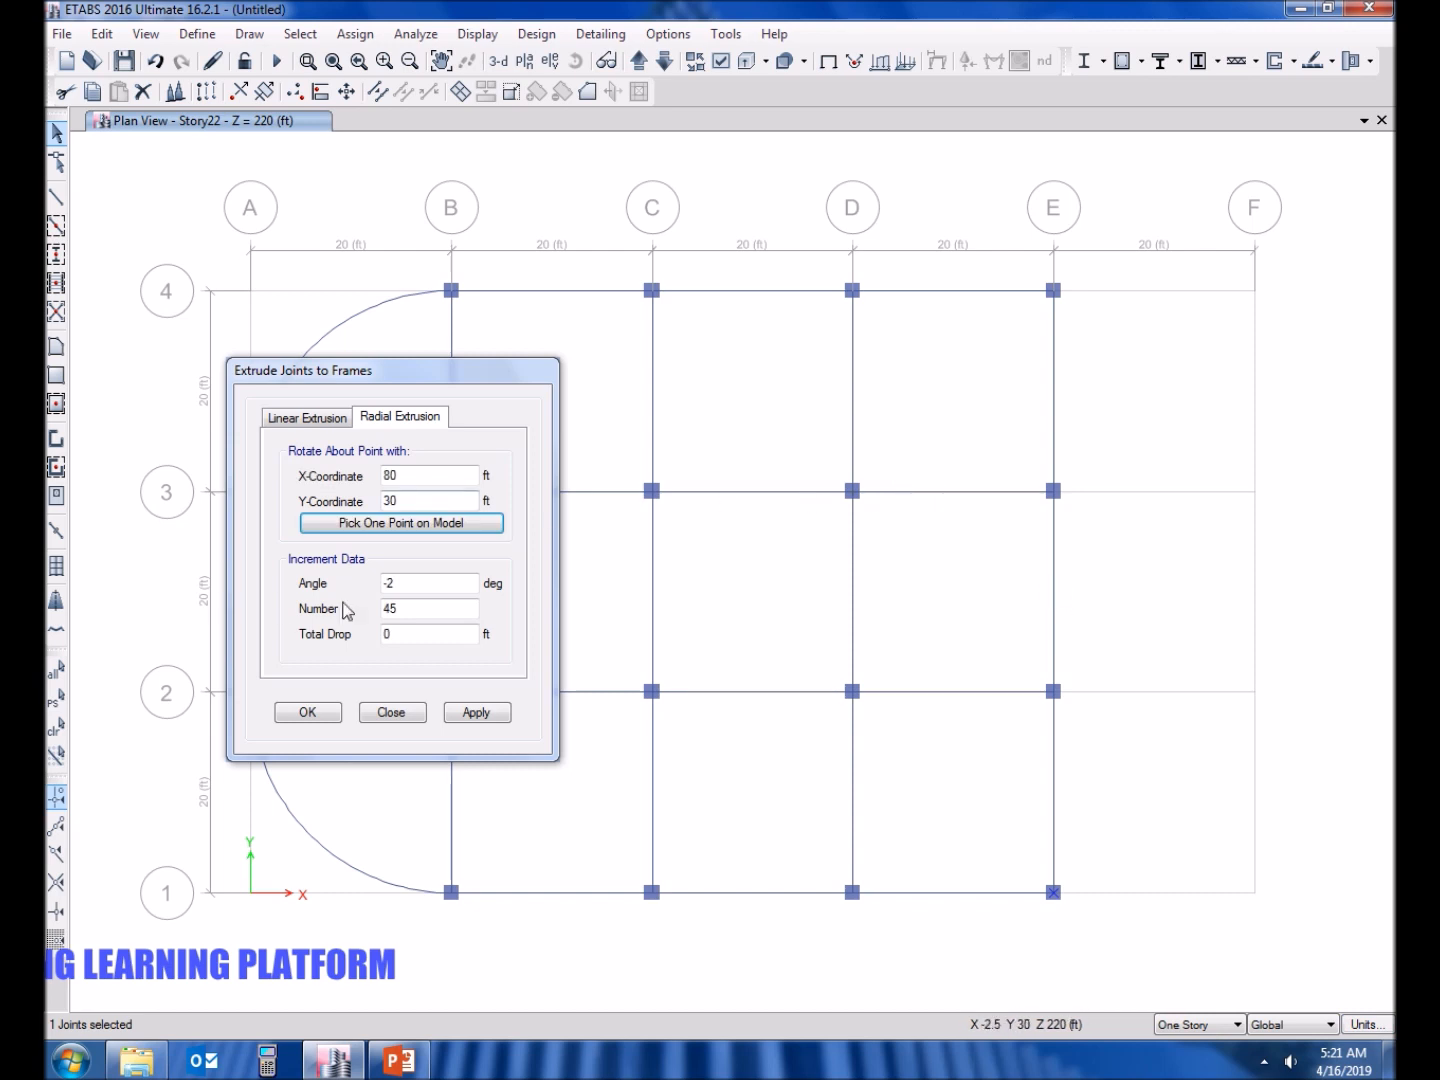
triple_click(428, 608)
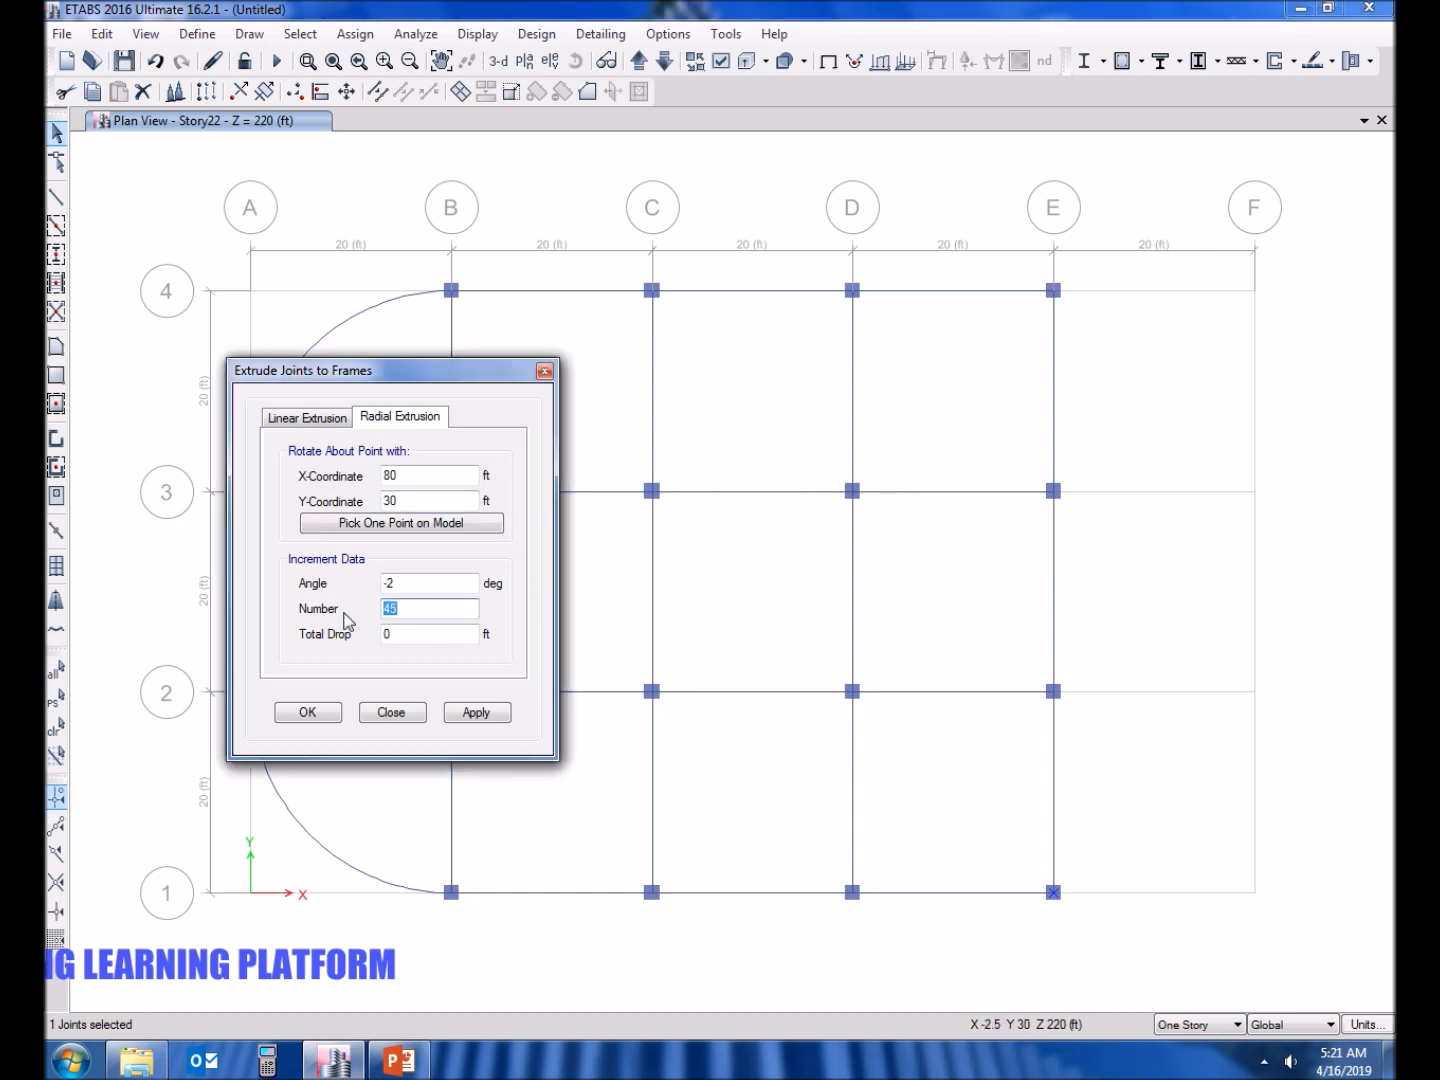
type("90")
left_click(430, 582)
type("2")
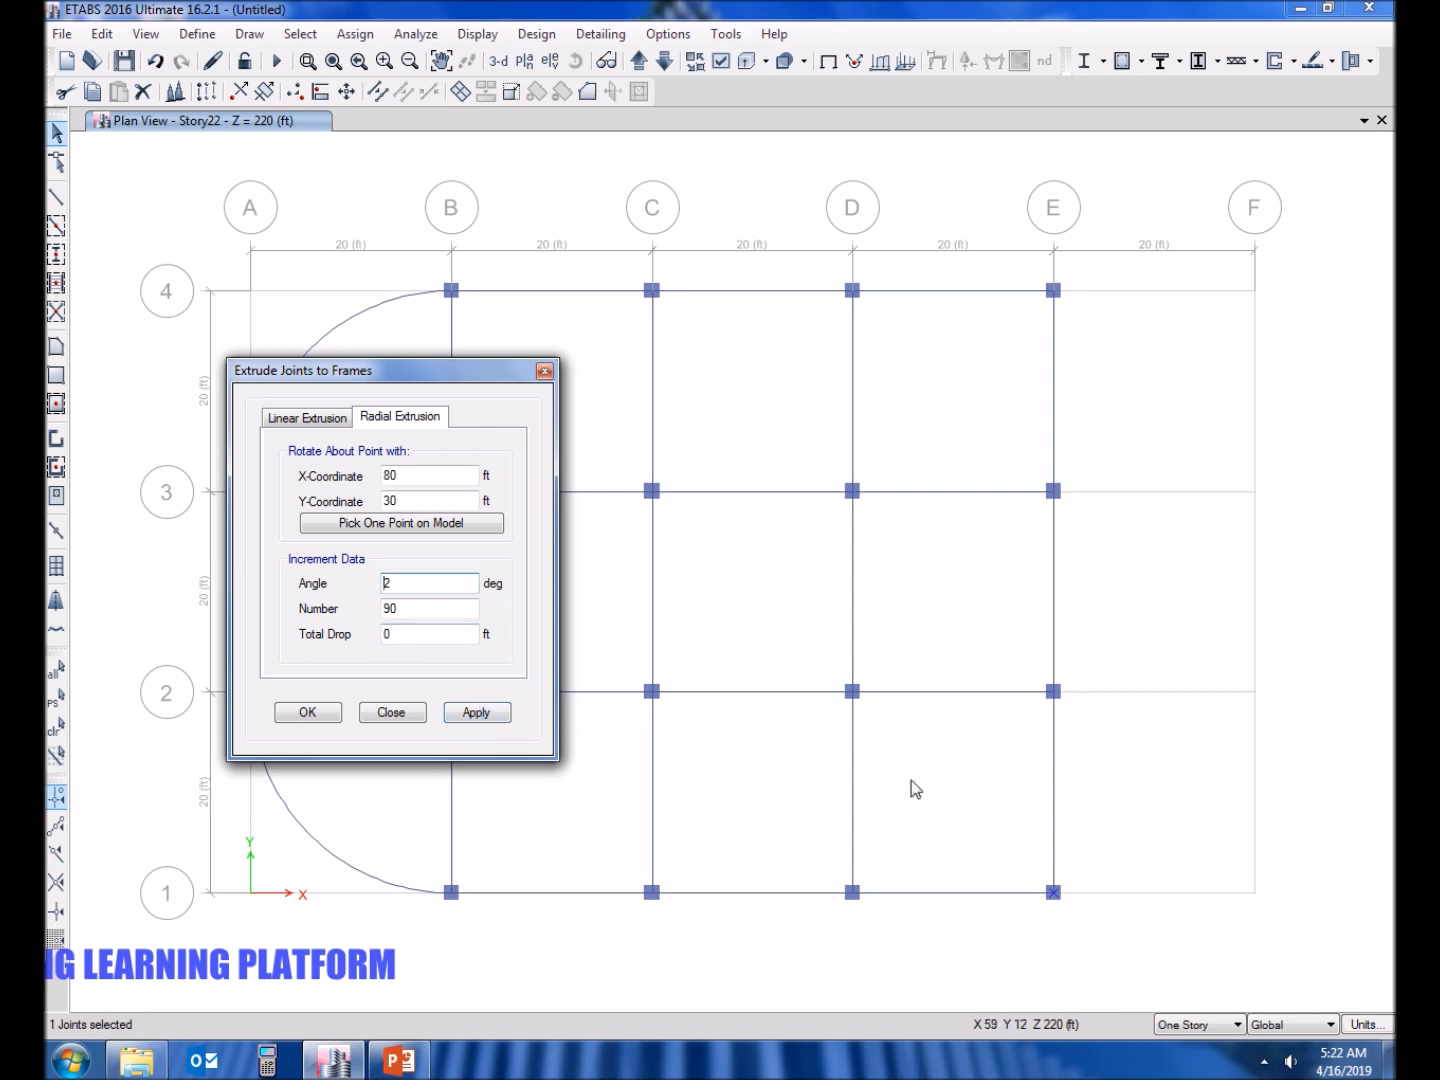
left_click(476, 712)
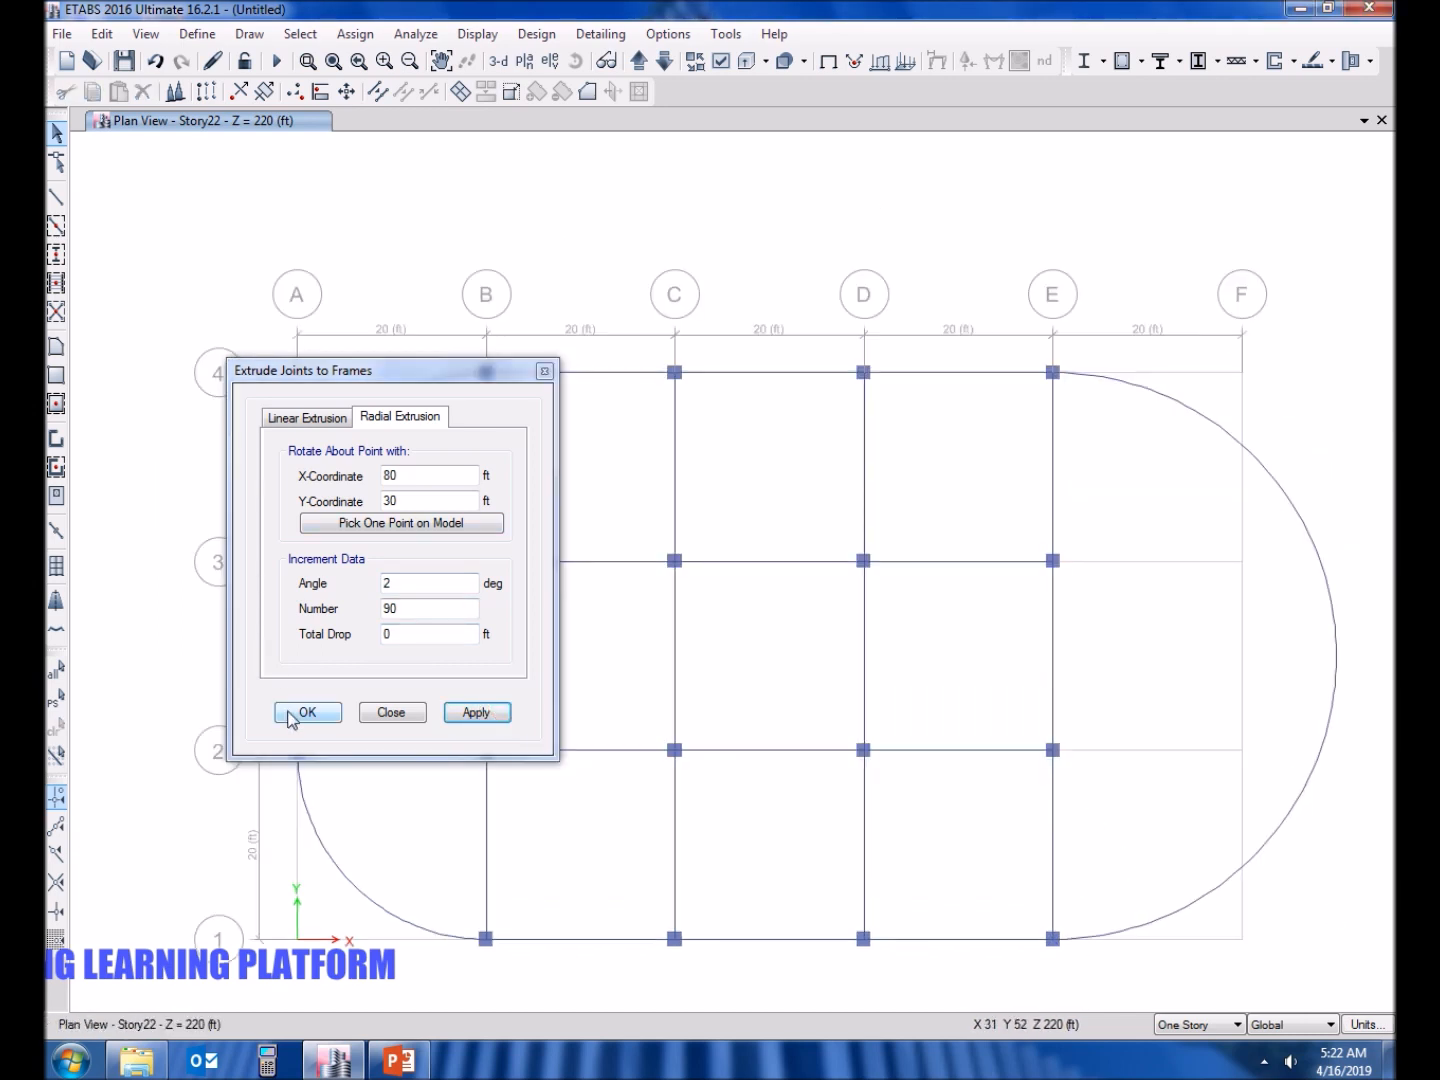
left_click(308, 712)
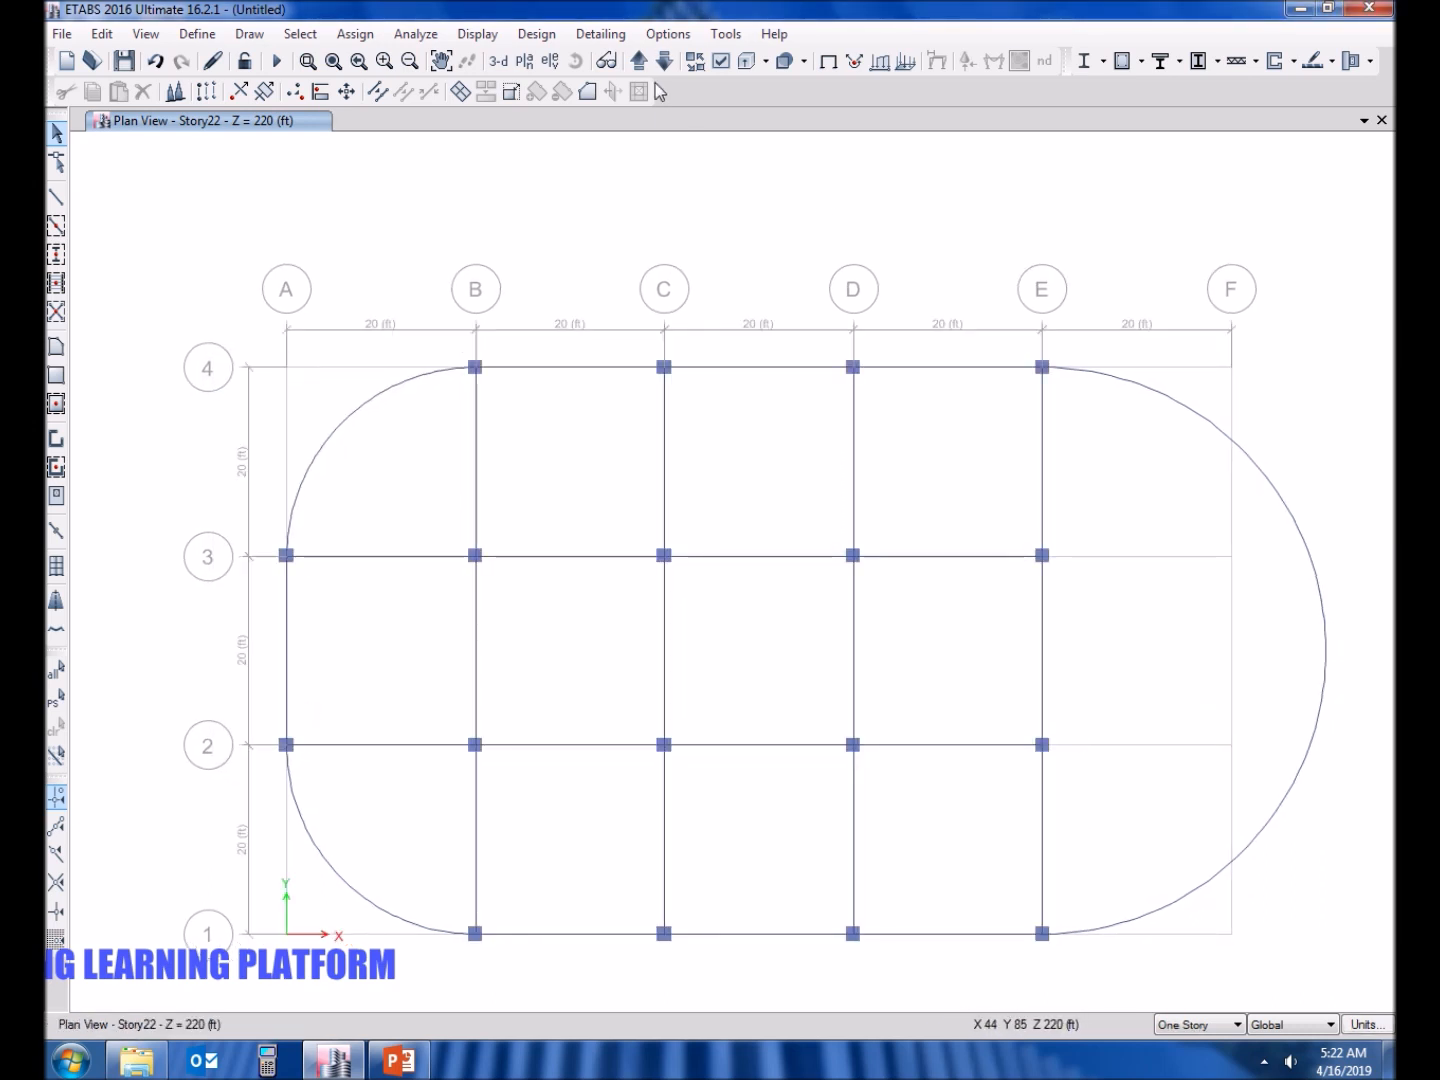
Turn off column display in view options and select the straight beams for hiding.
left_click(476, 32)
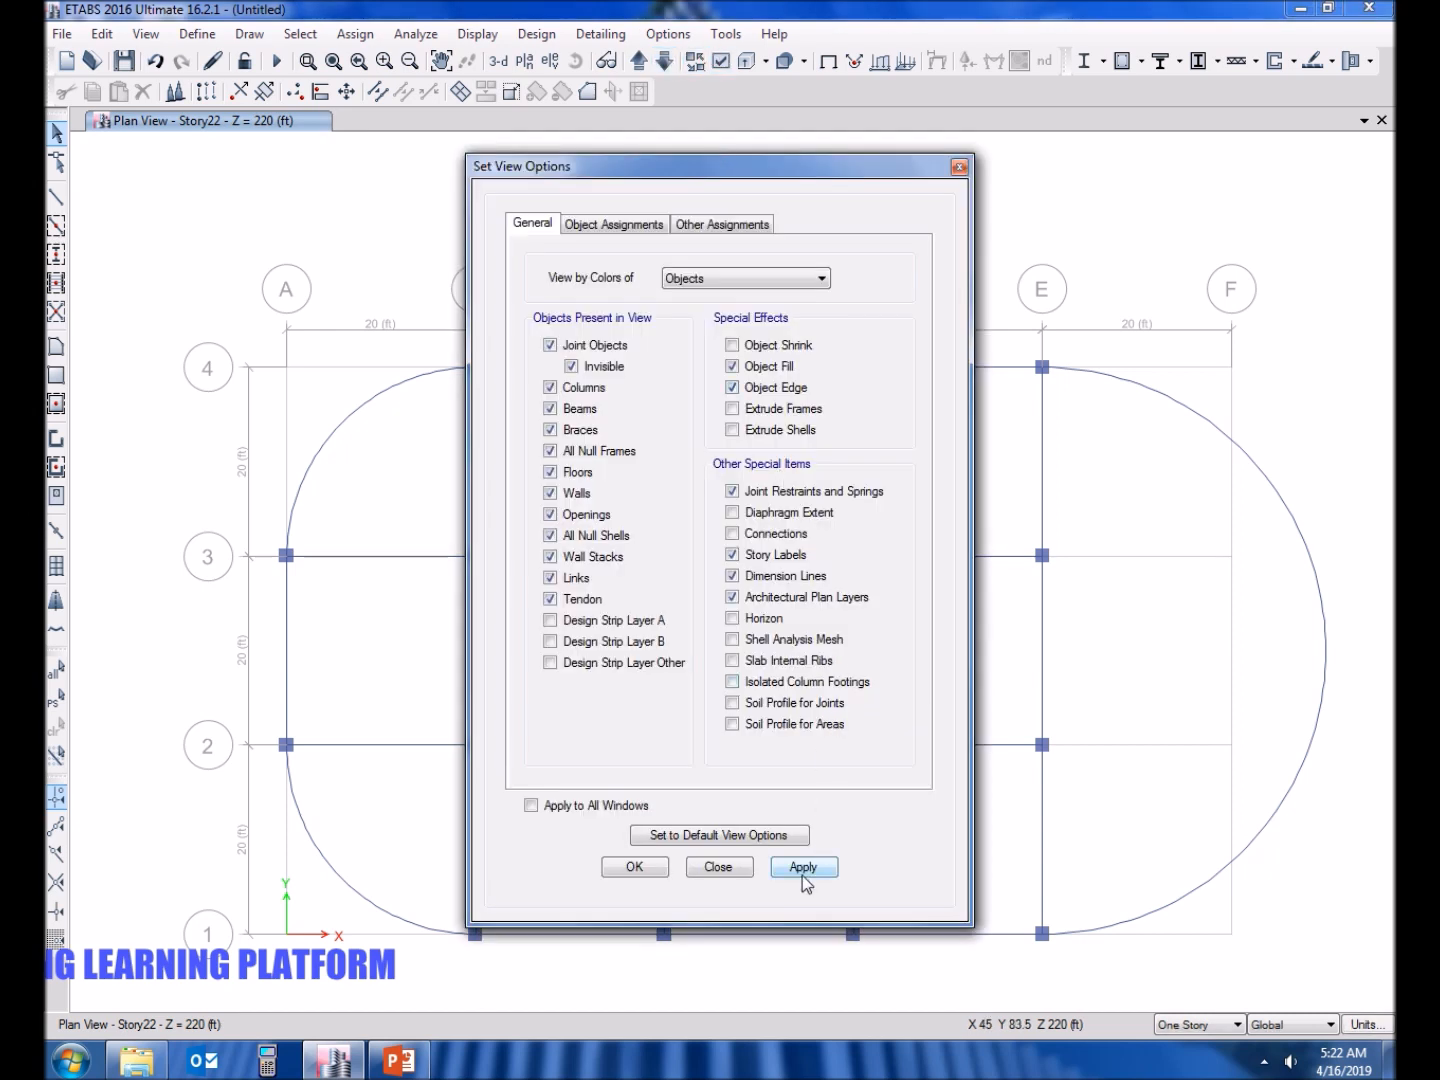
left_click(548, 388)
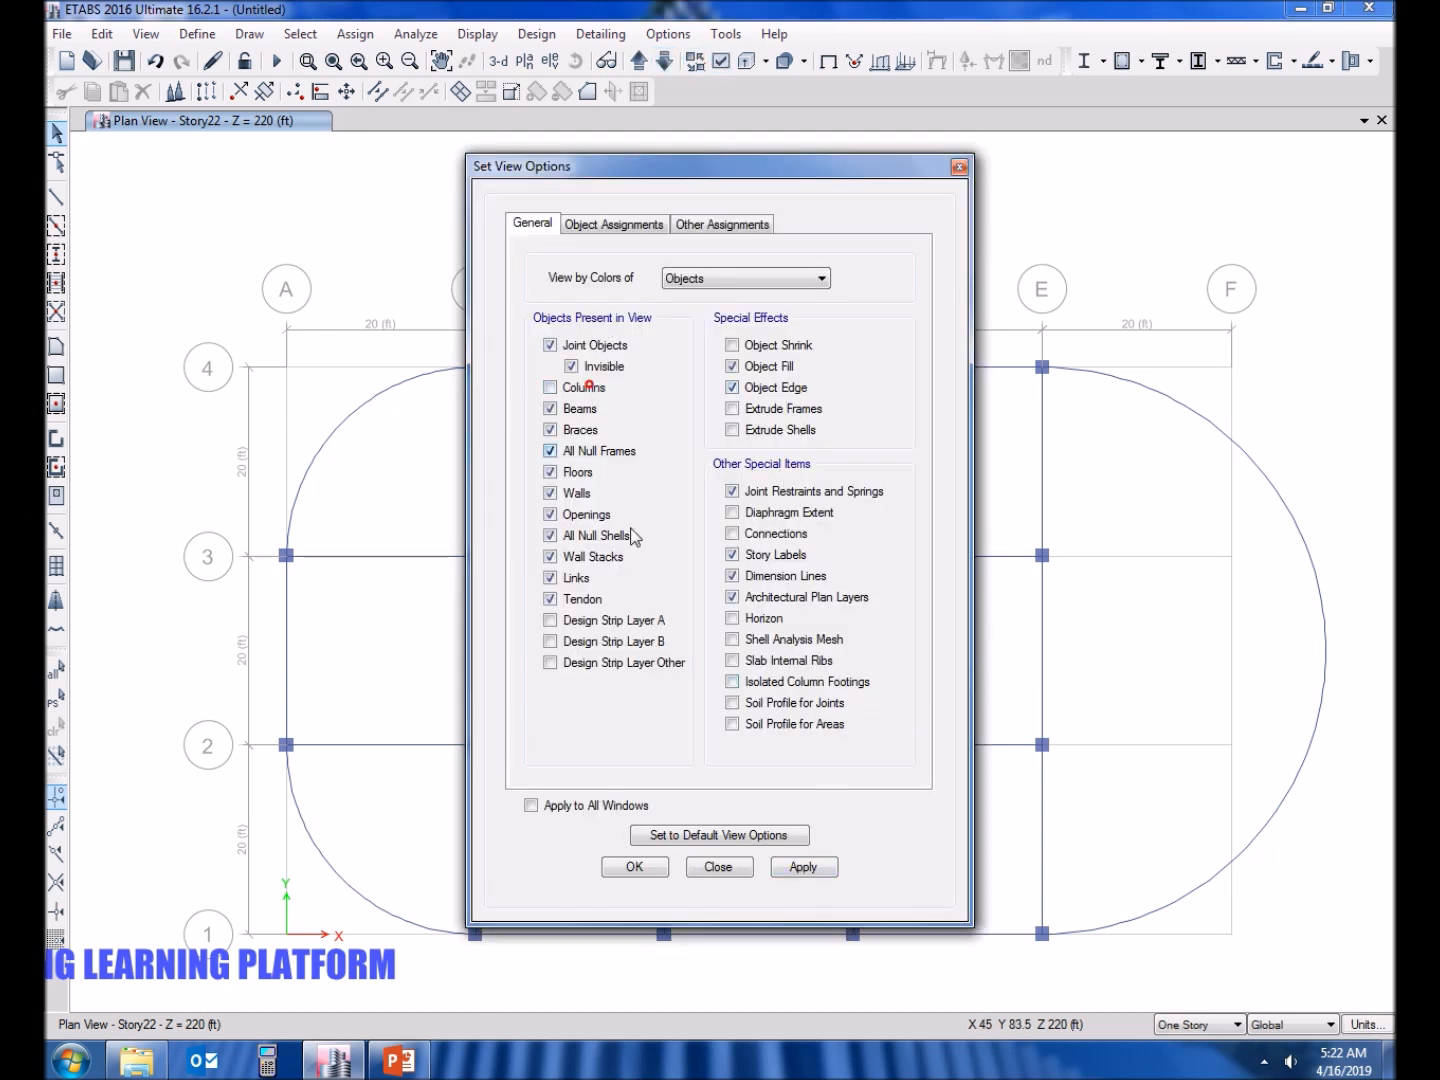
left_click(550, 344)
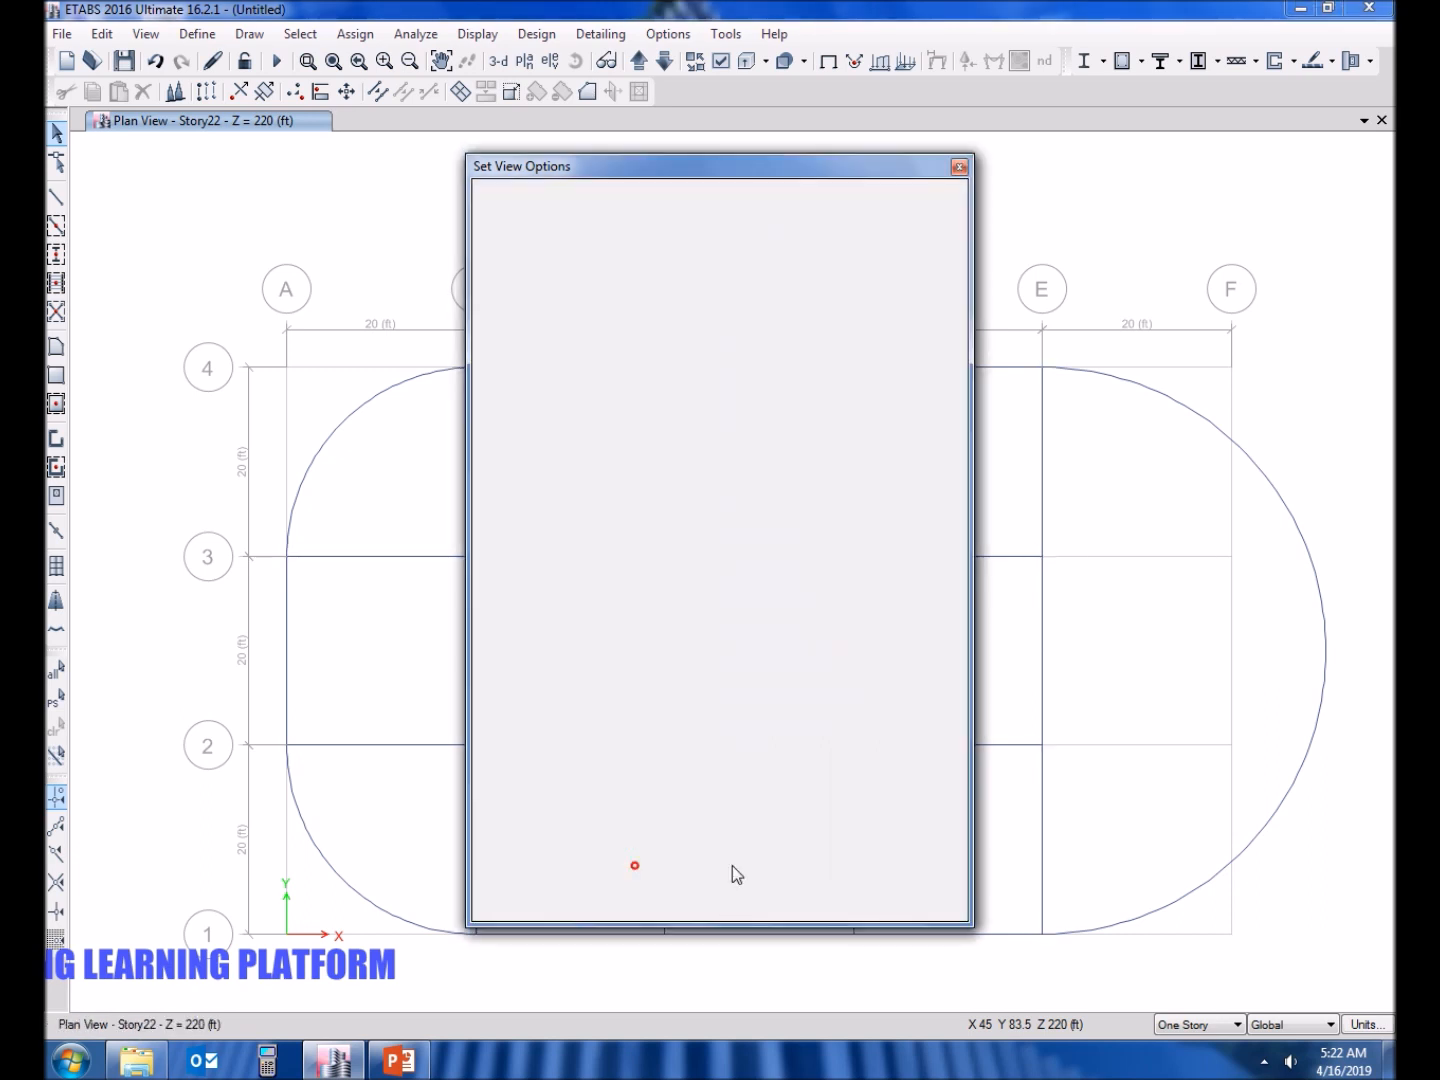
left_click(956, 166)
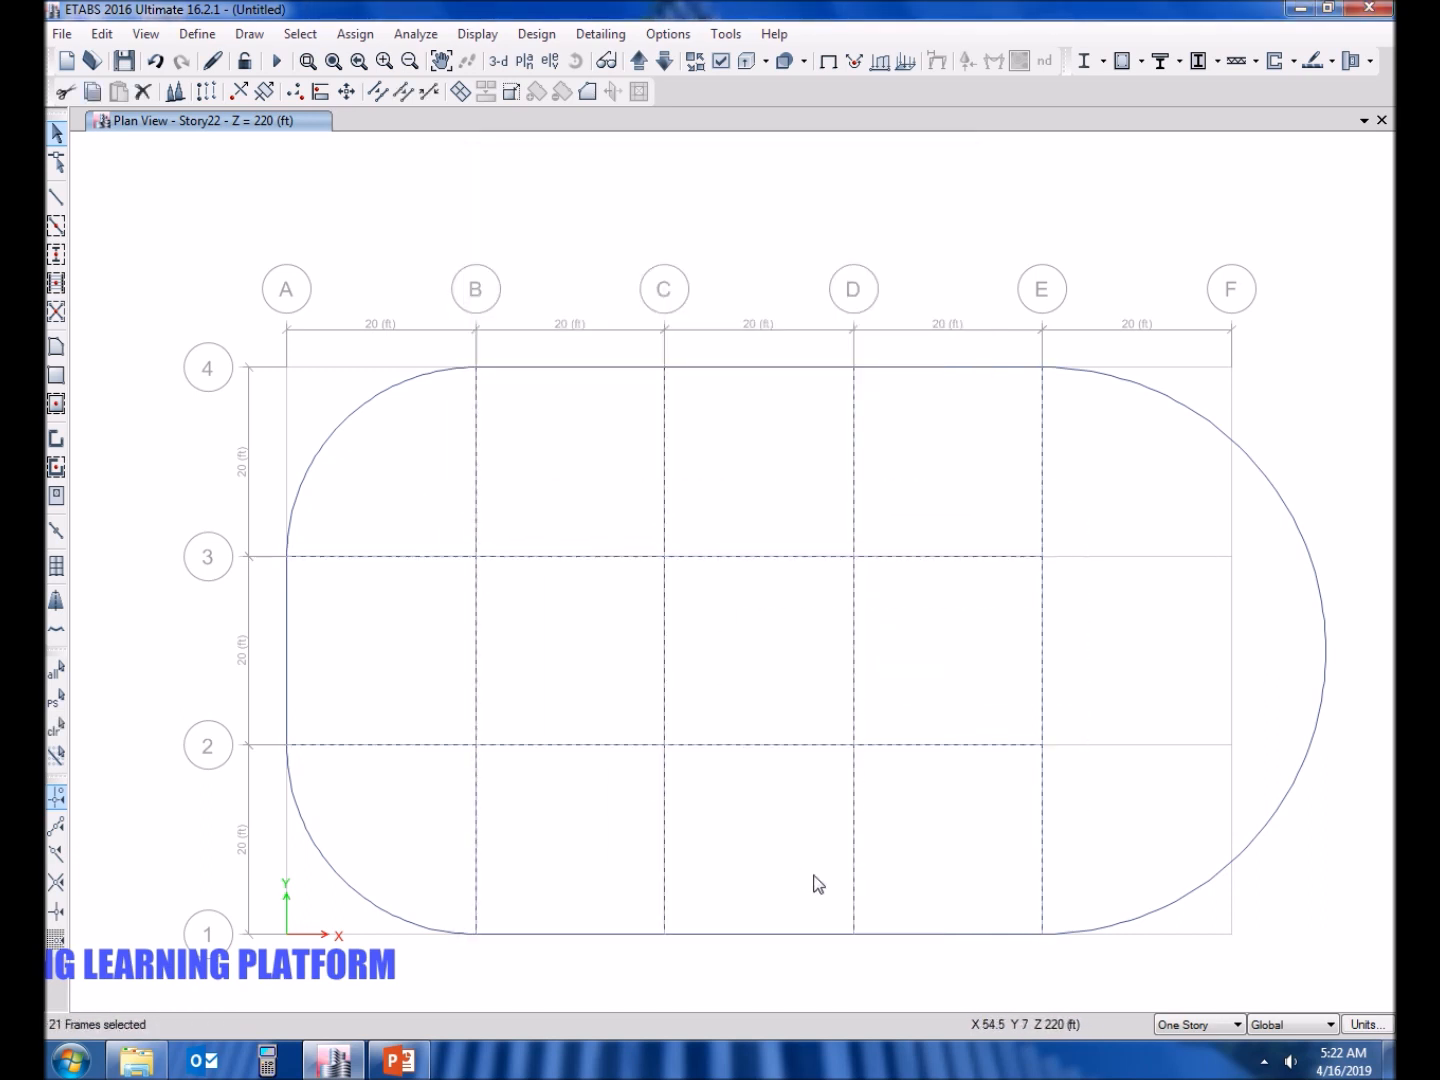
right_click(818, 882)
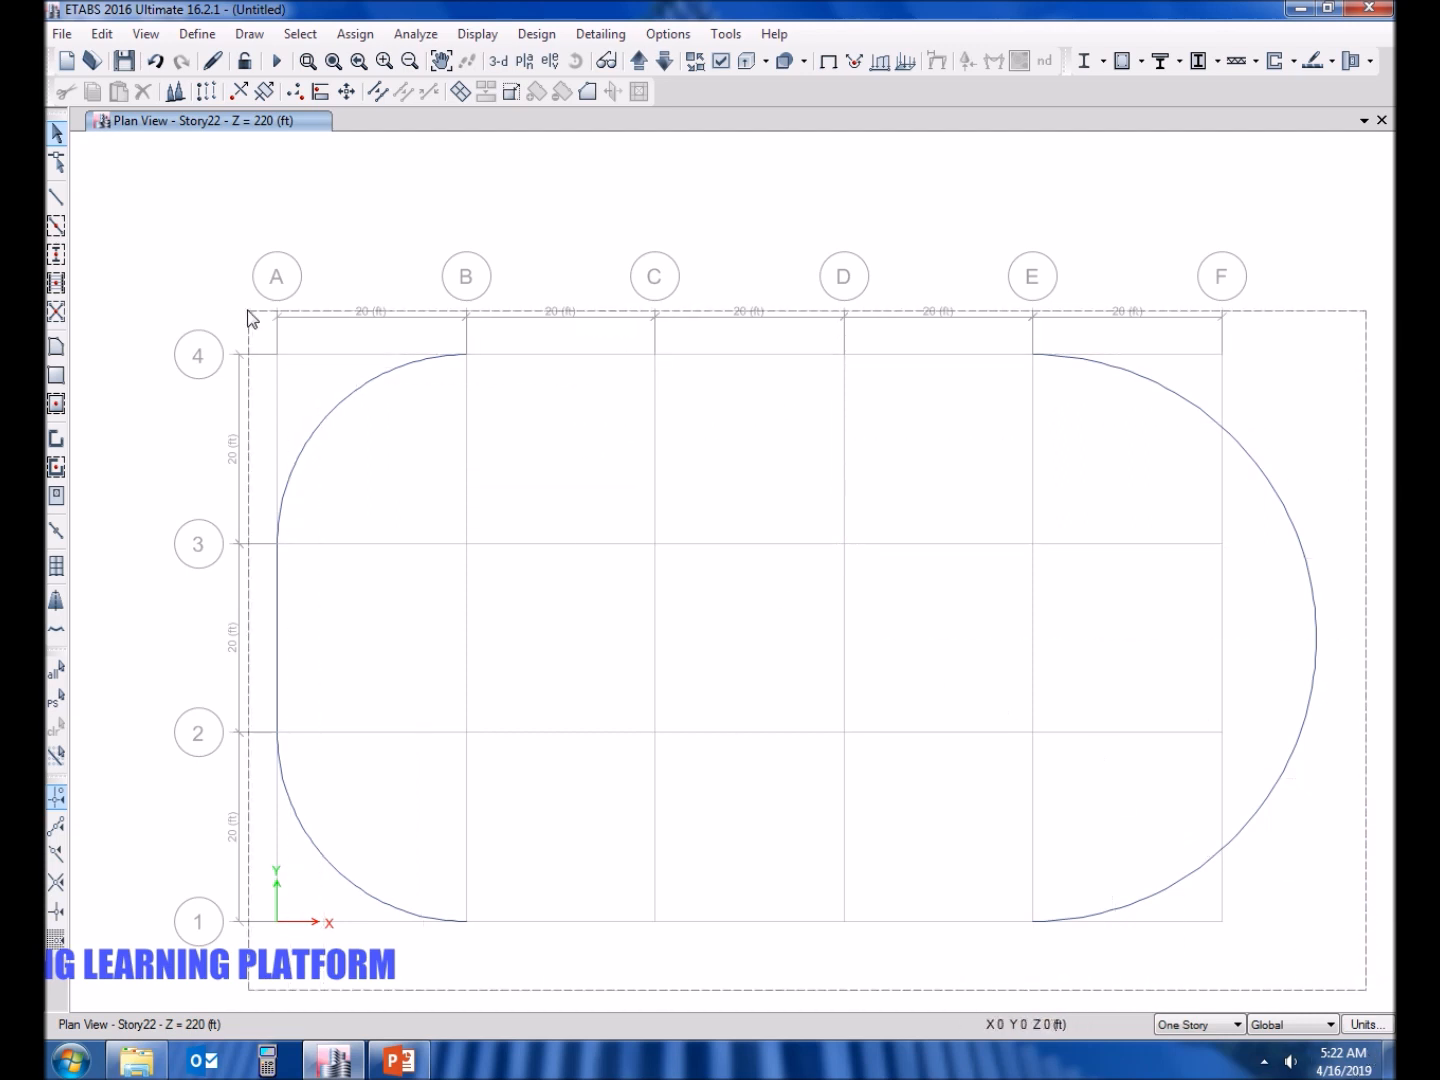
mouse_move(1172, 856)
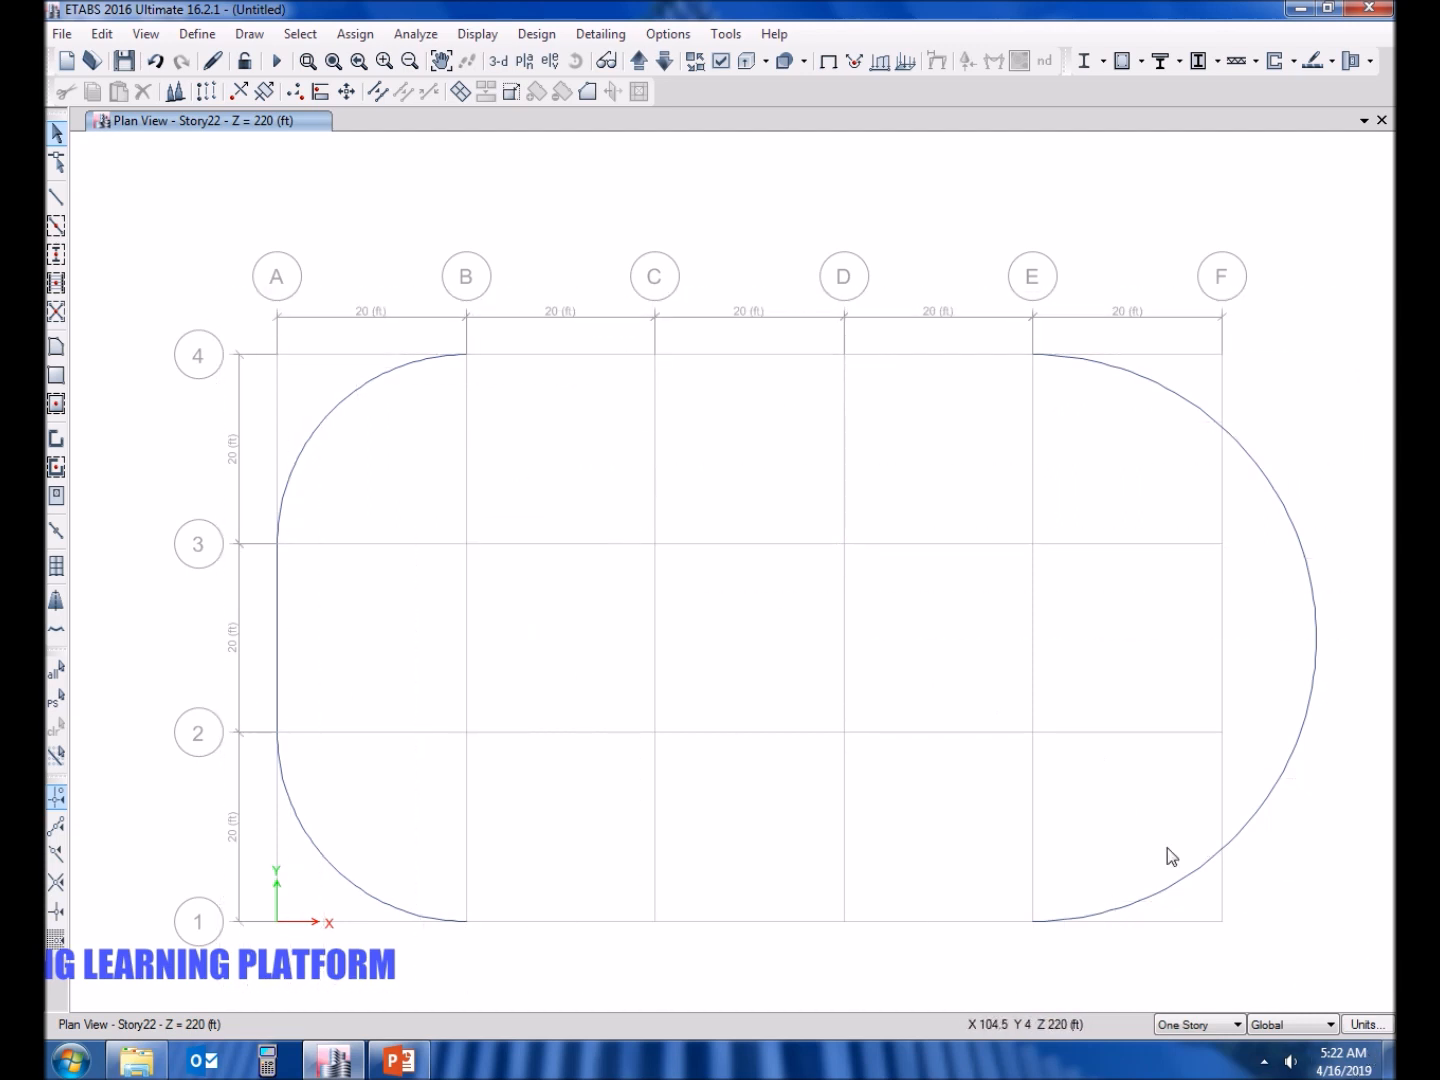
Hide the selected straight frames, leaving the curved end frames selected on all storeys.
right_click(690, 760)
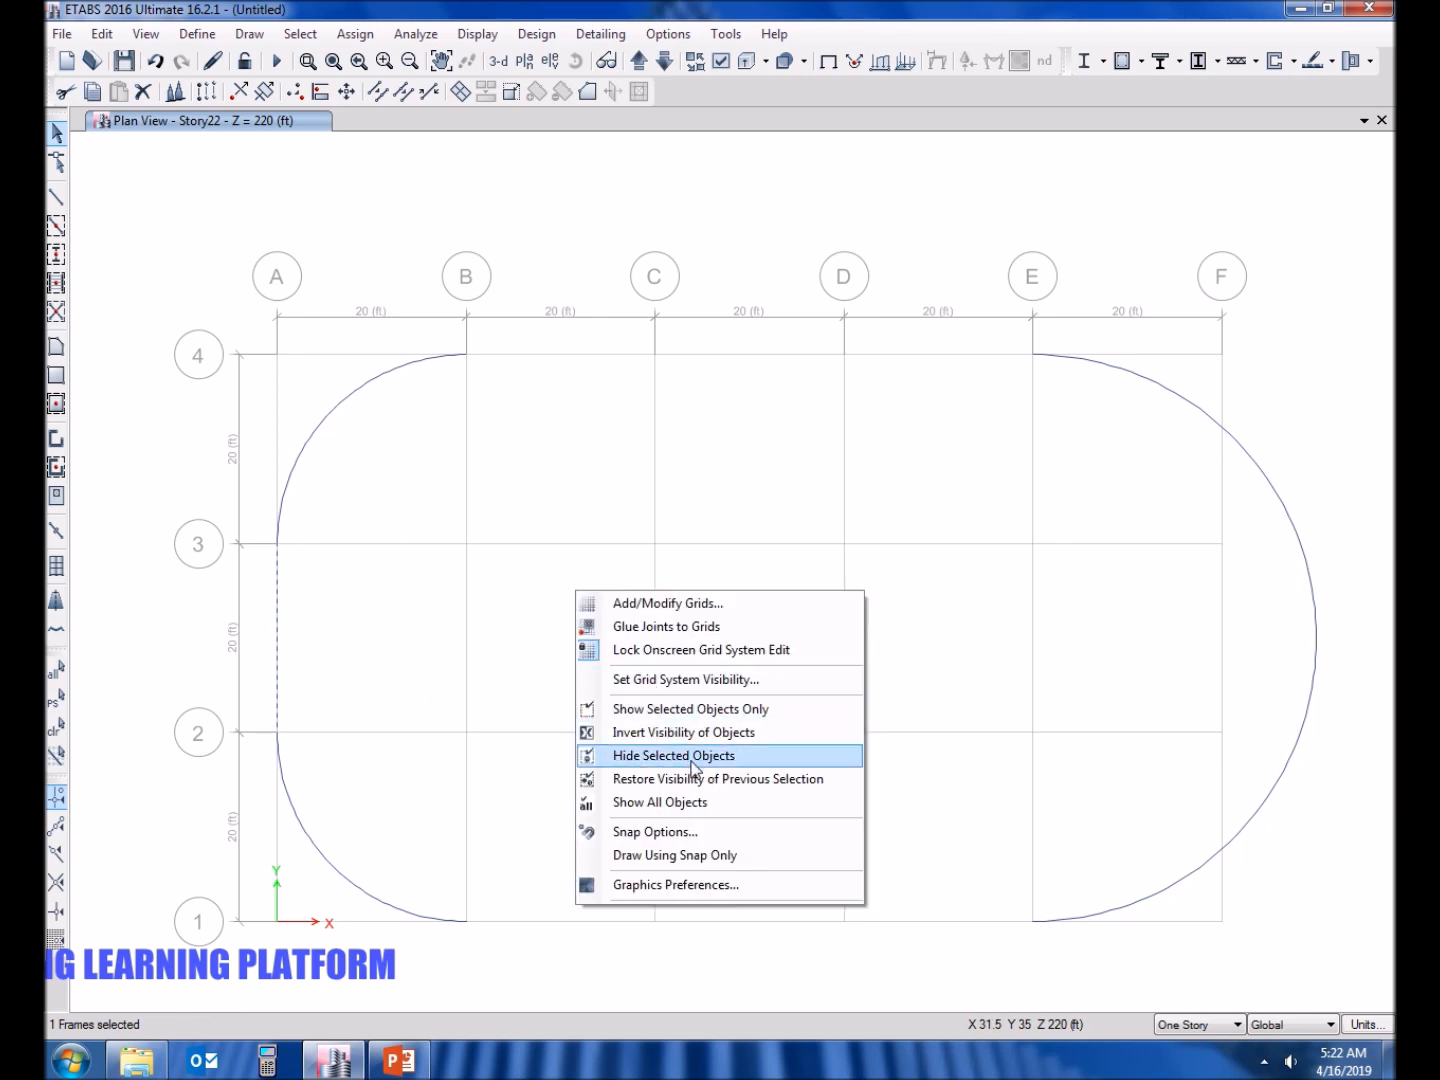
left_click(674, 756)
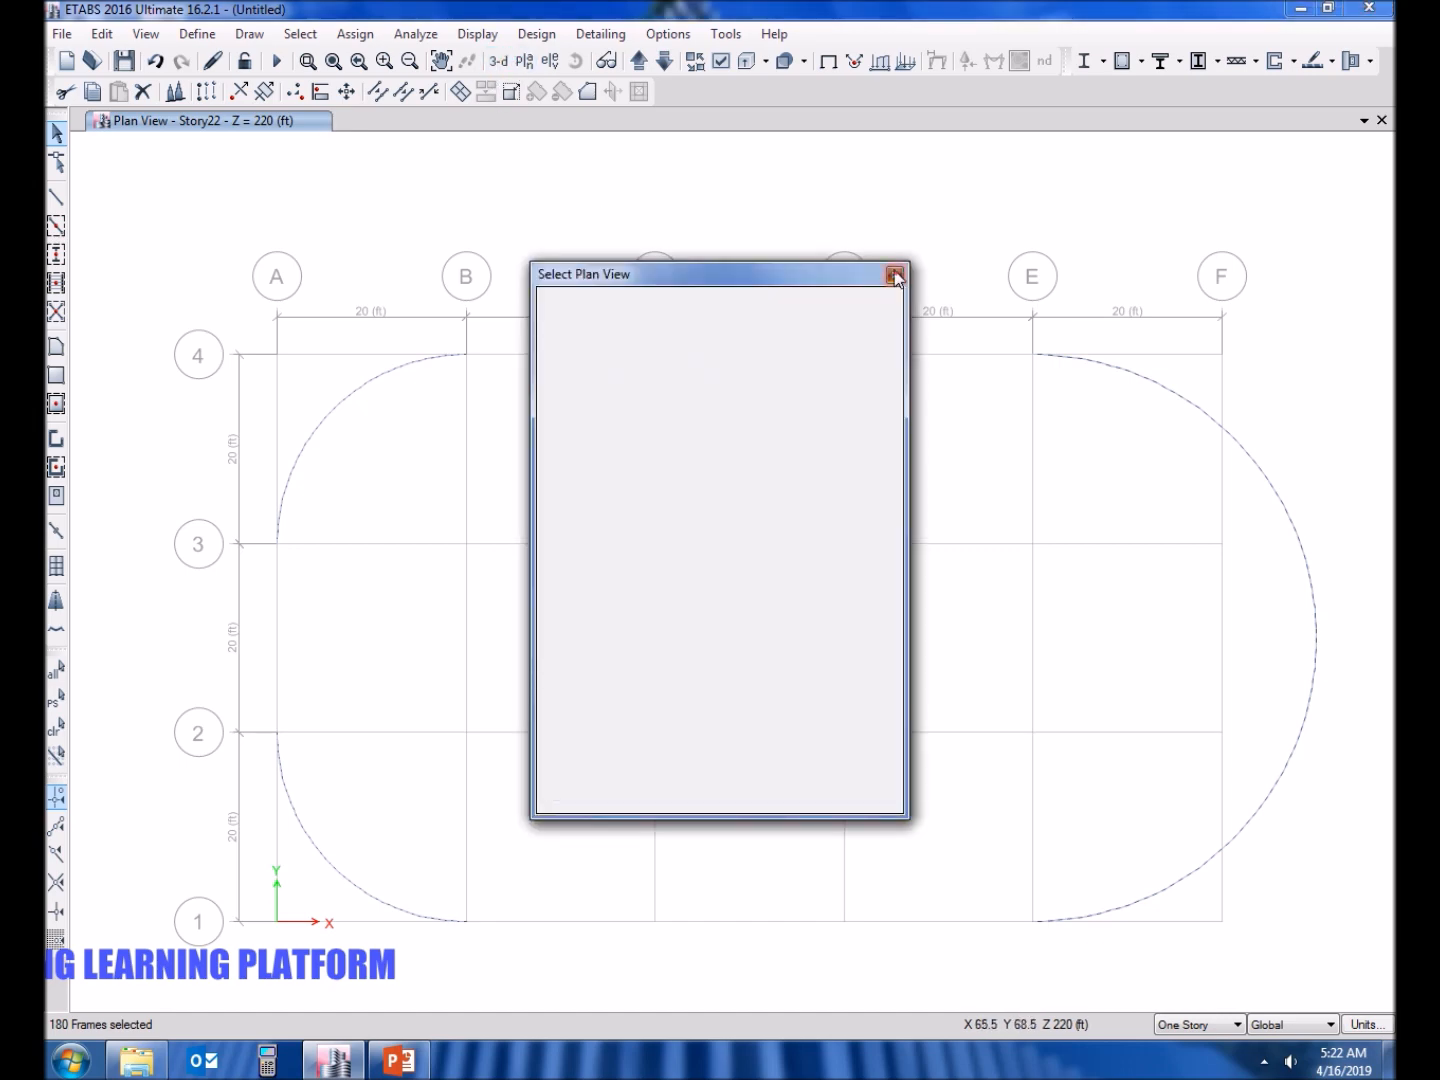
left_click(894, 274)
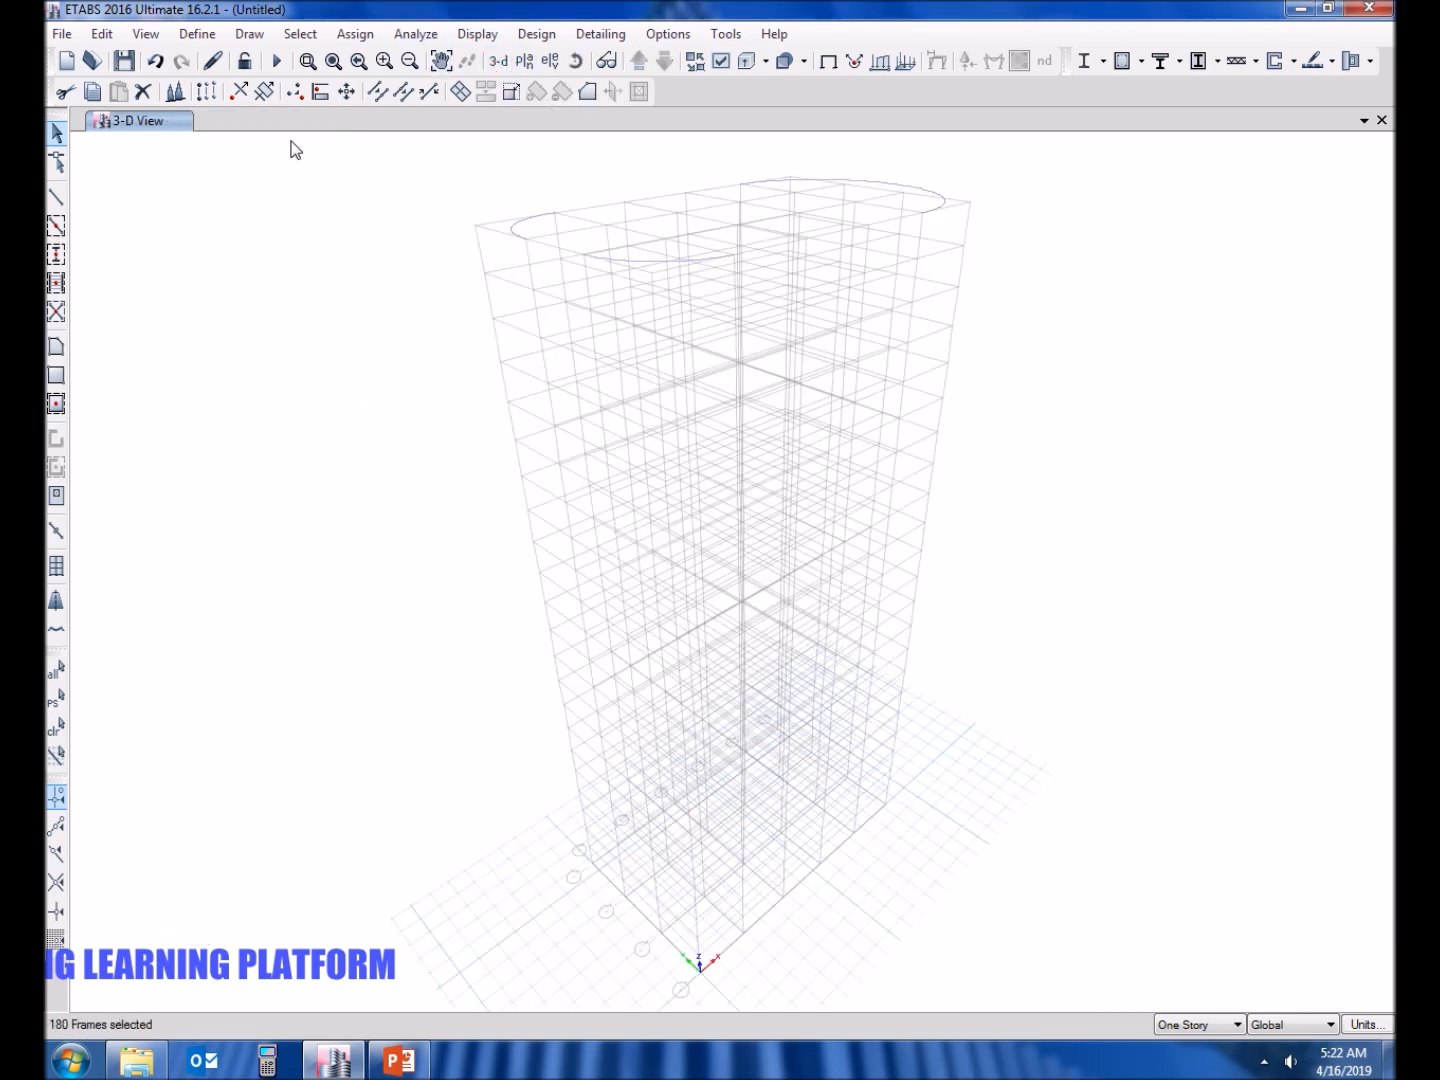
left_click(100, 32)
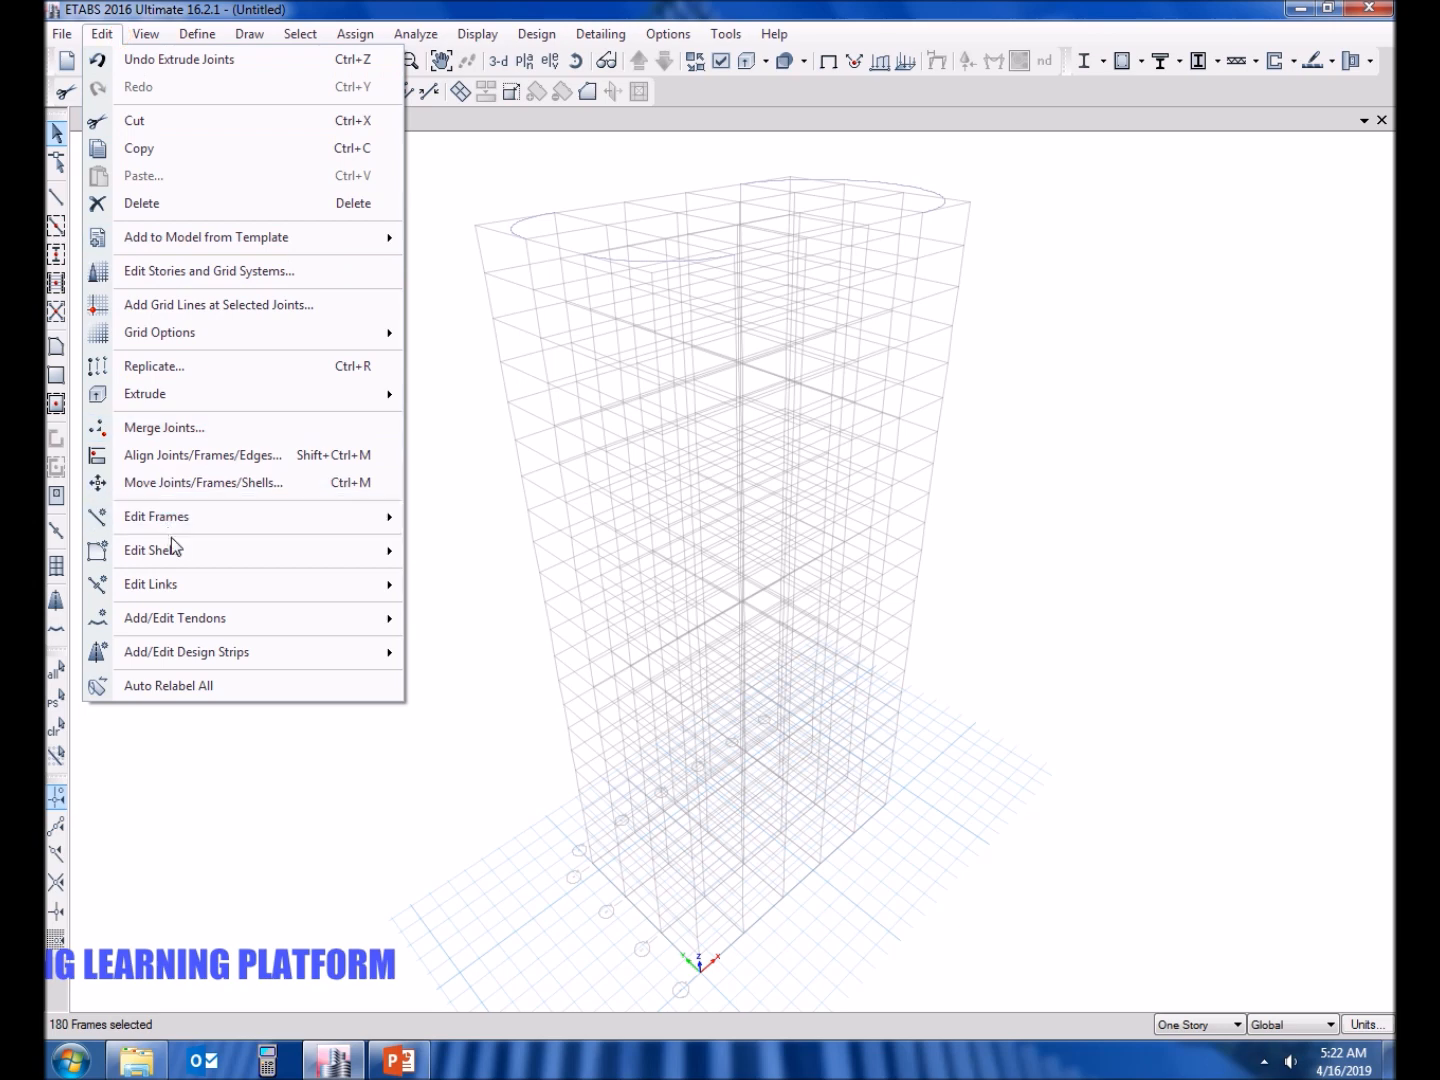
mouse_move(176, 364)
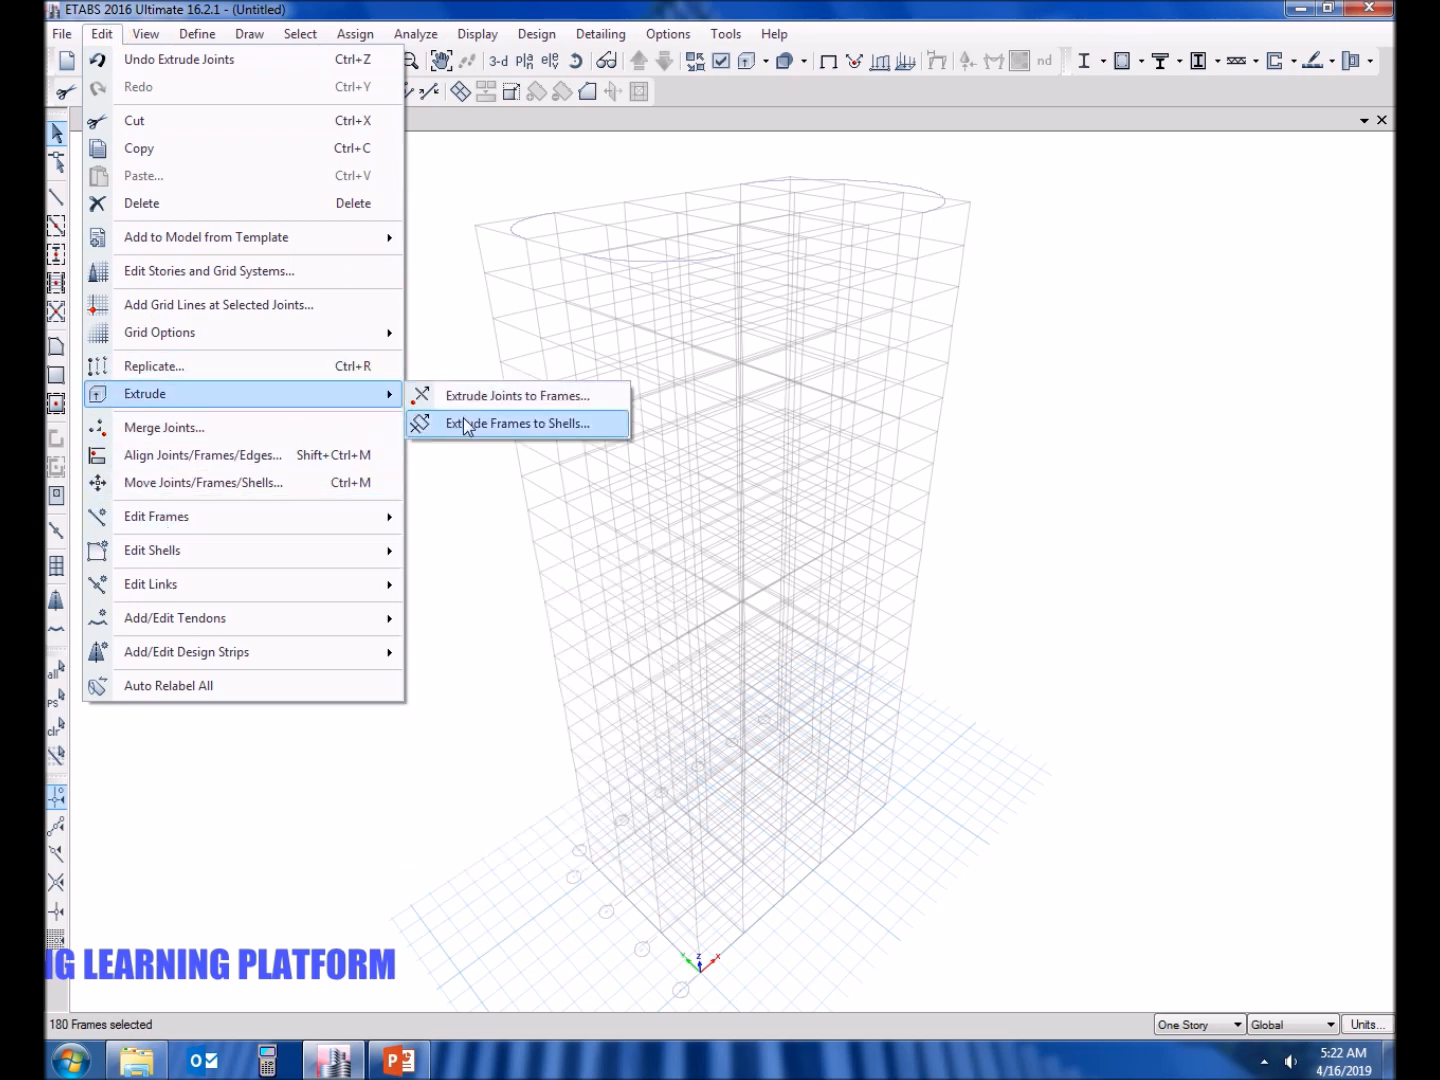
Extrude the curved frames to shells with dy 0, dz -10, trying 10 then 22 increments.
left_click(516, 424)
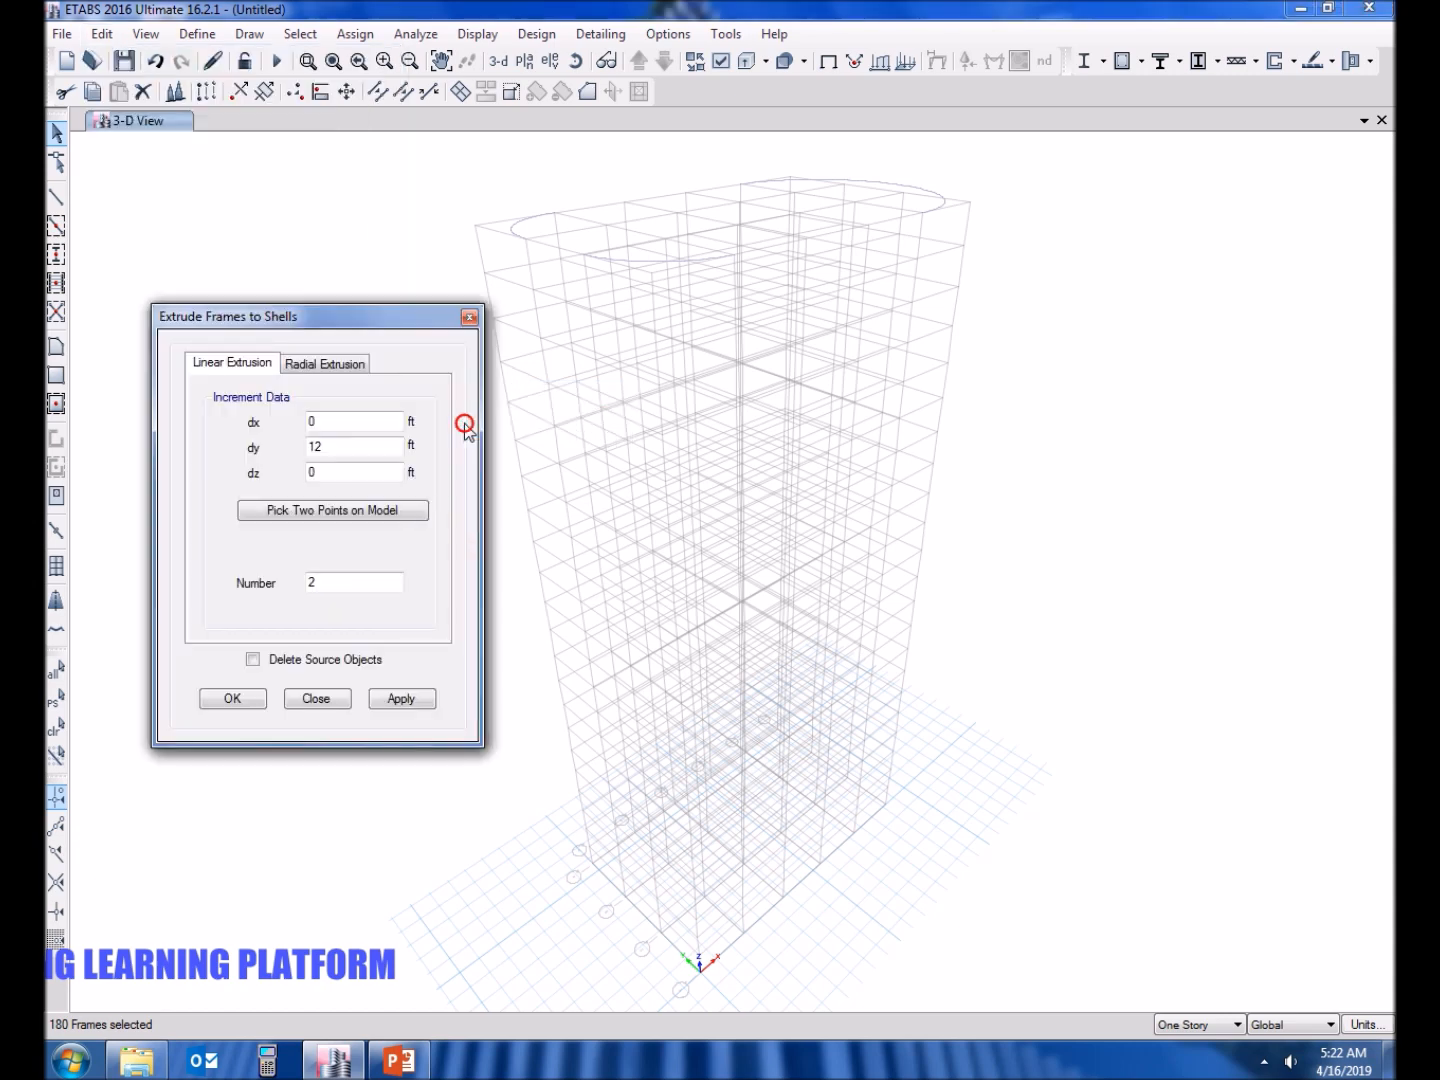
mouse_move(236, 378)
type("0")
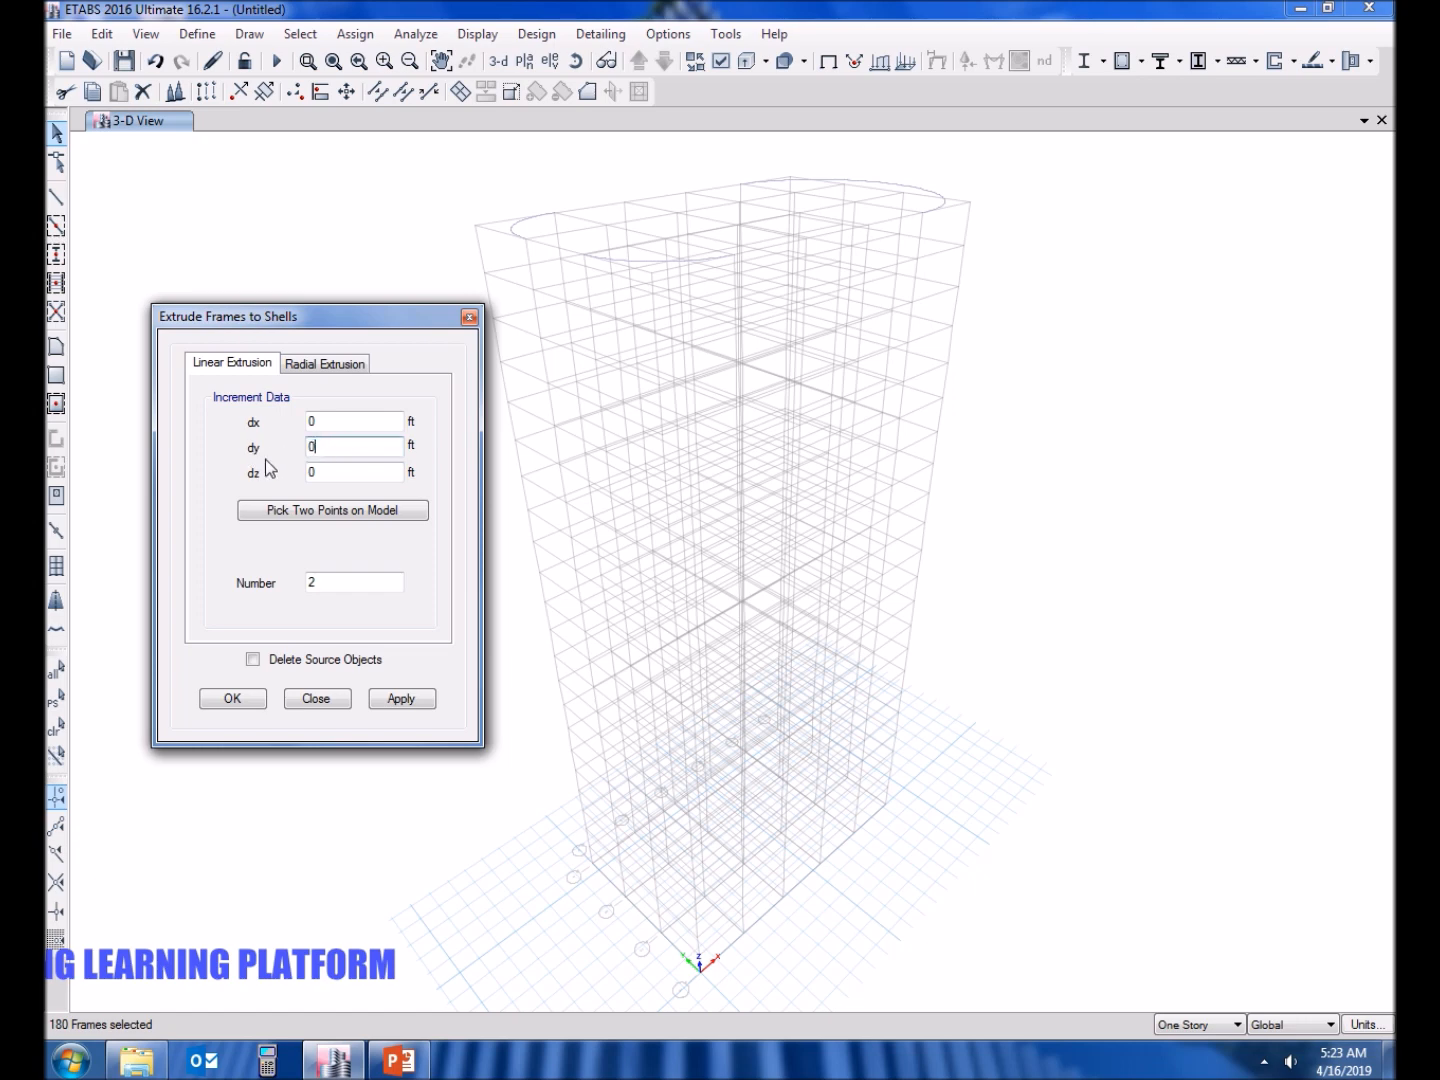
left_click(352, 472)
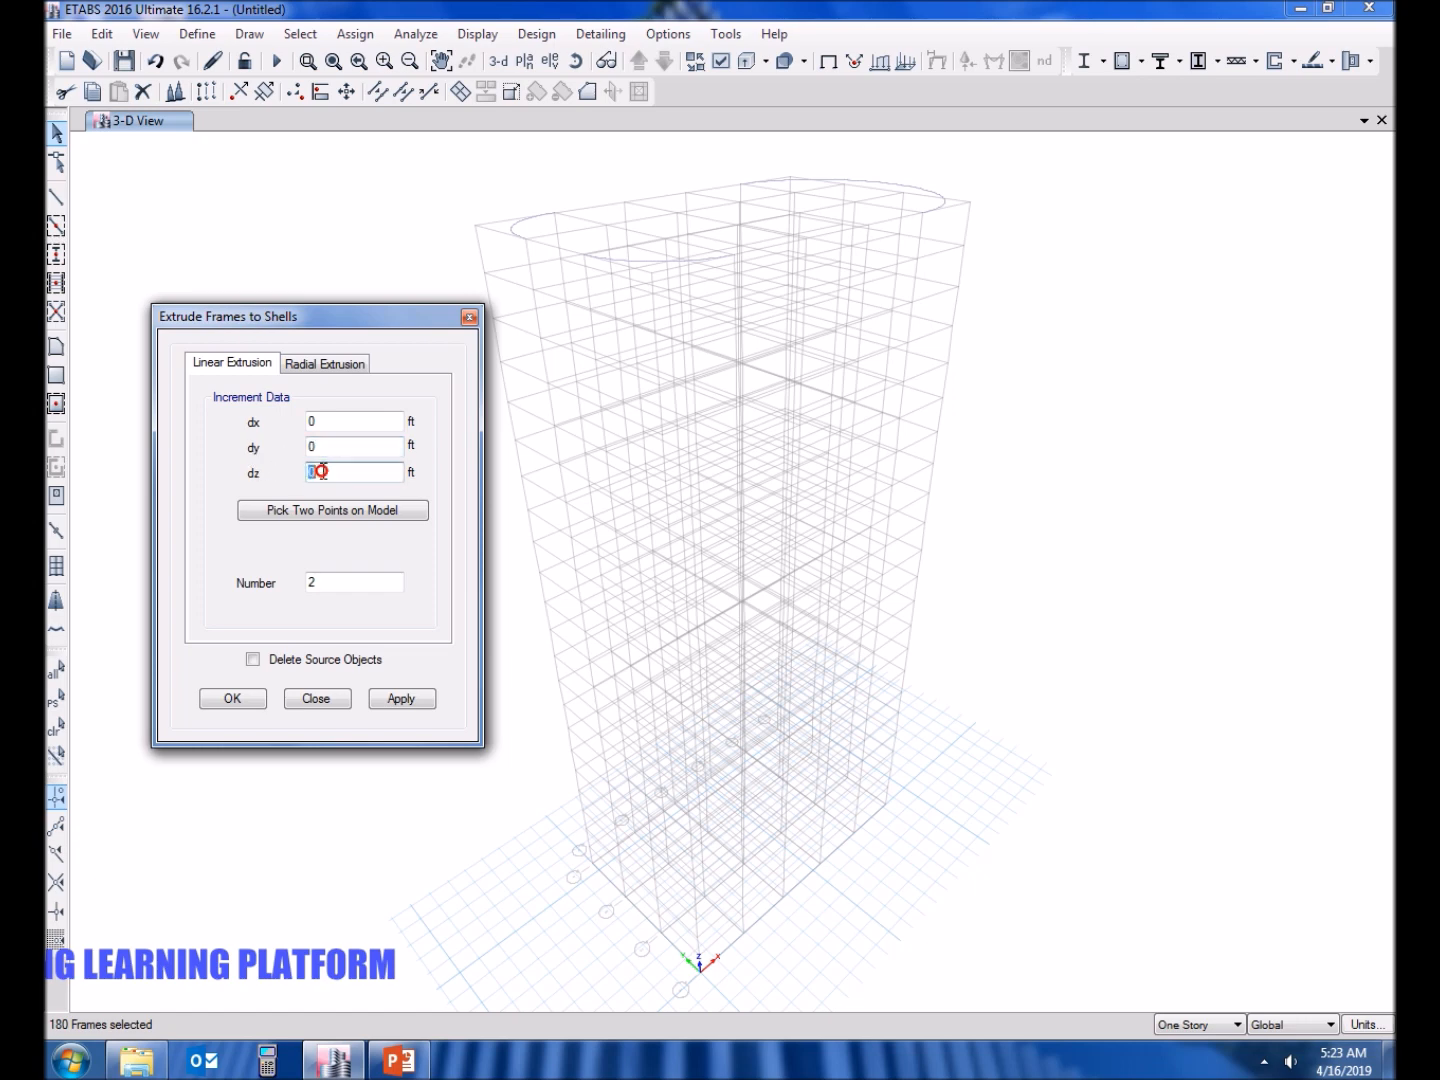
type("-10")
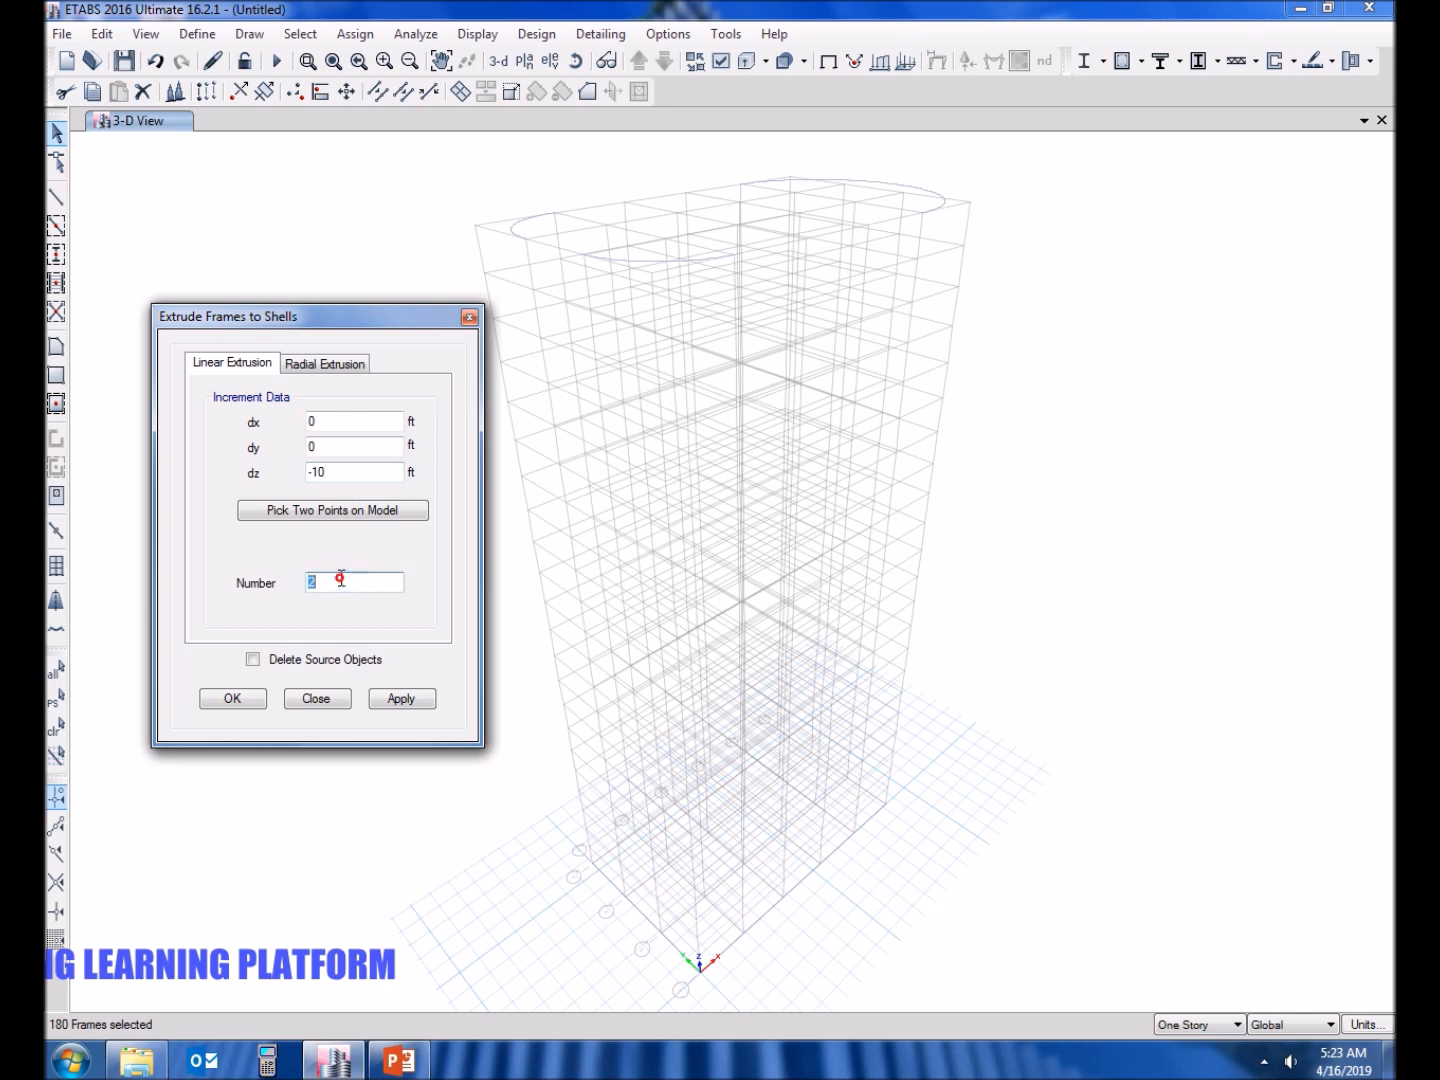
type("10")
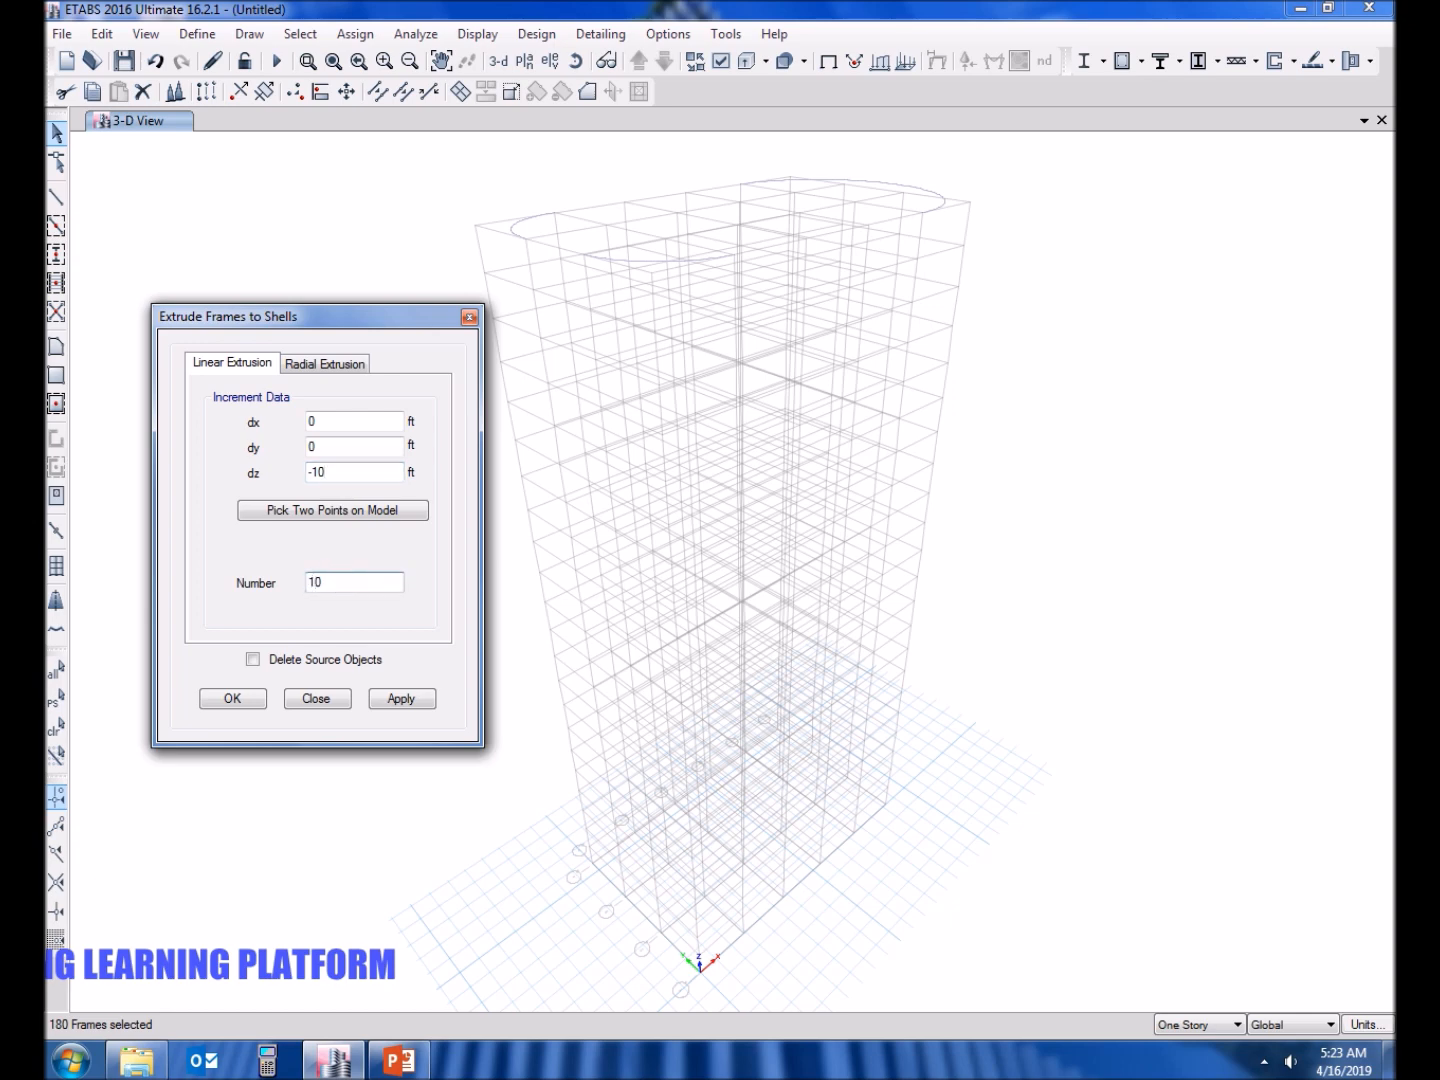
left_click(400, 698)
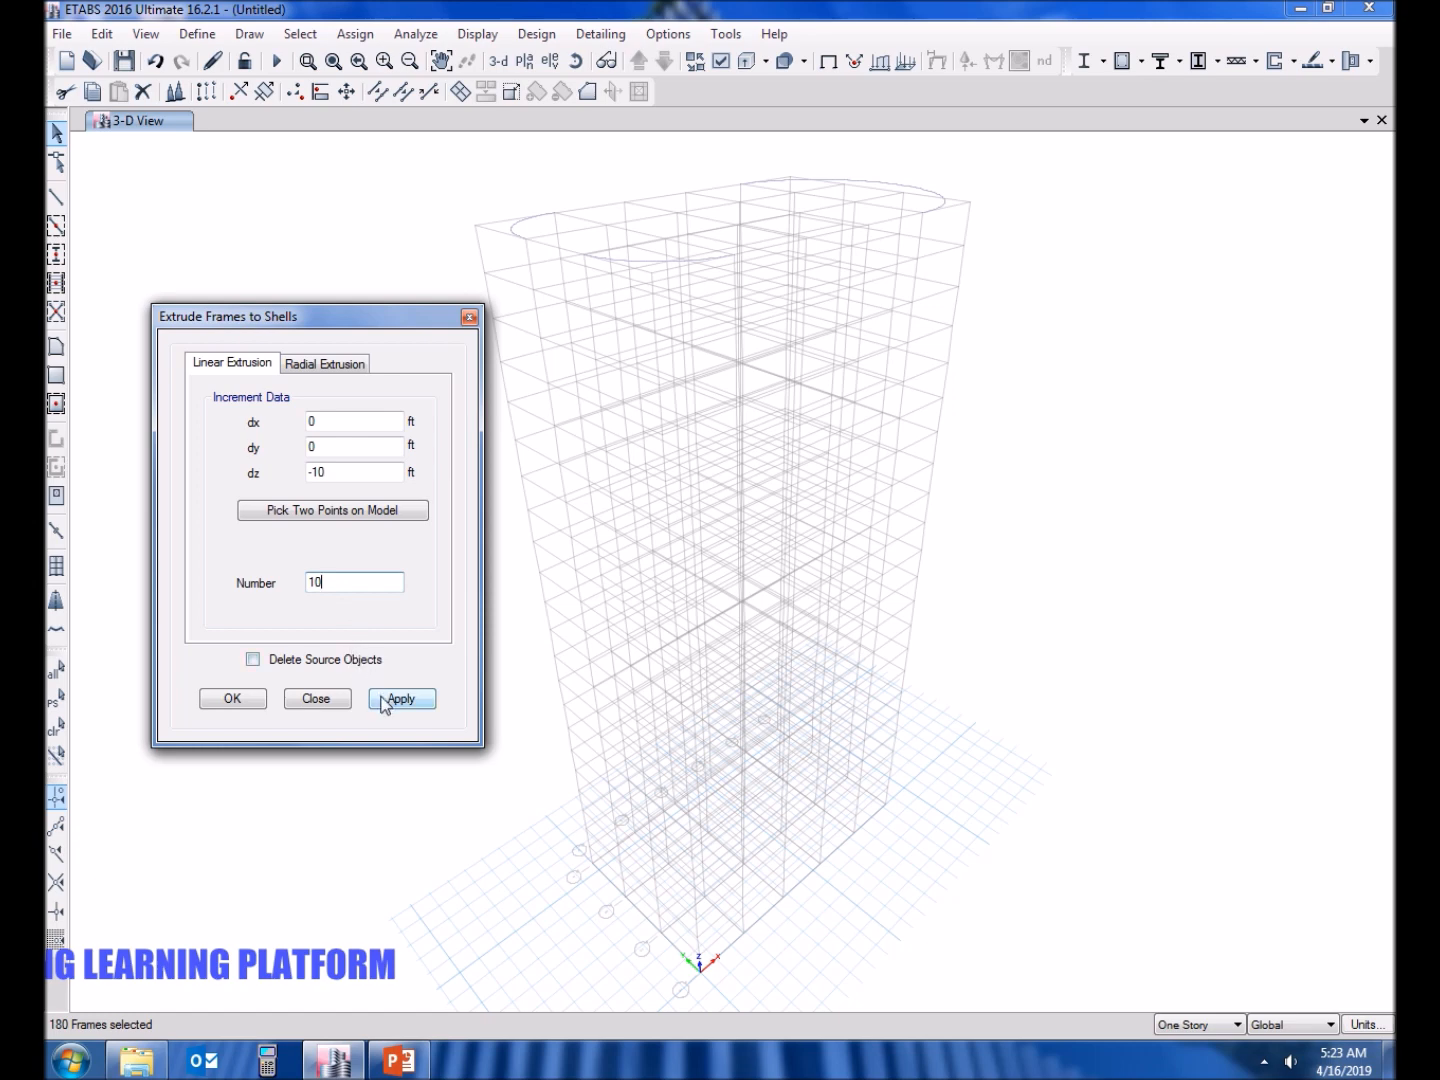
left_click(400, 698)
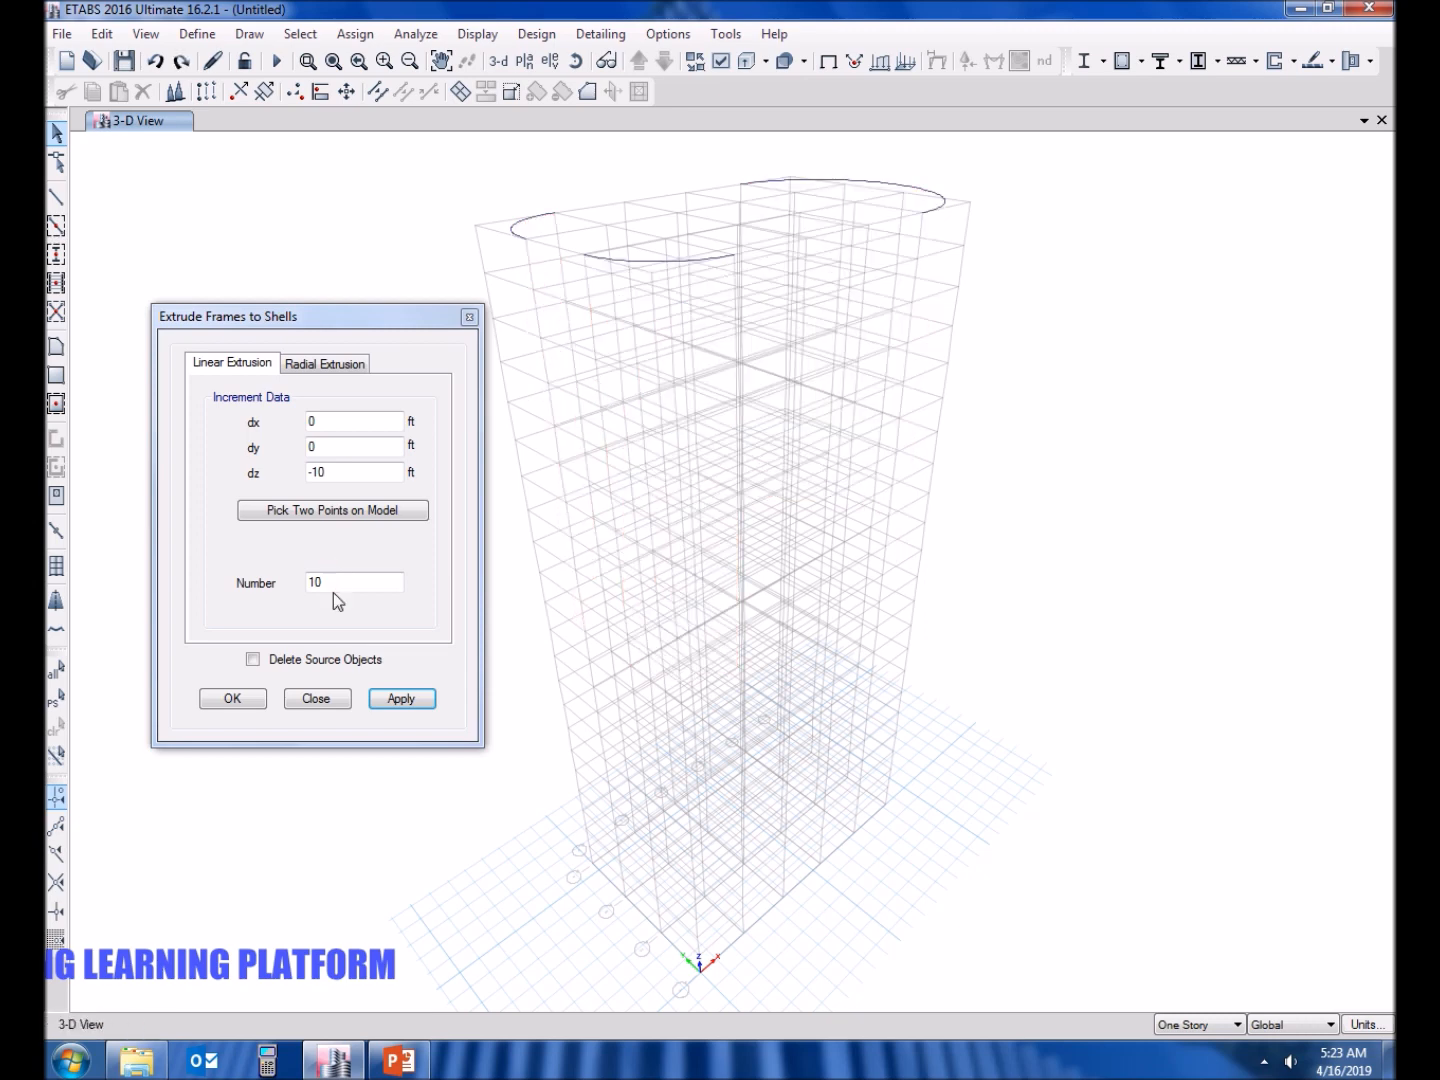
mouse_move(418, 164)
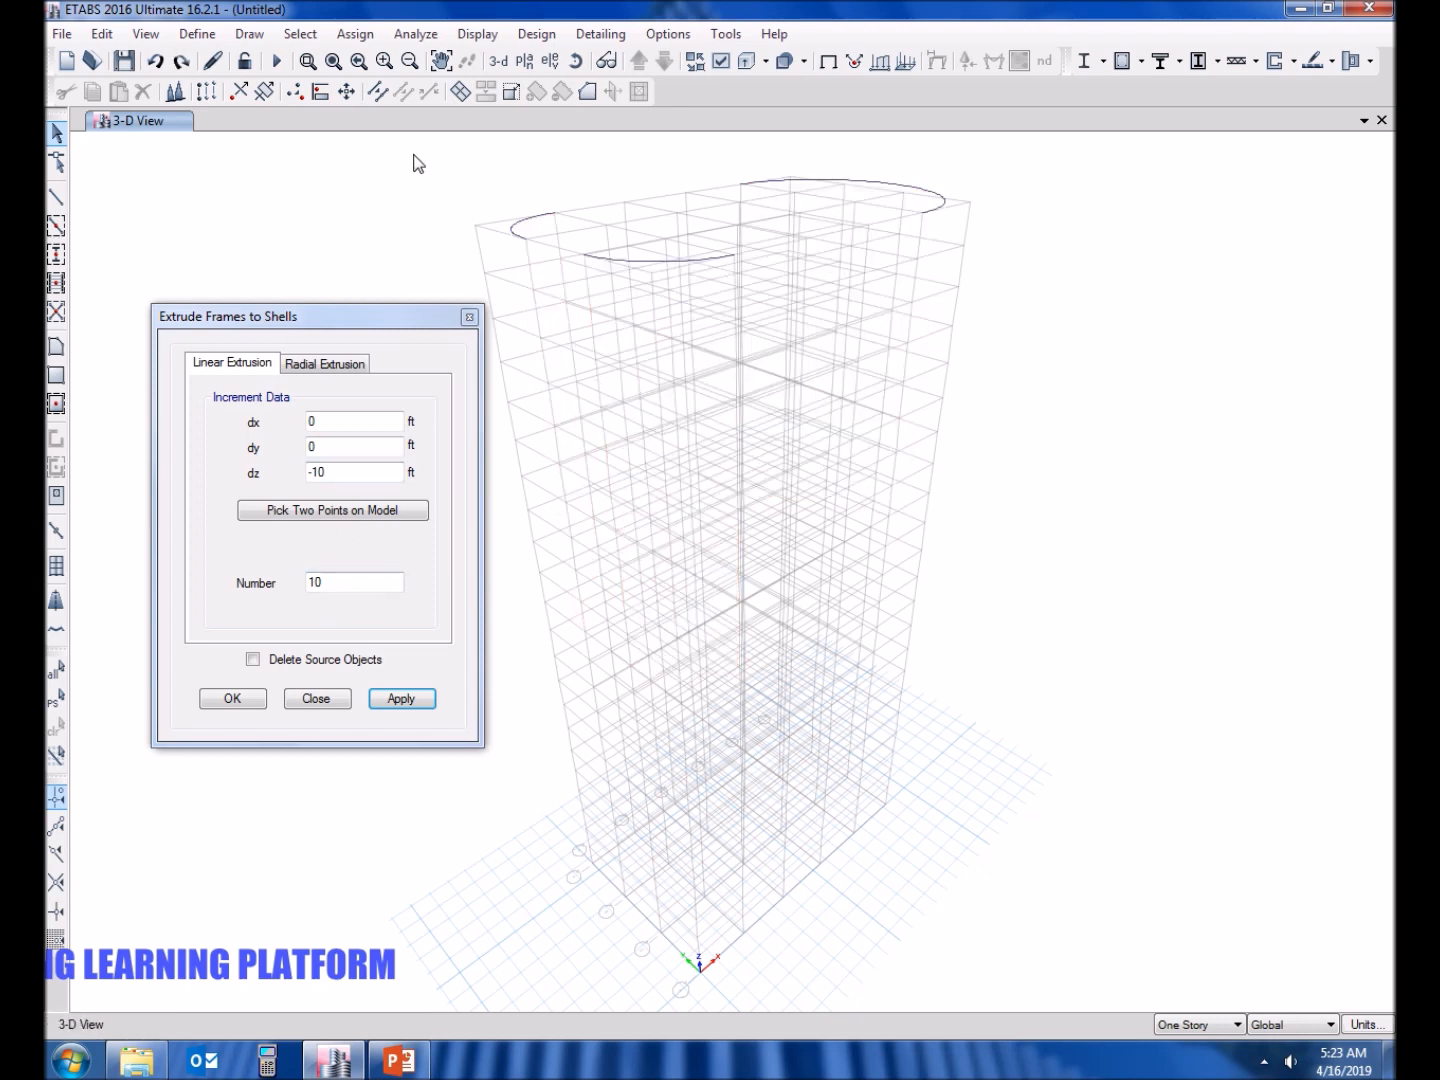
left_click(400, 698)
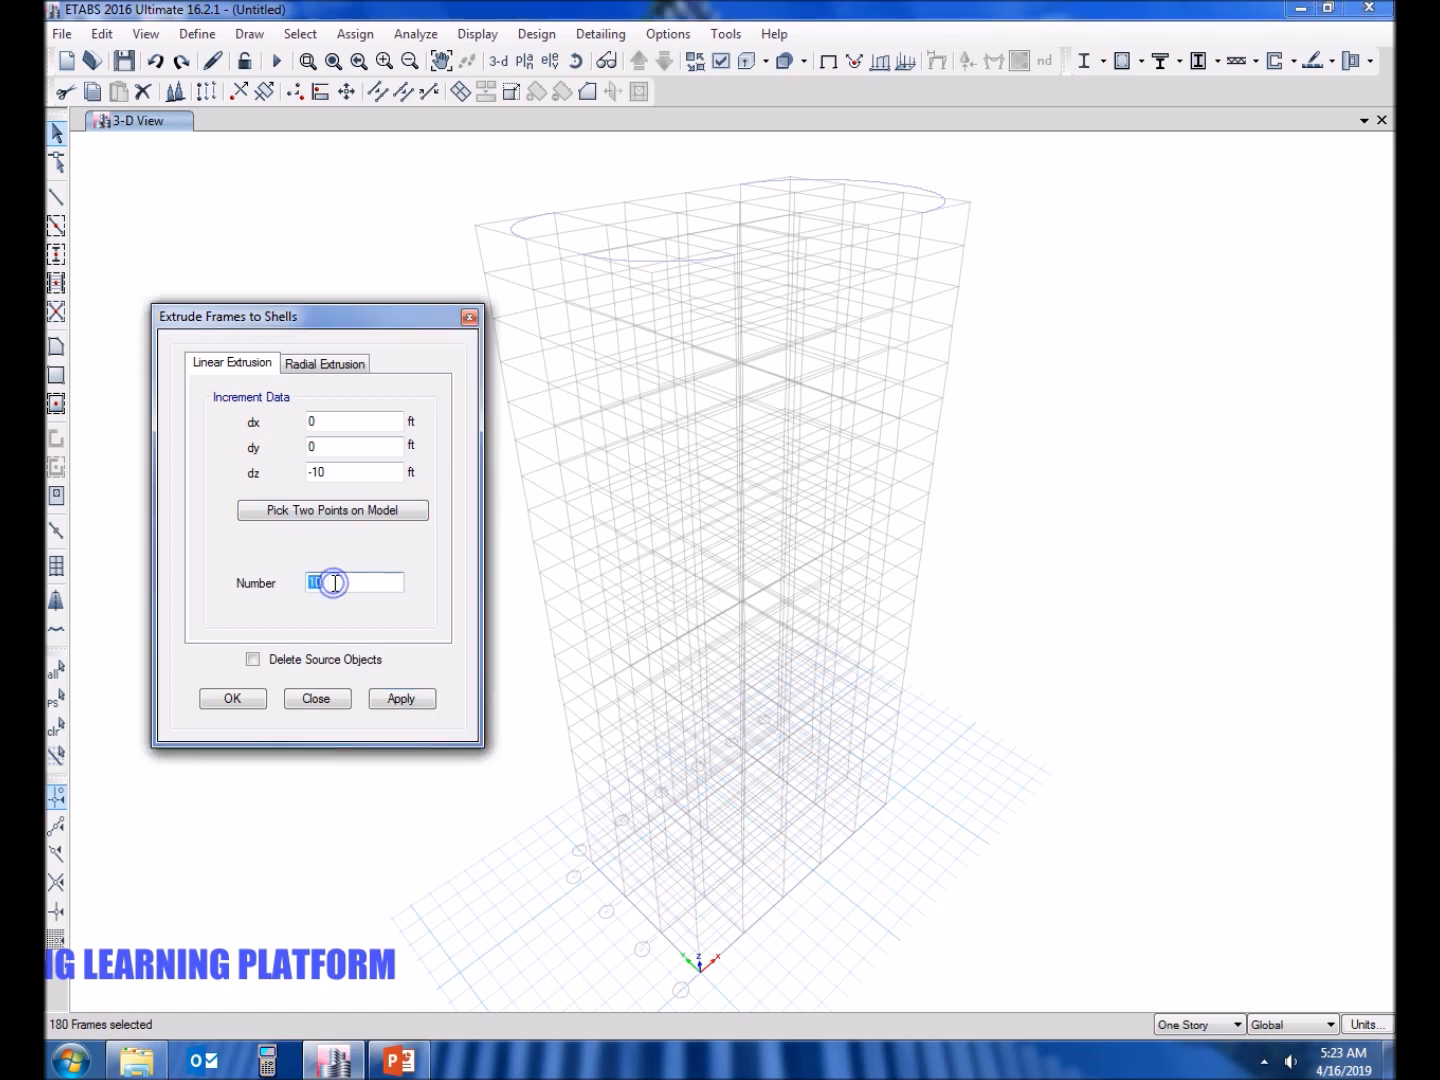
left_click(400, 698)
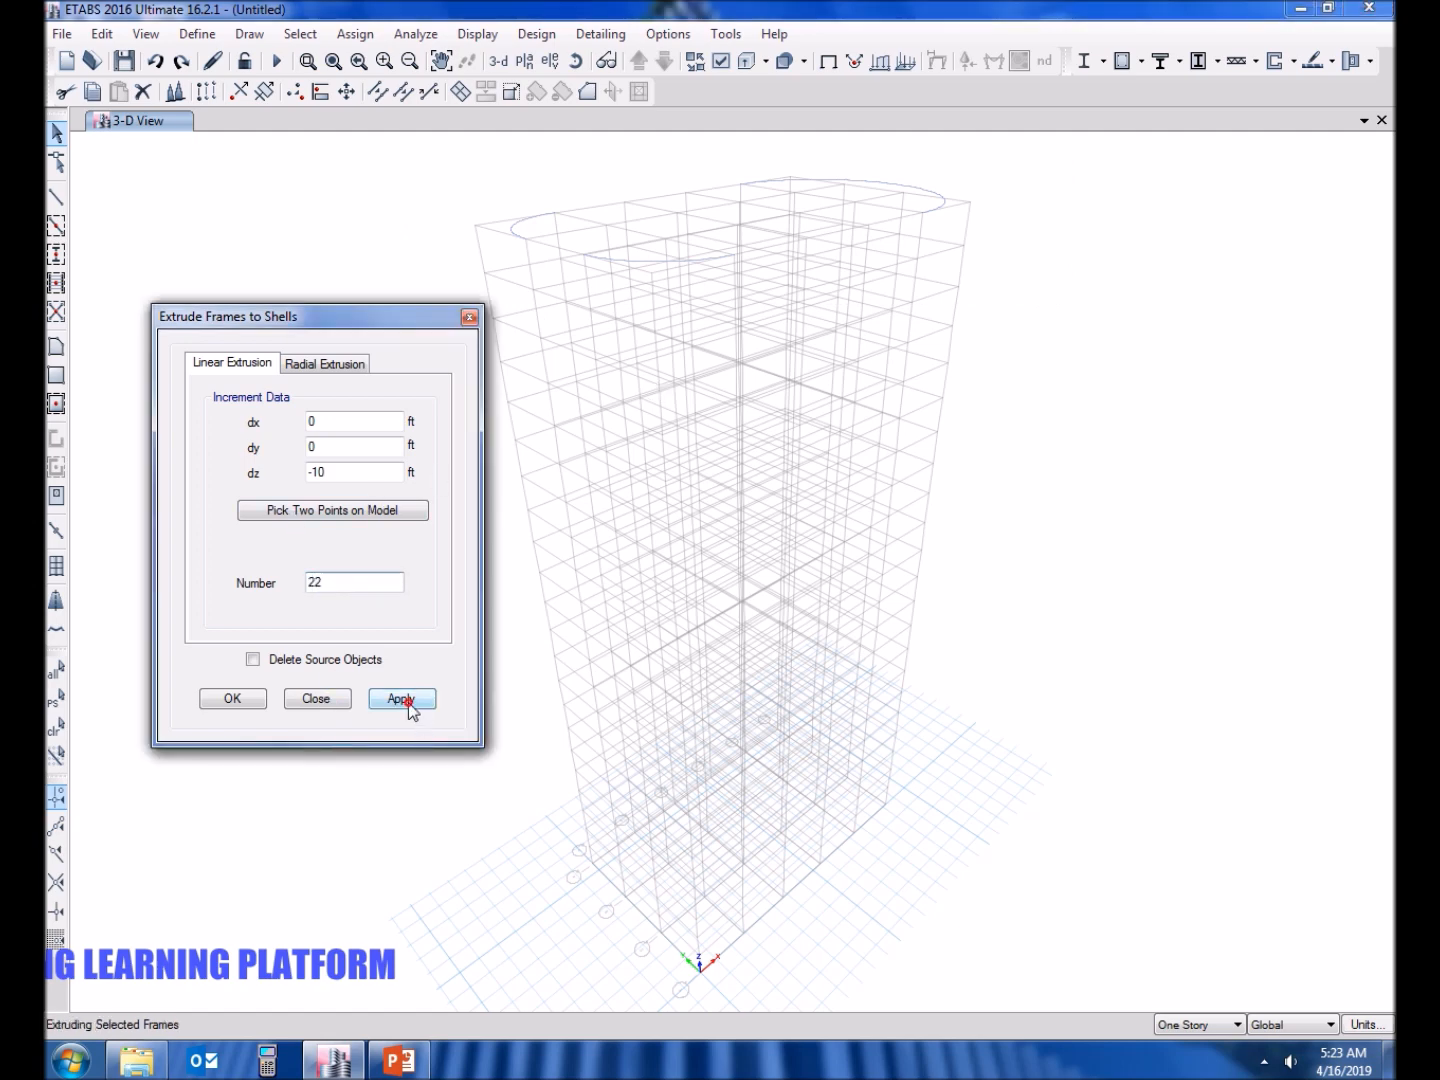
left_click(400, 698)
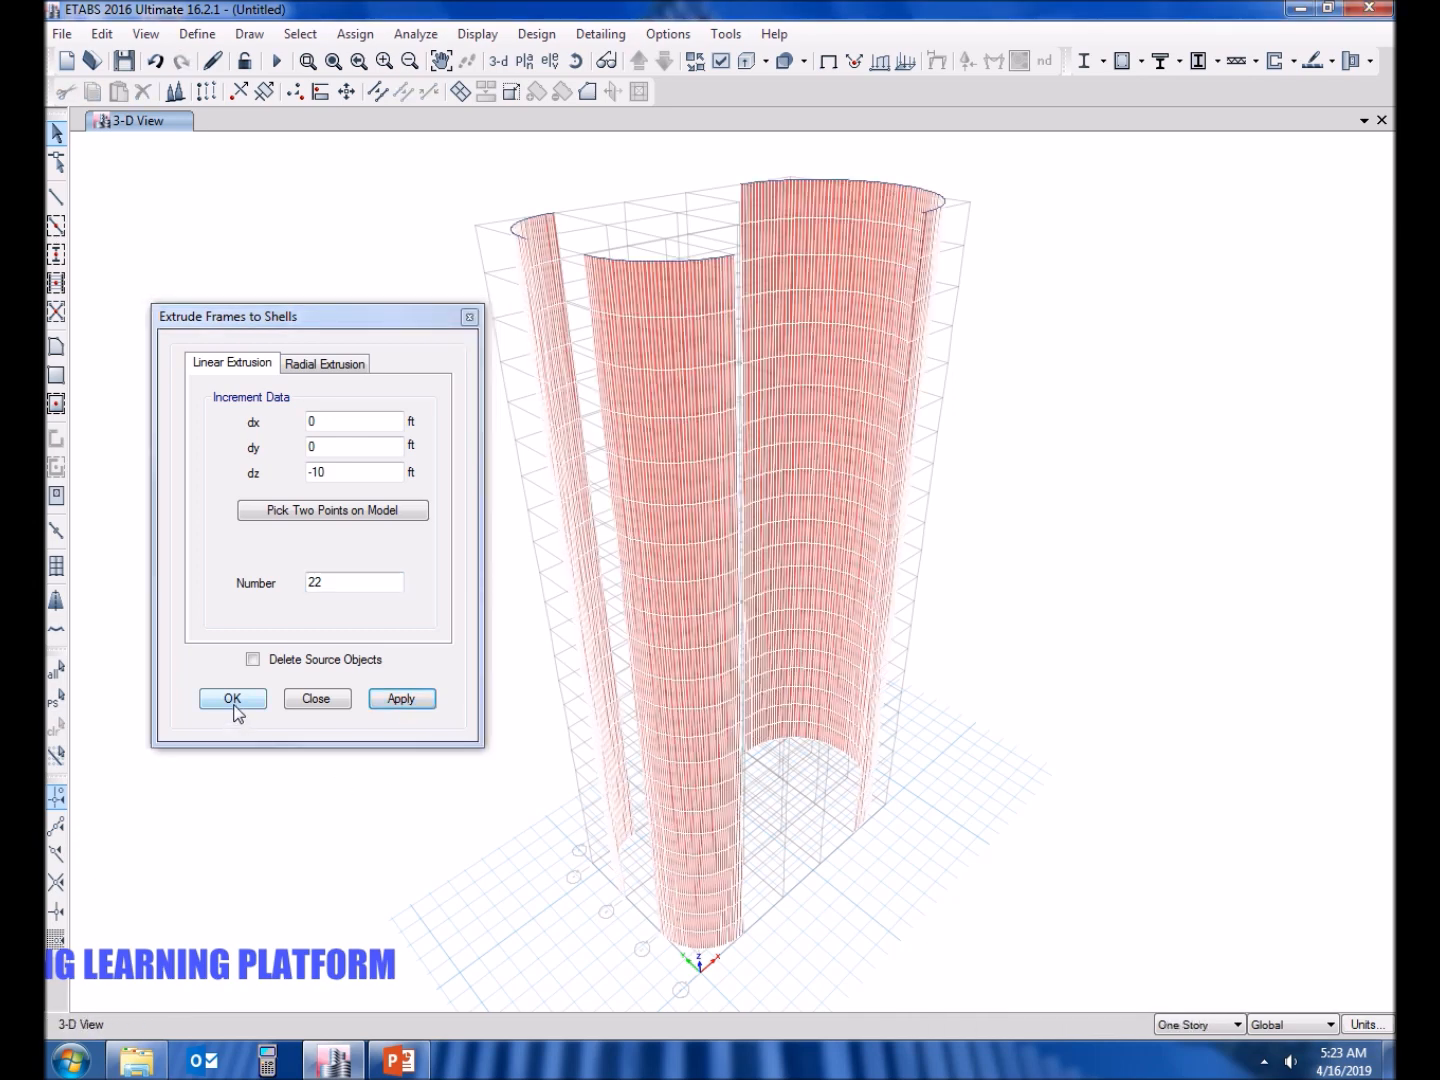
Confirm the extrusion and view options, then hide the selected objects from the 3D view.
left_click(232, 698)
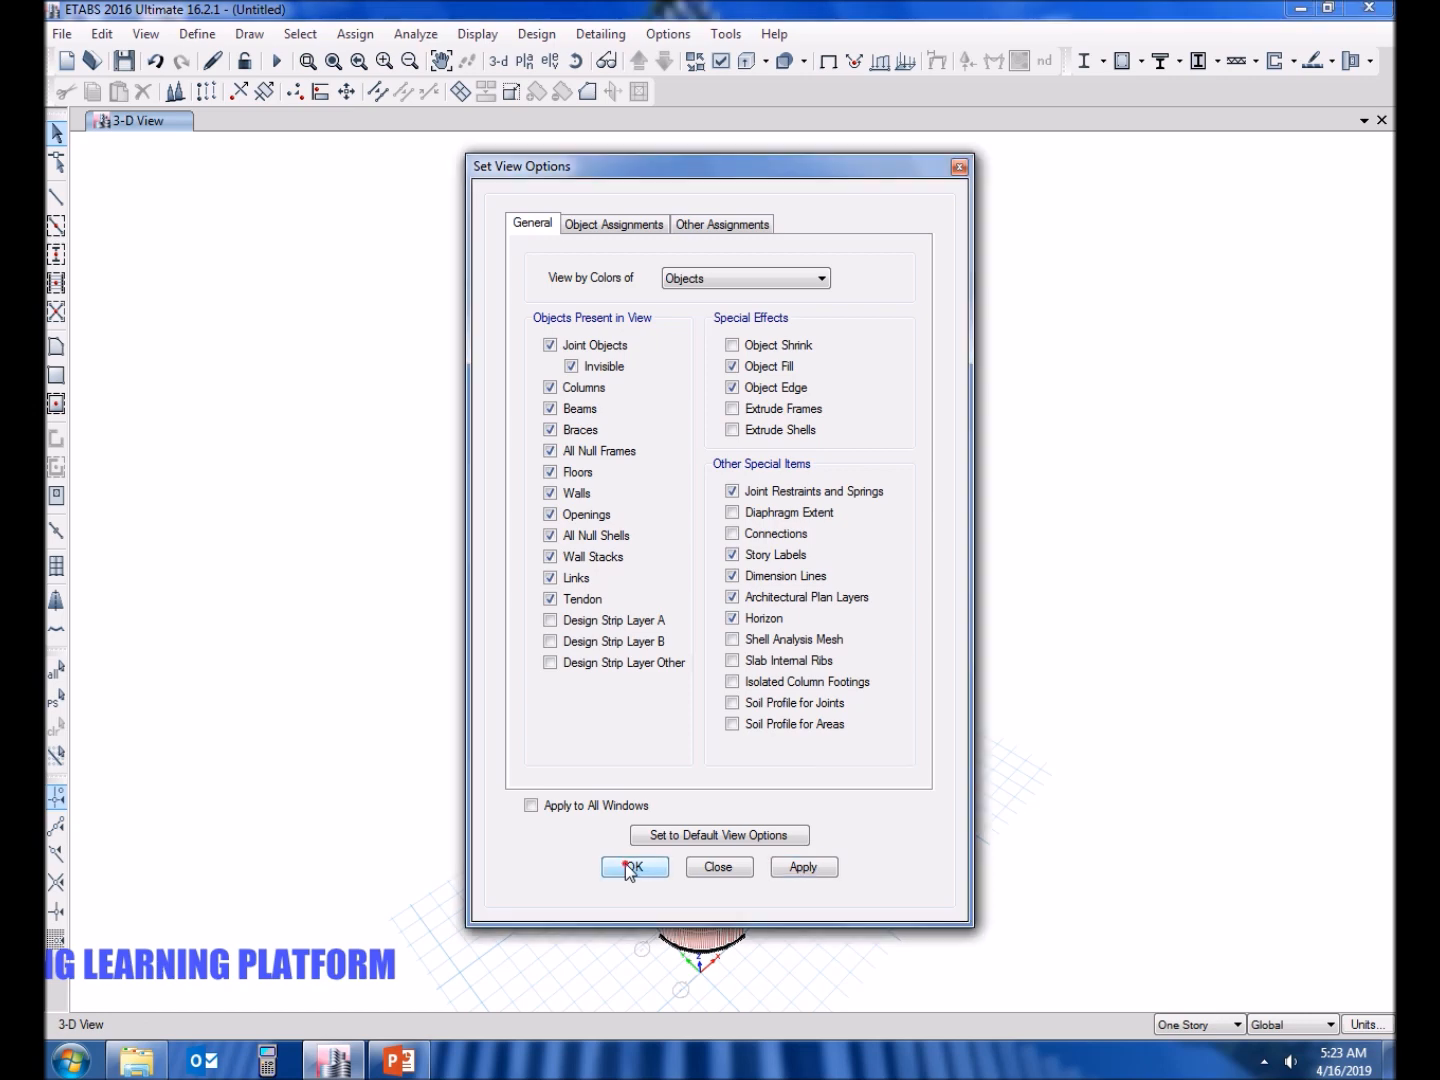
left_click(634, 866)
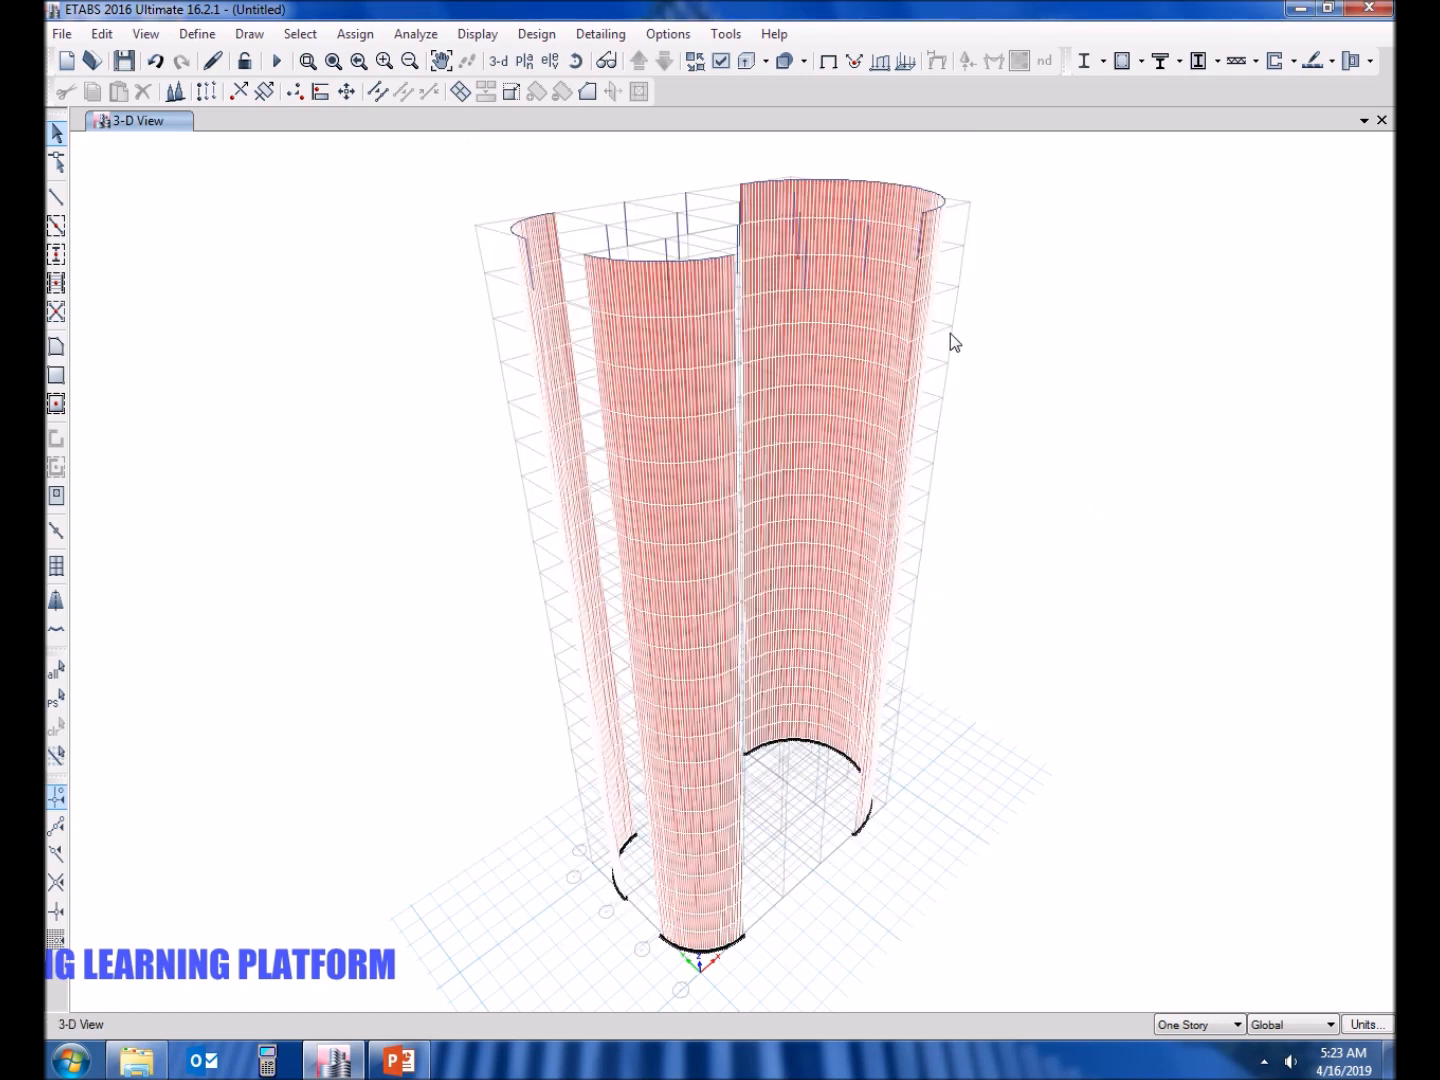
right_click(956, 342)
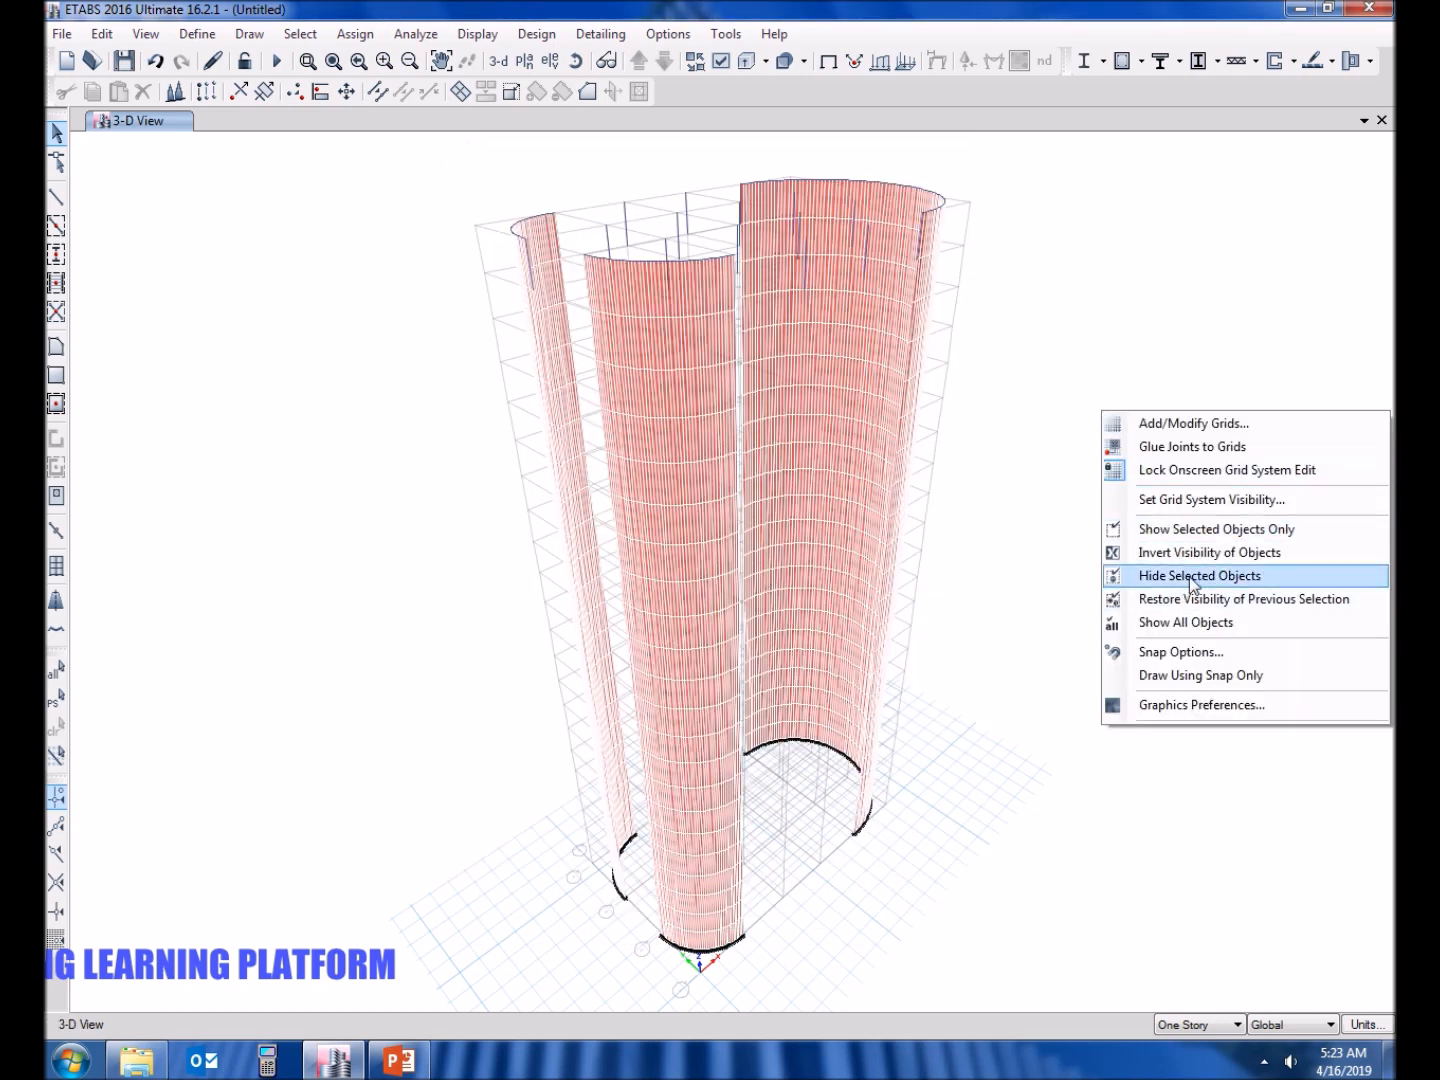
left_click(1200, 576)
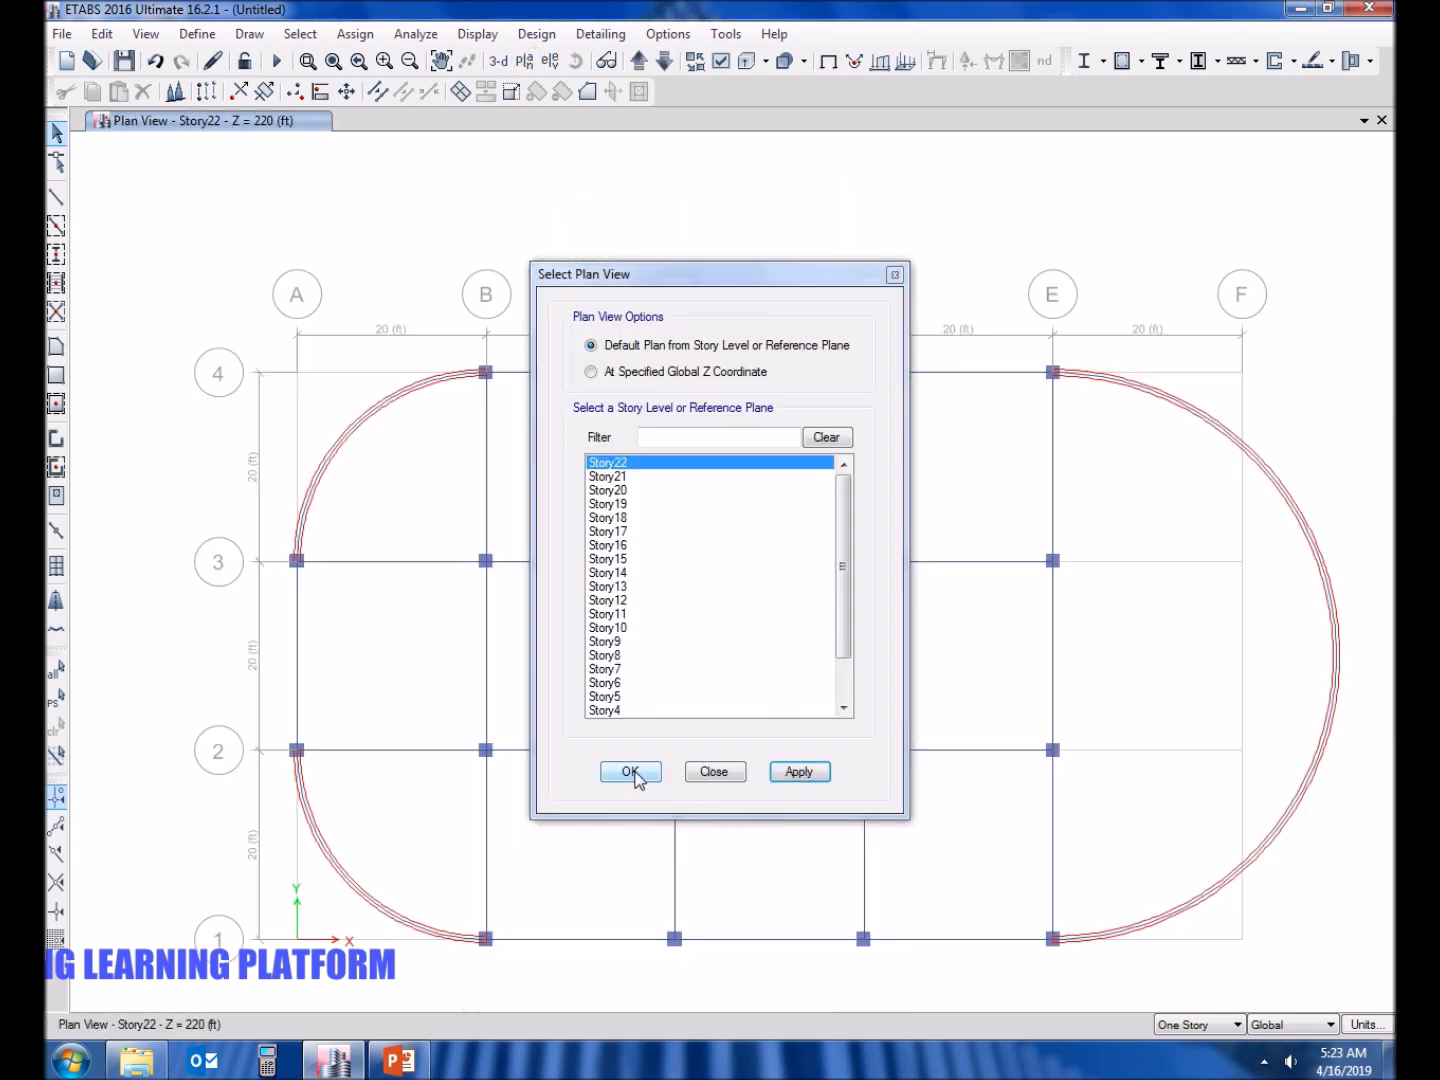
Switch to the Story22 plan and draw floor slabs in the grid bays, including between D and E.
left_click(630, 772)
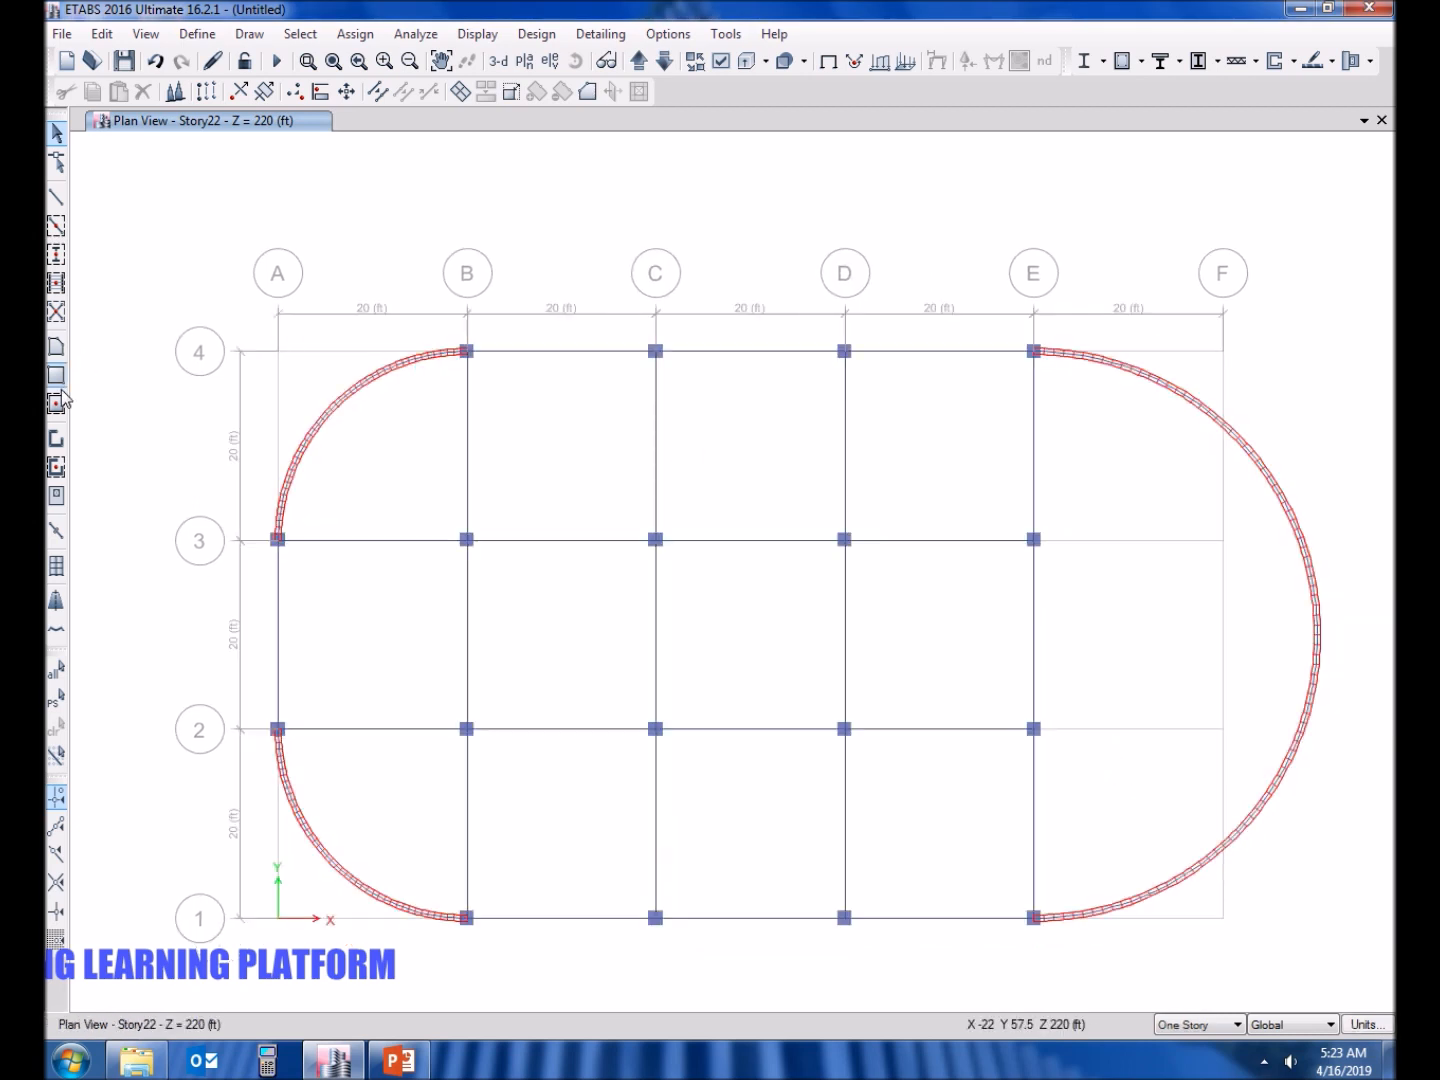
left_click(56, 404)
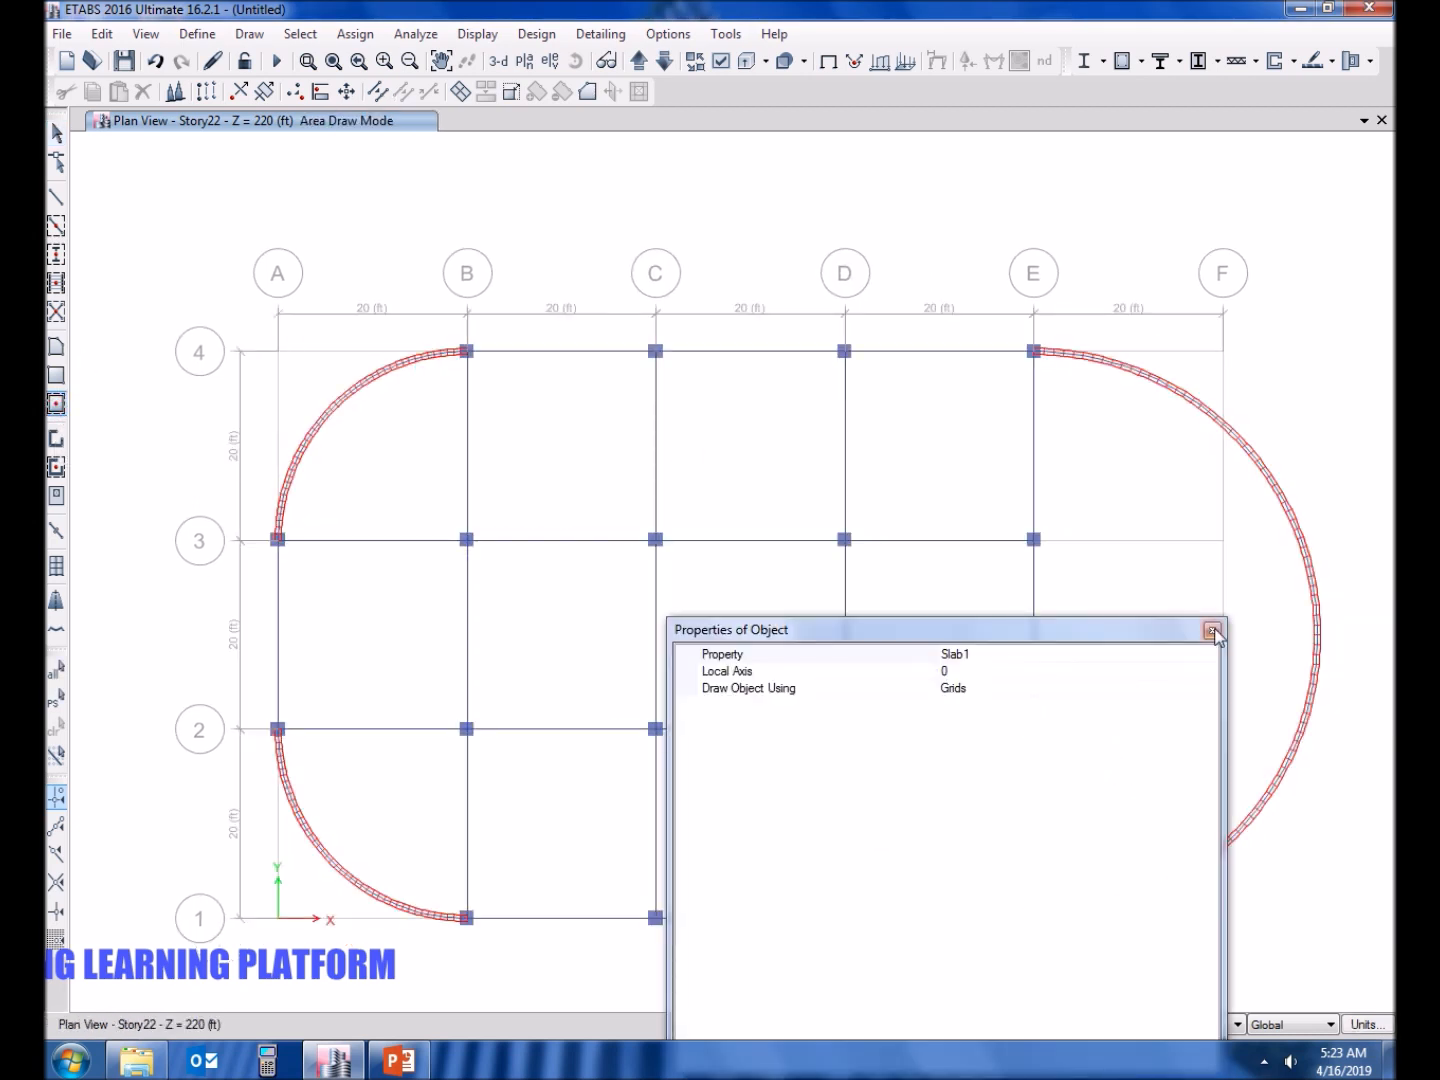
left_click(1214, 628)
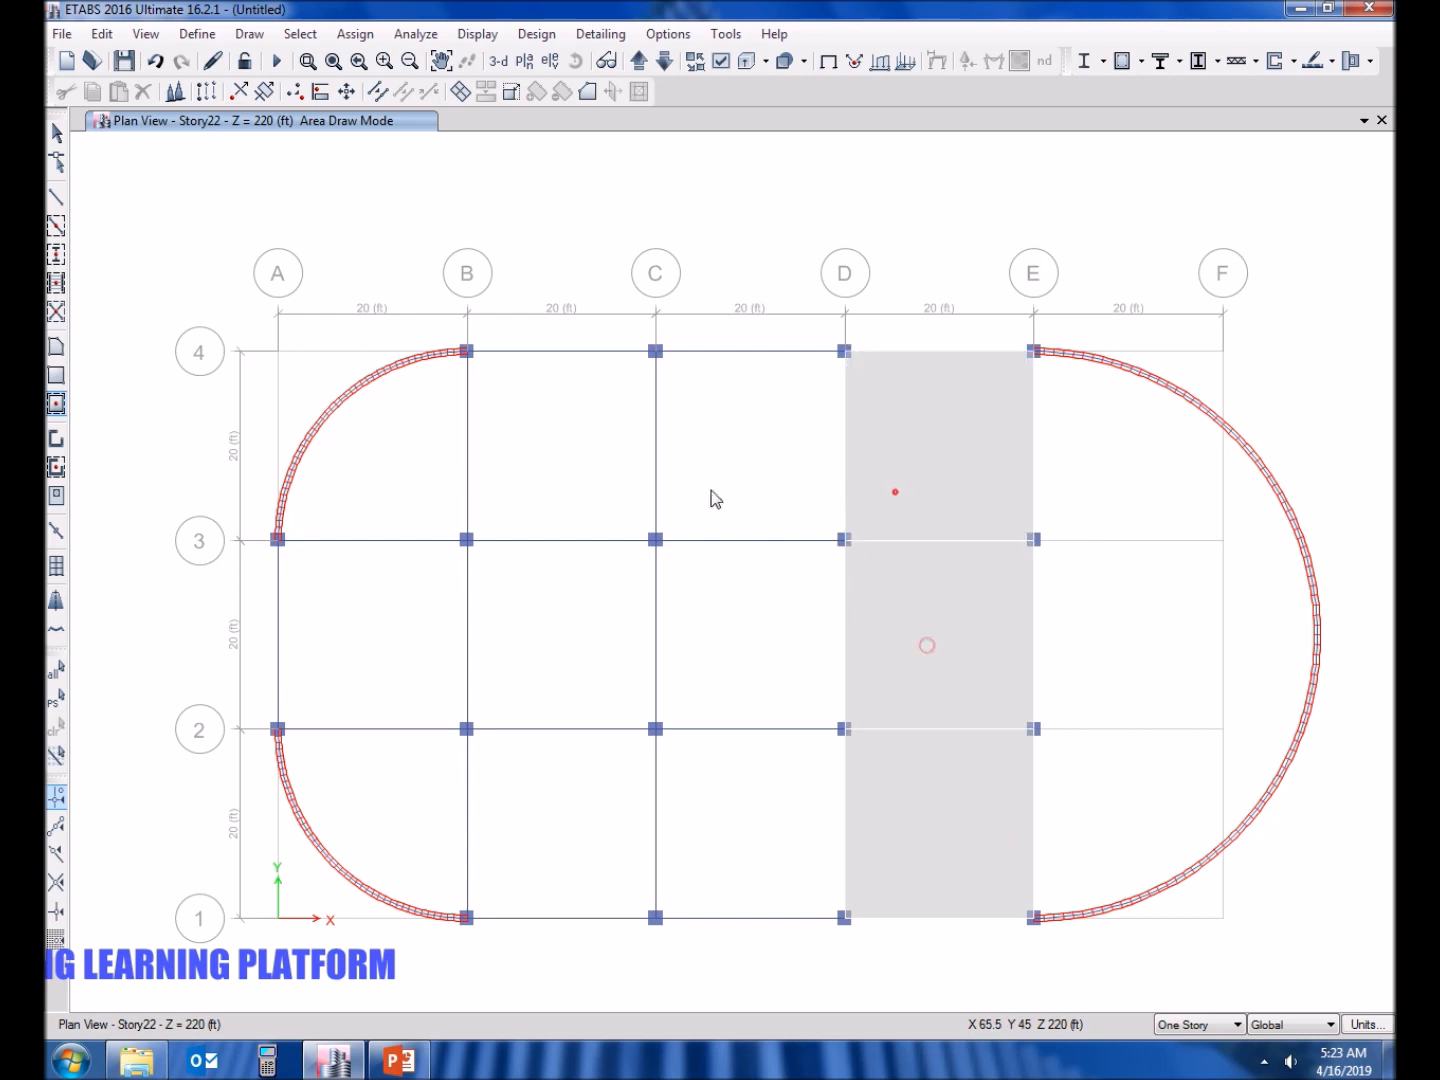
left_click(564, 770)
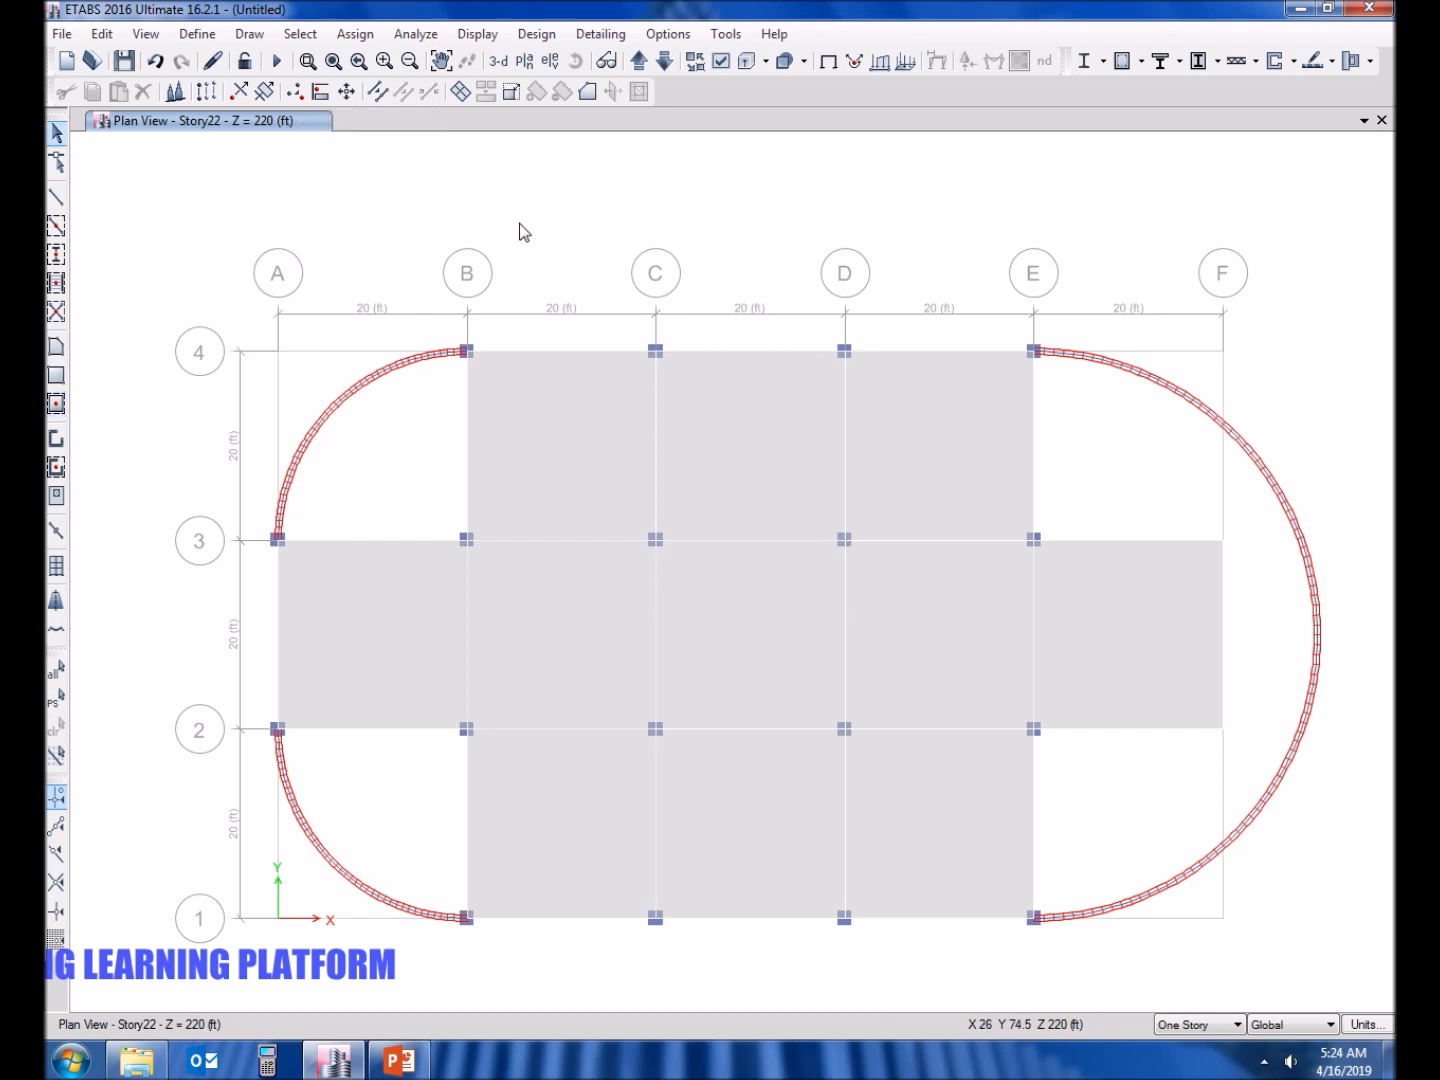
left_click(662, 60)
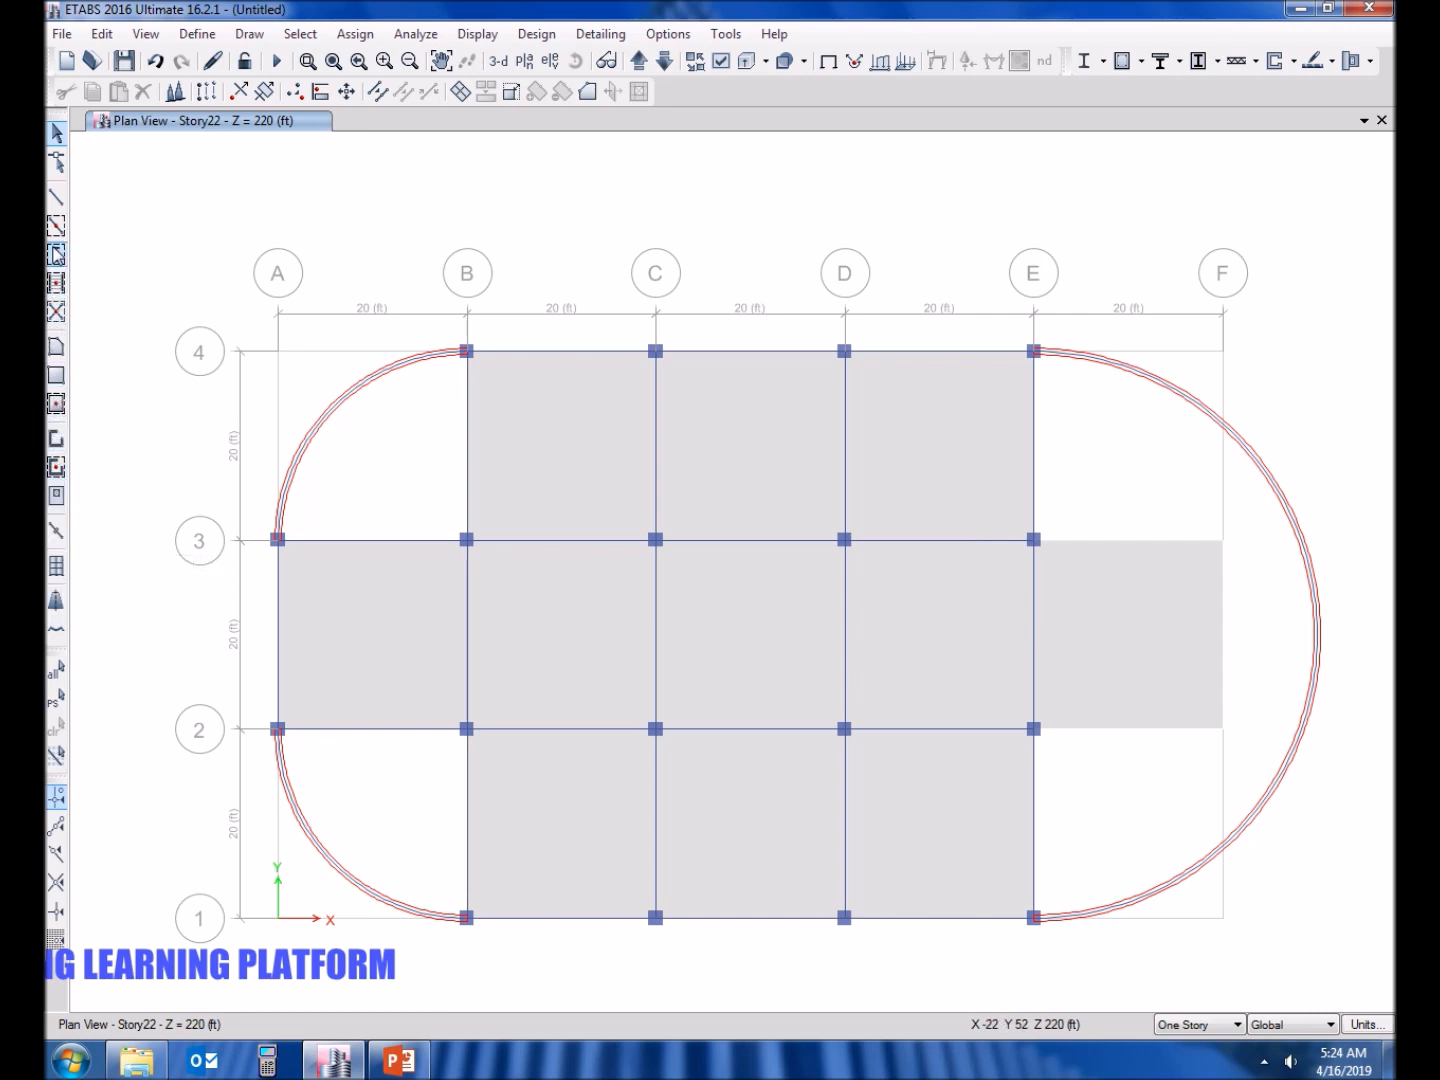
left_click(56, 224)
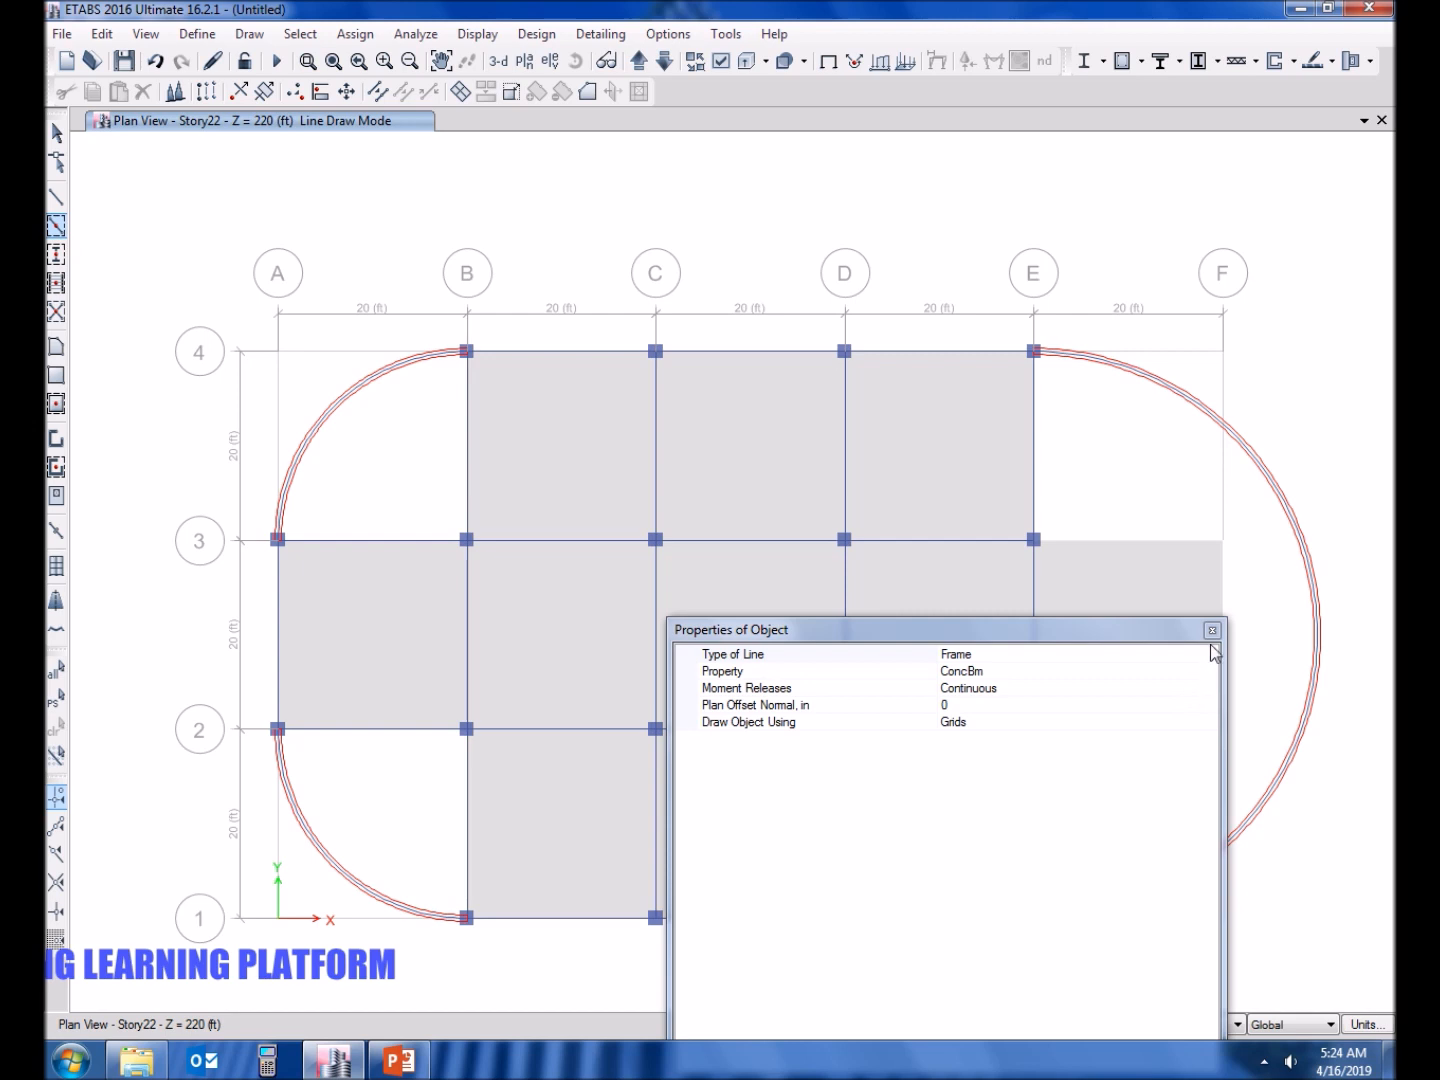
Dismiss the object properties panel and bring up the display settings for the Story22 plan.
left_click(1212, 630)
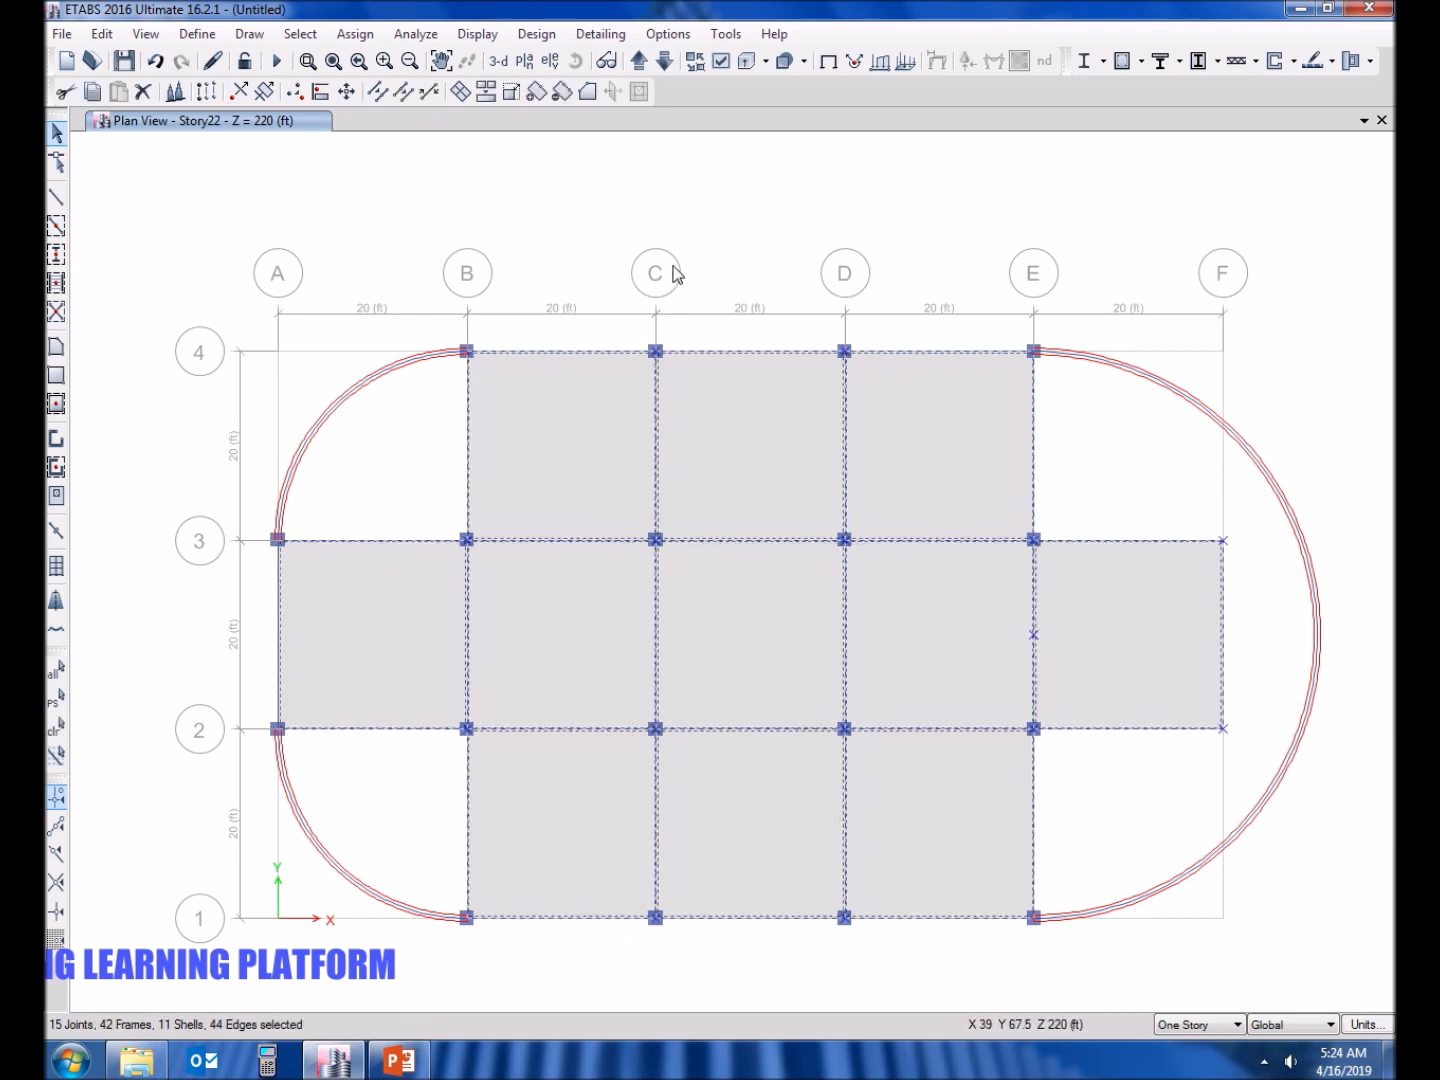
left_click(724, 60)
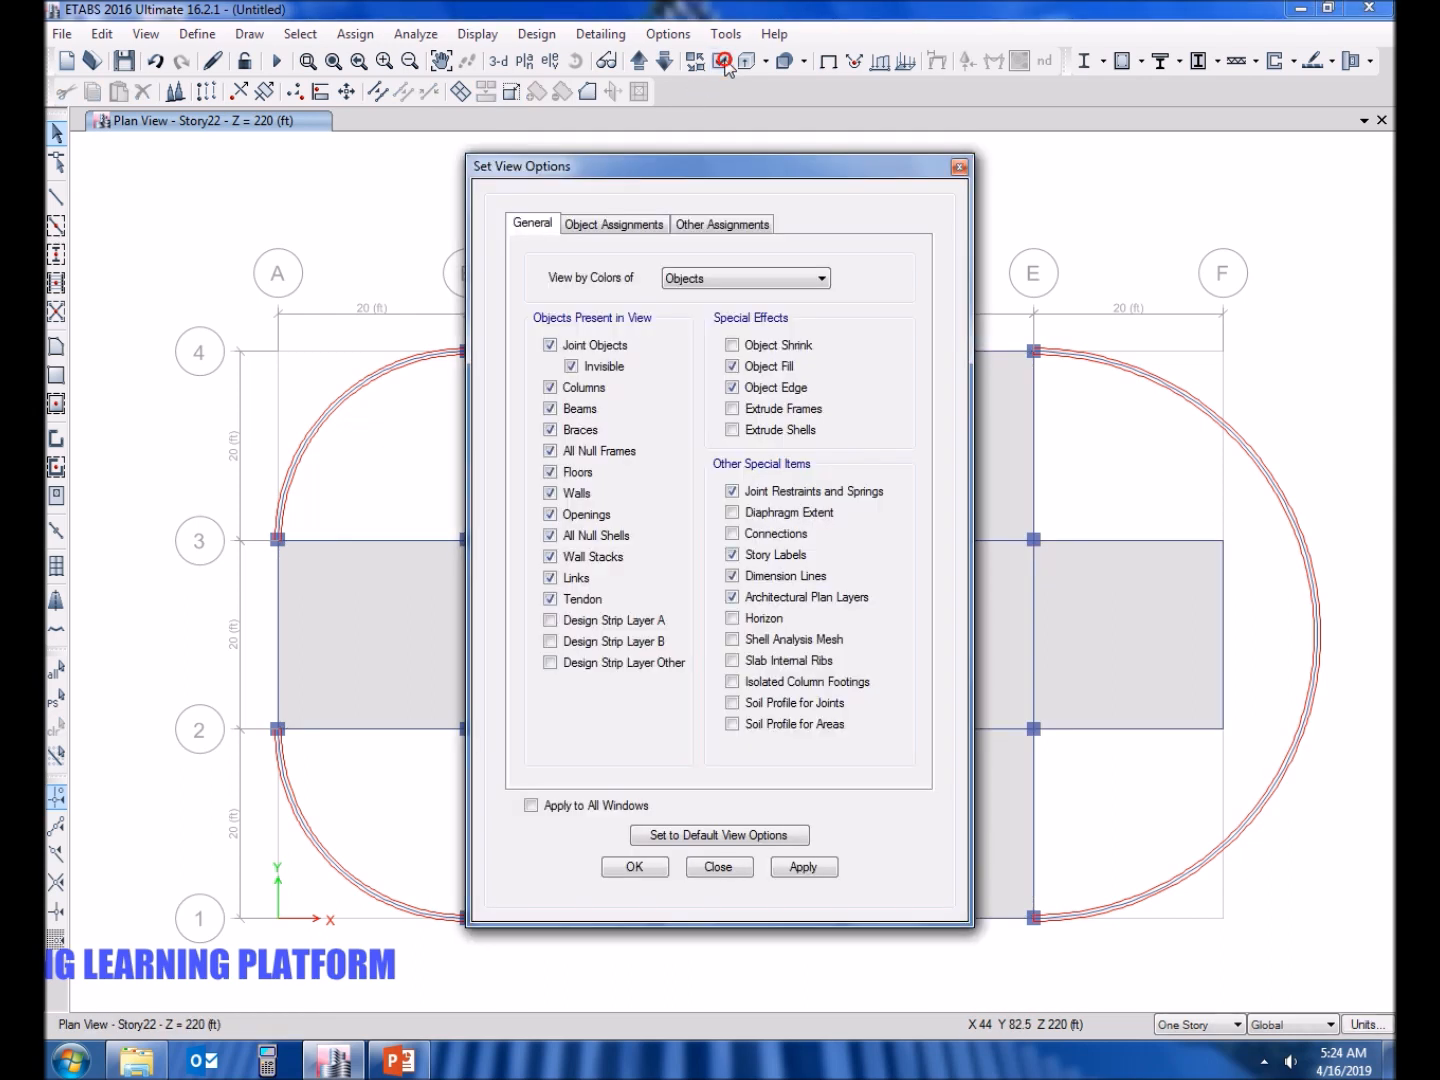
Inspect the curved edge beam's information and cancel without changes.
left_click(548, 492)
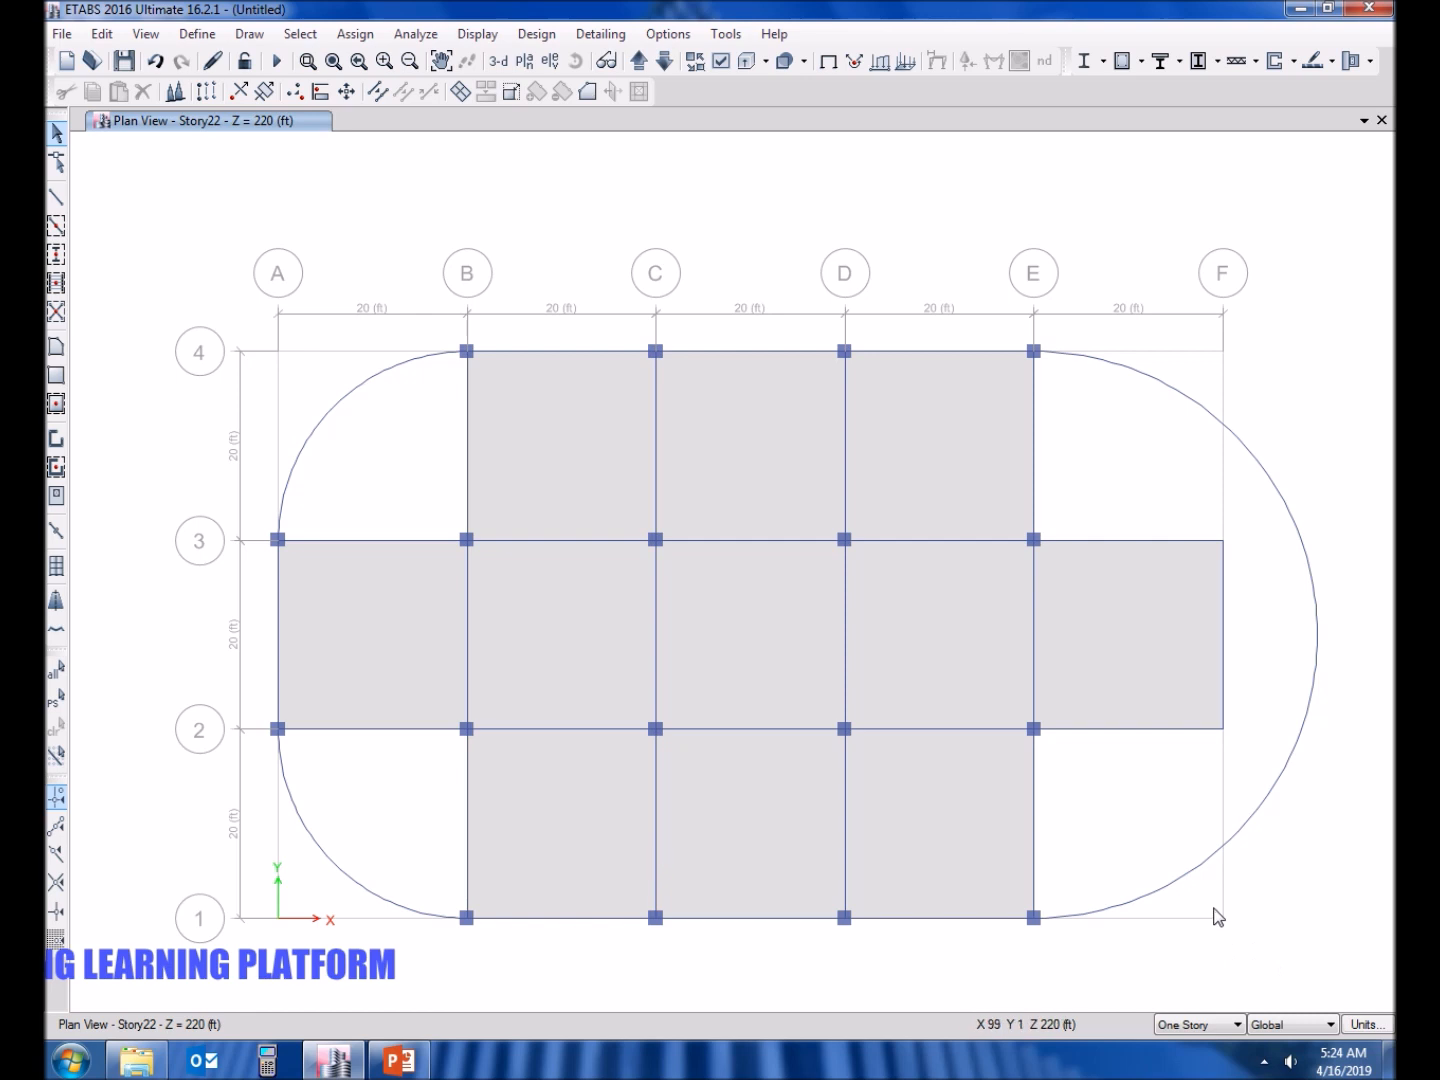
mouse_move(864, 452)
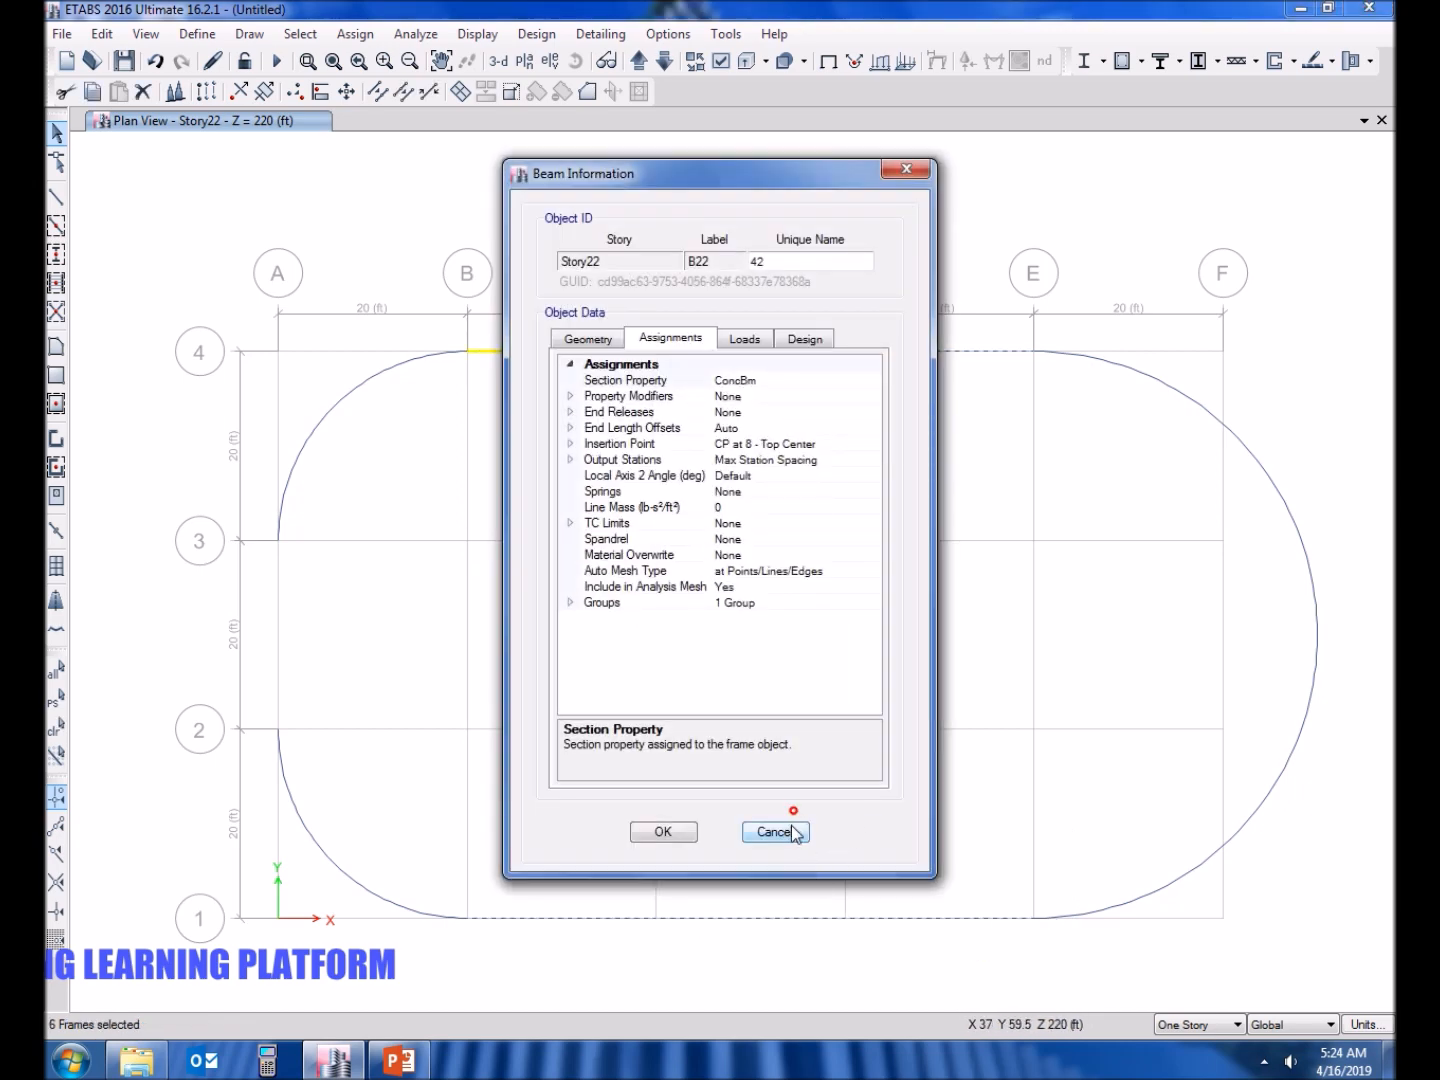
left_click(774, 832)
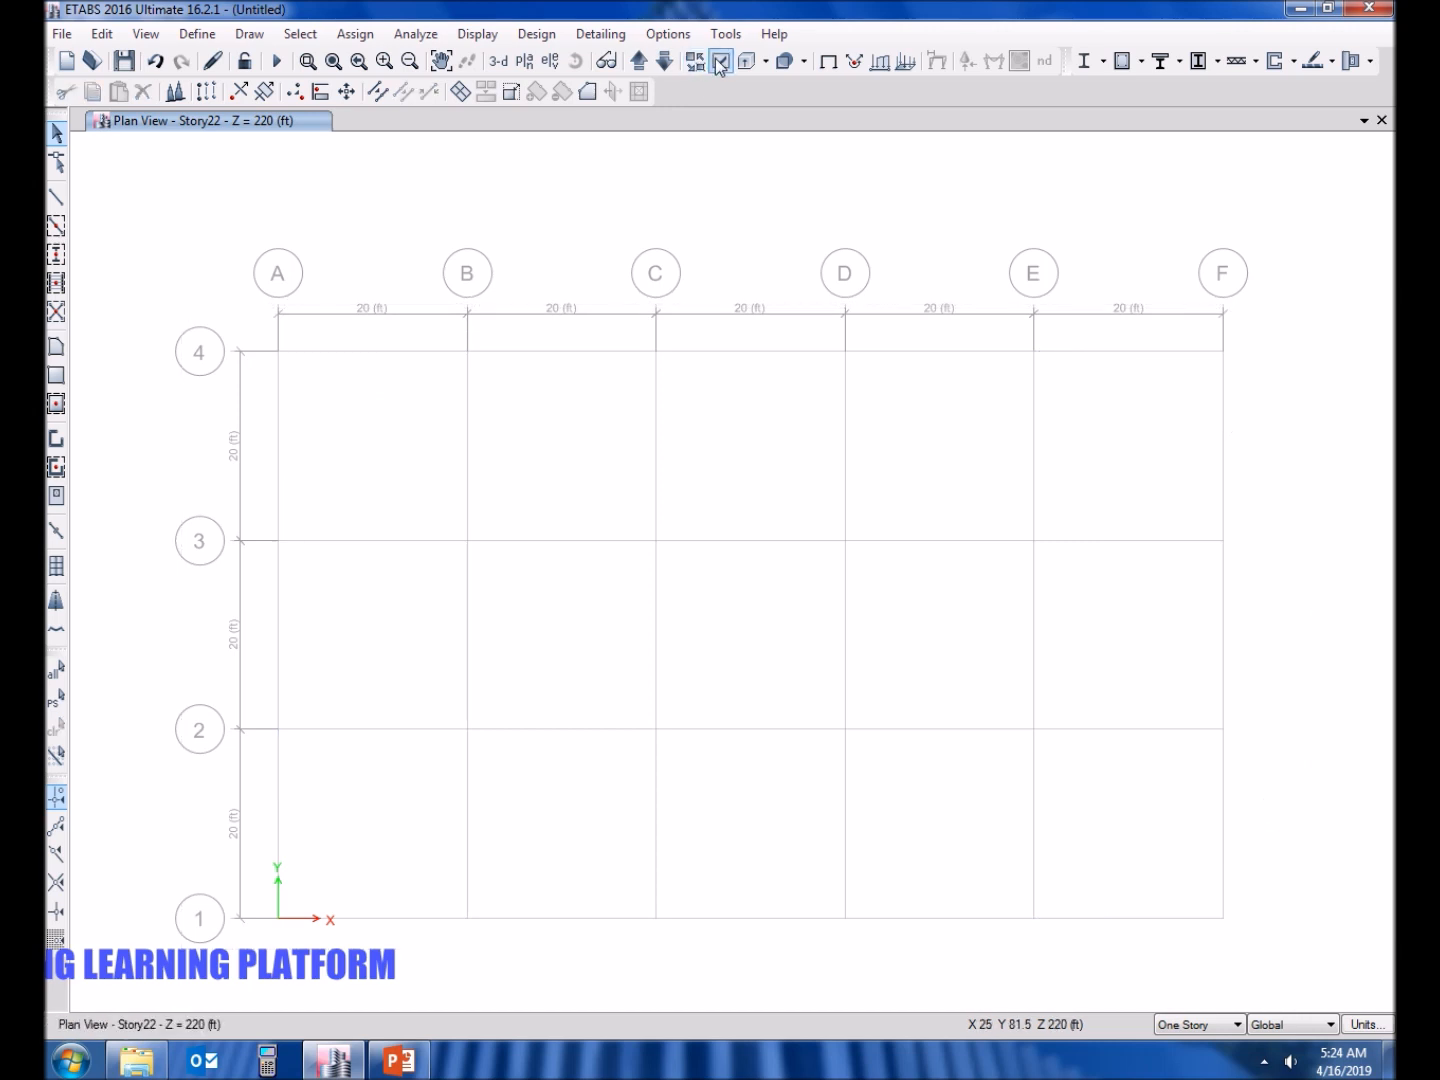
Review the full-height curved walls in 3D, then re-enable all object types on the Story22 plan.
left_click(720, 60)
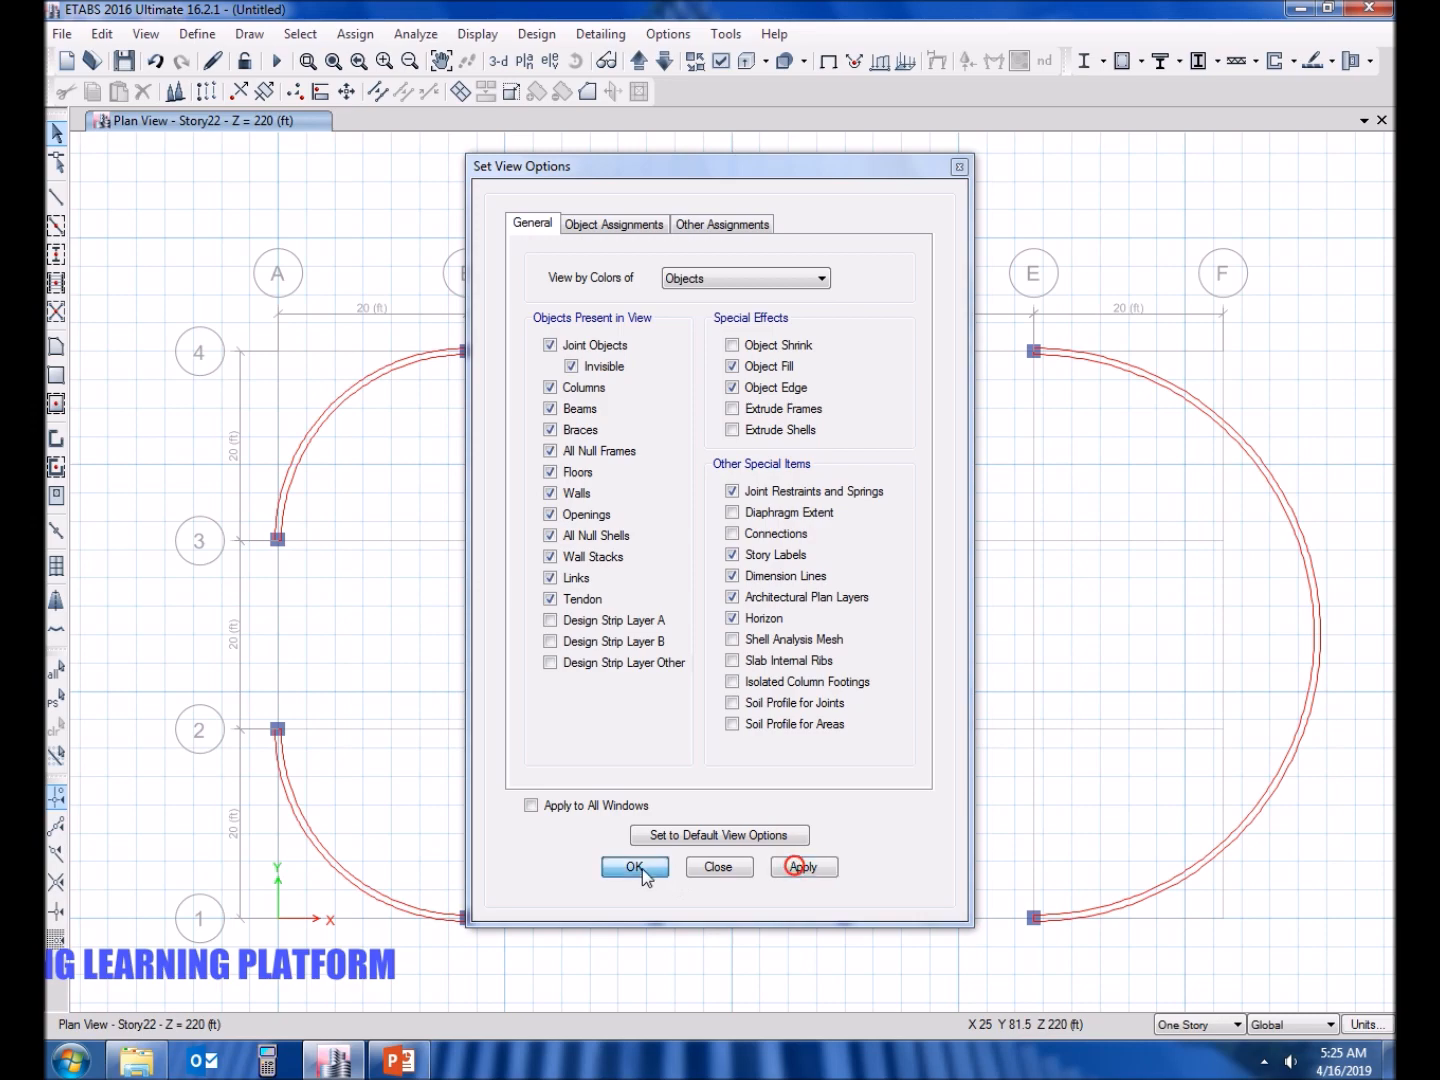
left_click(634, 866)
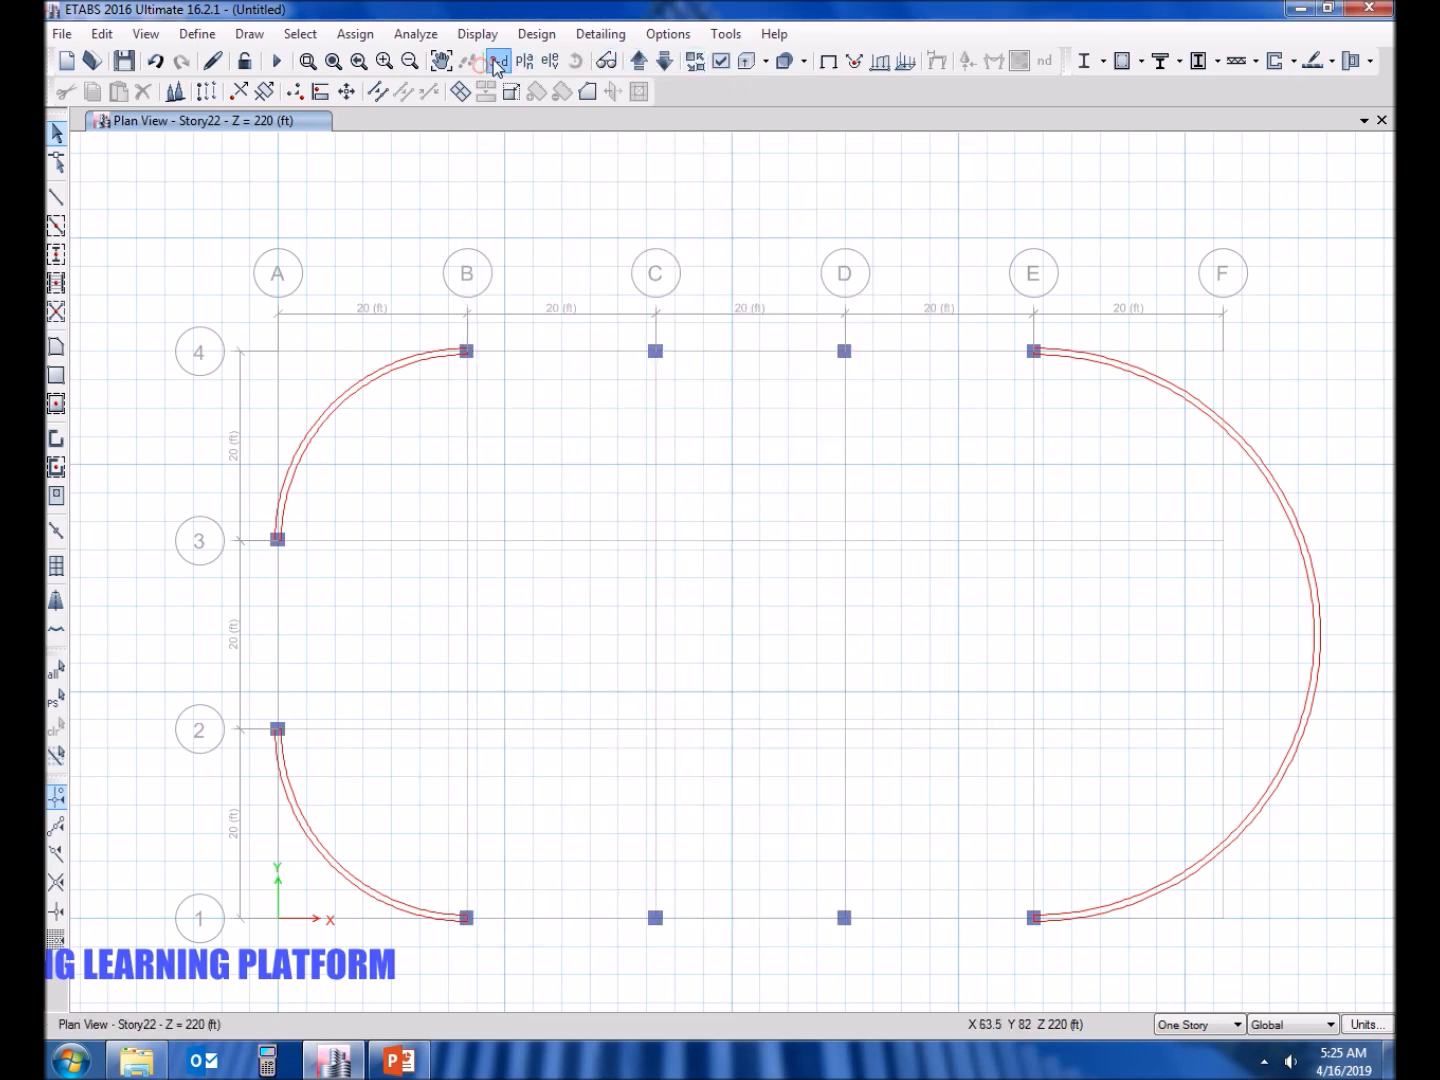
left_click(496, 60)
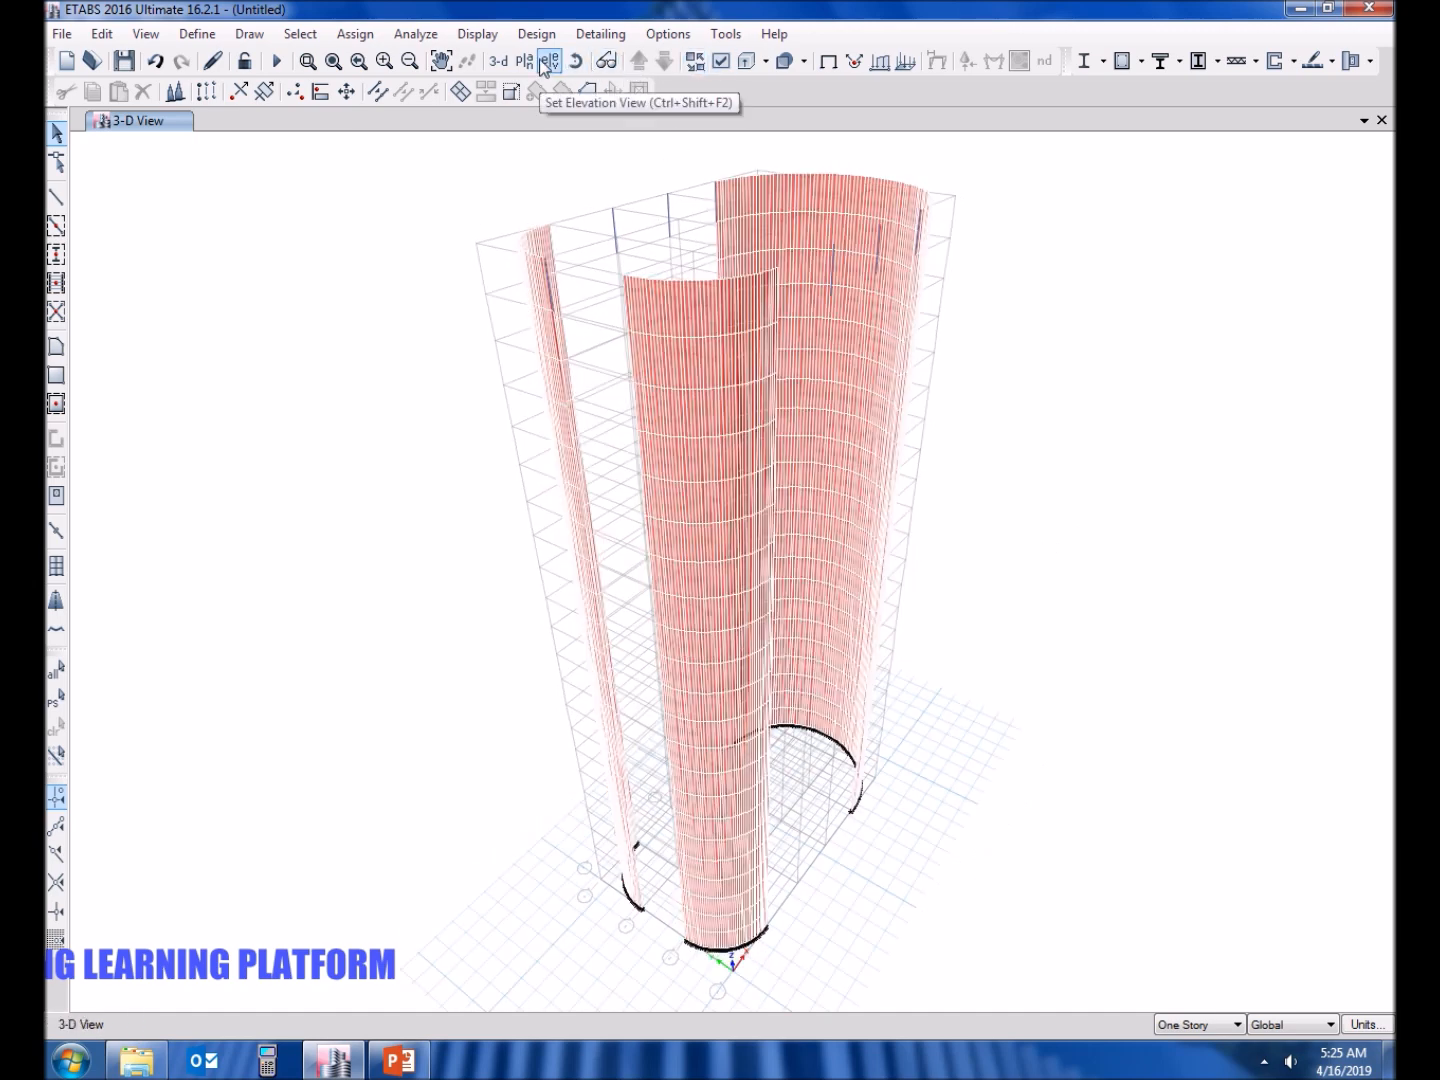
left_click(524, 60)
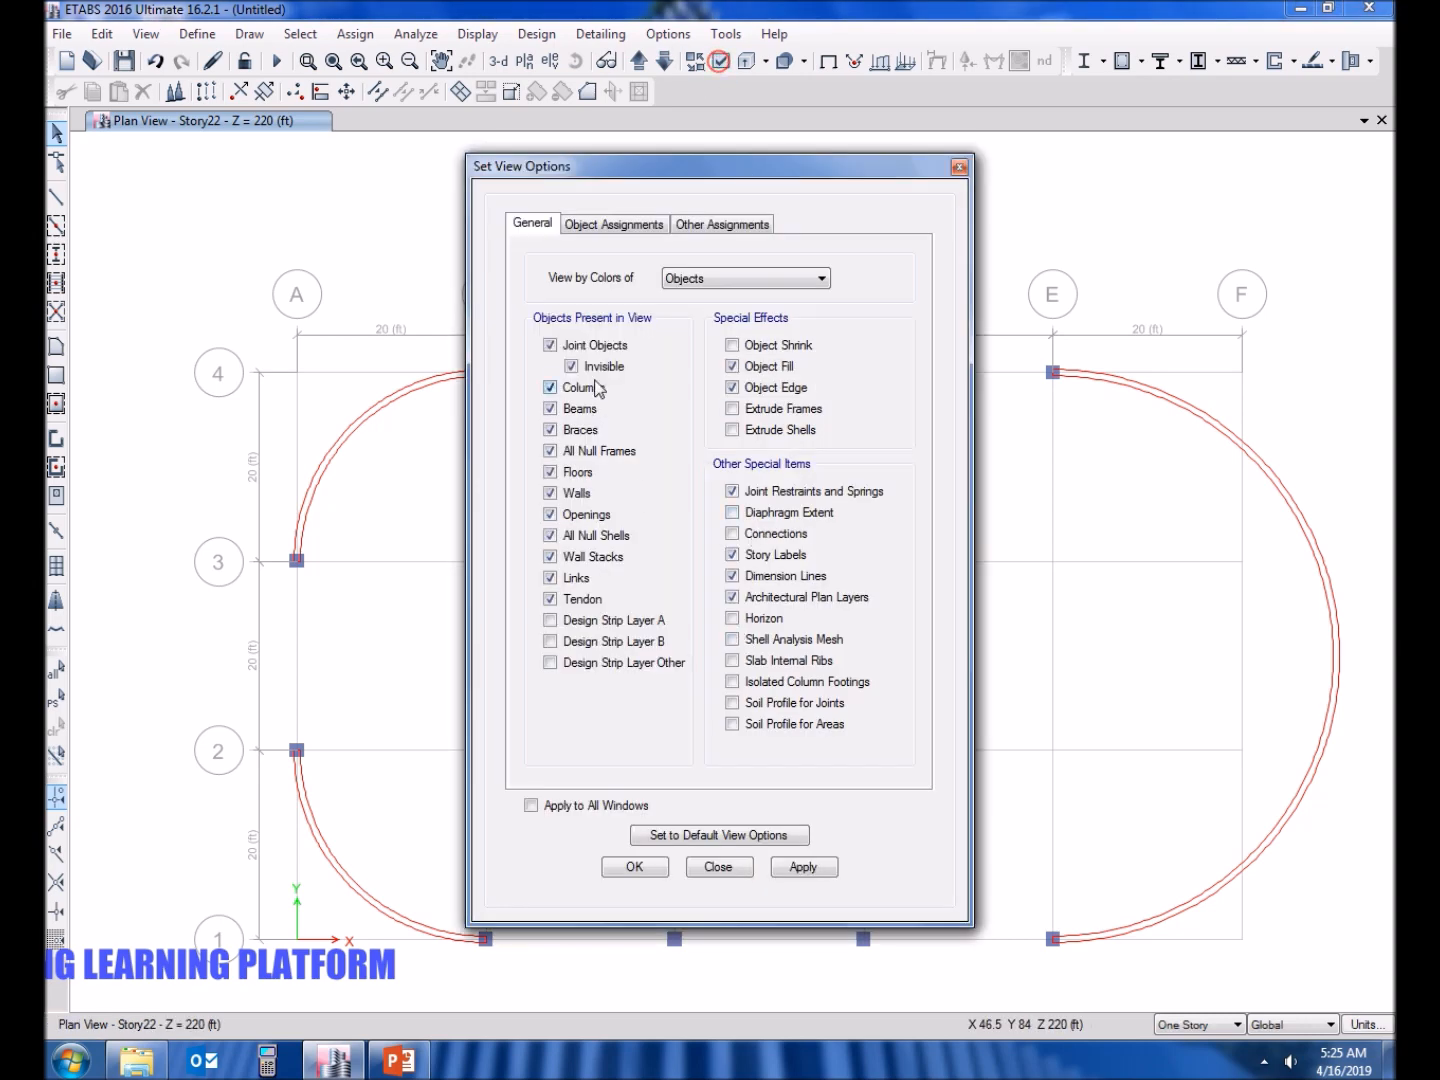
left_click(804, 866)
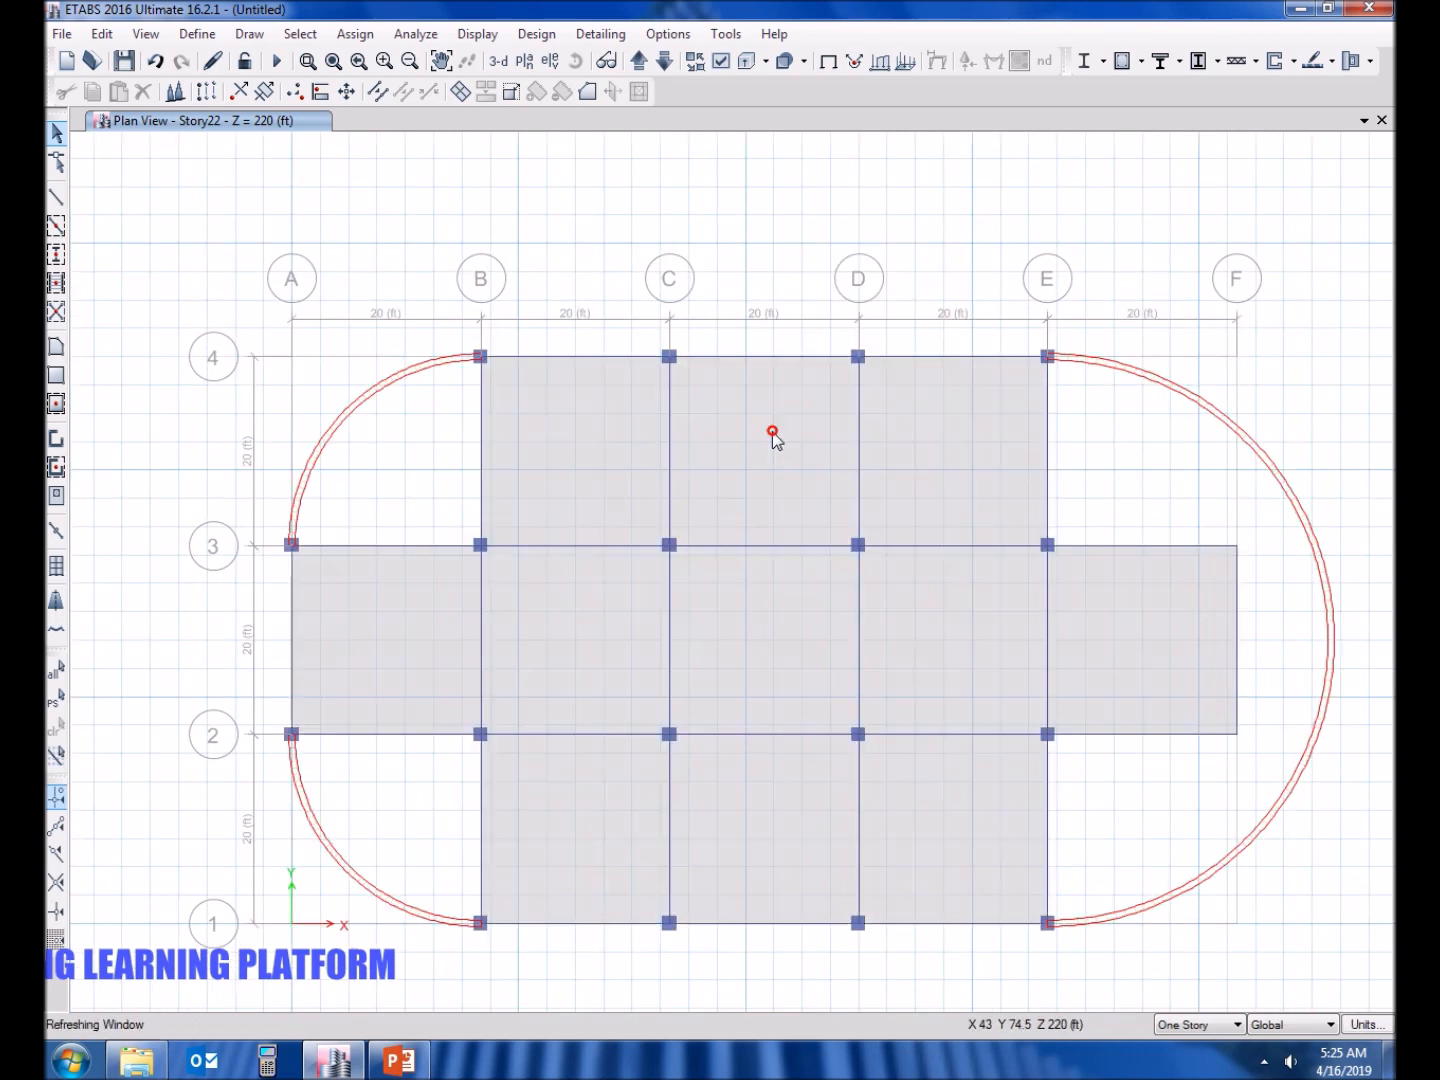
mouse_move(1252, 760)
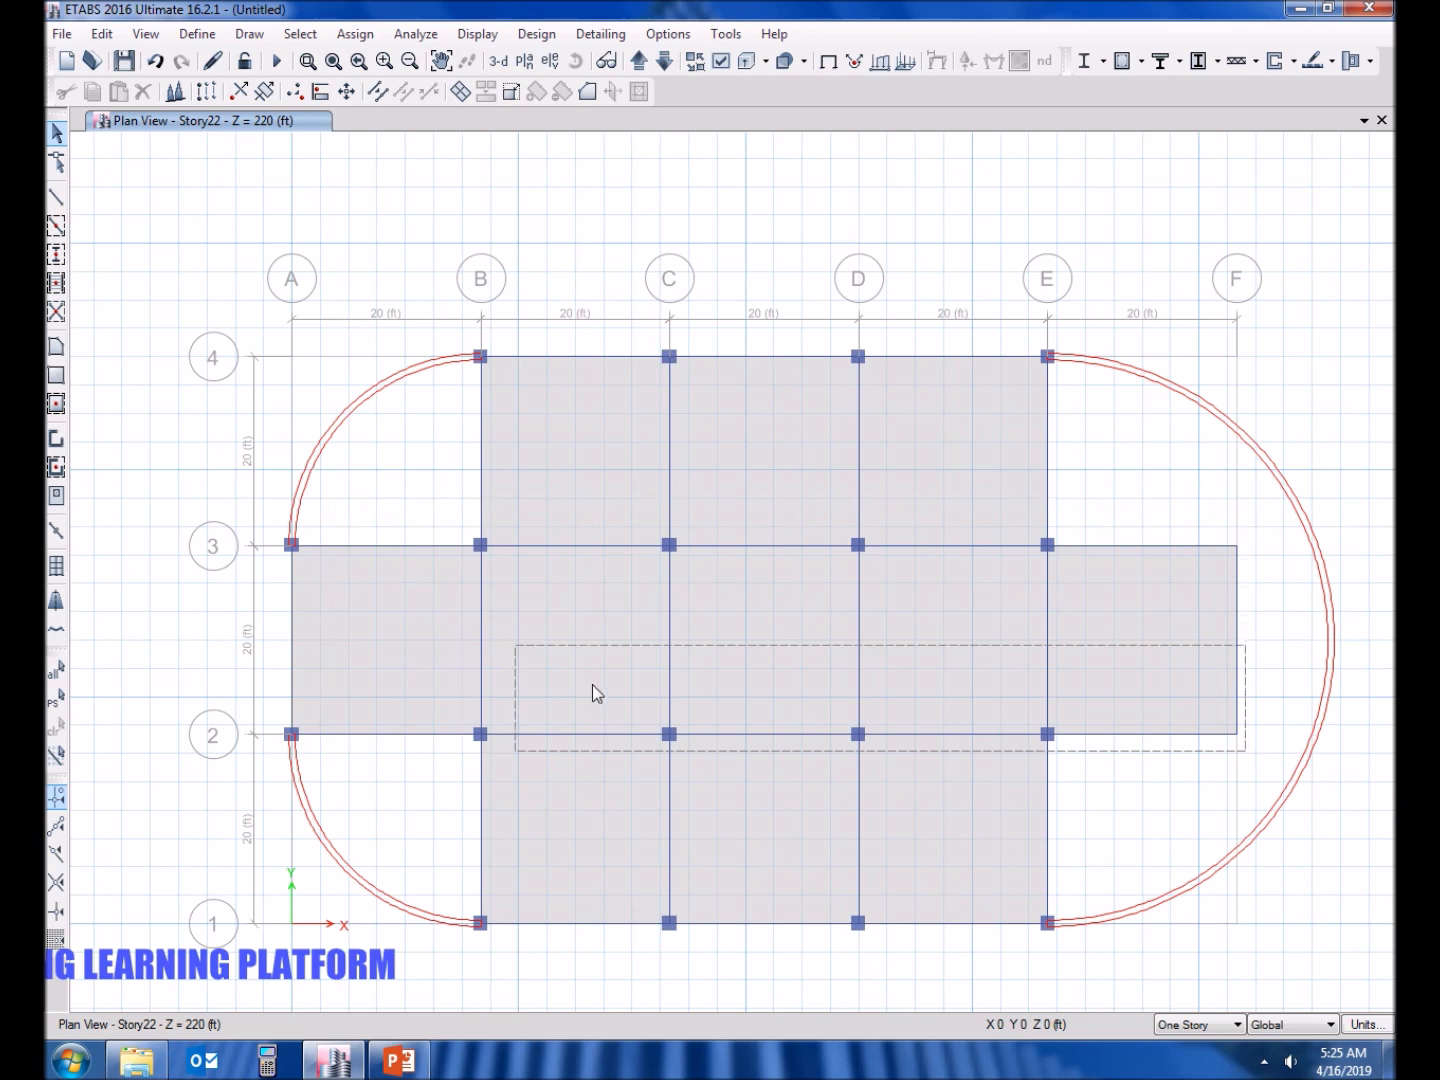
left_click(722, 60)
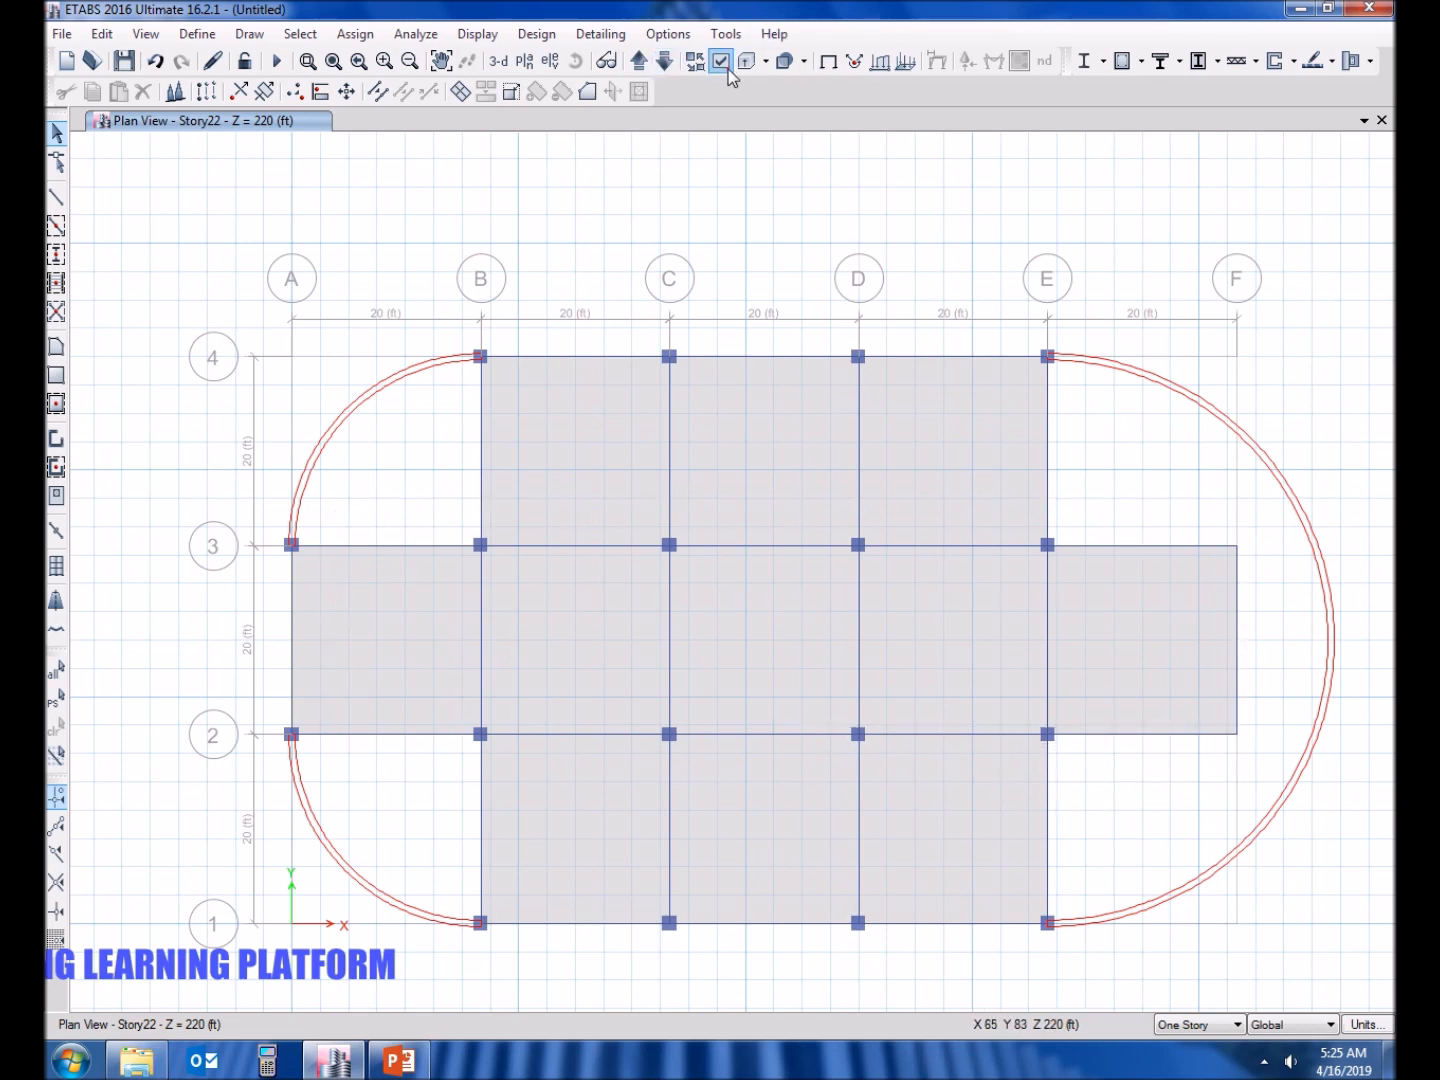
Uncheck Walls and Joint Objects in Set View Options so only slabs and beams show on Story22.
left_click(720, 60)
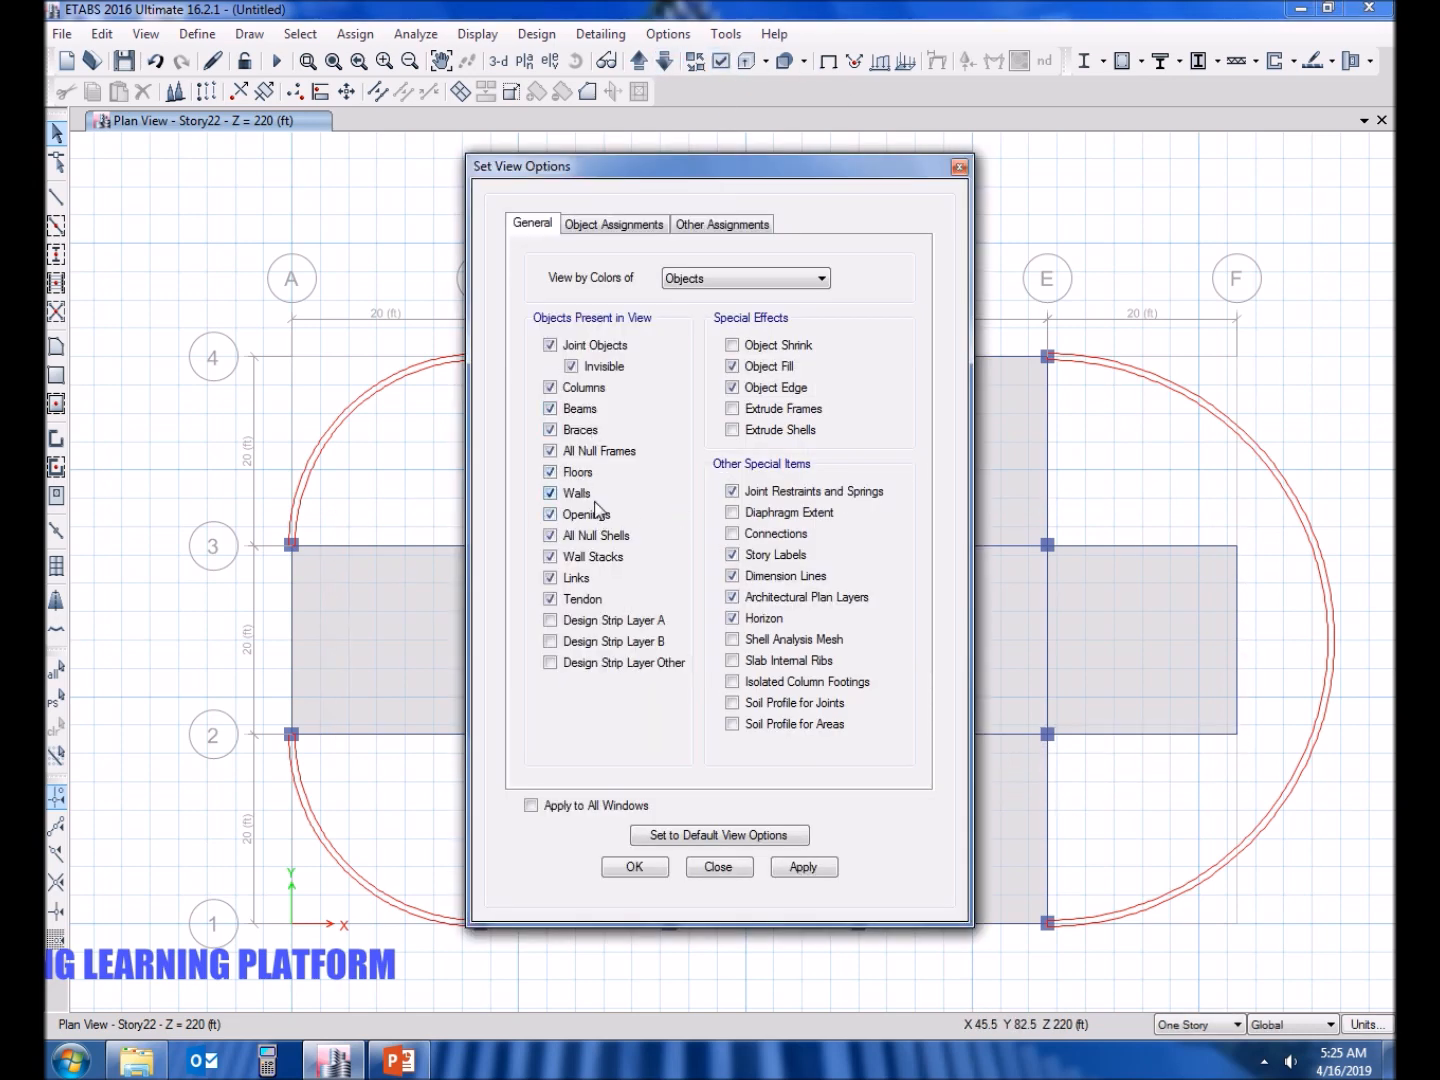
left_click(634, 866)
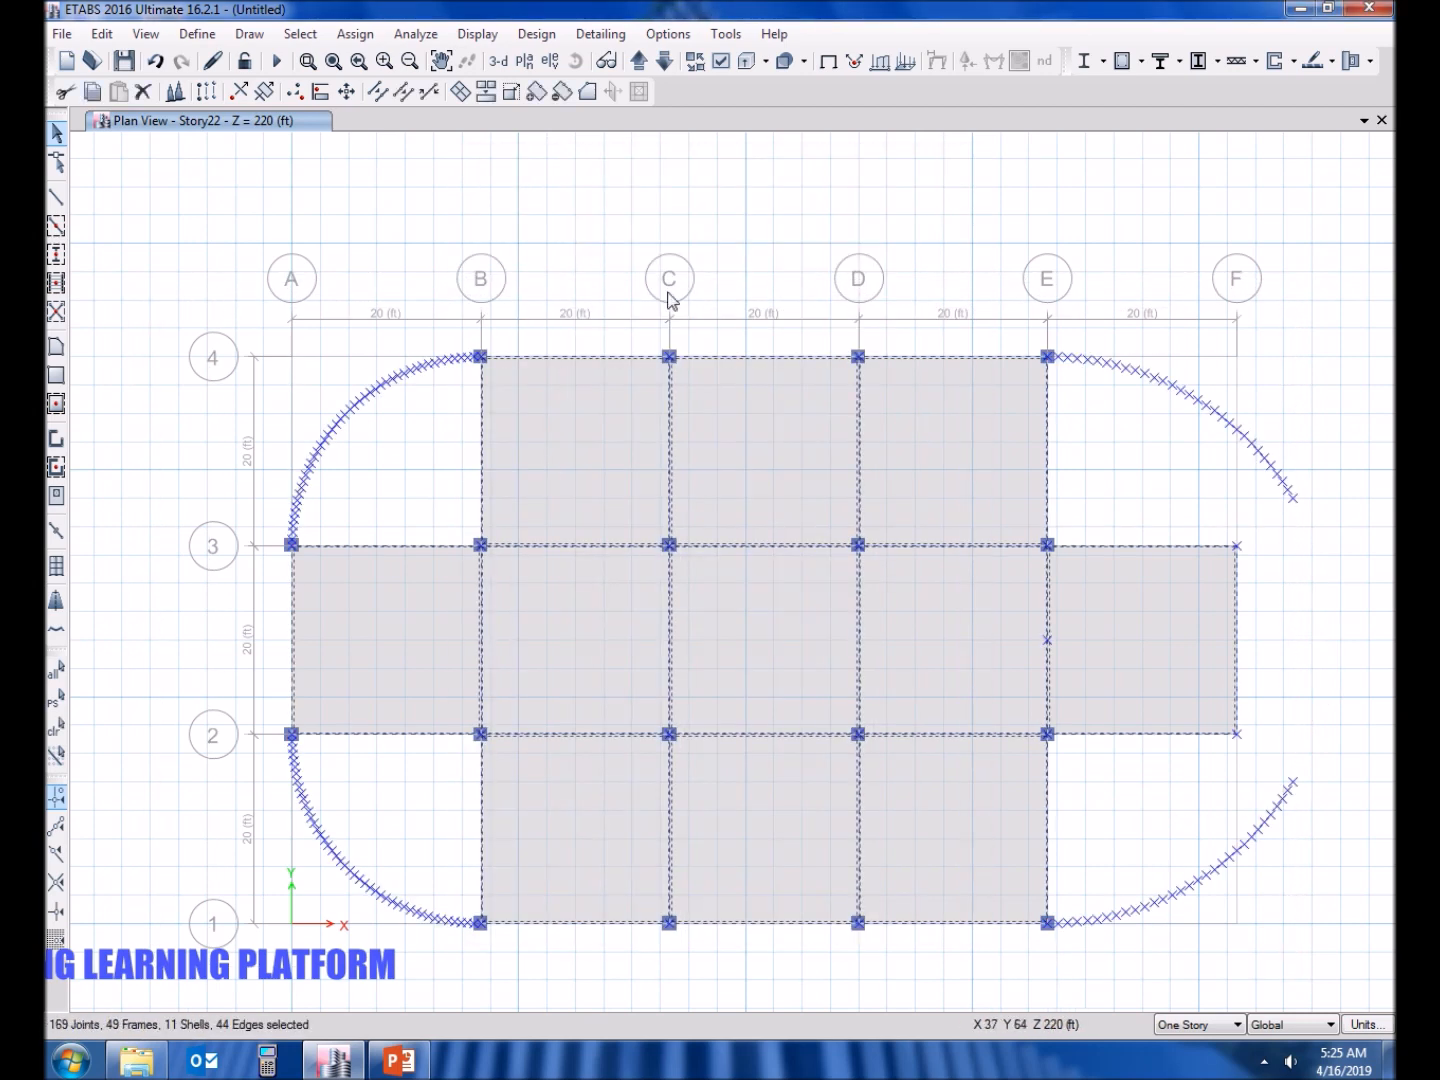
left_click(722, 60)
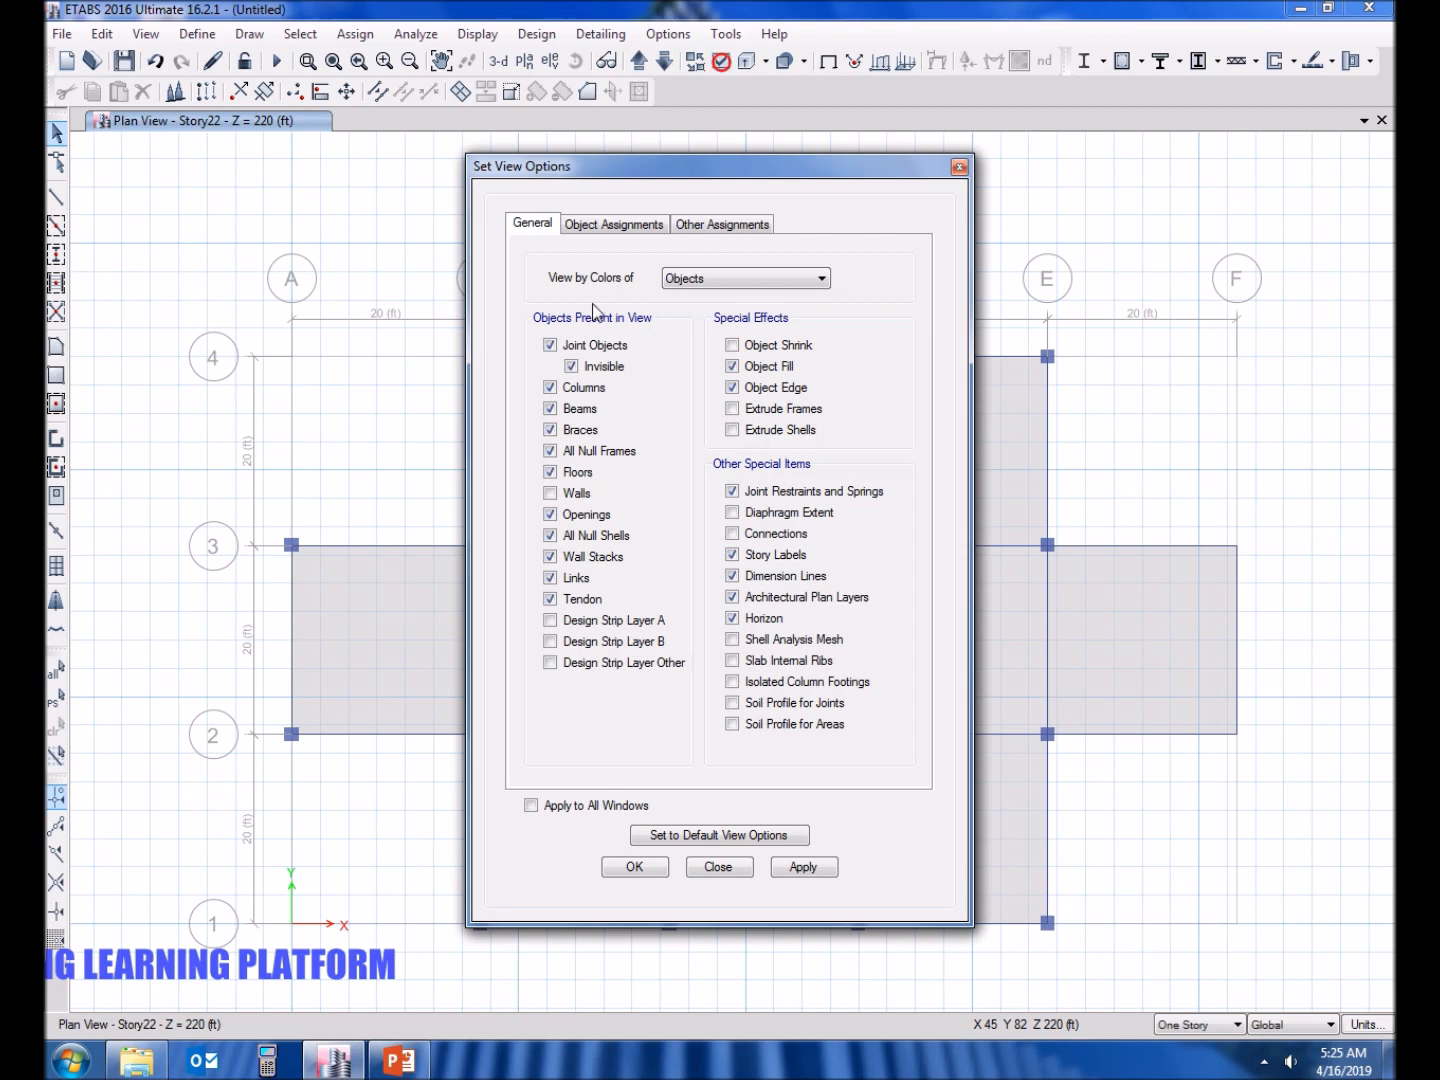
left_click(548, 344)
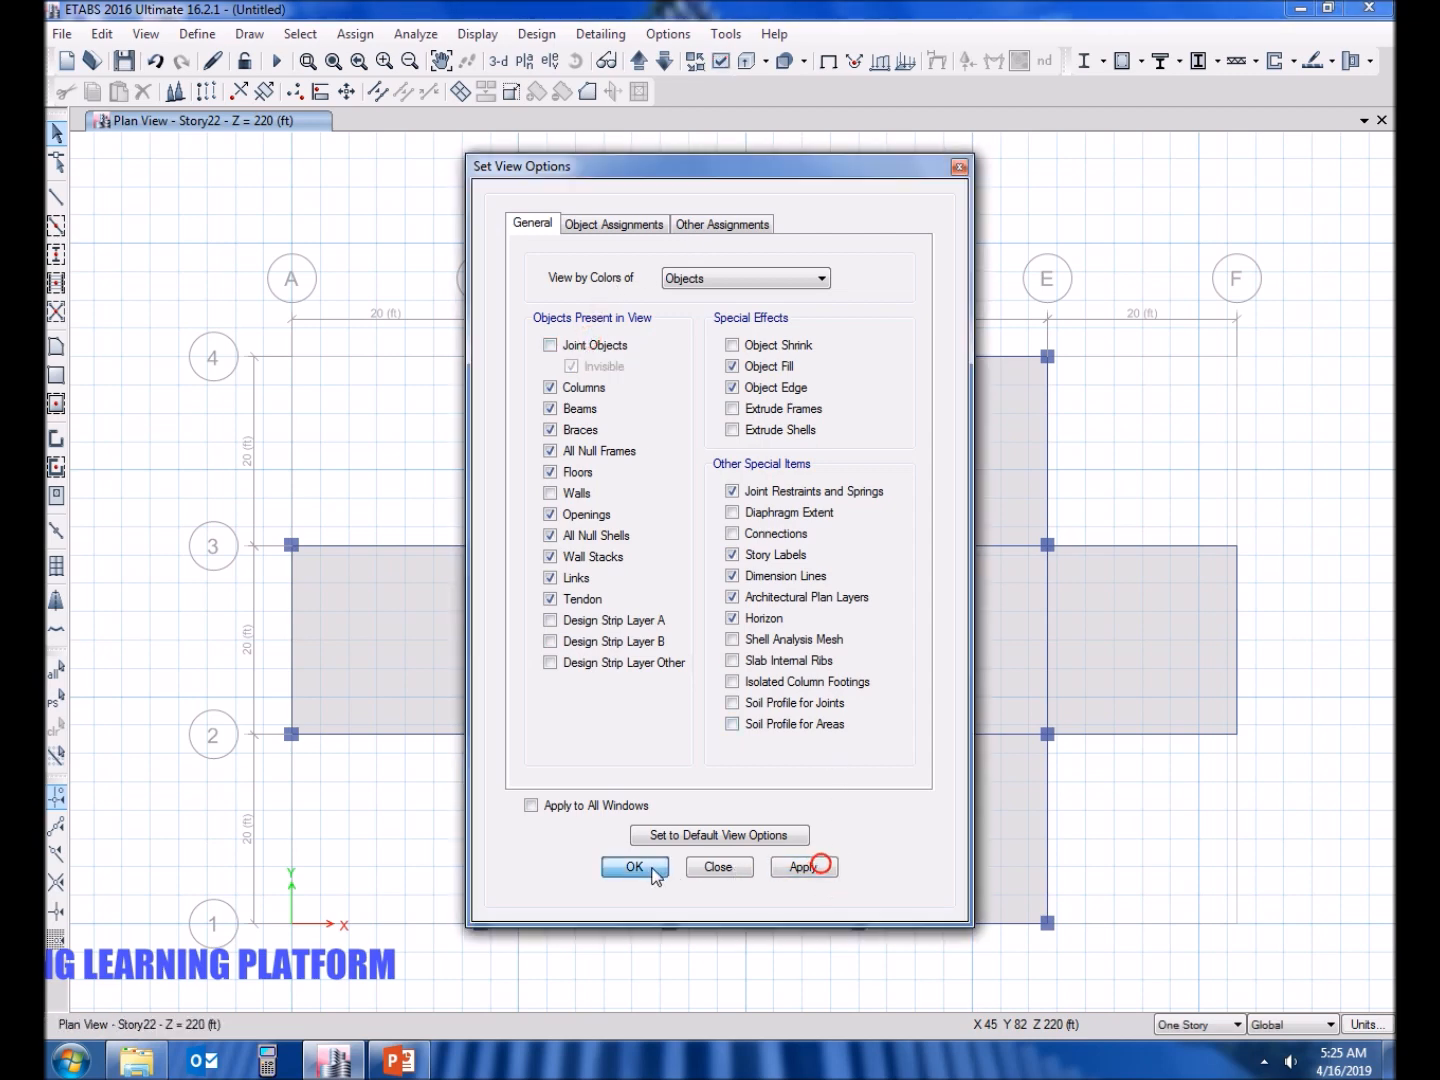
left_click(634, 868)
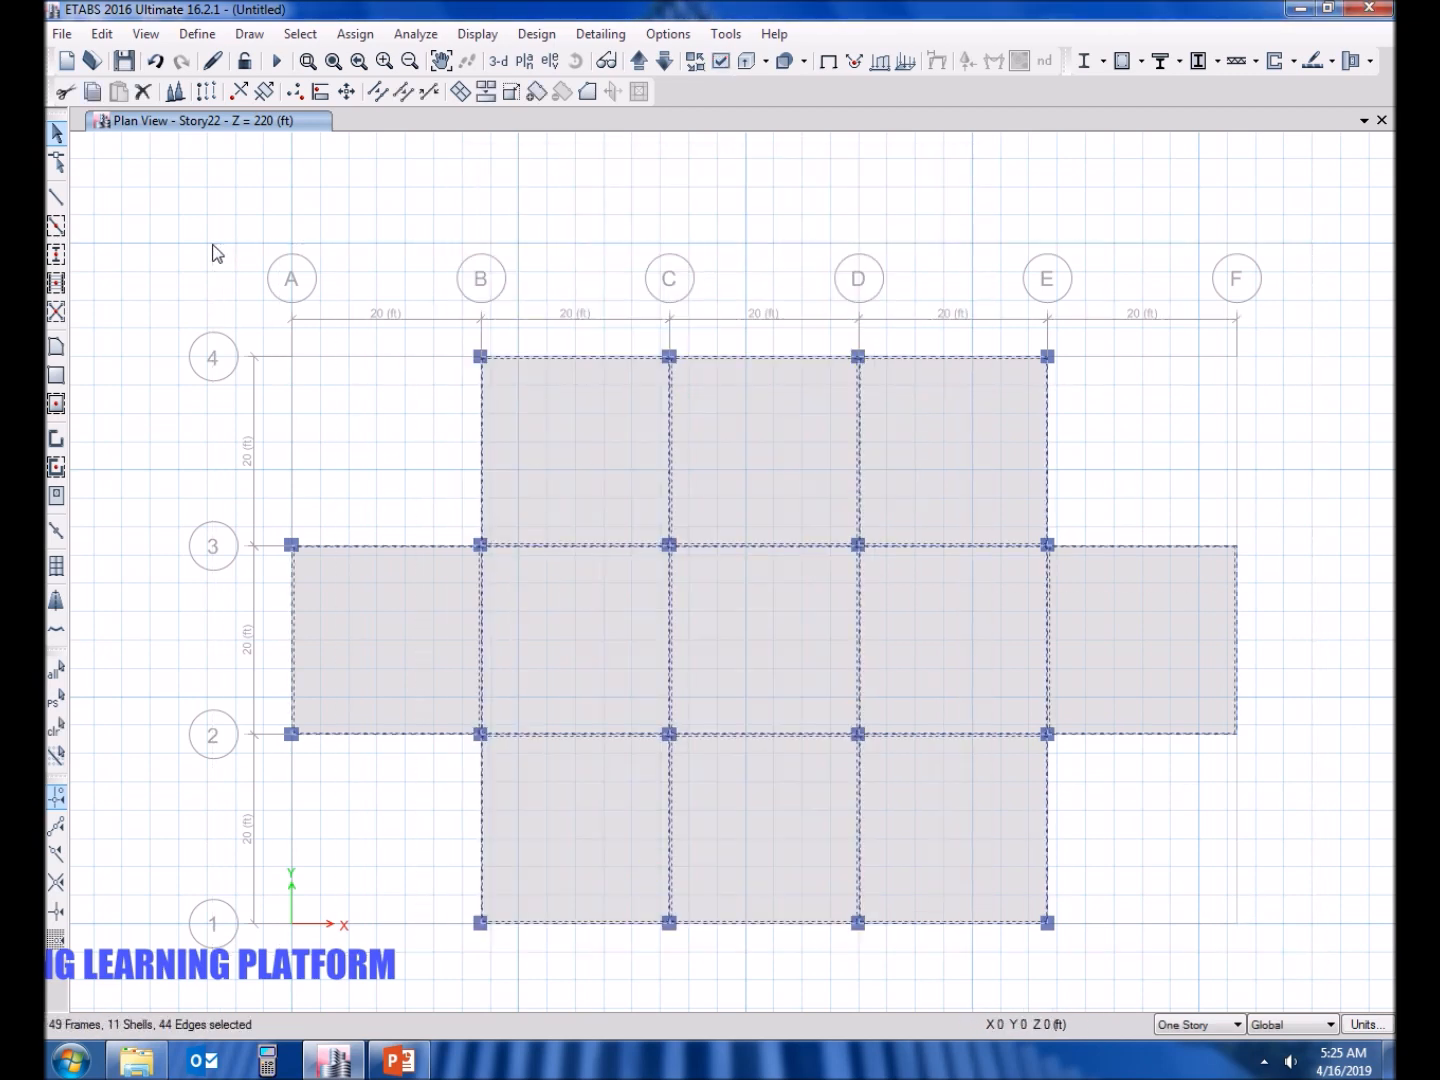
left_click(100, 32)
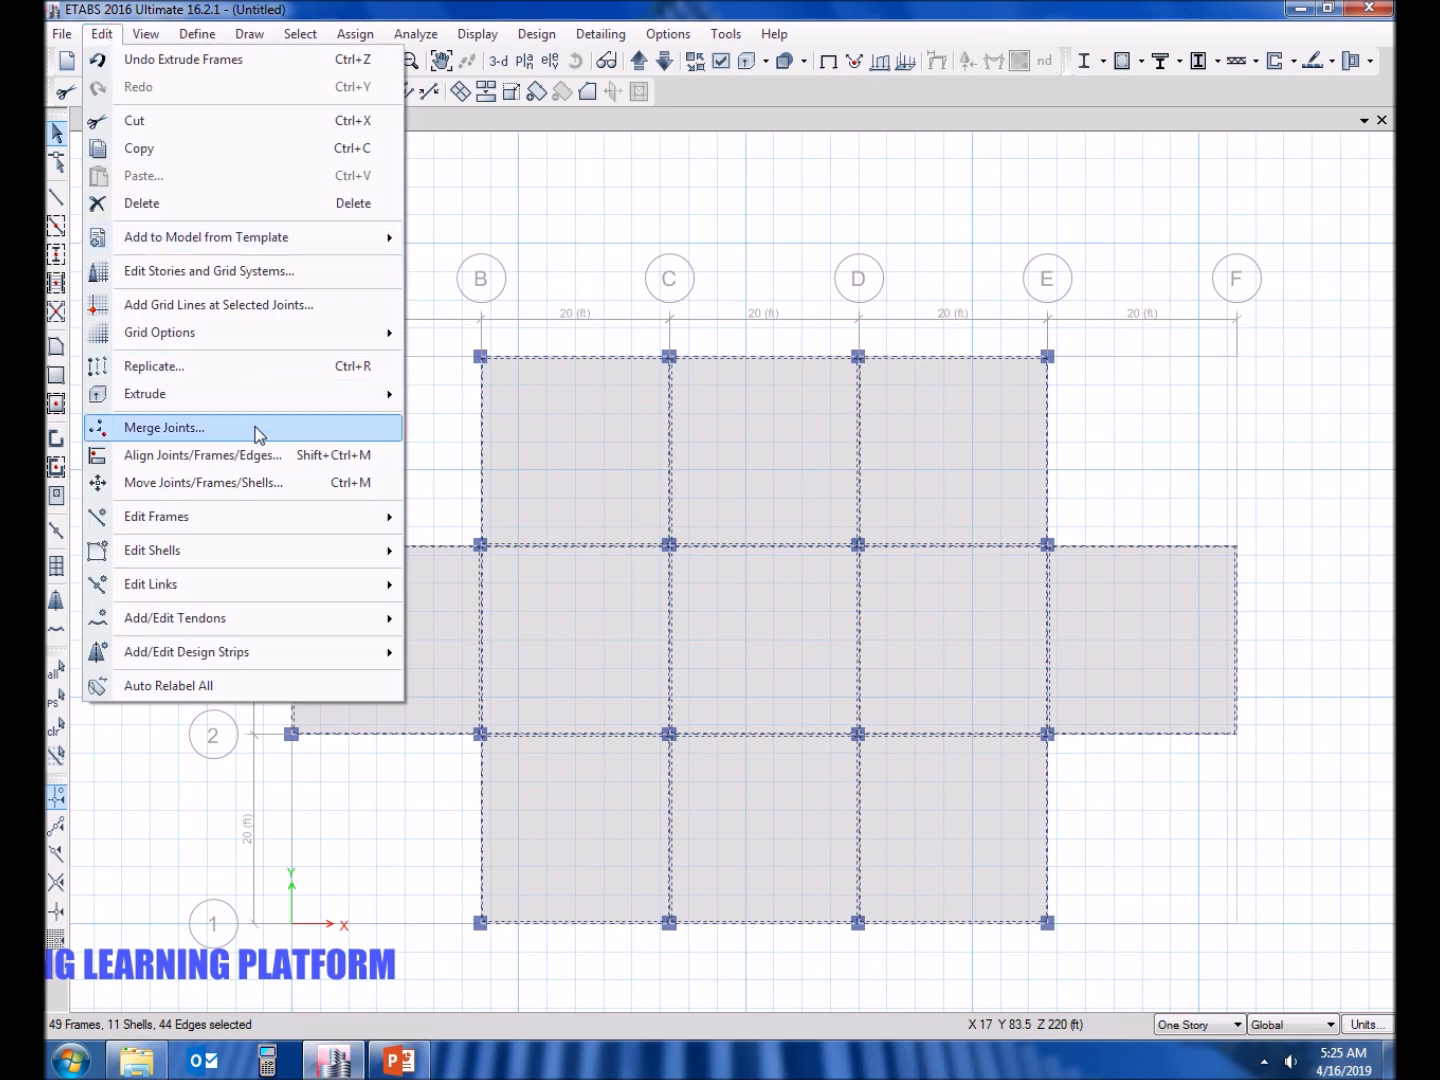
Replicate the selected Story22 slabs and beams to all storeys via Edit > Replicate.
left_click(154, 366)
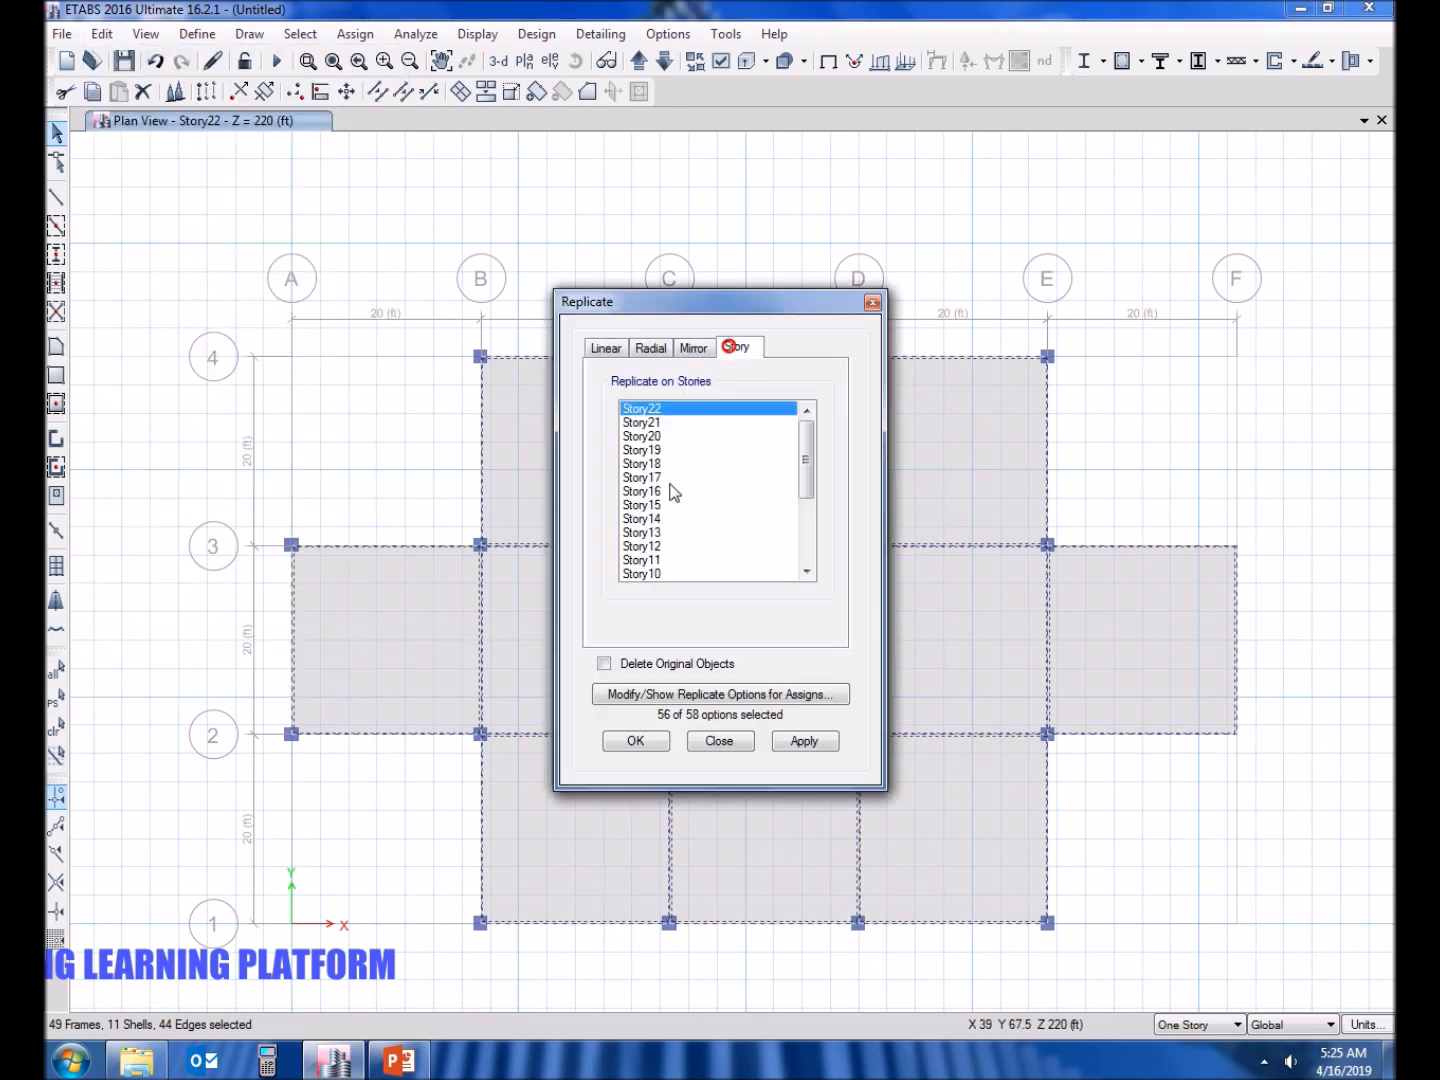
scroll("down", 3)
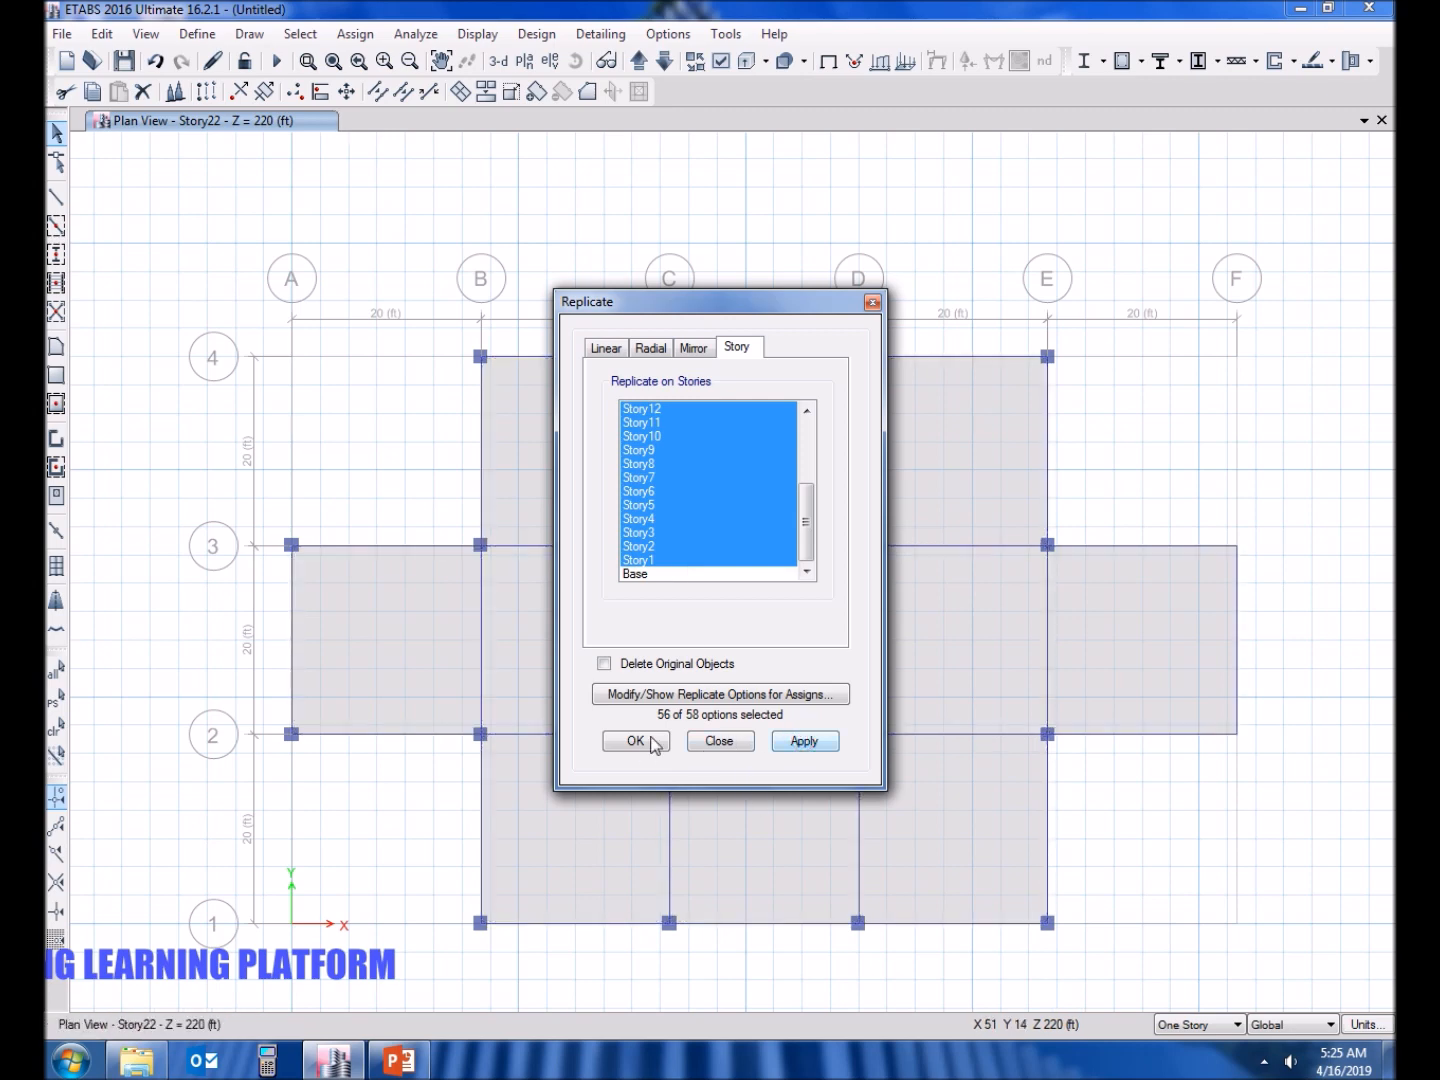
left_click(636, 740)
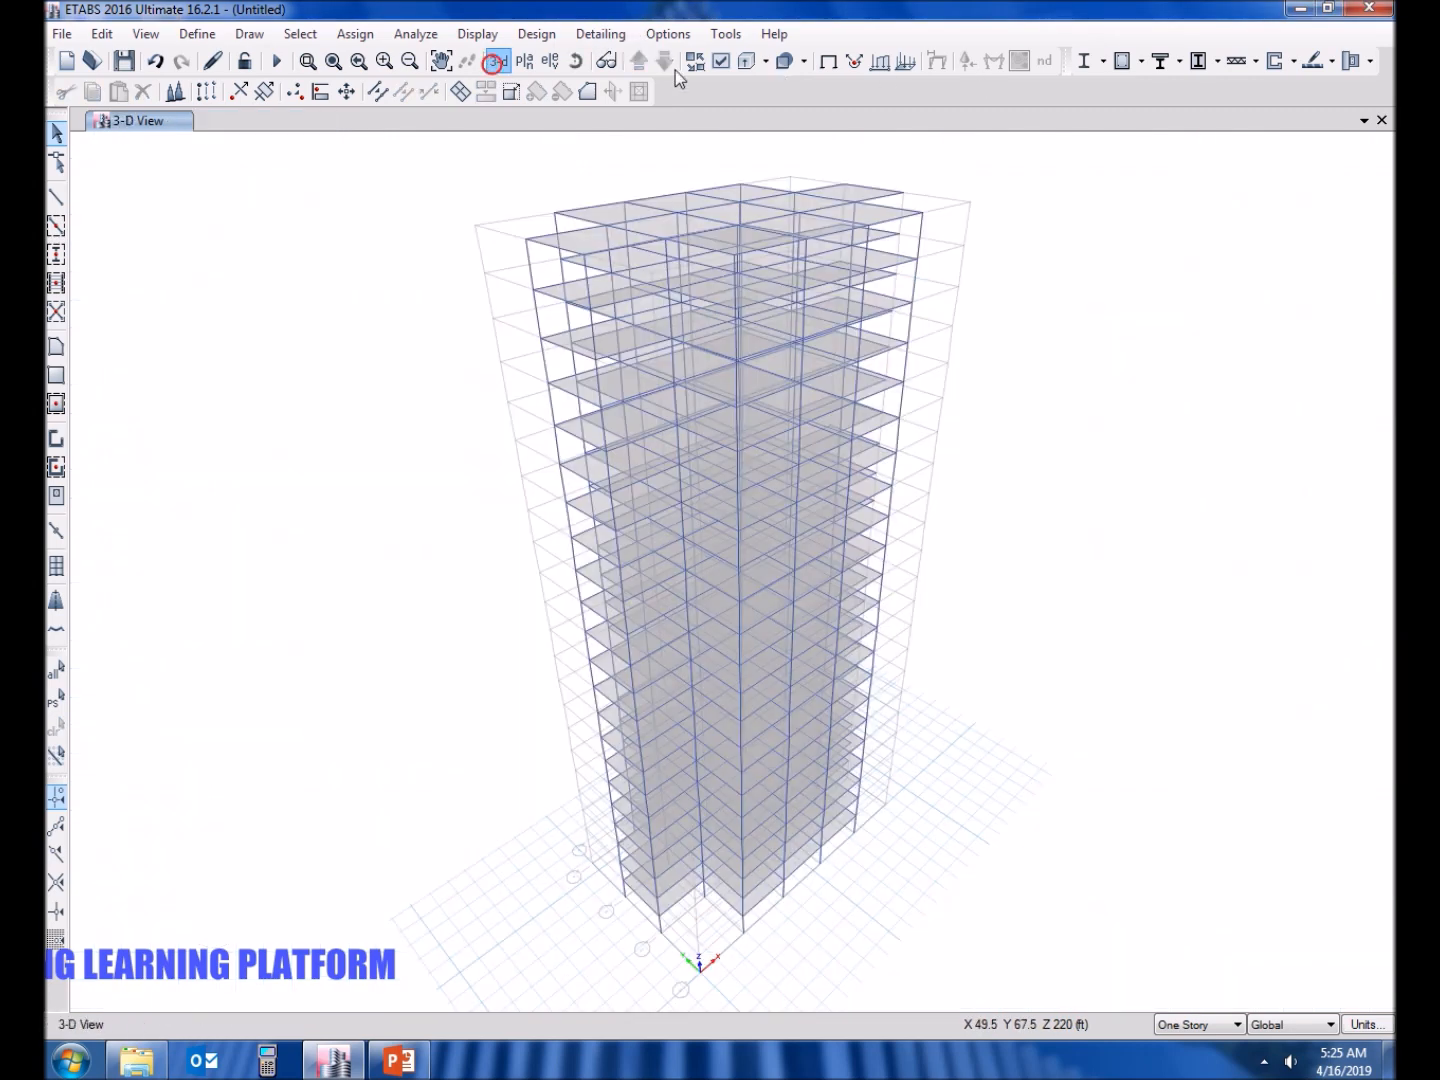
Re-check Walls and Joint Objects so the curved end walls reappear in the 3D view.
left_click(694, 60)
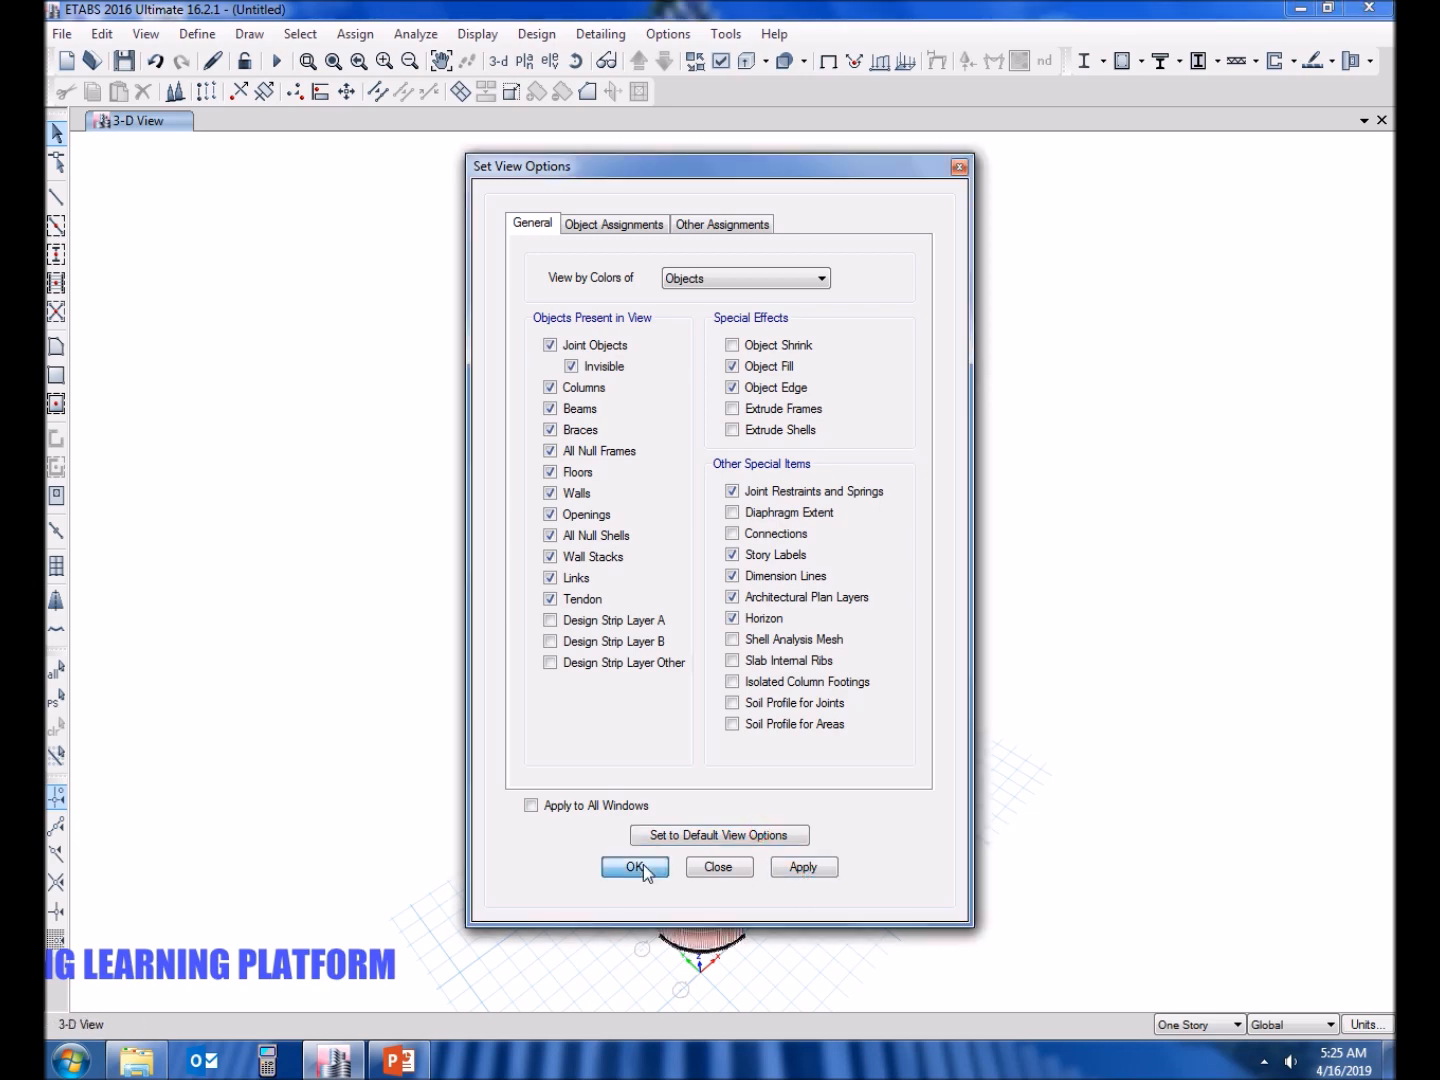
left_click(634, 866)
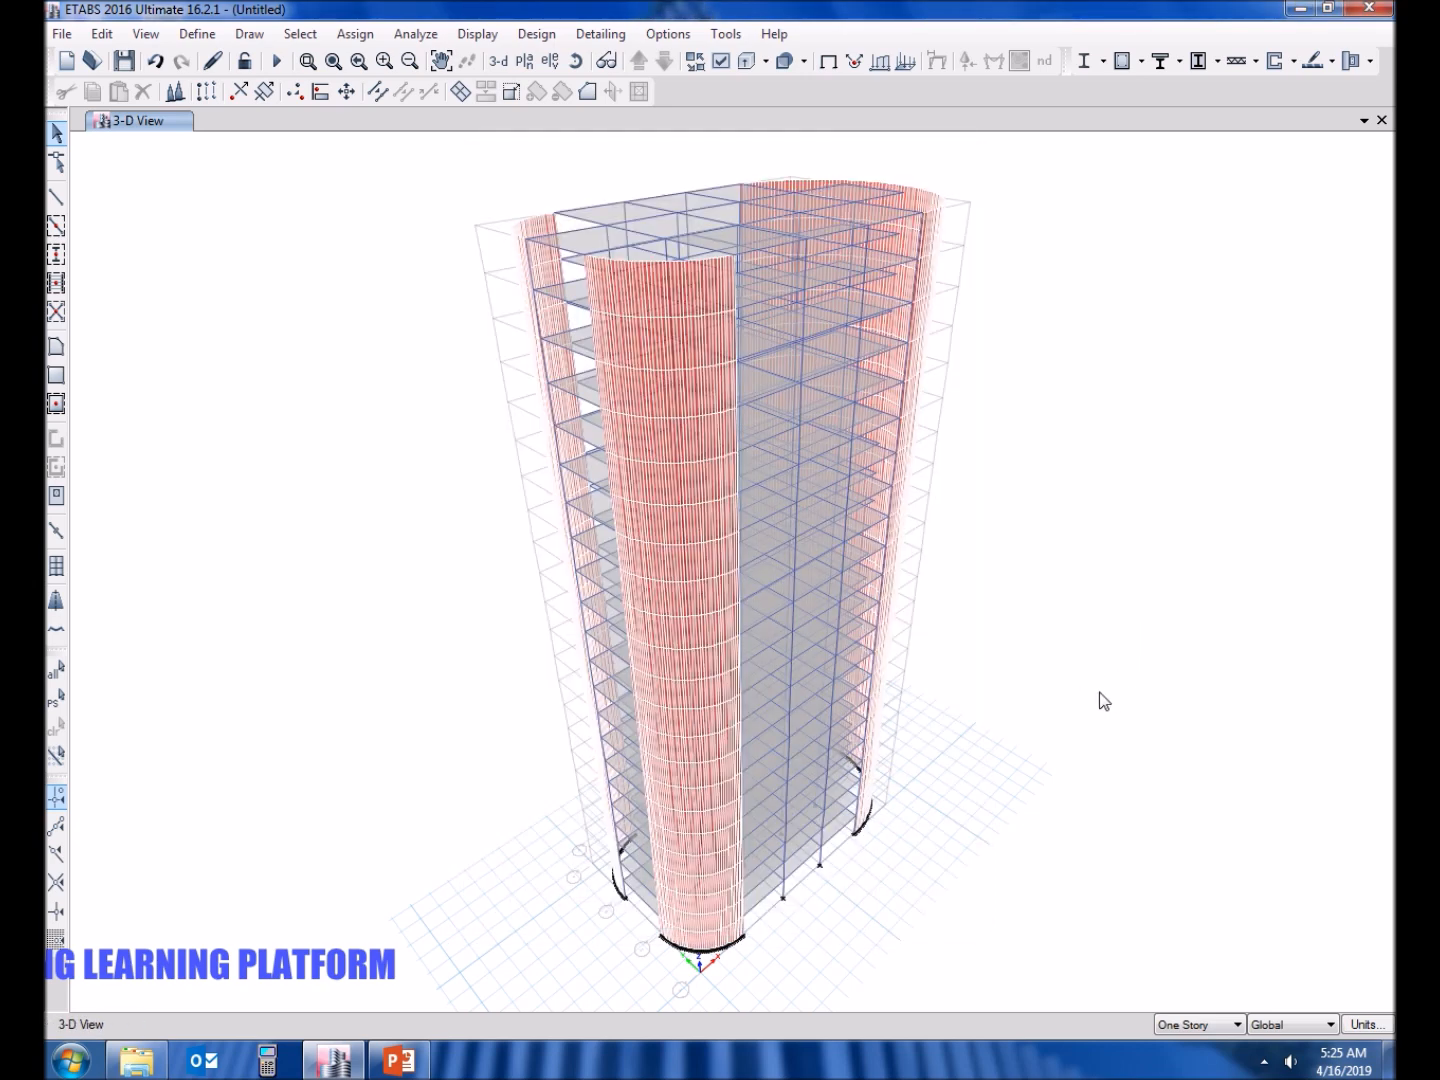
left_click(144, 32)
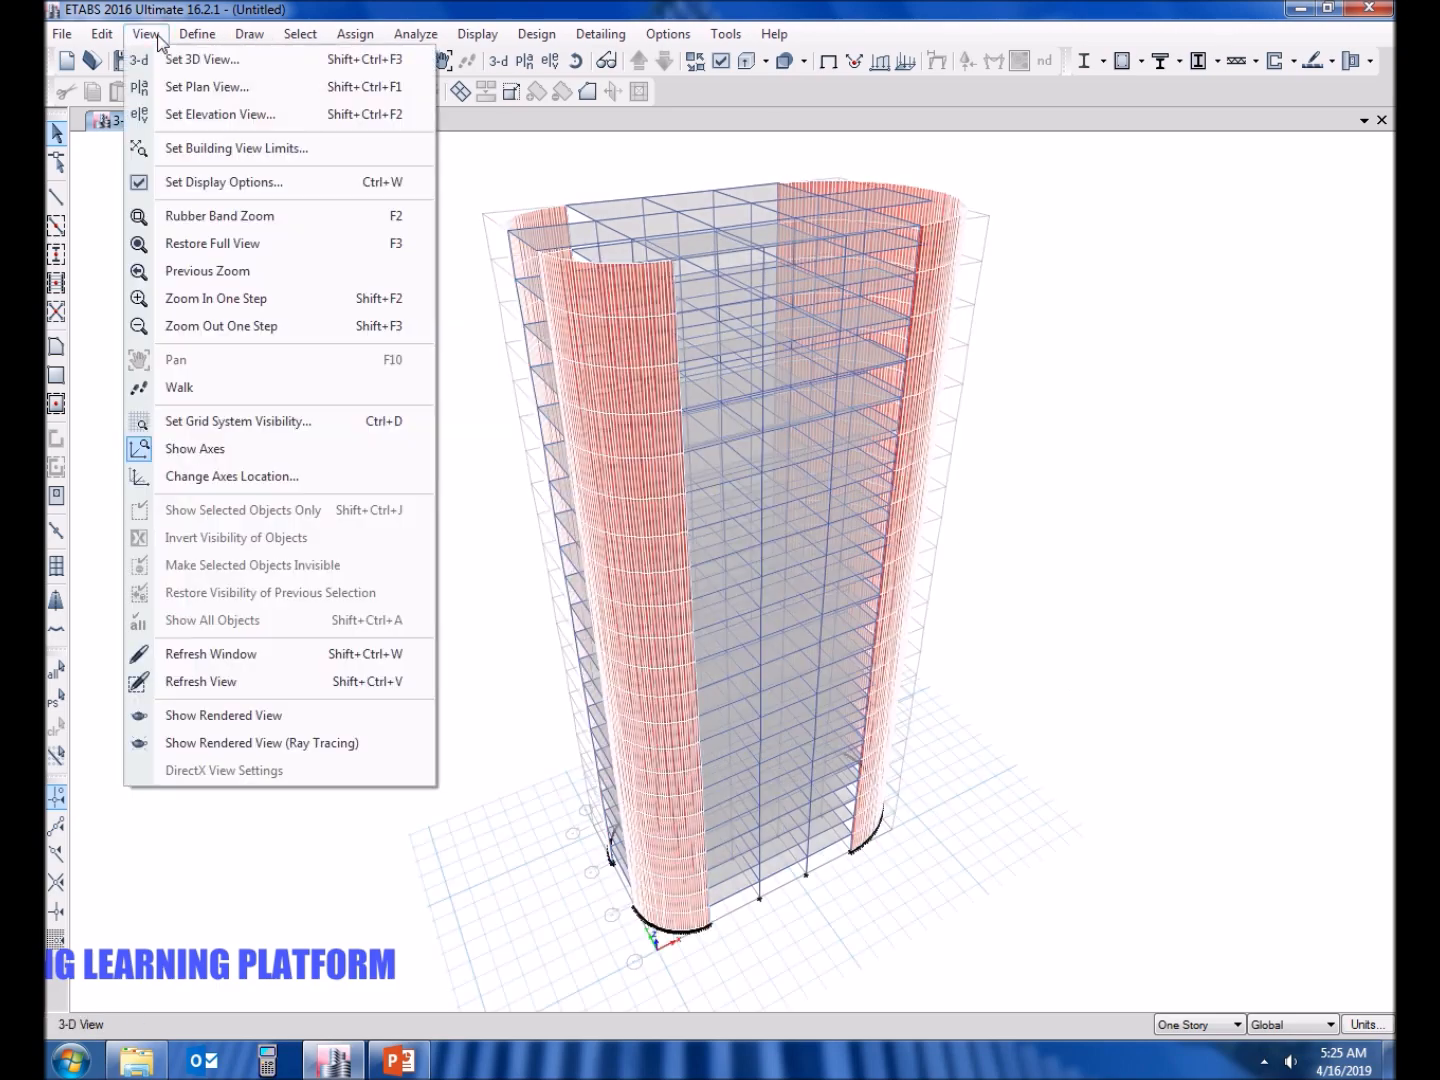
Show the tower as a rendered solid model and zoom in on its curved end walls.
left_click(224, 714)
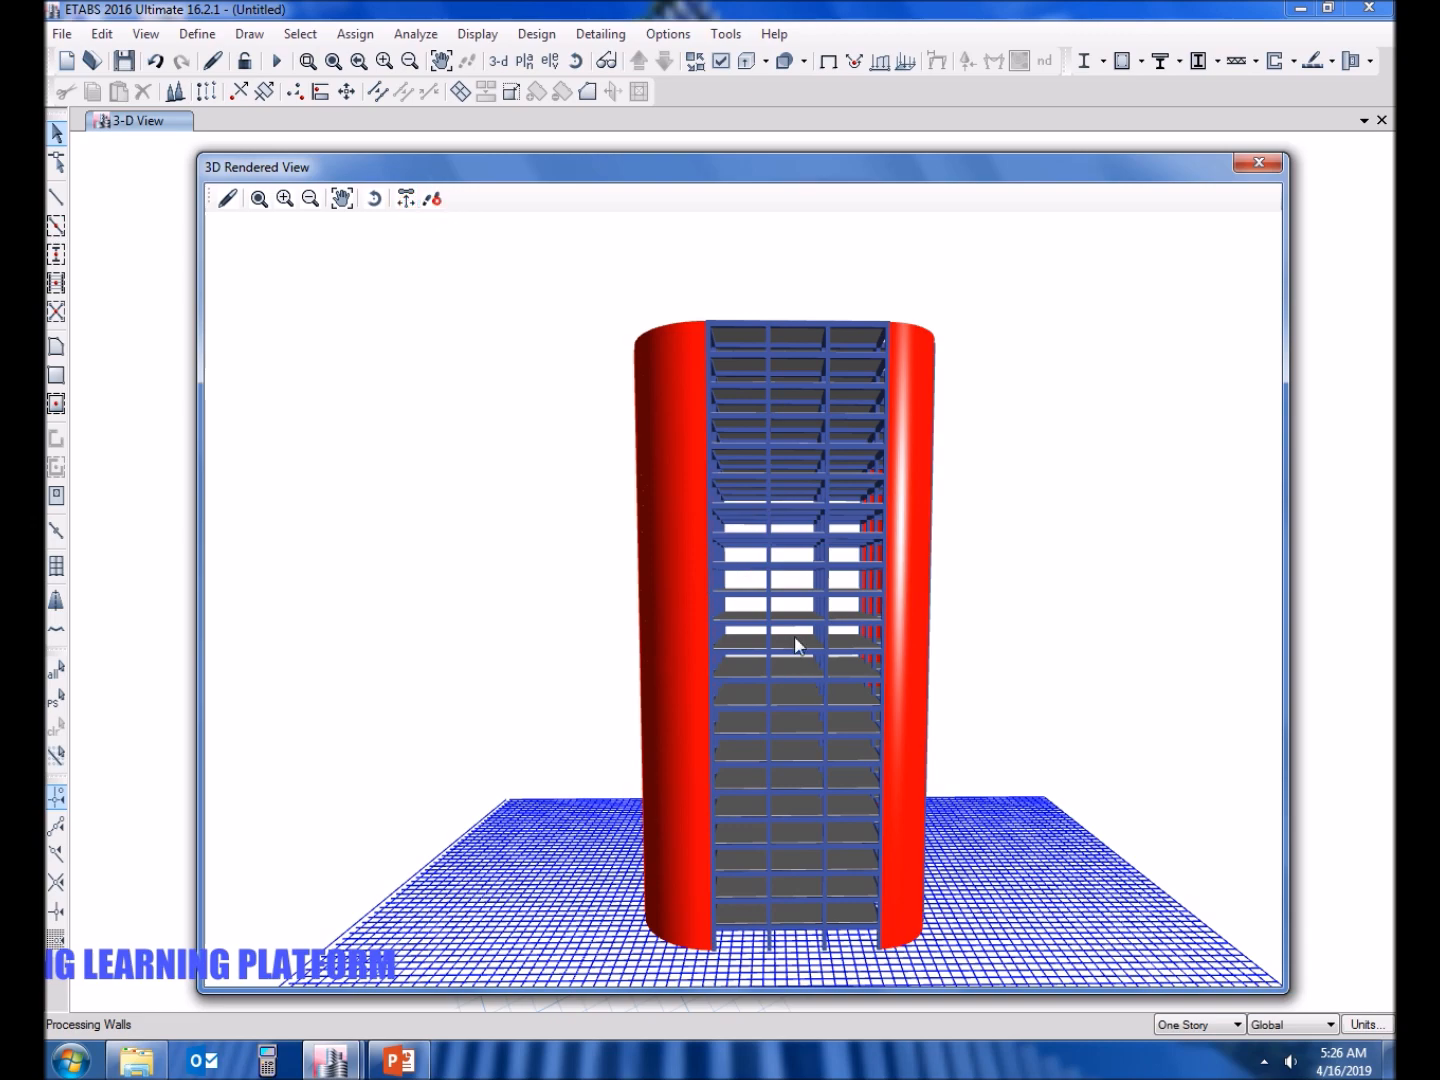
scroll("up", 3)
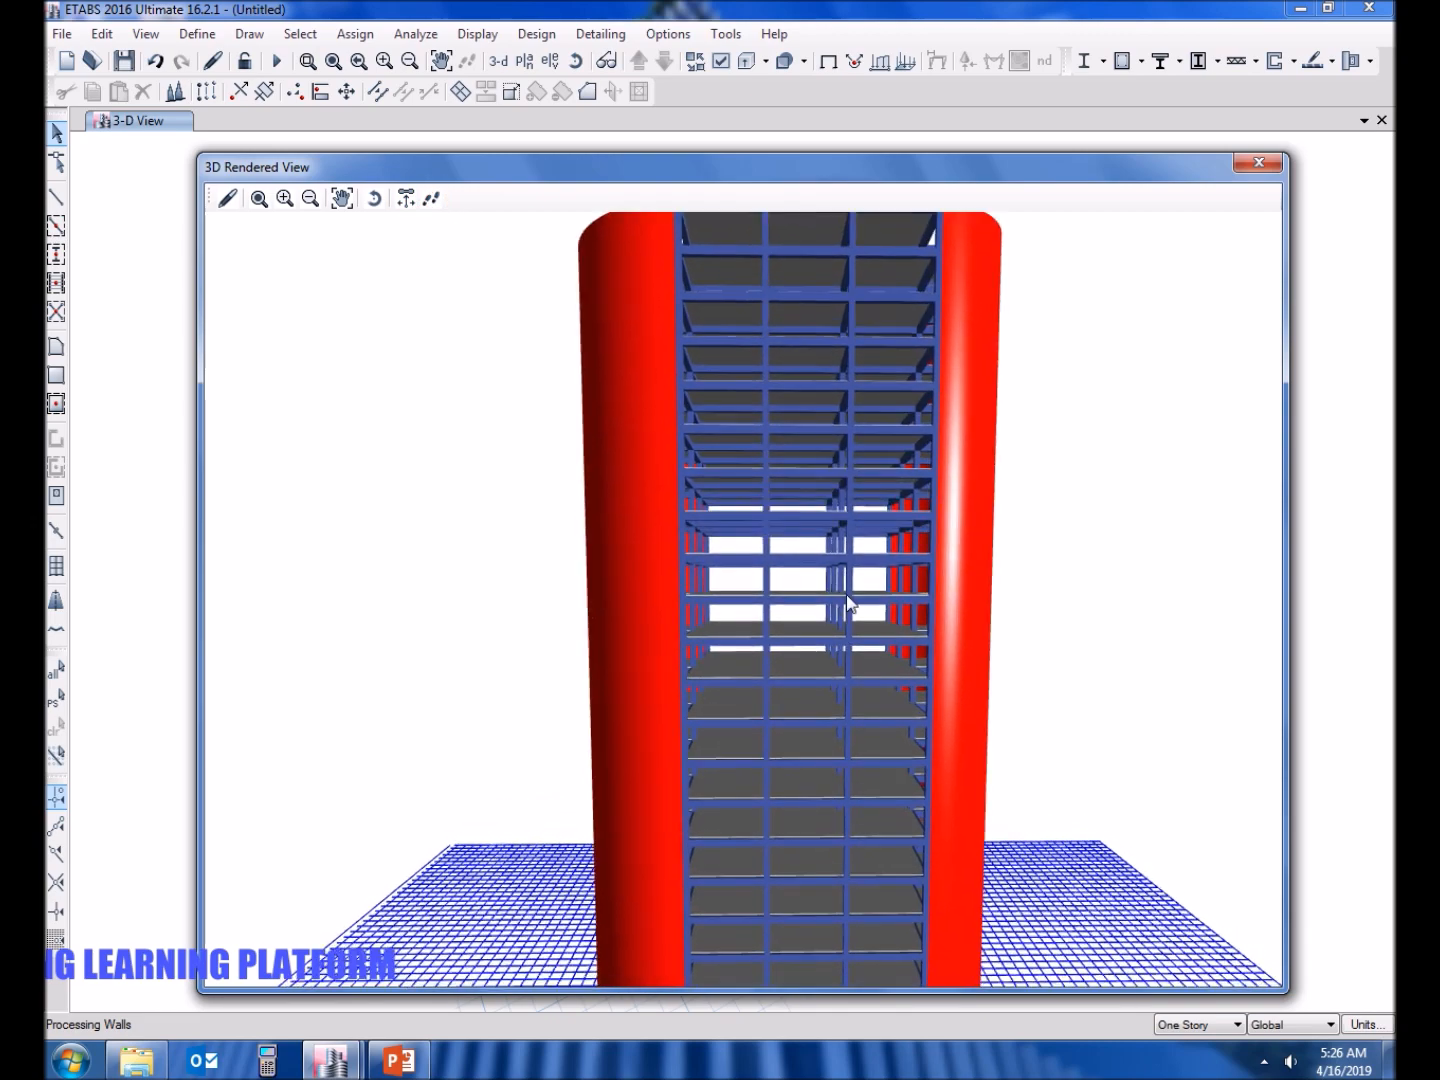